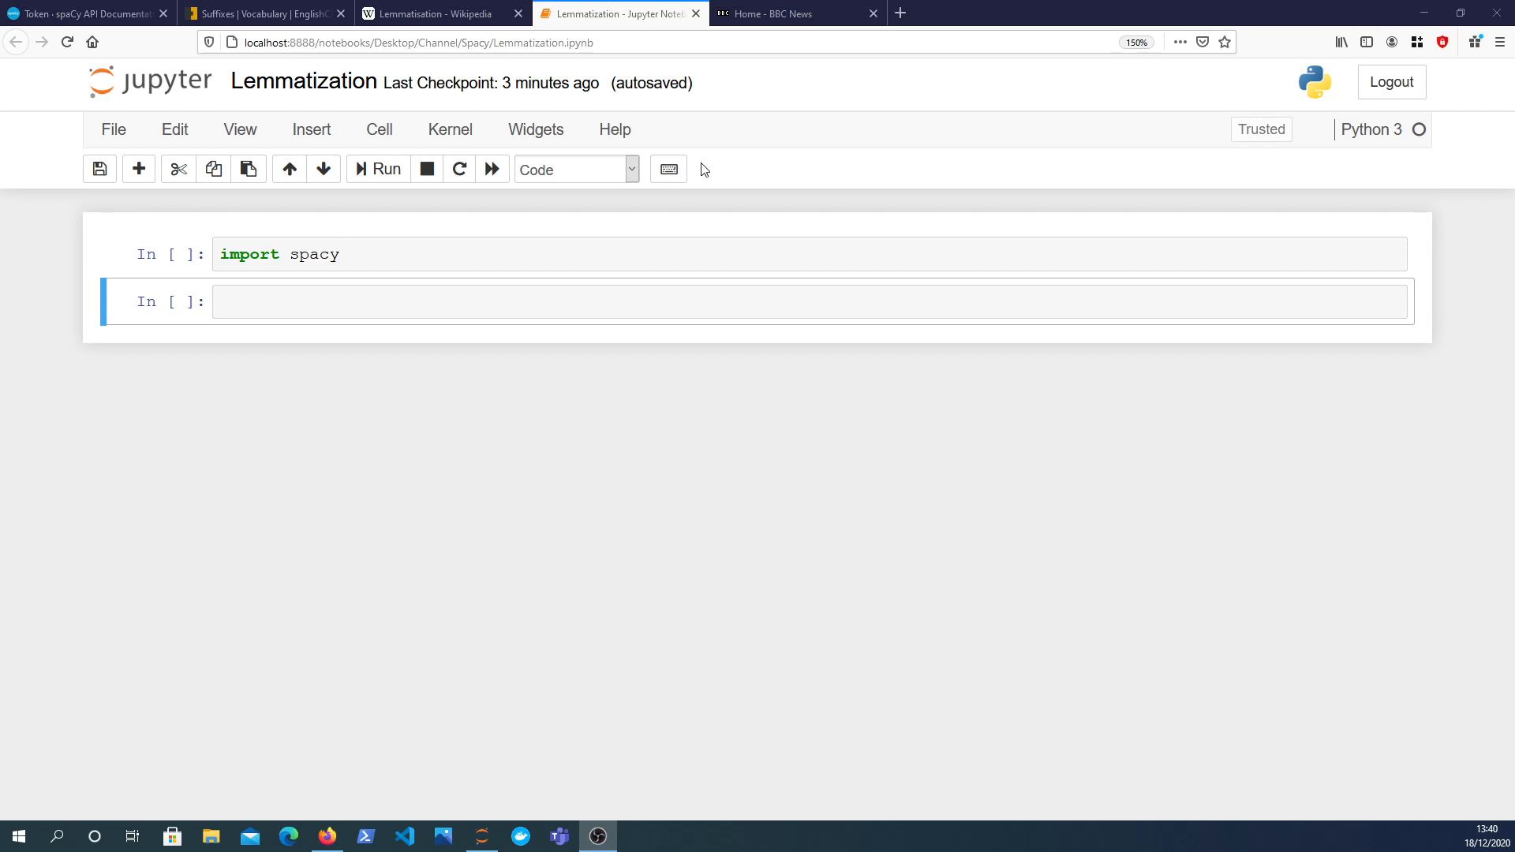
mouse_move(439, 281)
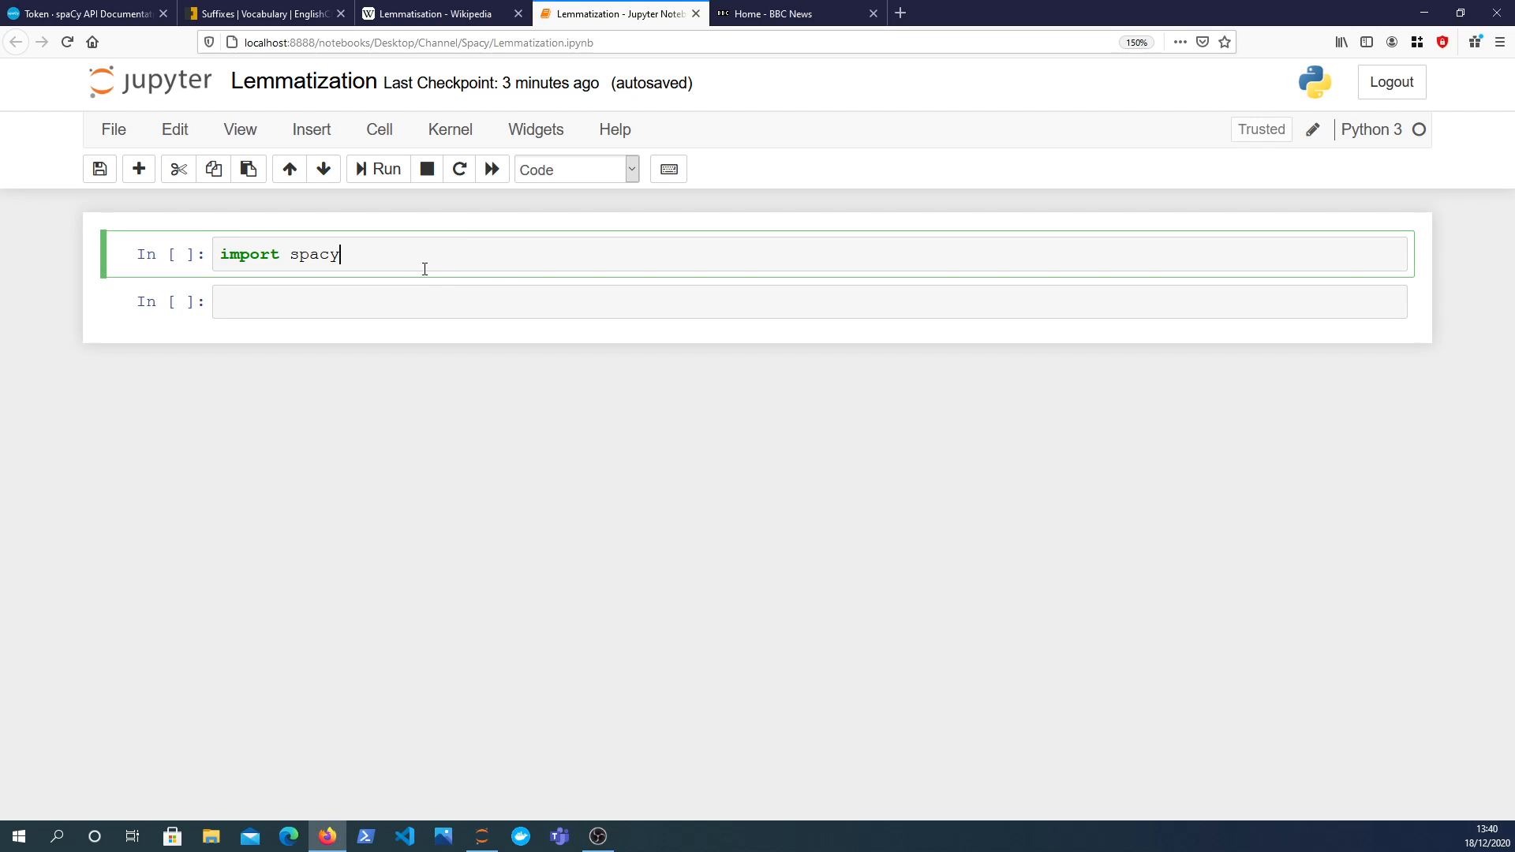
mouse_move(143, 105)
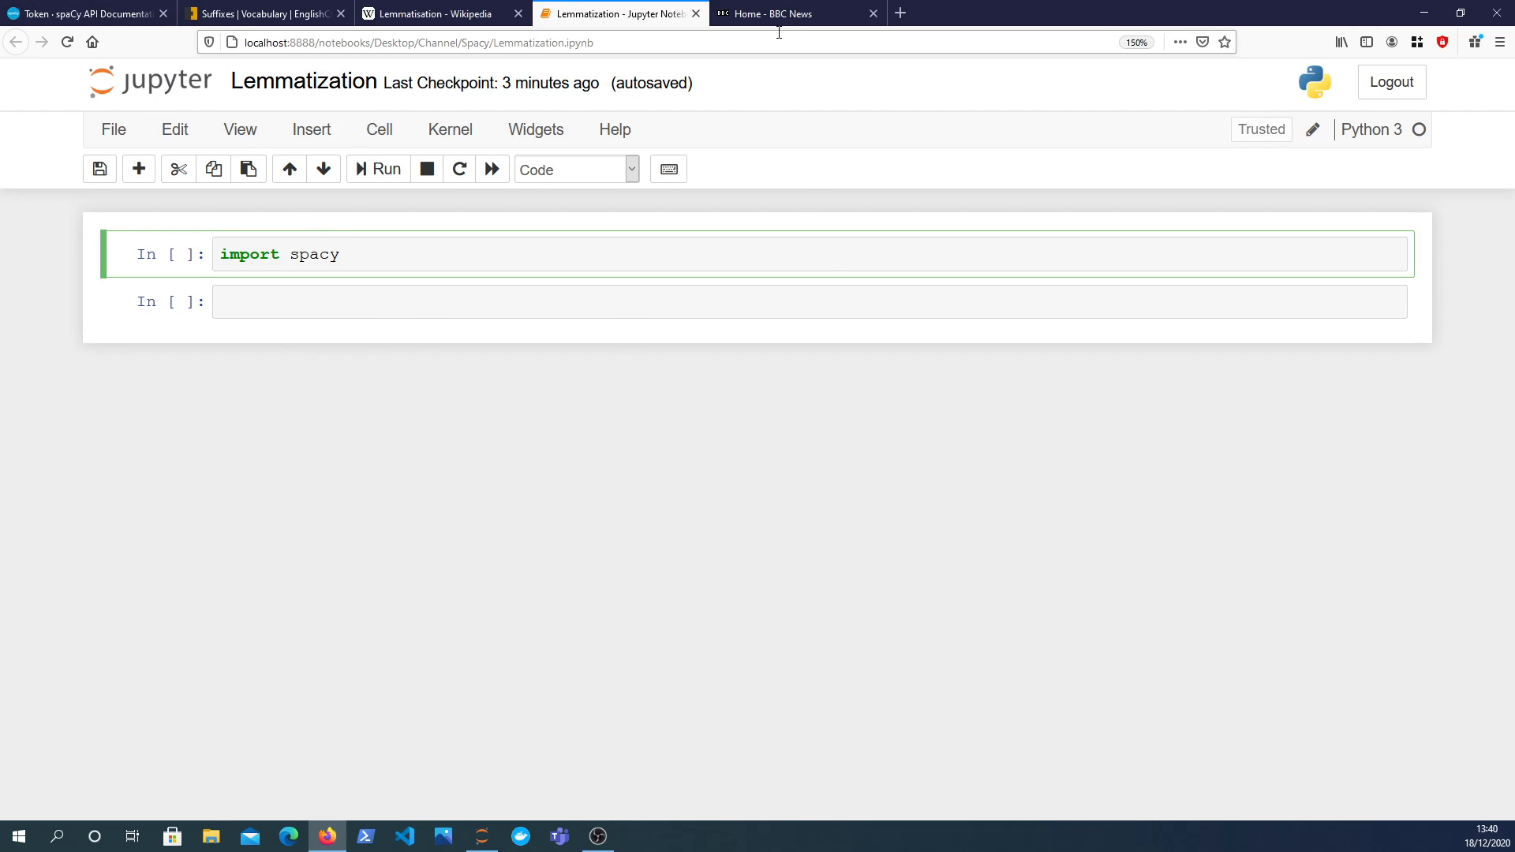
Open the BBC 'Christmas star: Planets set to align' article and select its opening paragraphs.
left_click(797, 14)
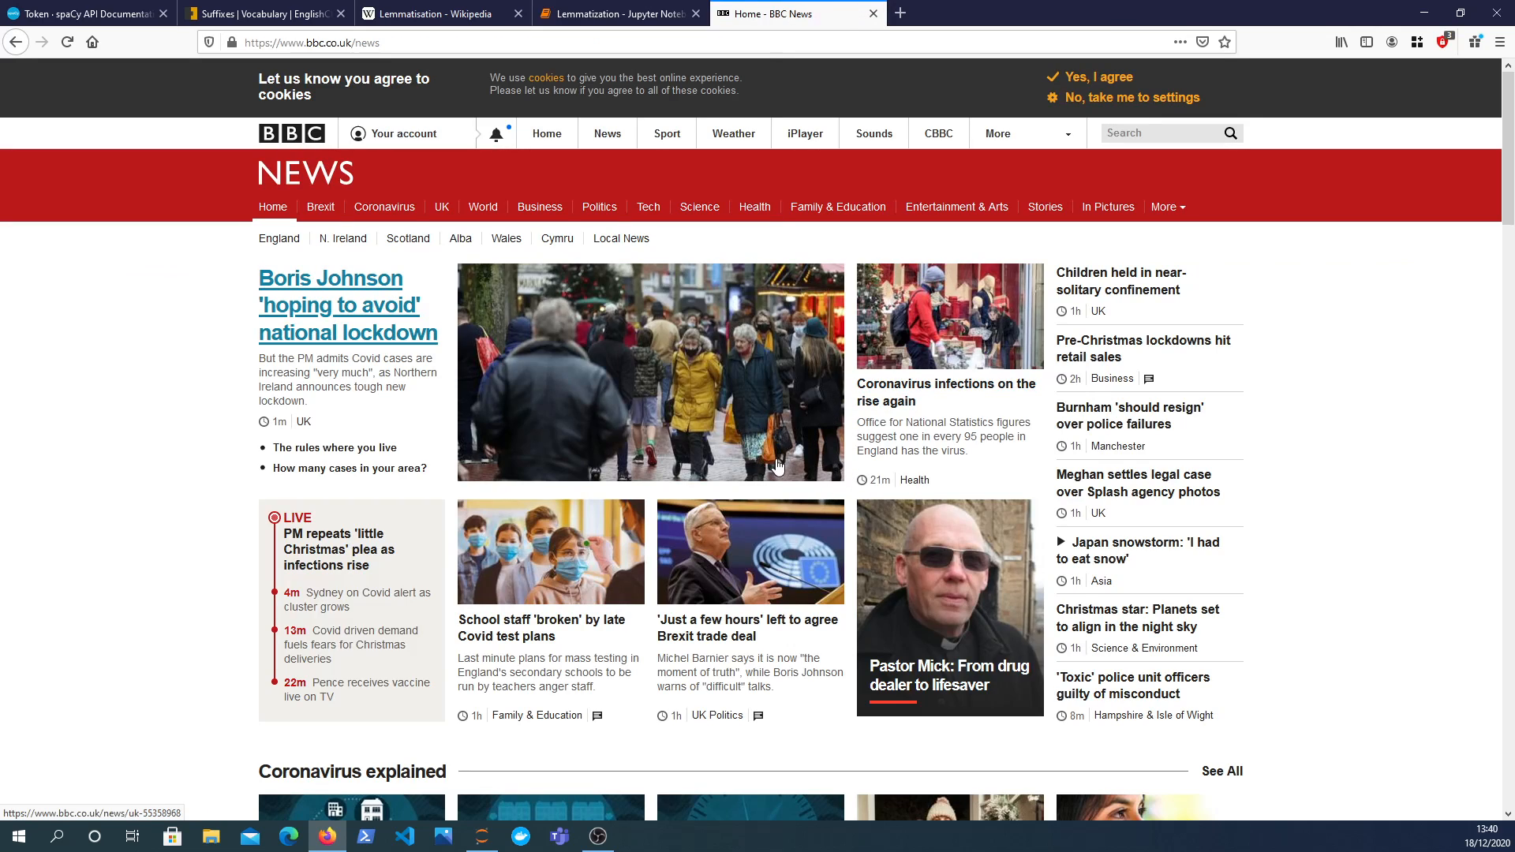
mouse_move(756, 496)
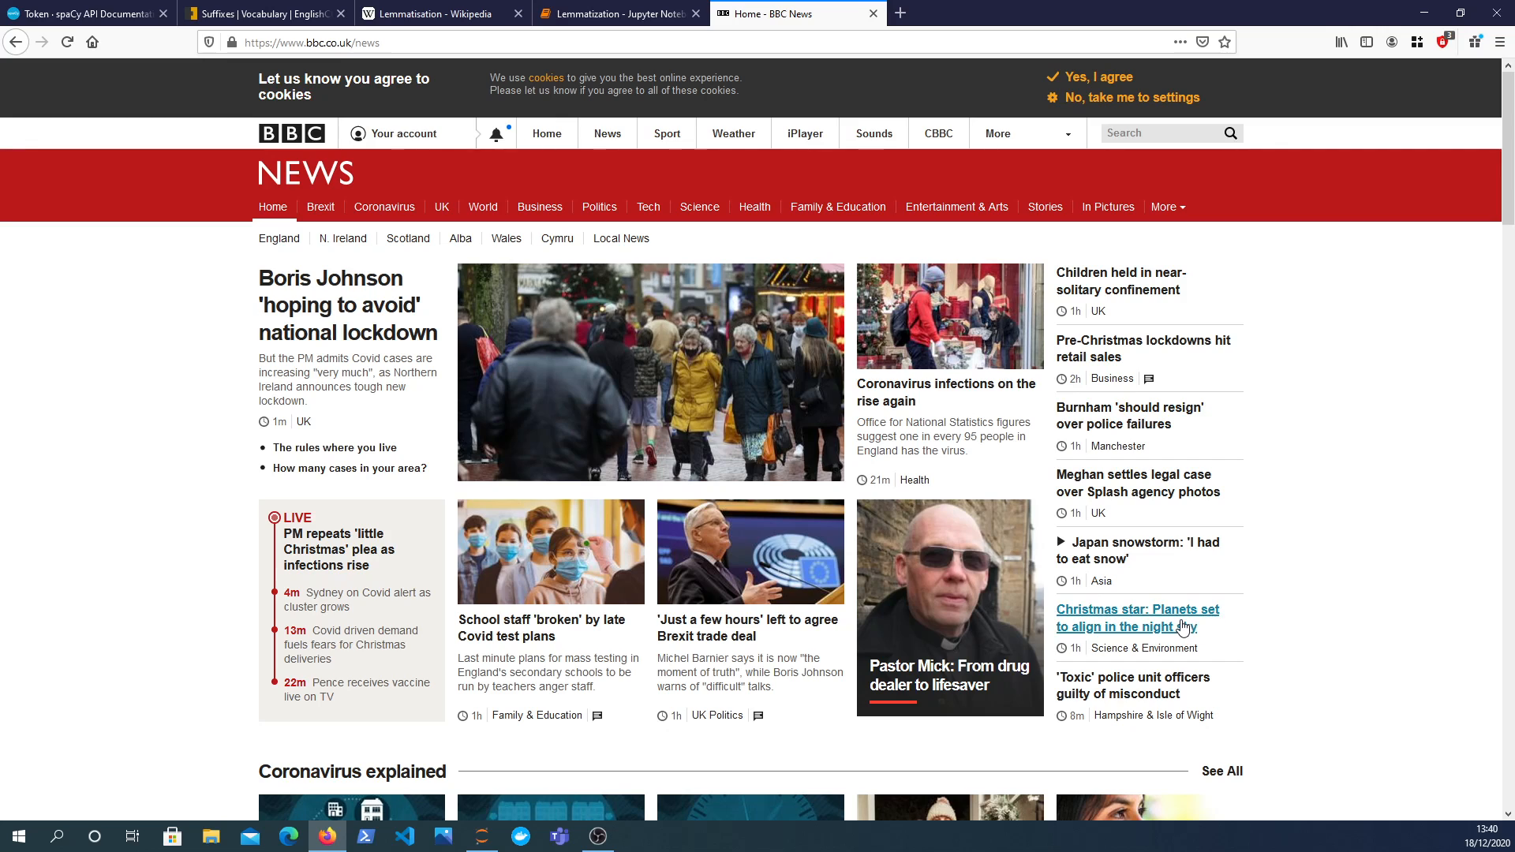
mouse_move(1136, 617)
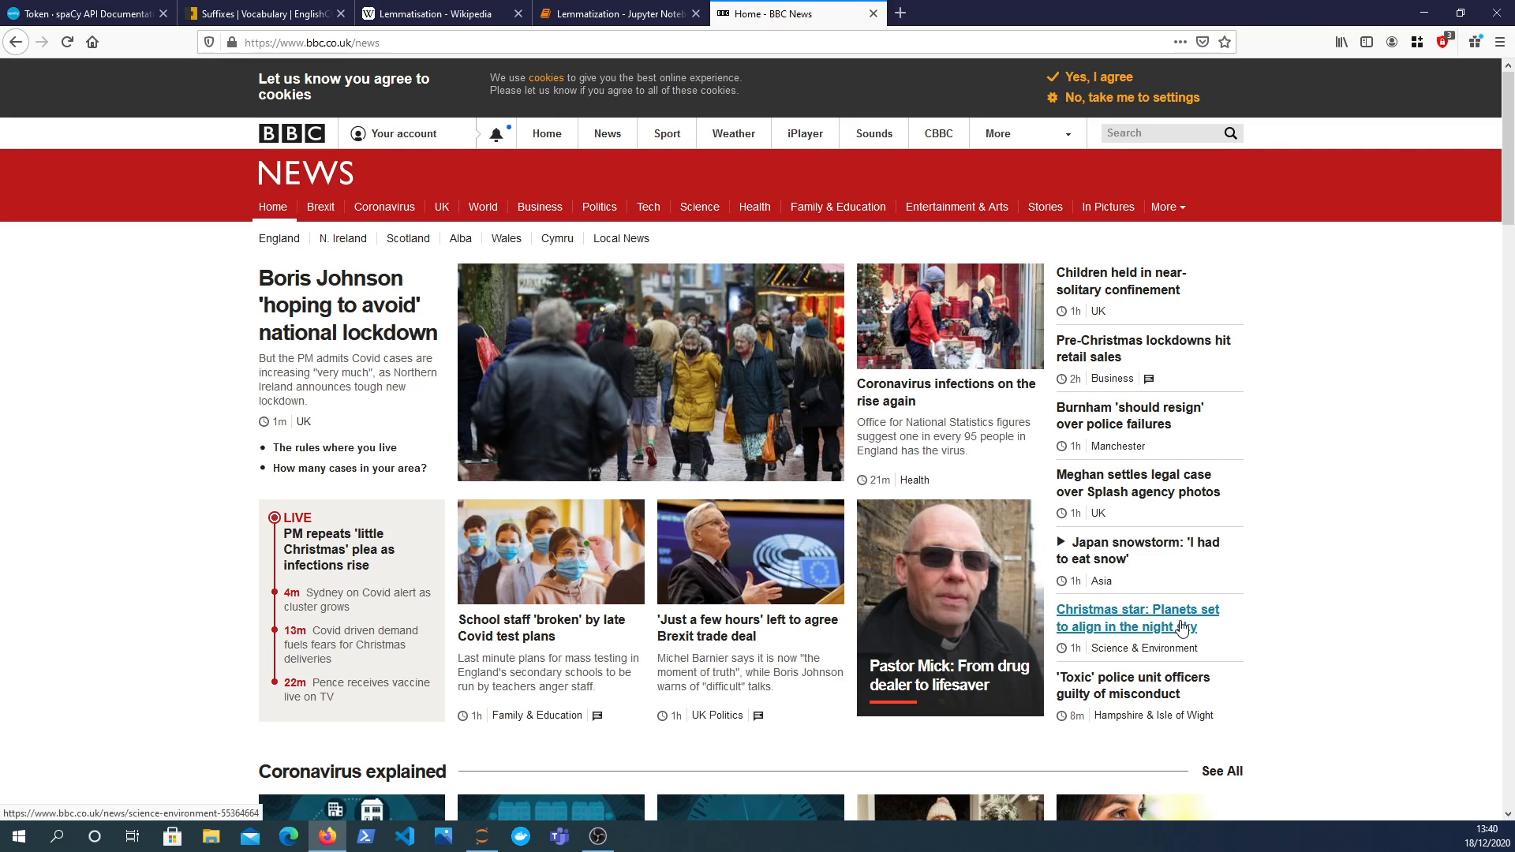
left_click(1137, 617)
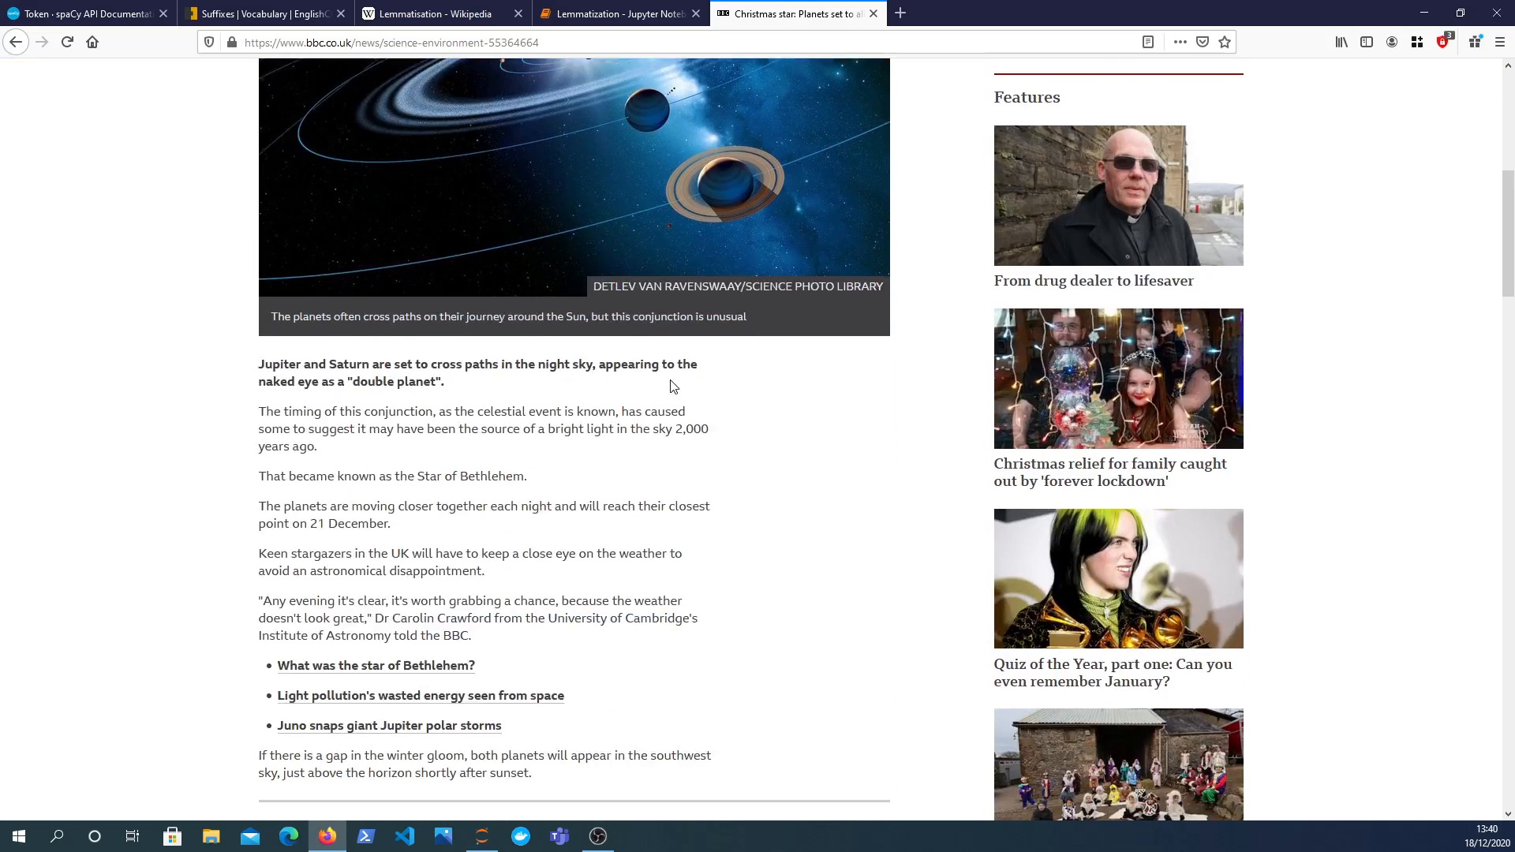
scroll("down", 3)
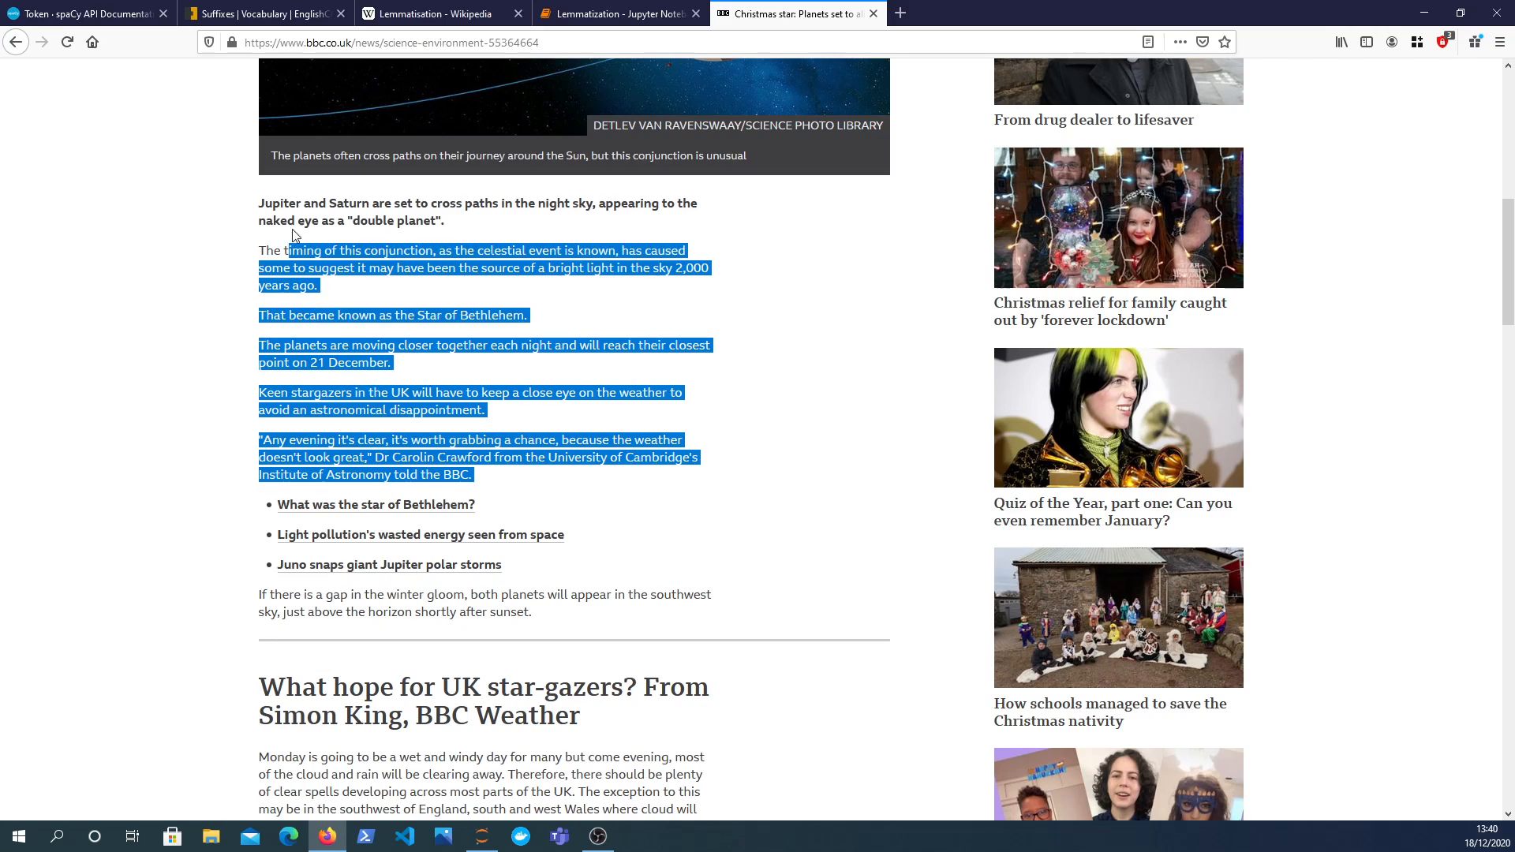
left_click_drag(294, 237, 257, 203)
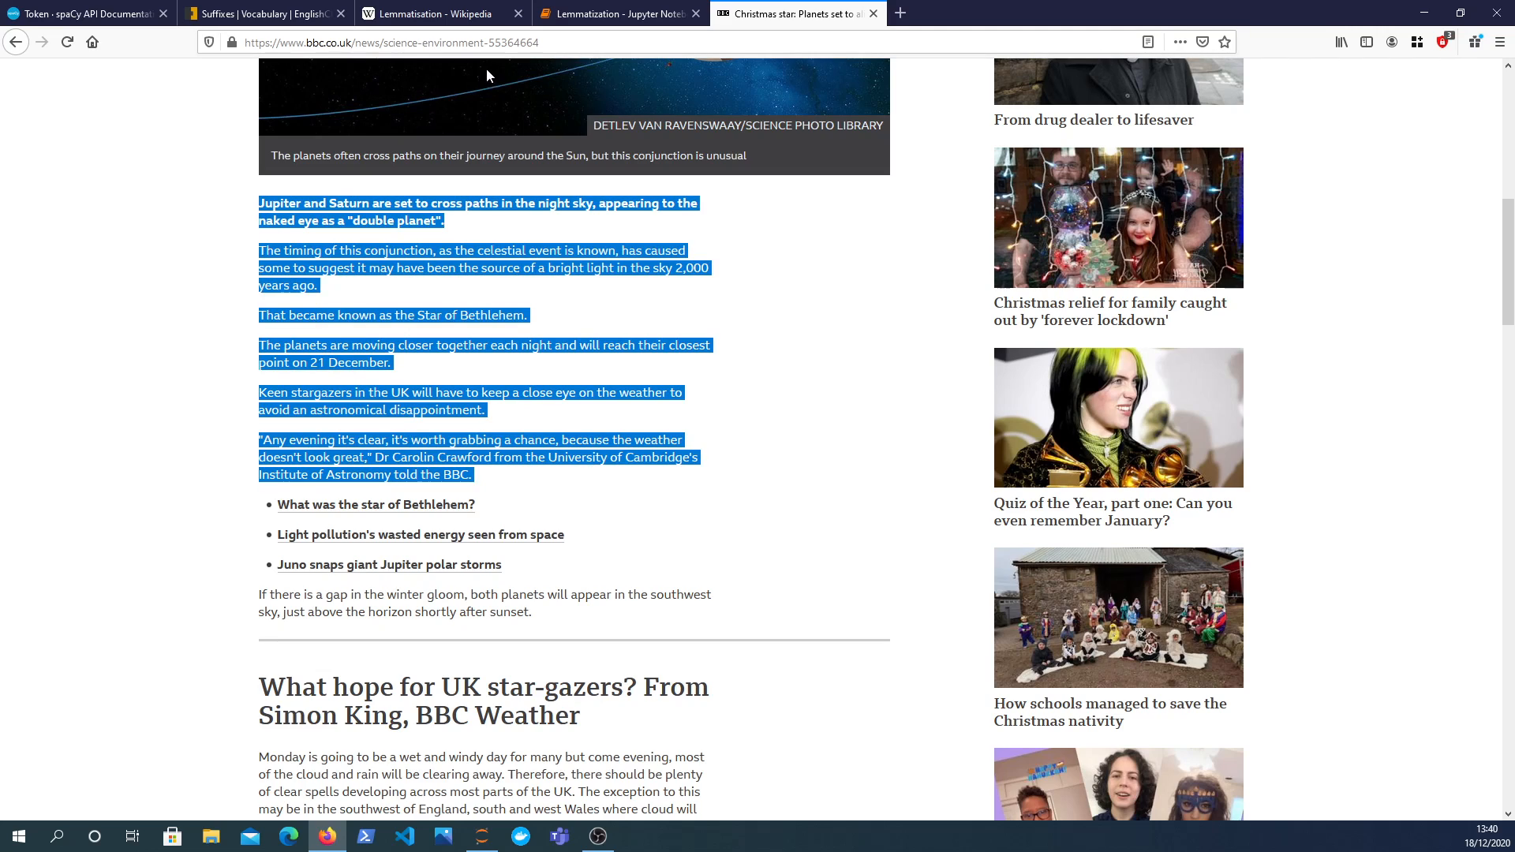
Paste the article into text, apply .replace("\n", " ").strip(), run it, and drop the display line.
left_click(618, 14)
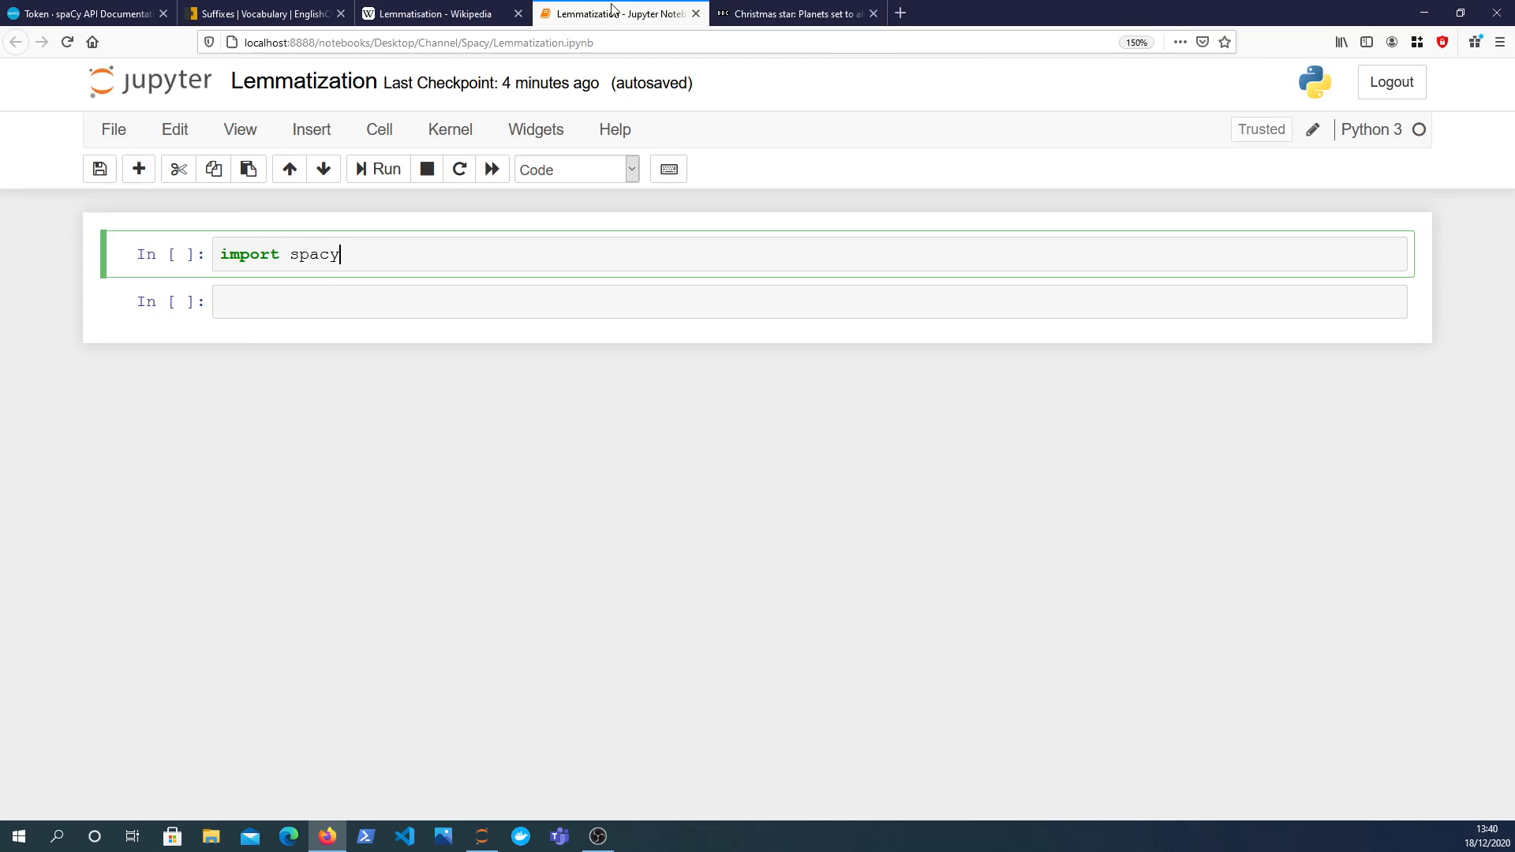
type("text =")
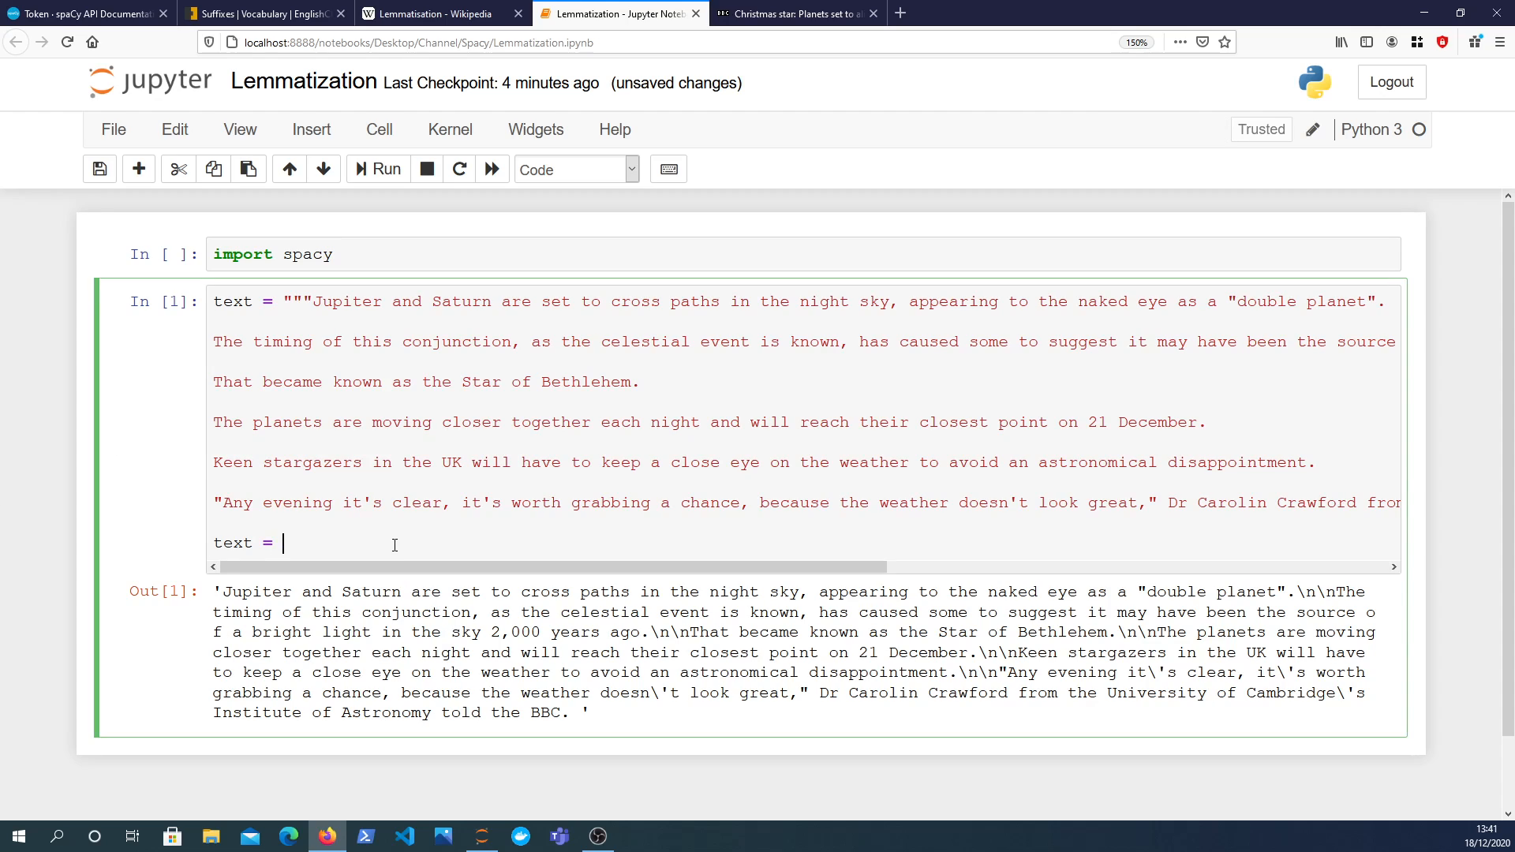
type("text.spl")
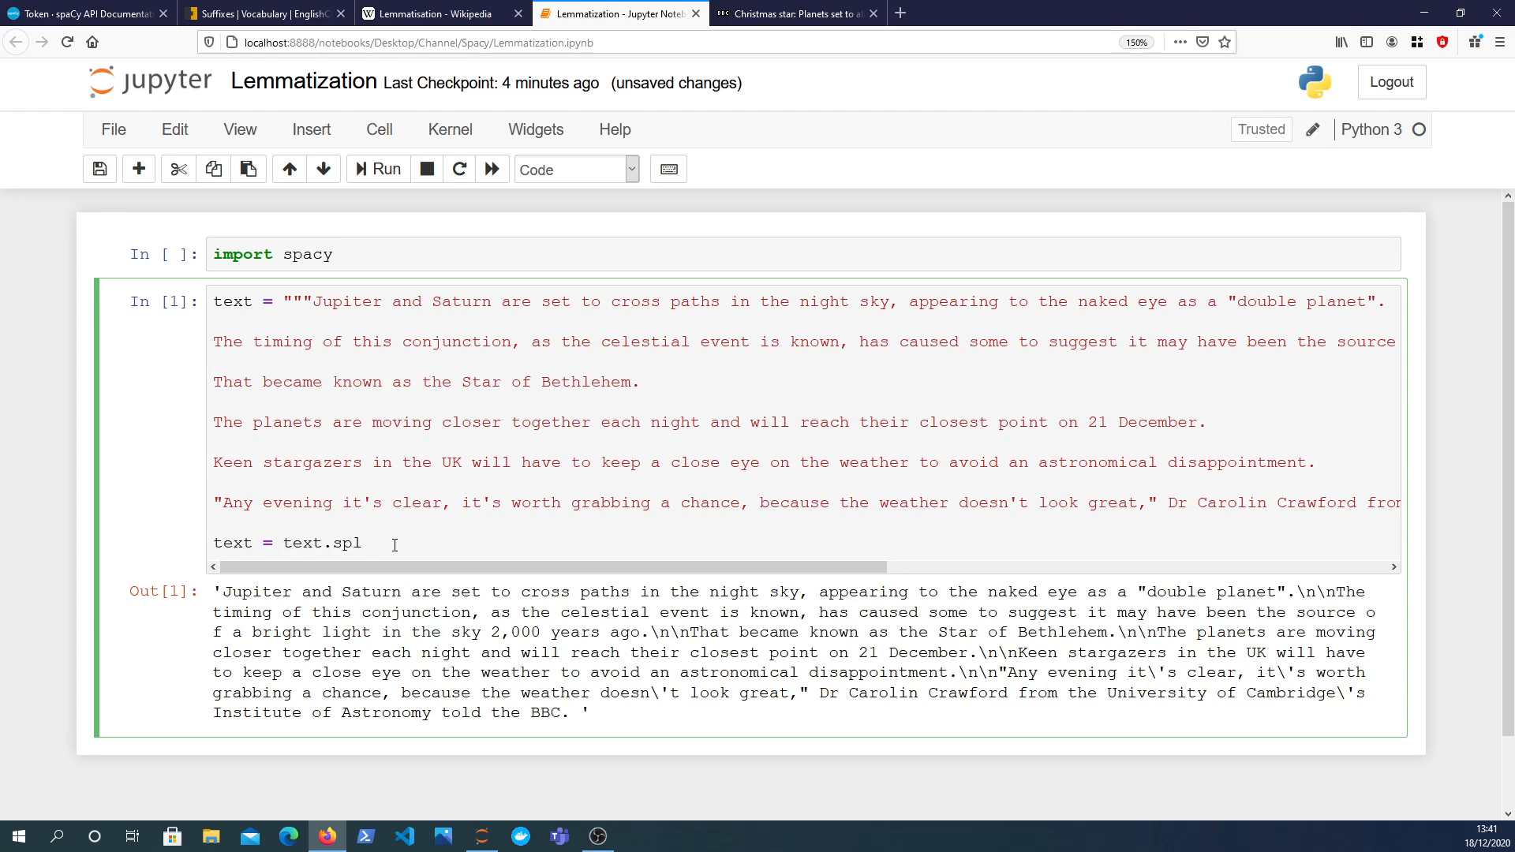
type("replace(")
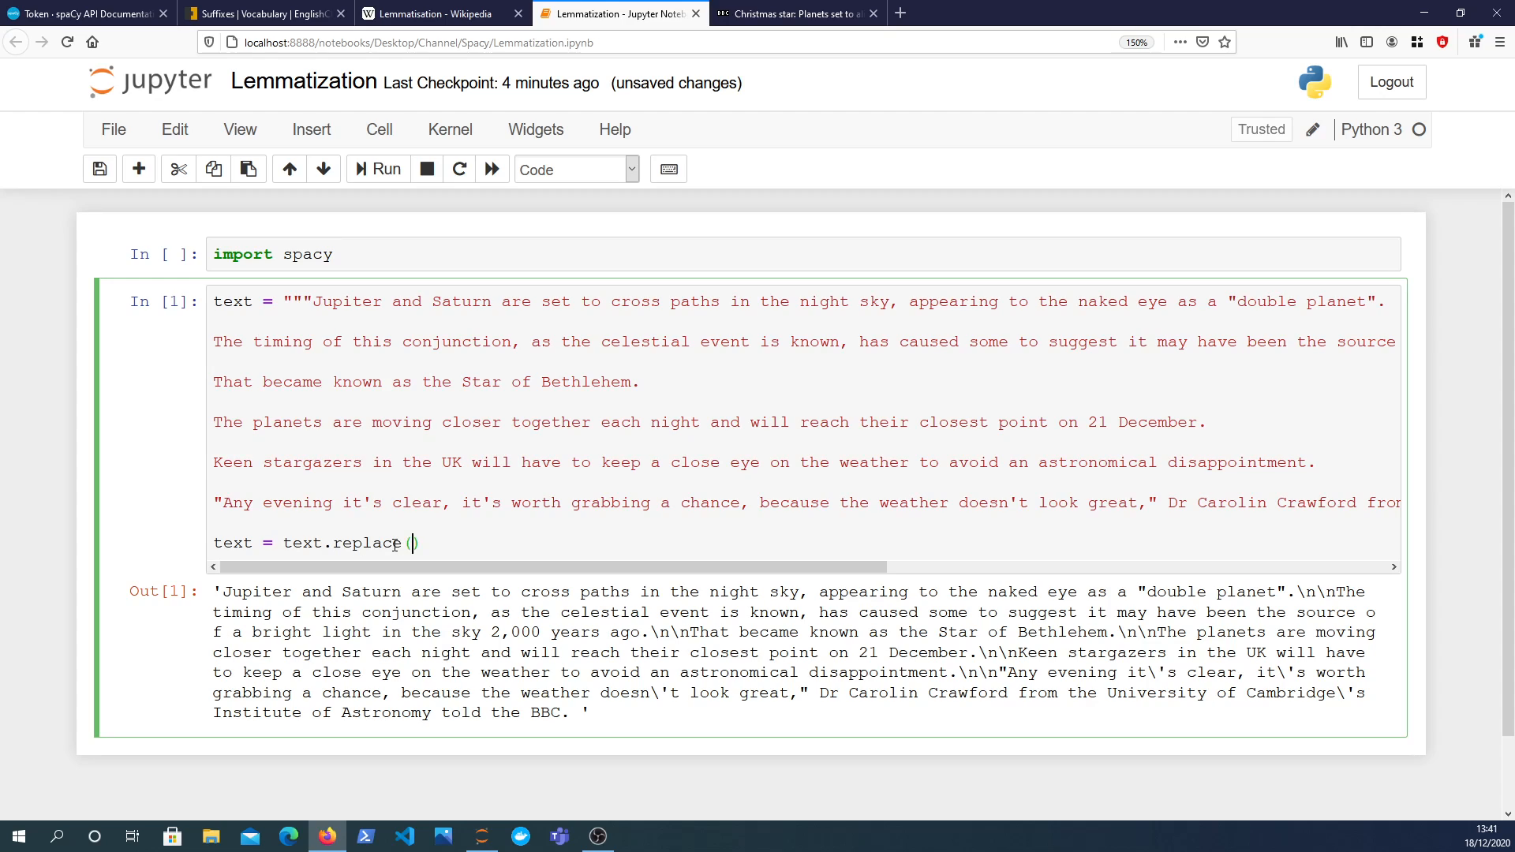
type("\"\\n\",")
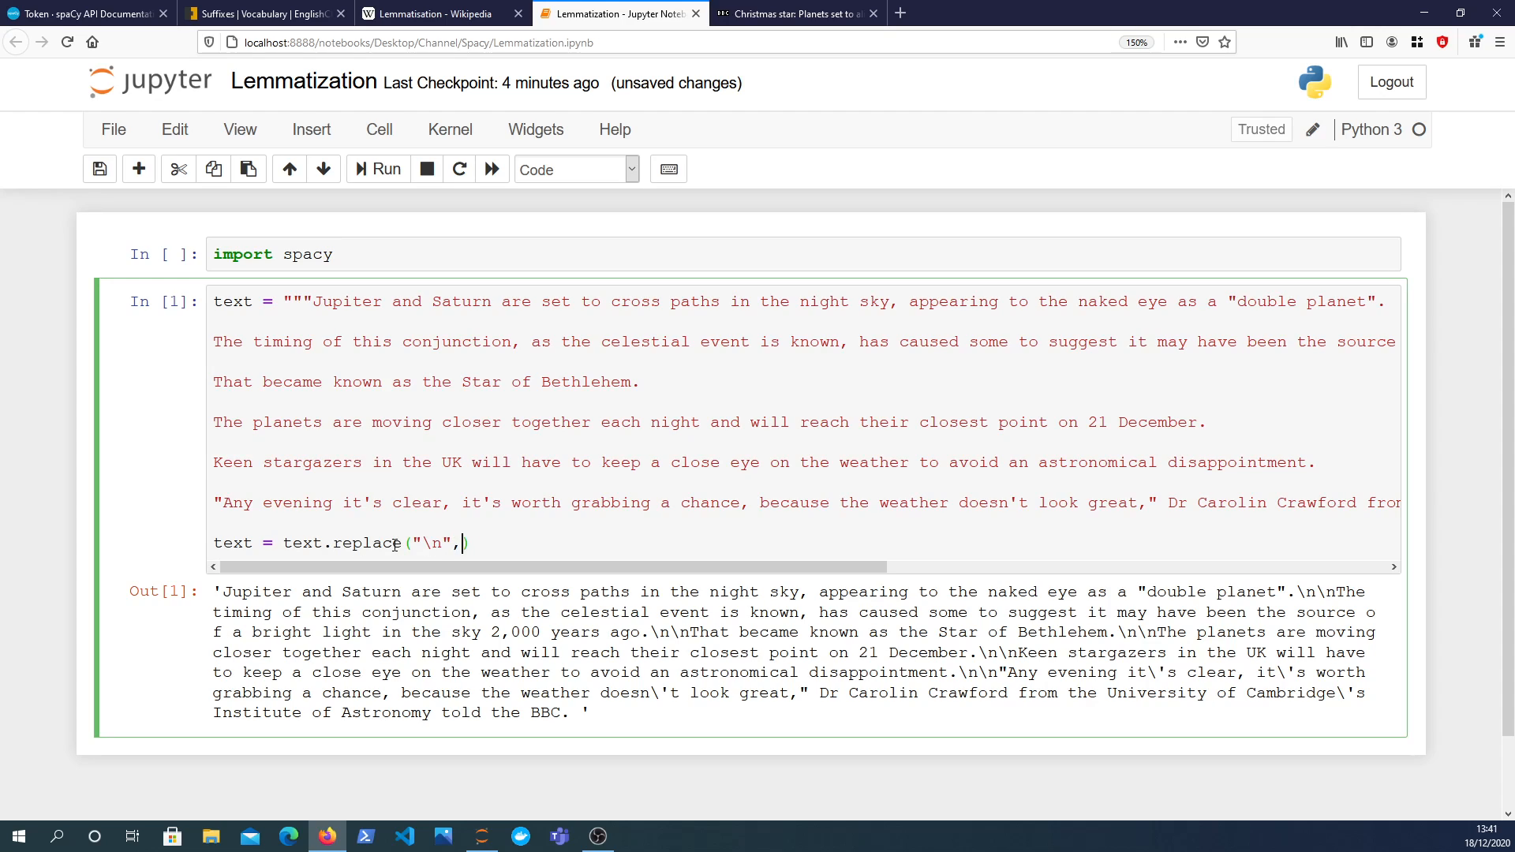
type("\" \")")
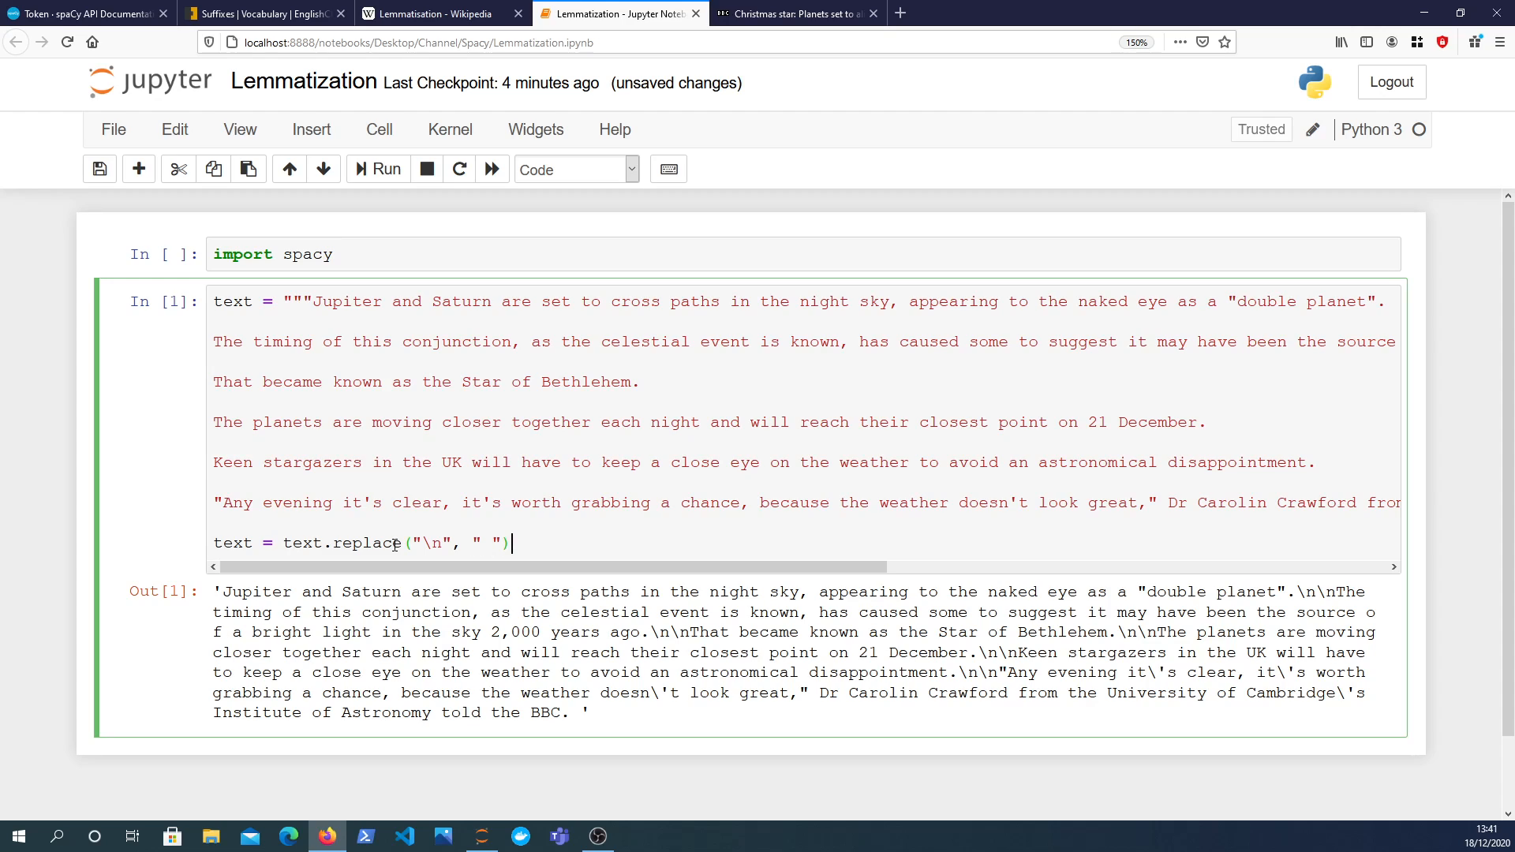
type(".strip()")
type("text")
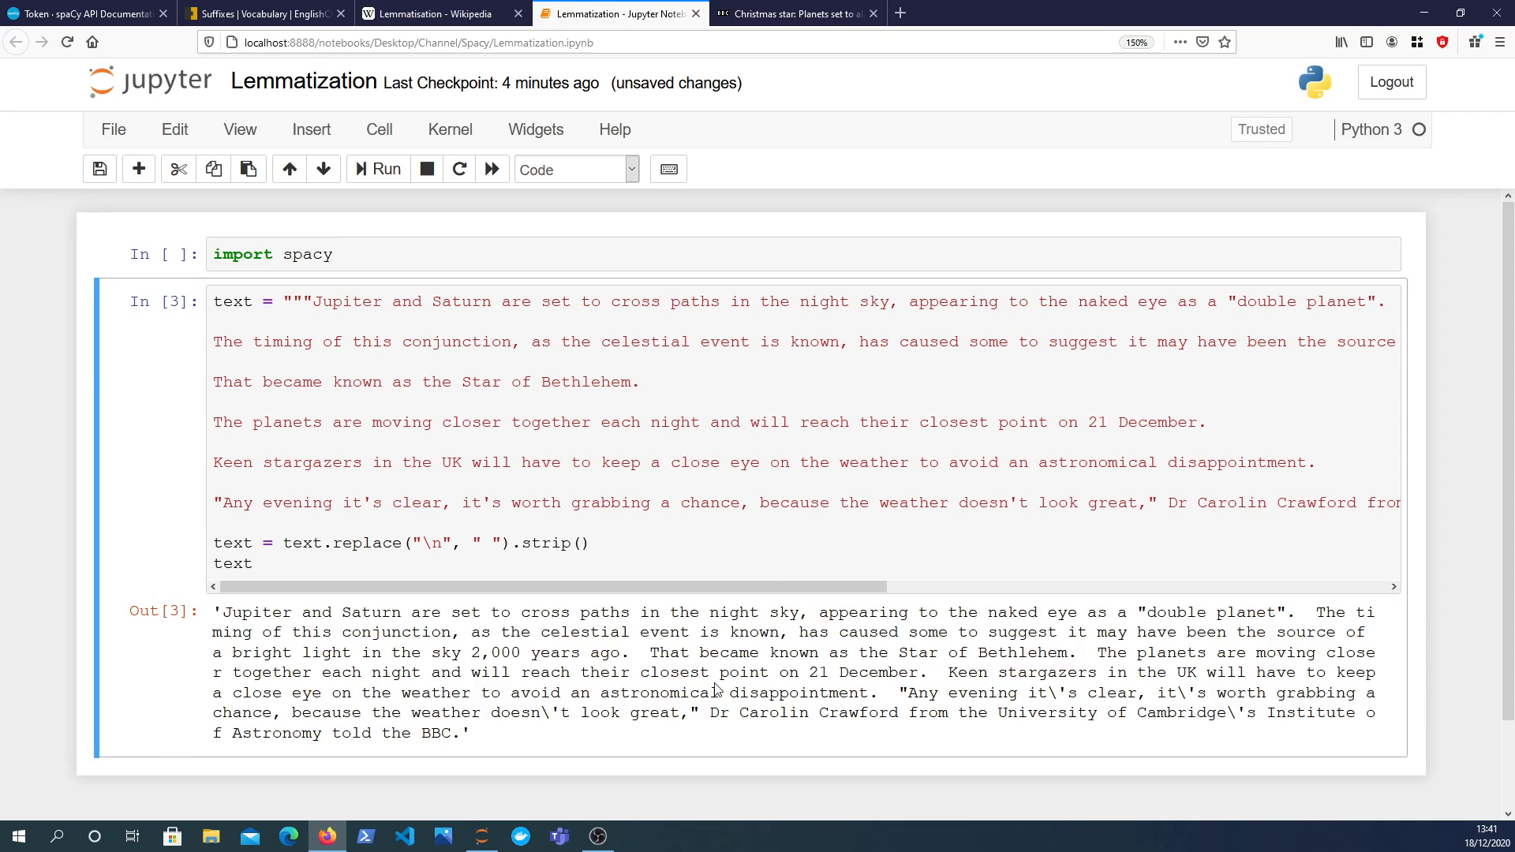
mouse_move(532, 735)
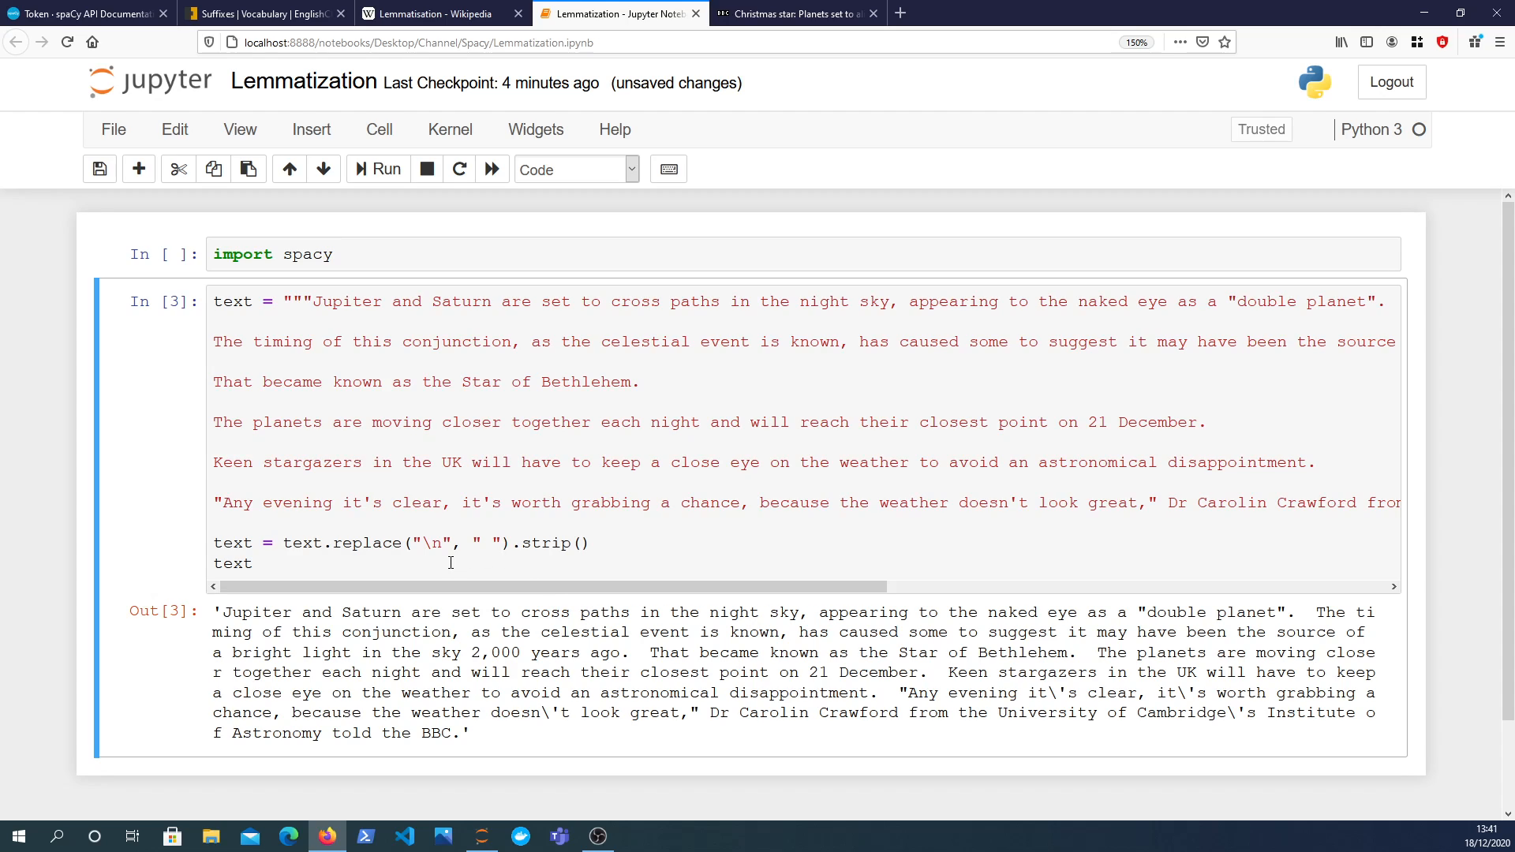
double_click(232, 563)
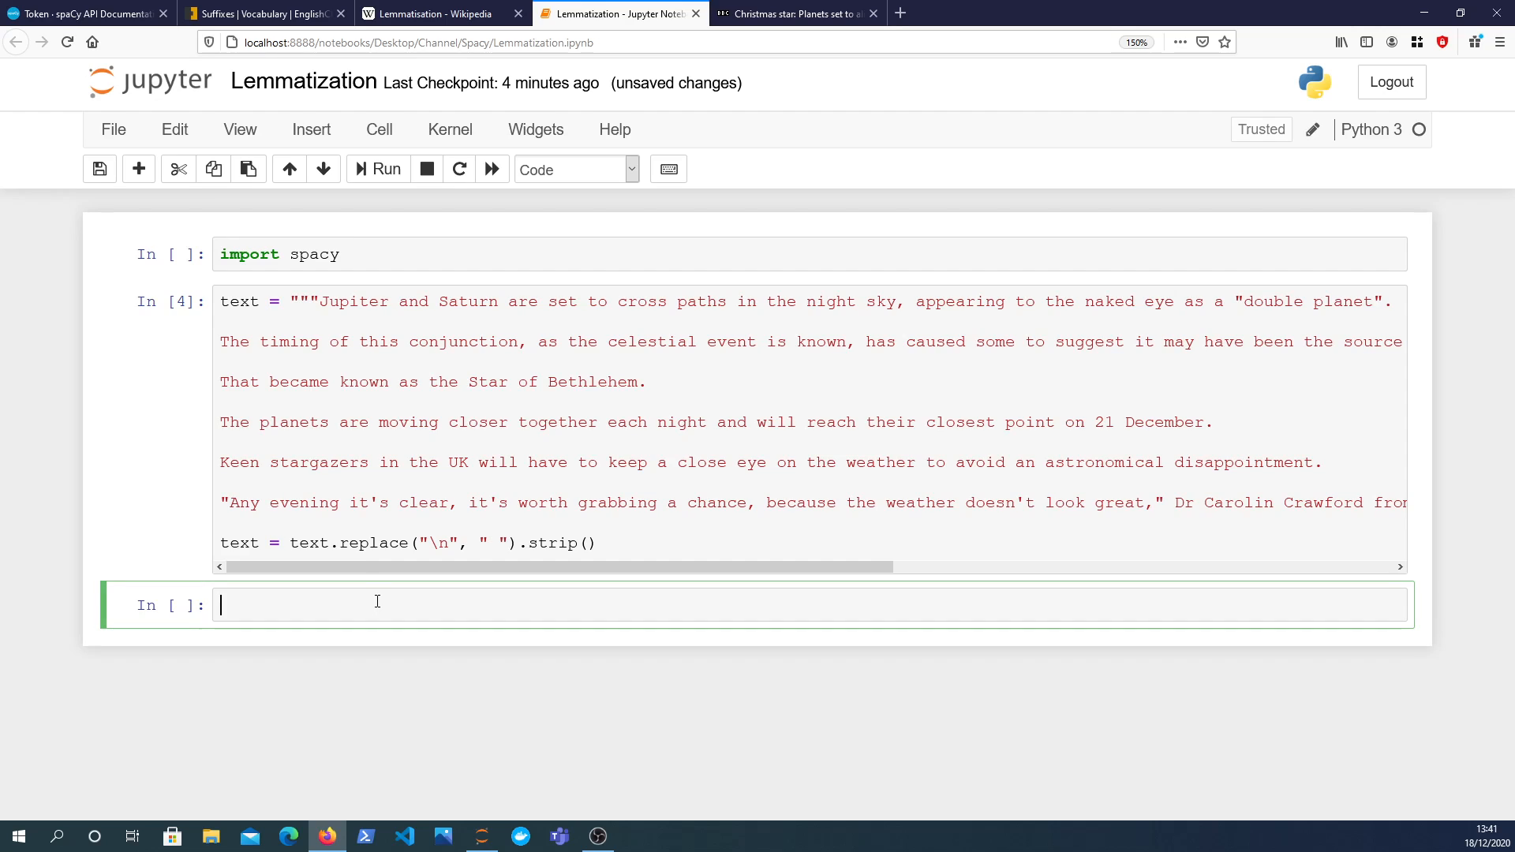
Write nlp = spacy.load('en_core_web_sm'), running the import spacy cell first.
type("nlp")
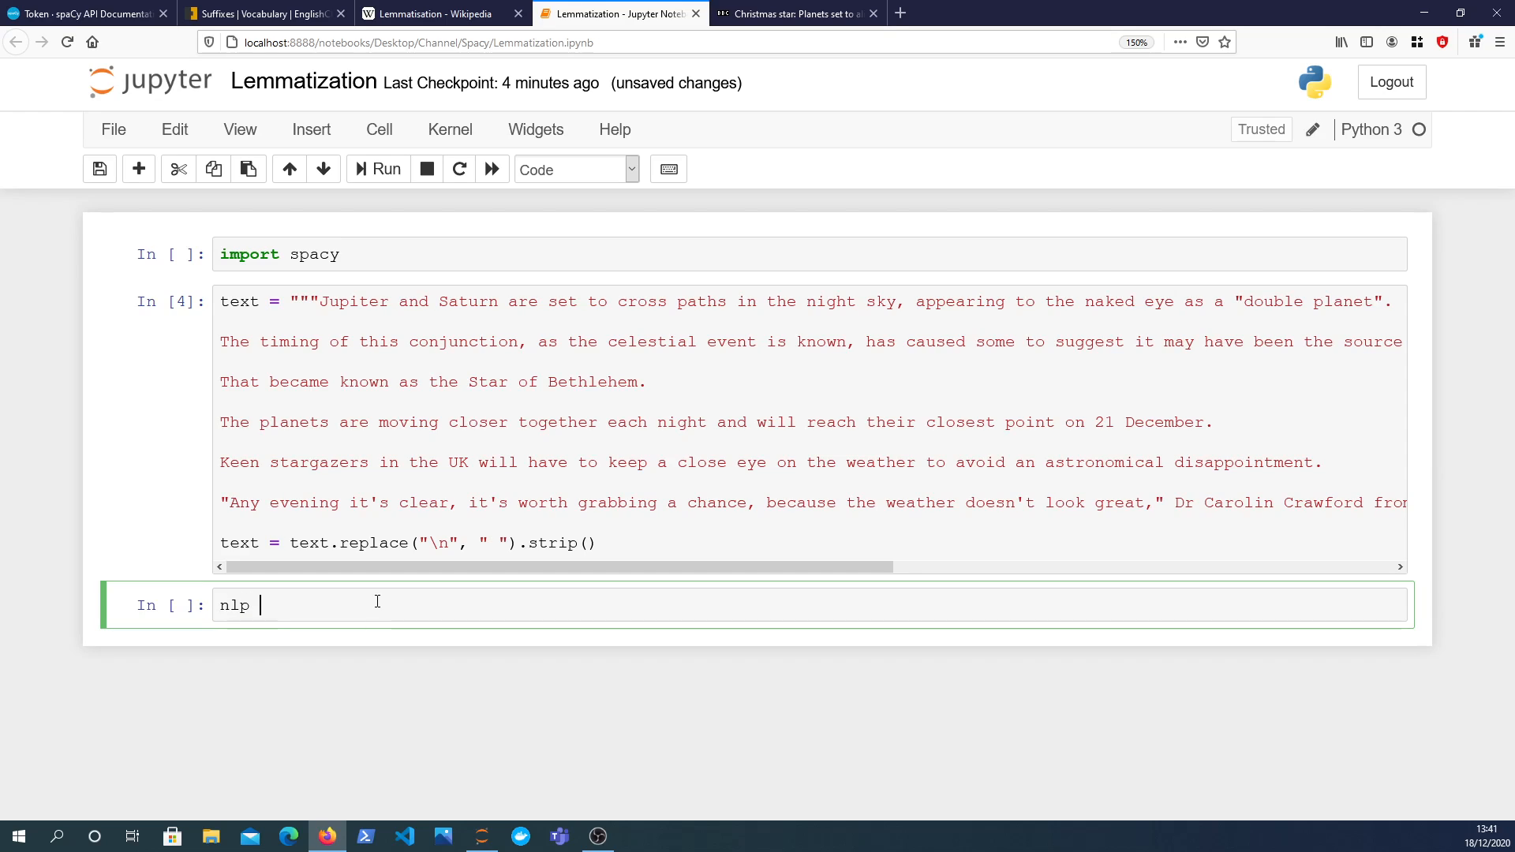
type("= spacy.load")
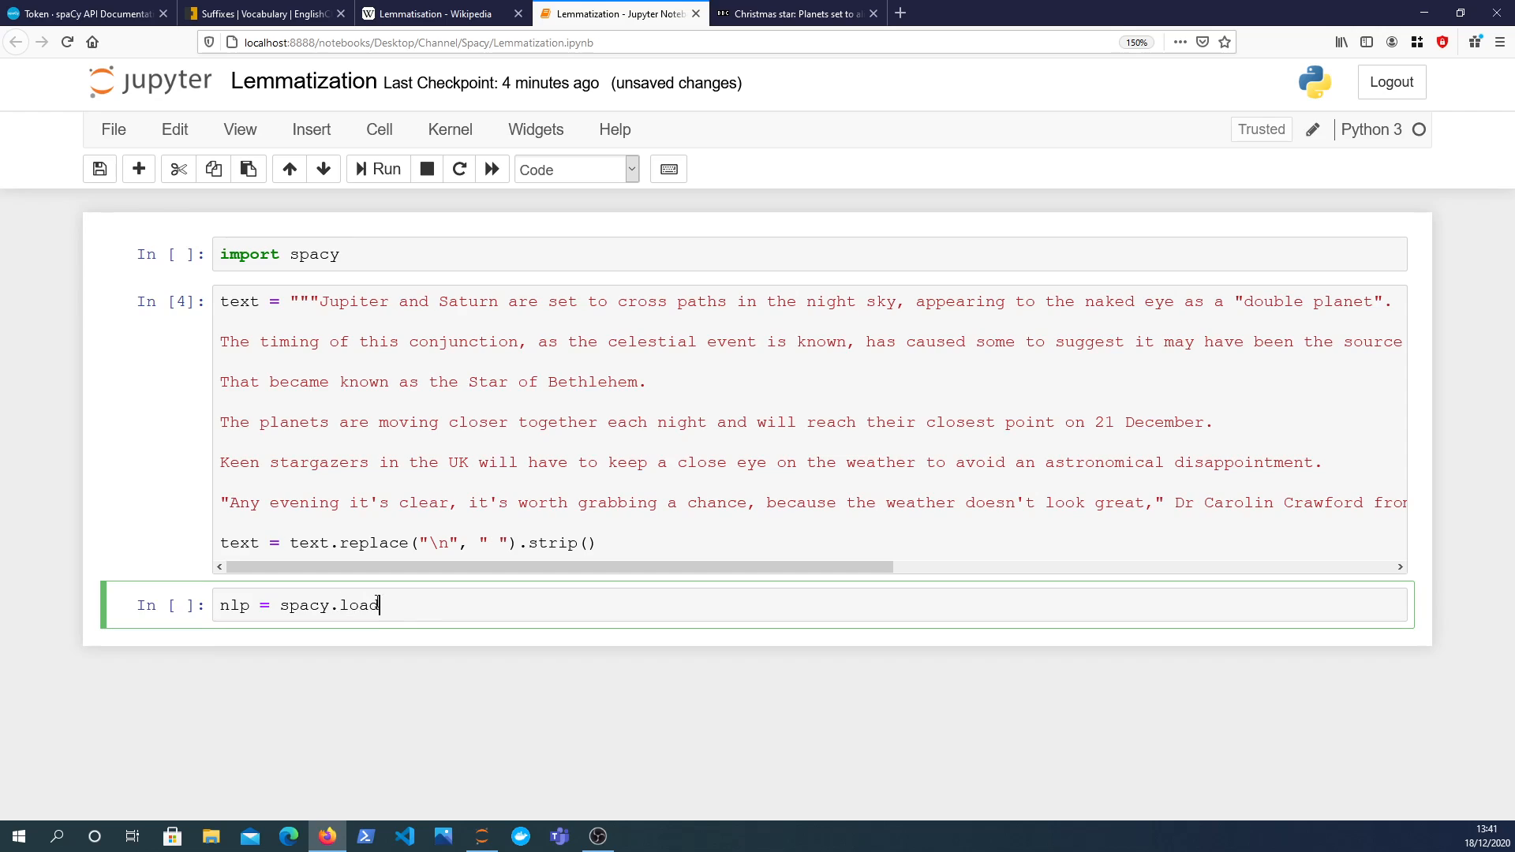
type("('')")
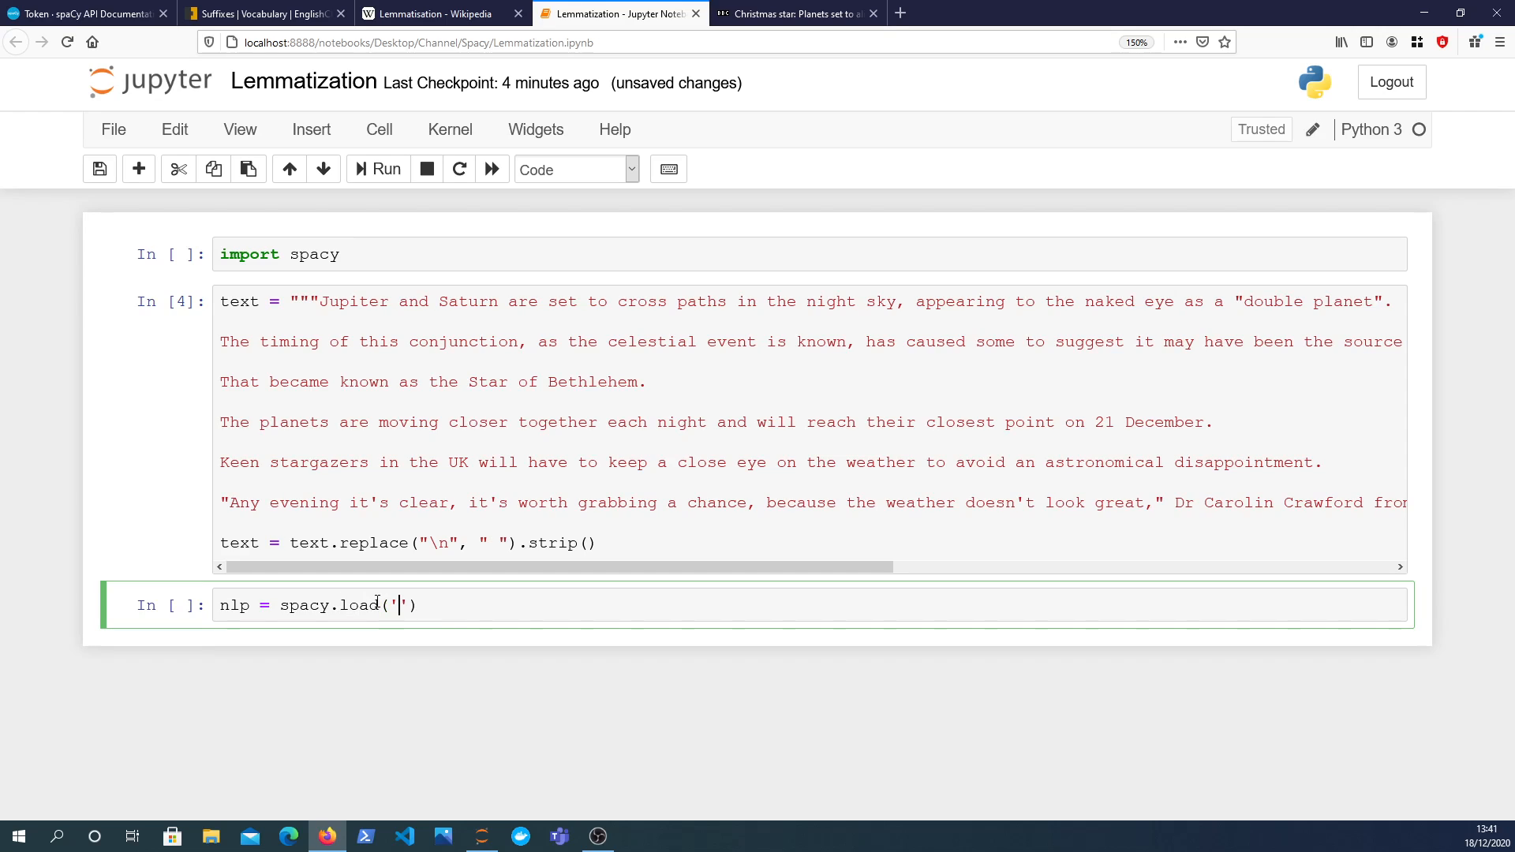
type("en_web_core_sm")
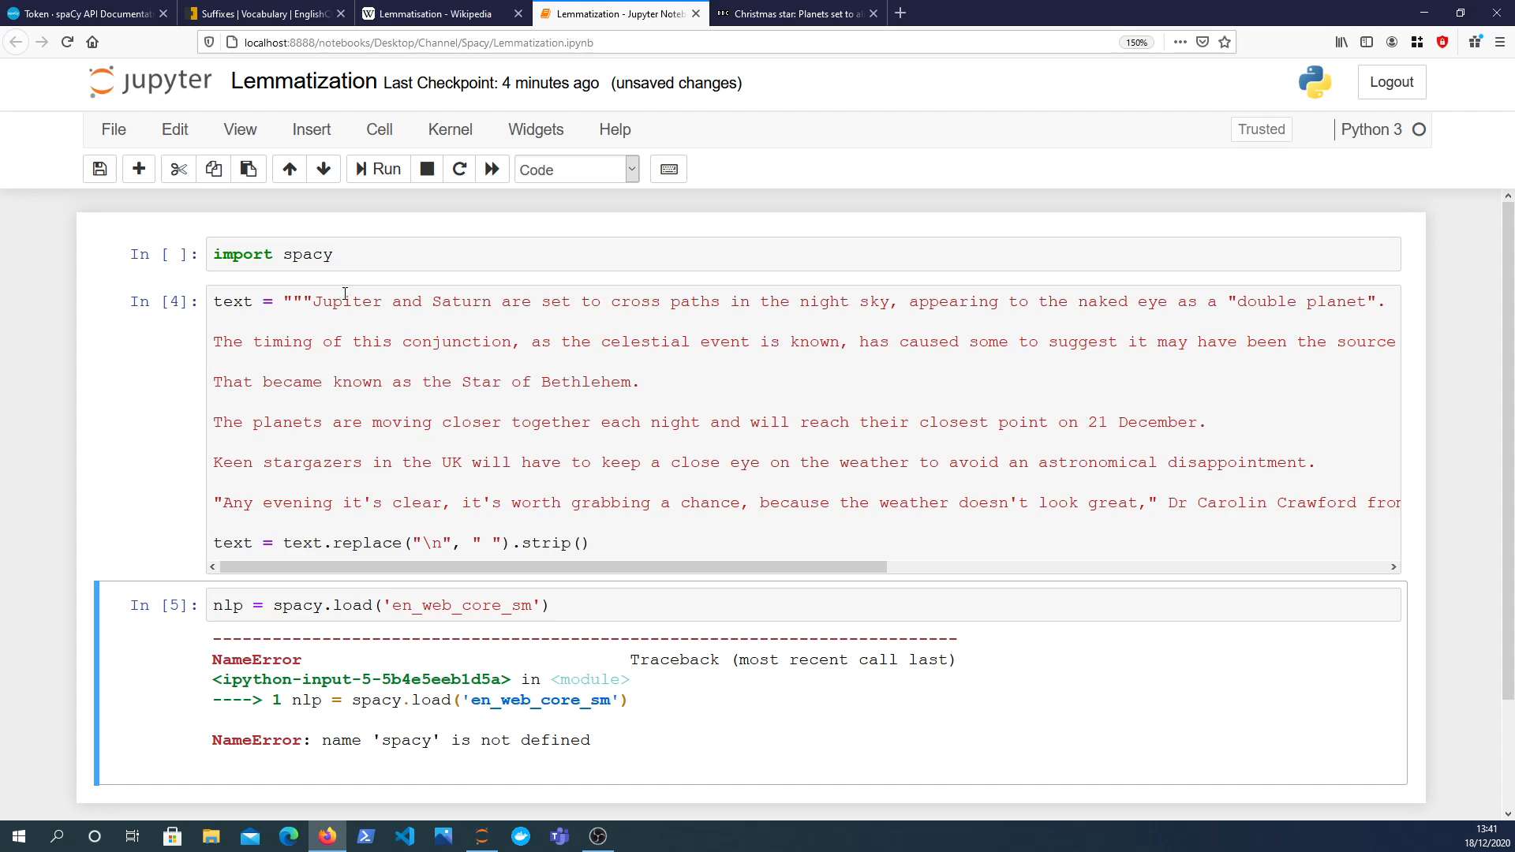
left_click(377, 169)
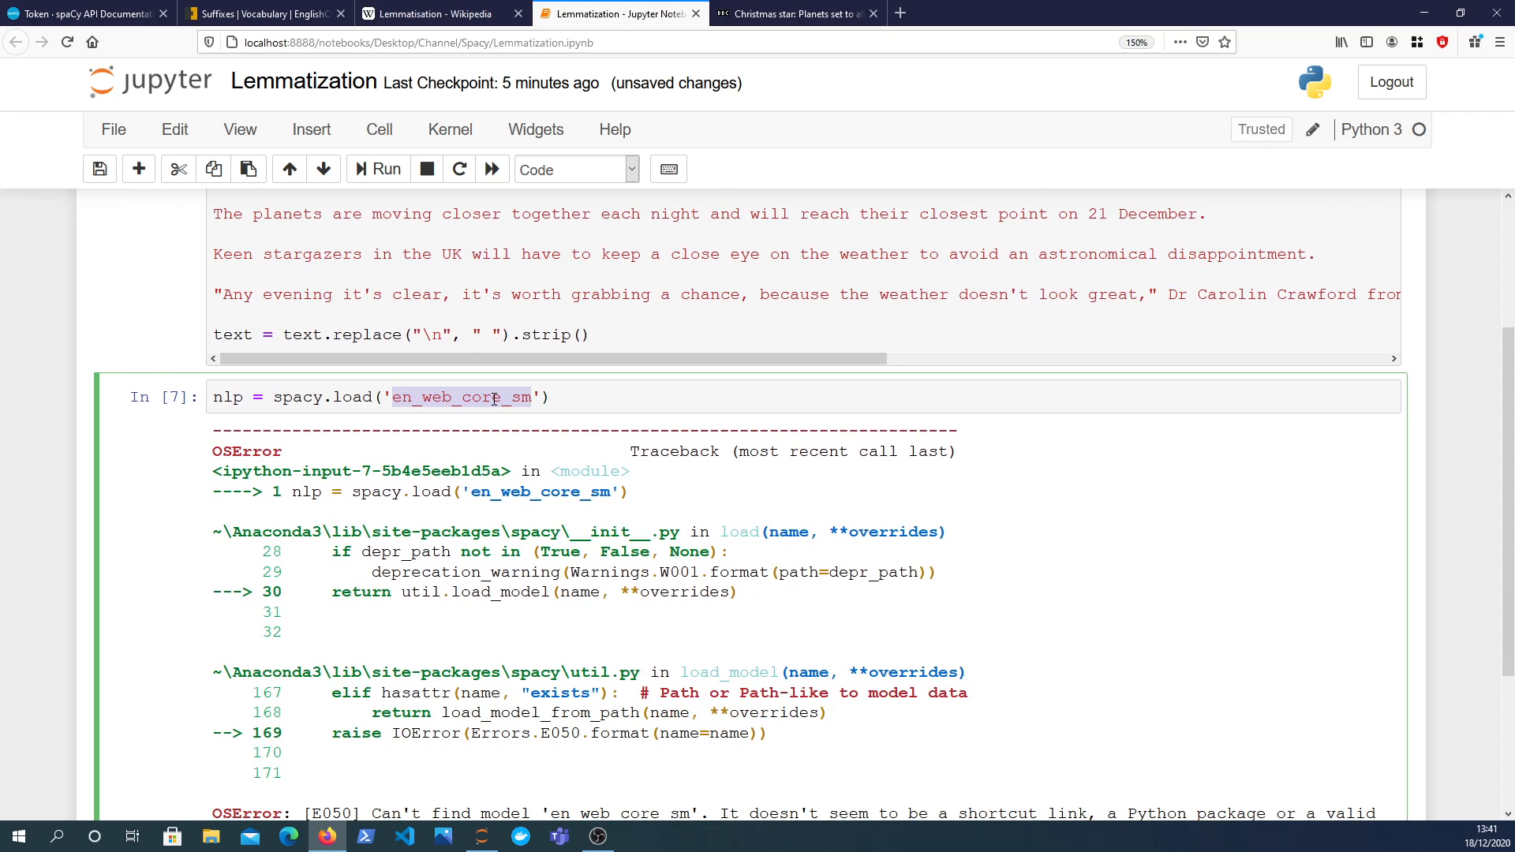
type("en_core_web_")
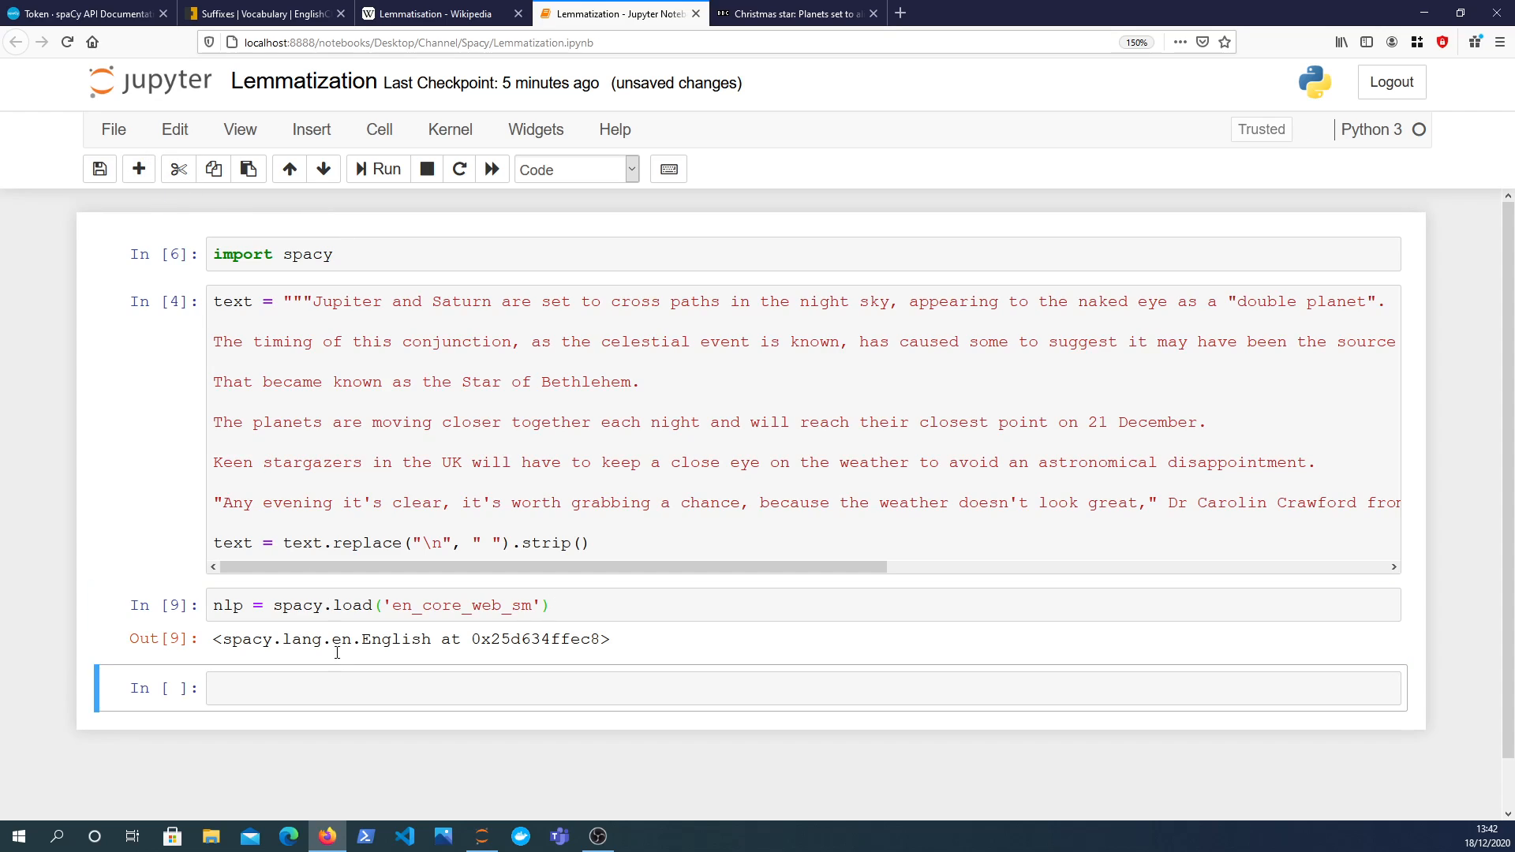
Process the article text with doc = nlp(text).
type("dp")
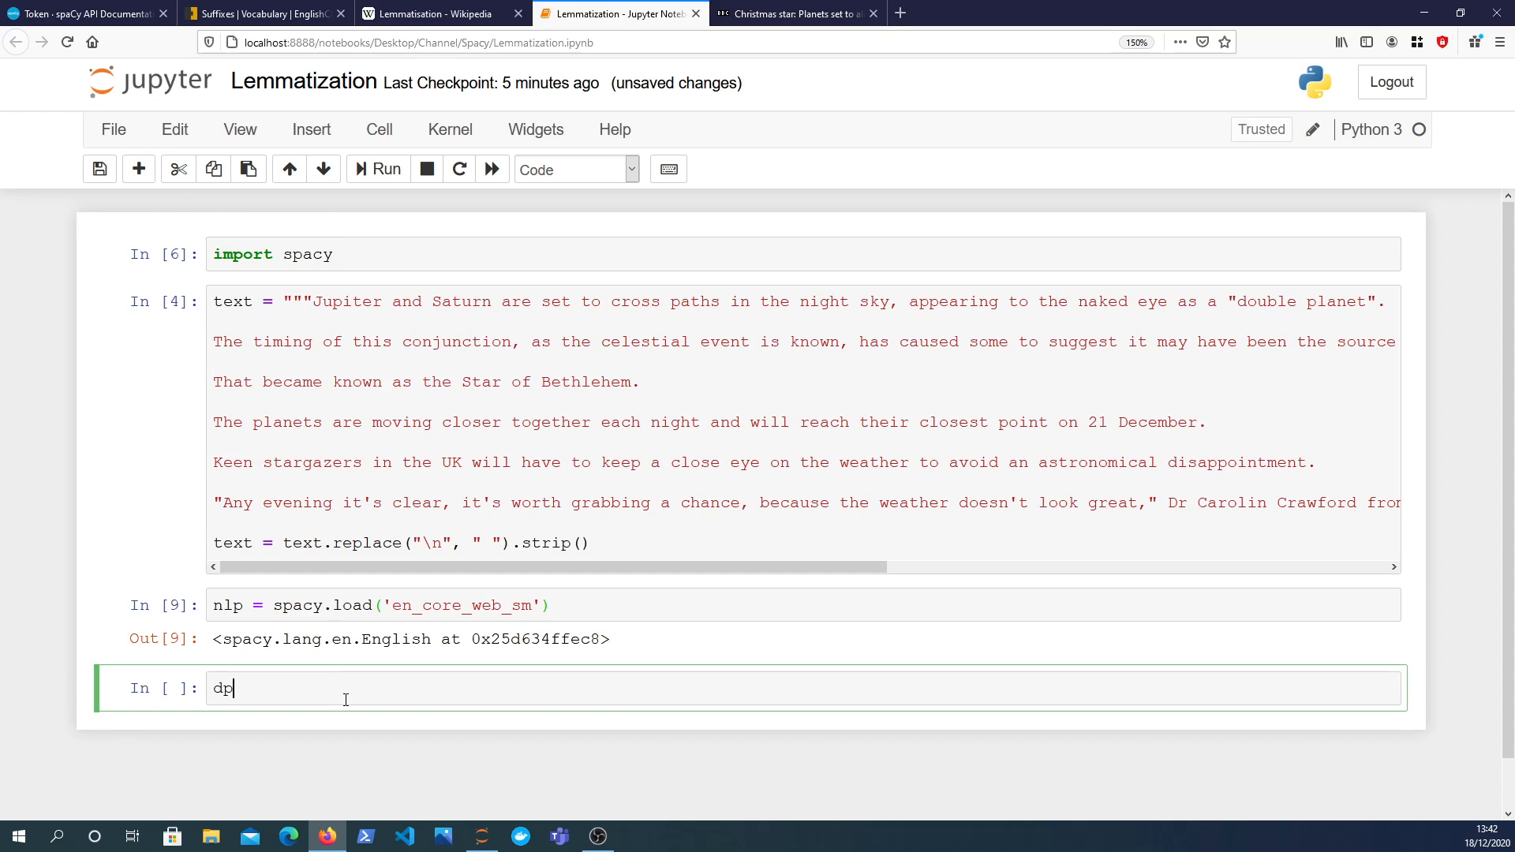
type("oc = nl;p")
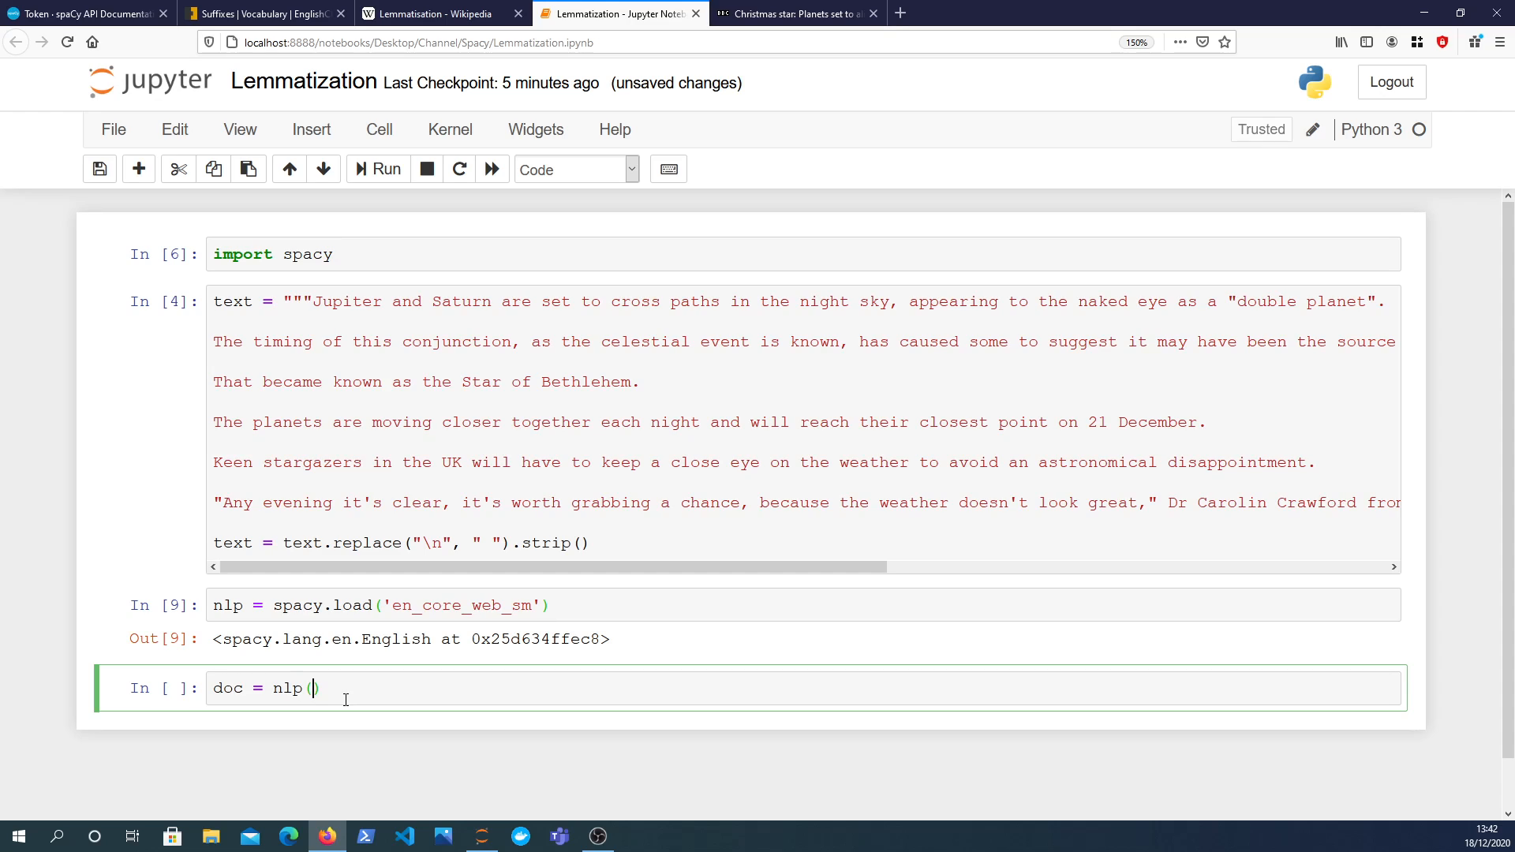
type("text")
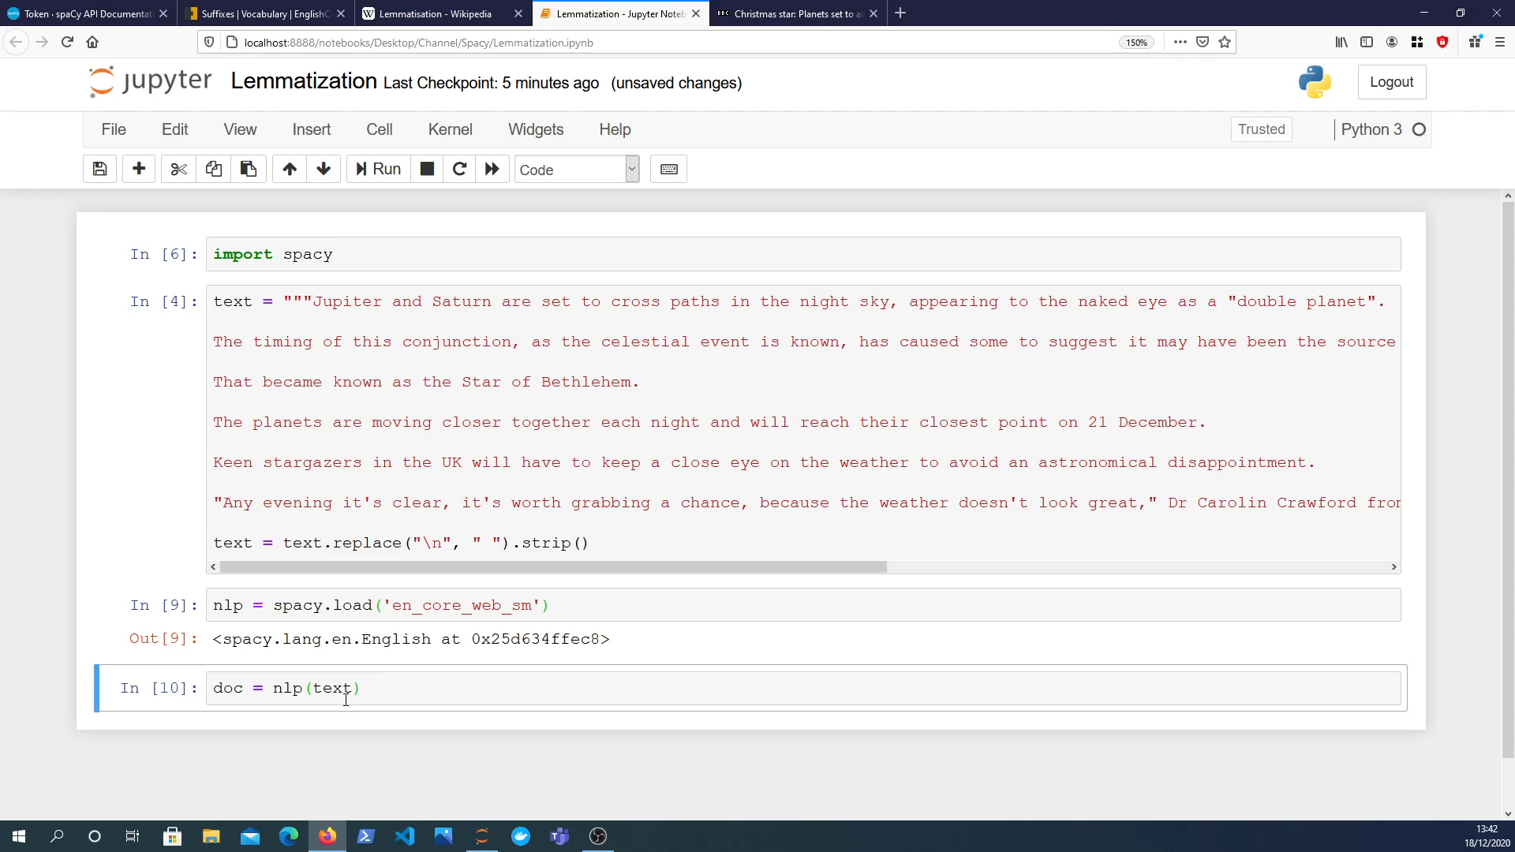
scroll("down", 3)
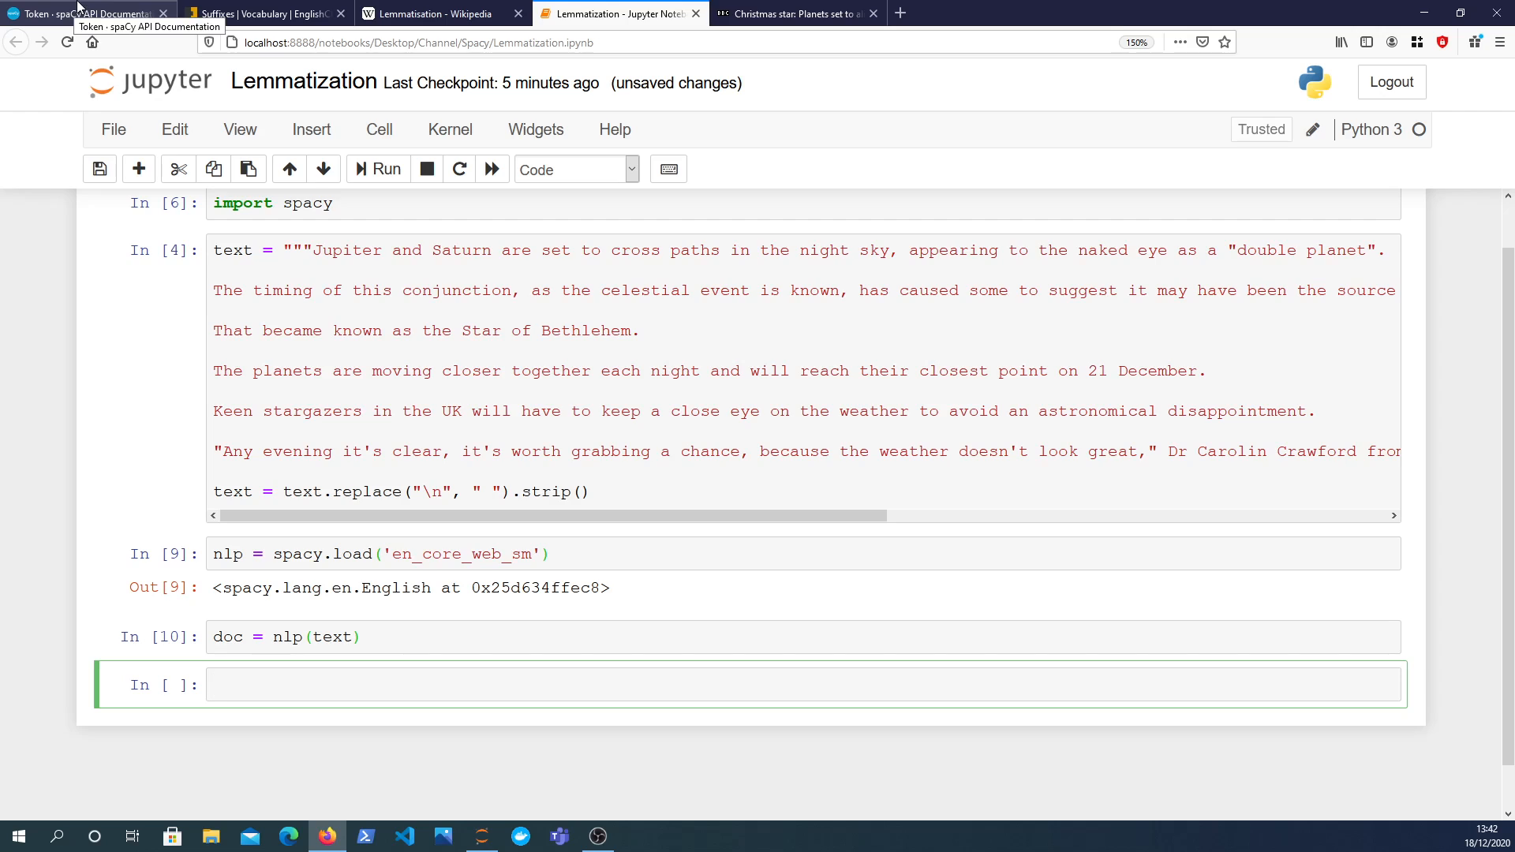
Run type(doc[0]) and select Token in the output.
type("fo")
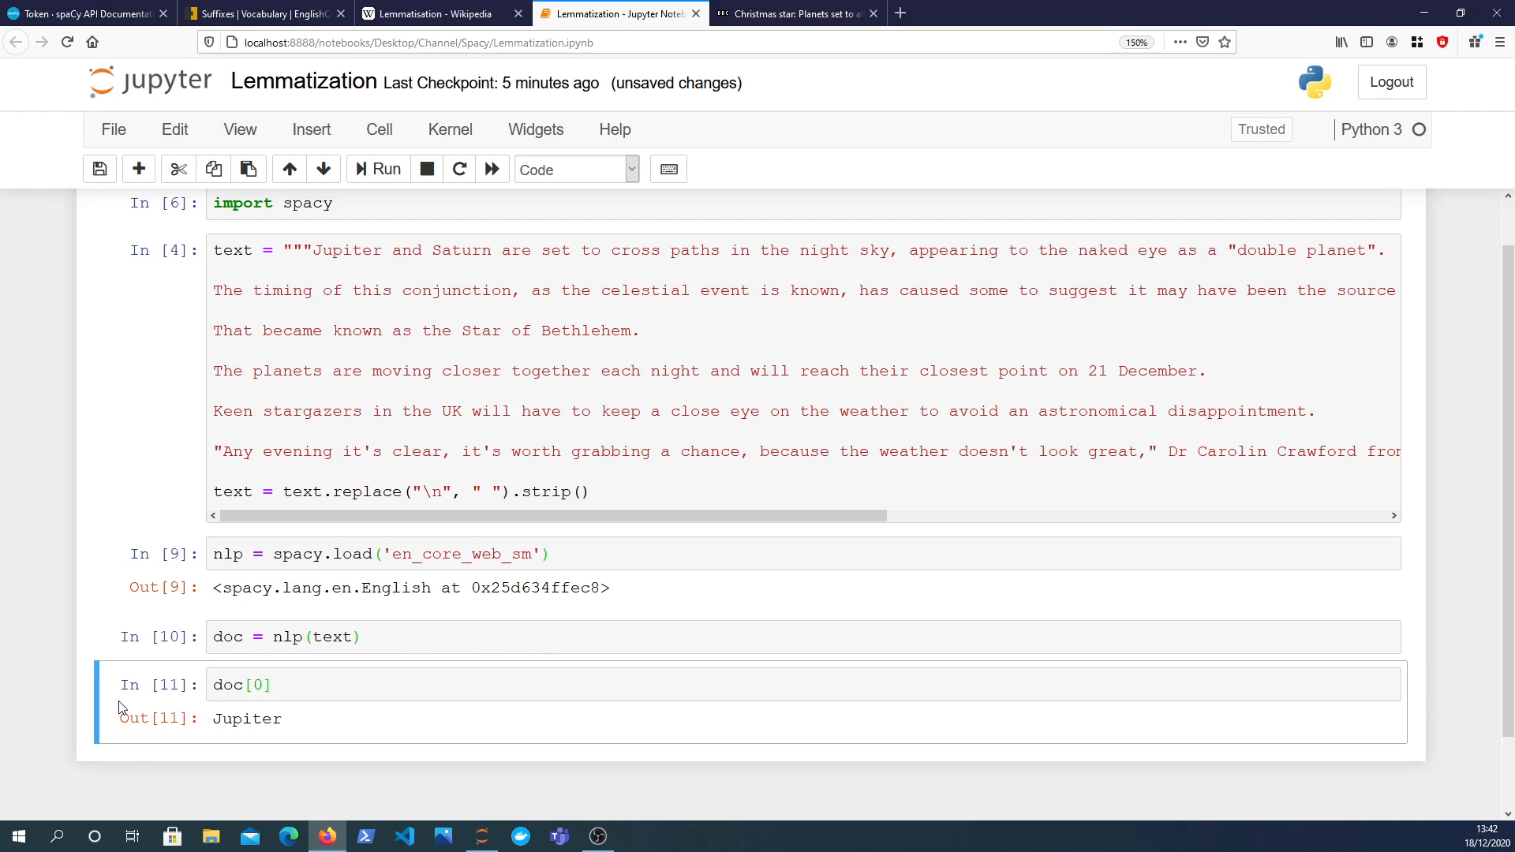
type("type(")
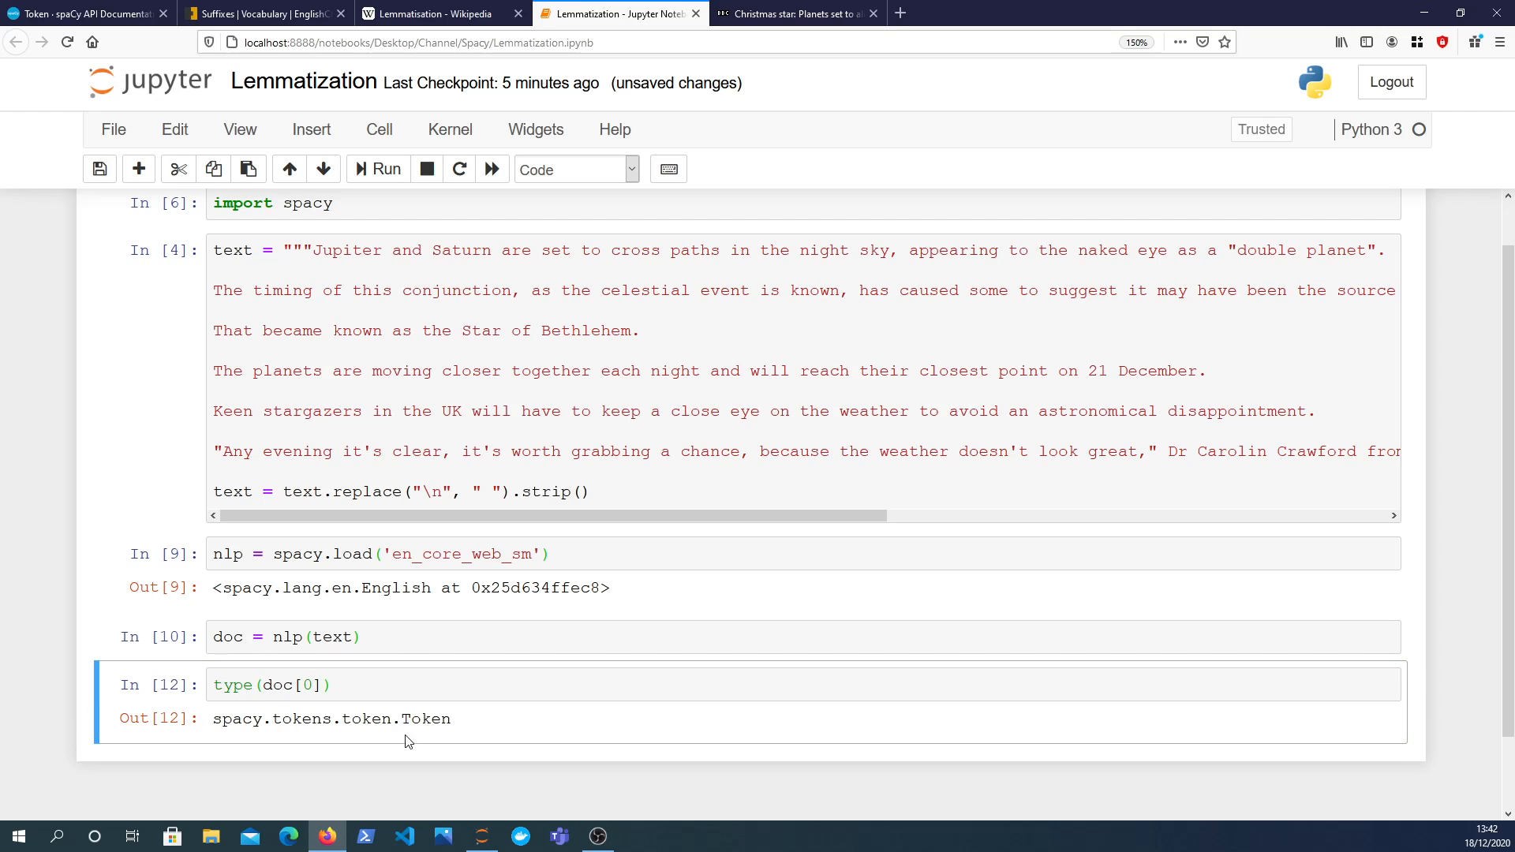
double_click(426, 718)
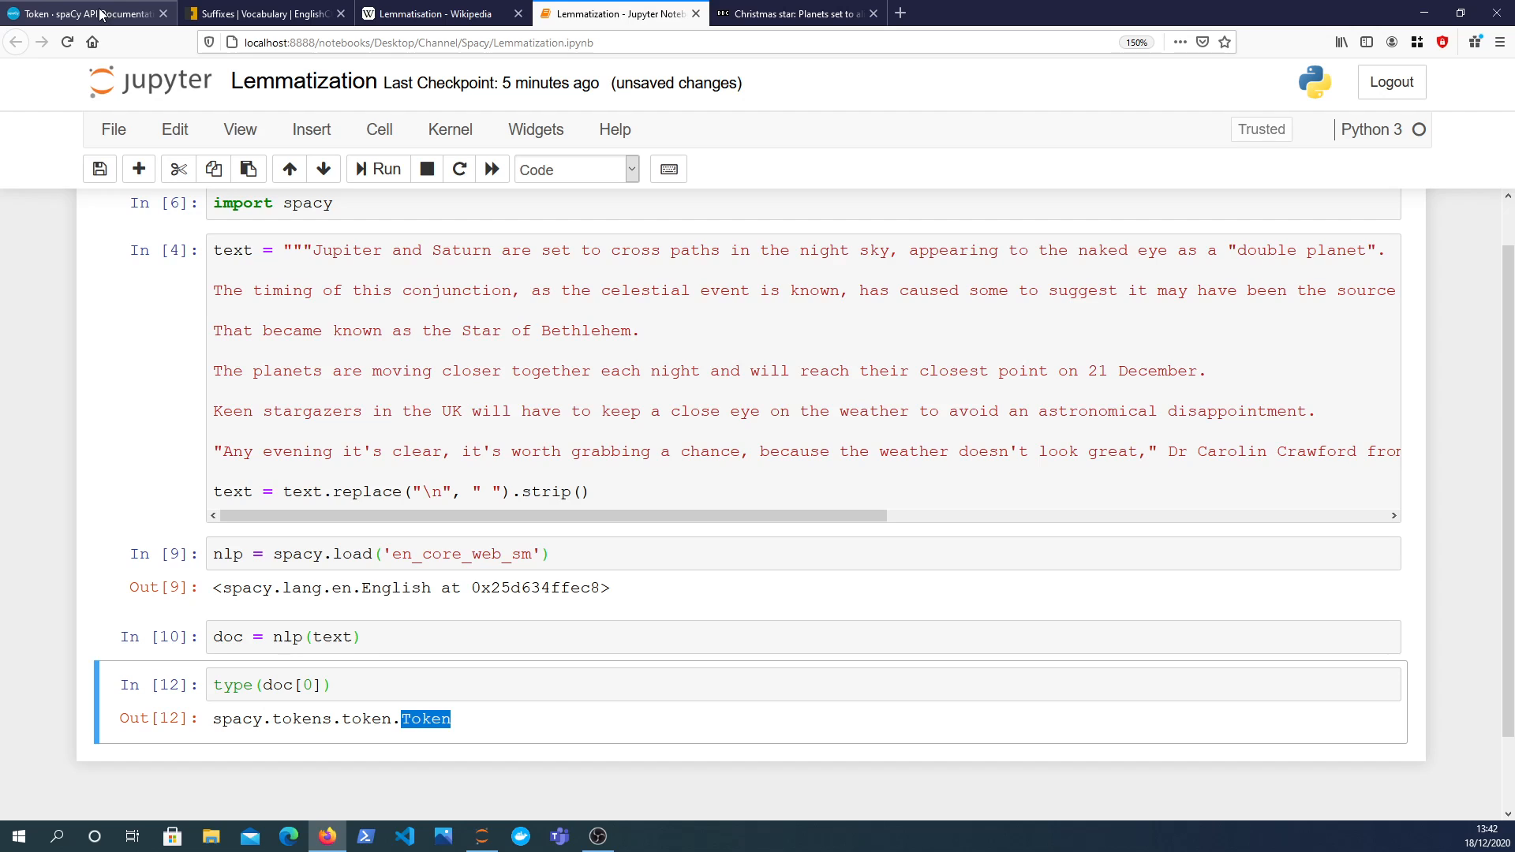
mouse_move(78, 13)
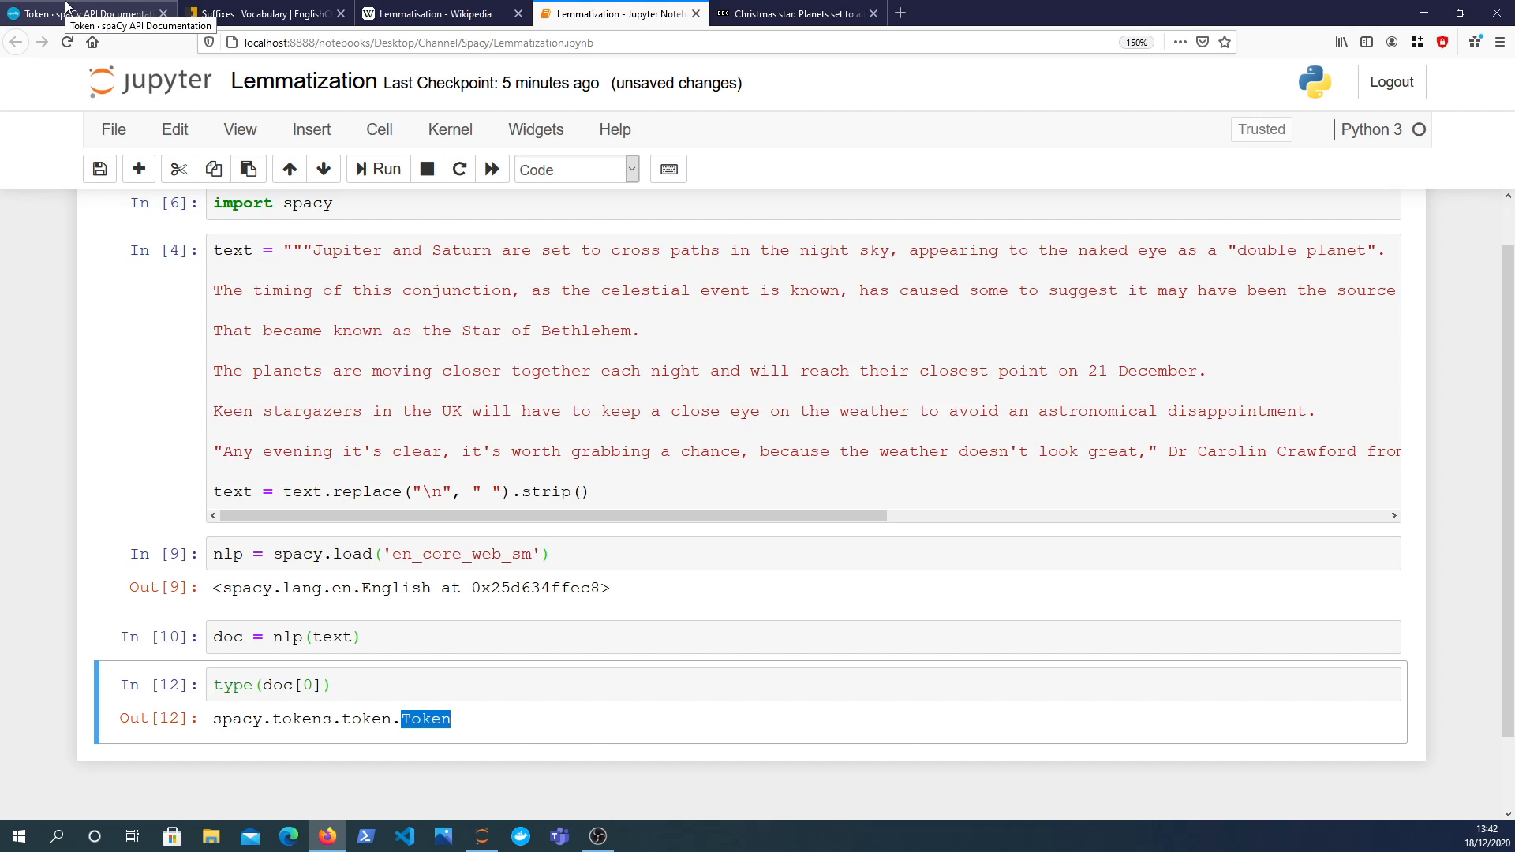
Browse the Attributes table on the spaCy Token documentation page.
left_click(82, 14)
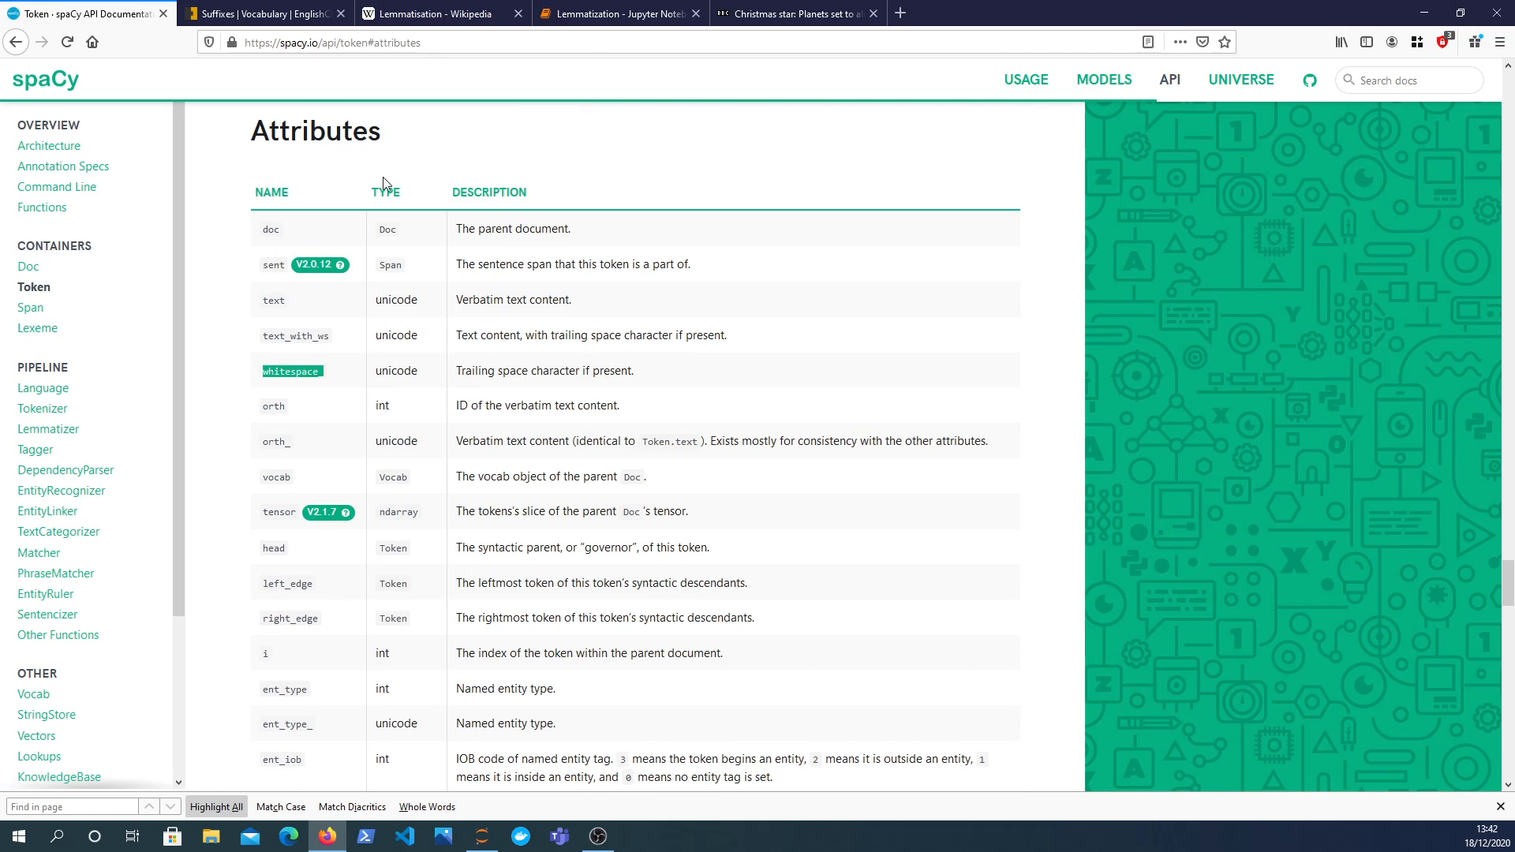
mouse_move(370, 214)
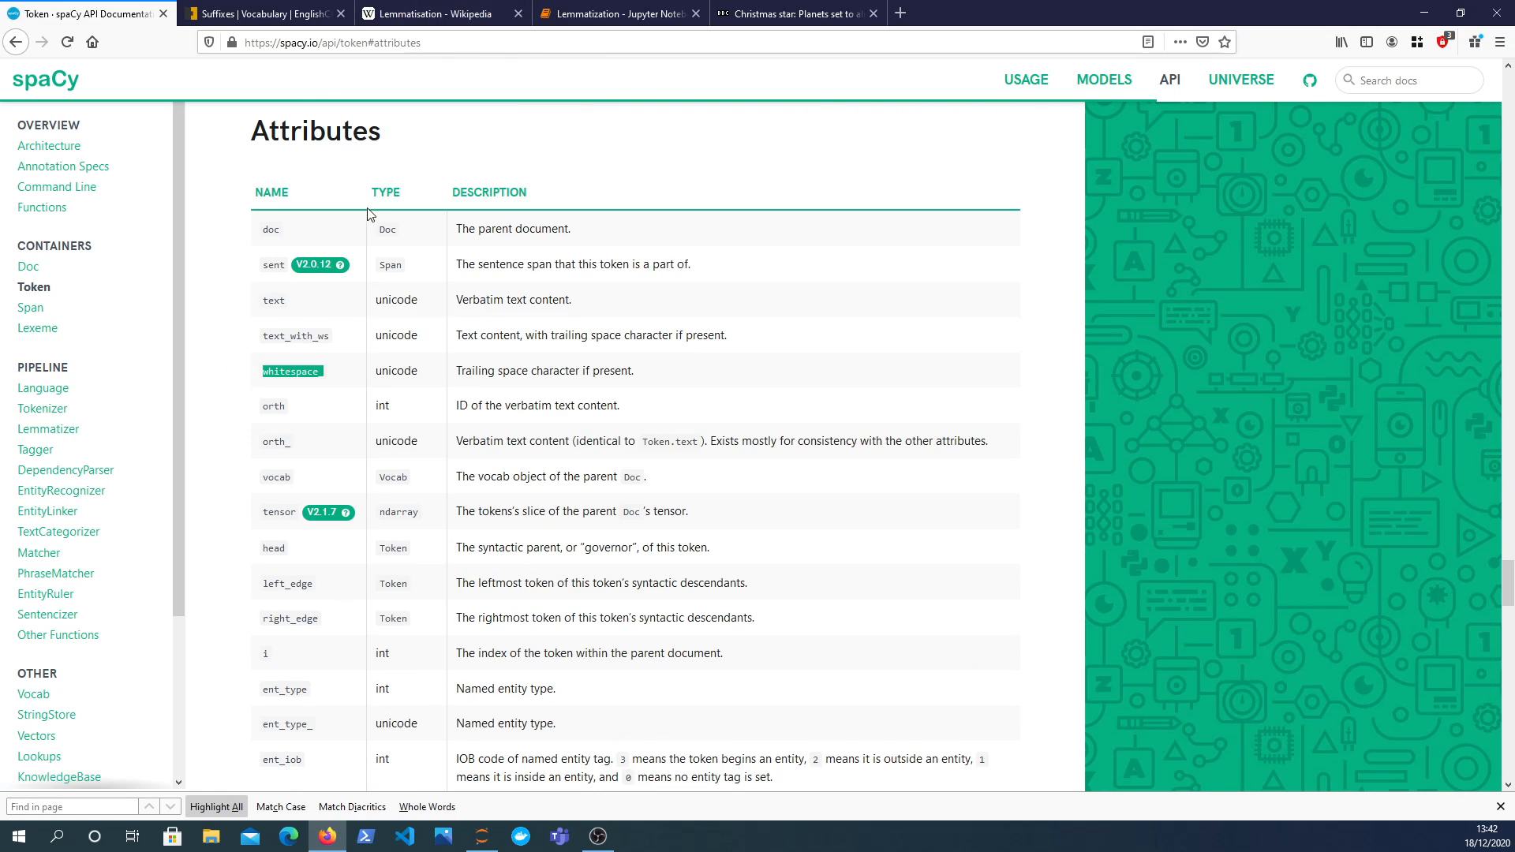
scroll("down", 3)
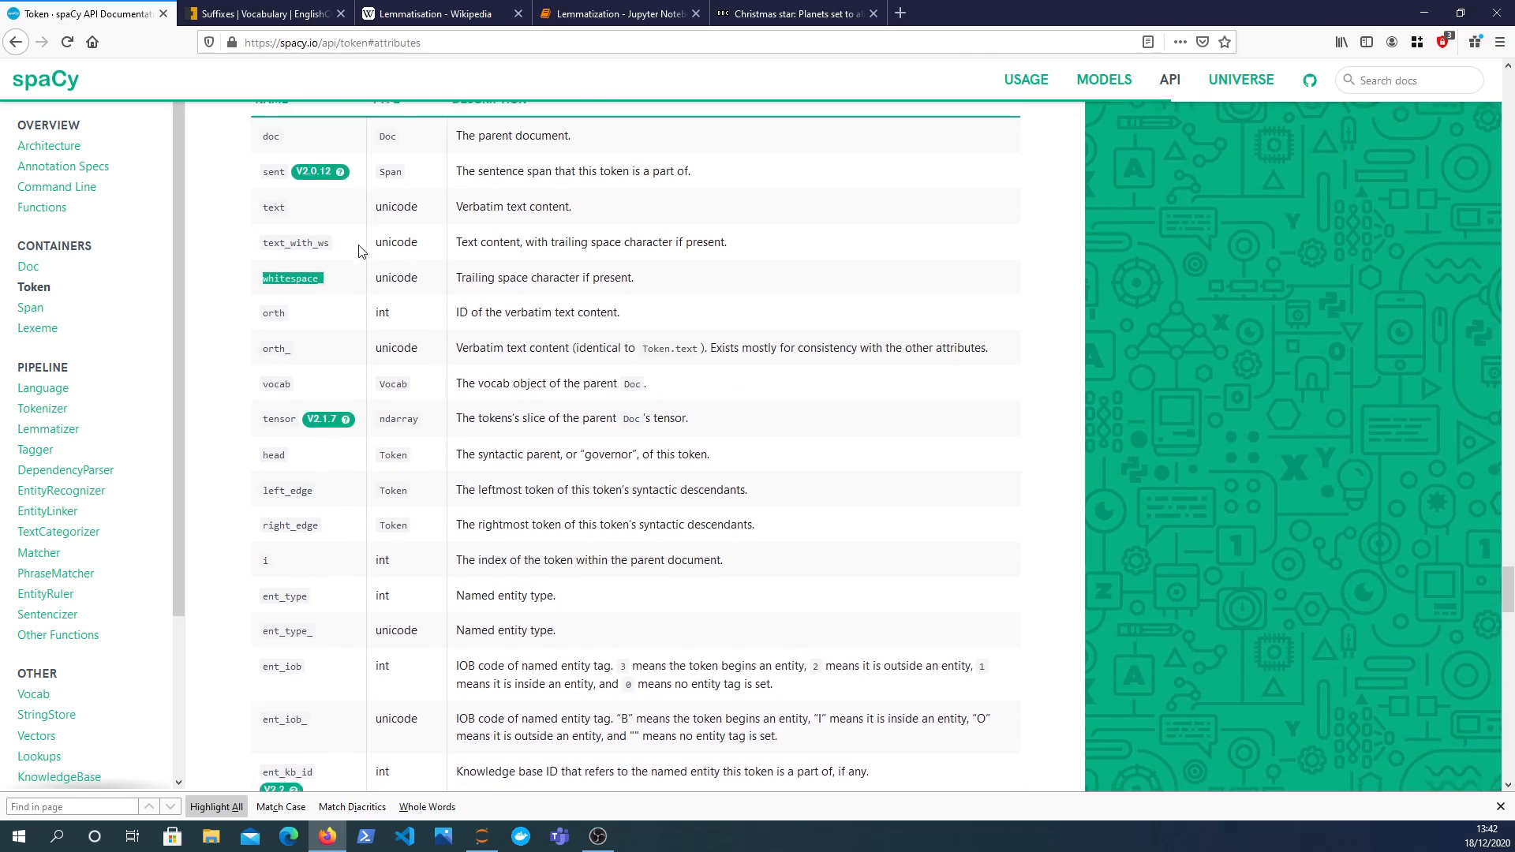
scroll("down", 3)
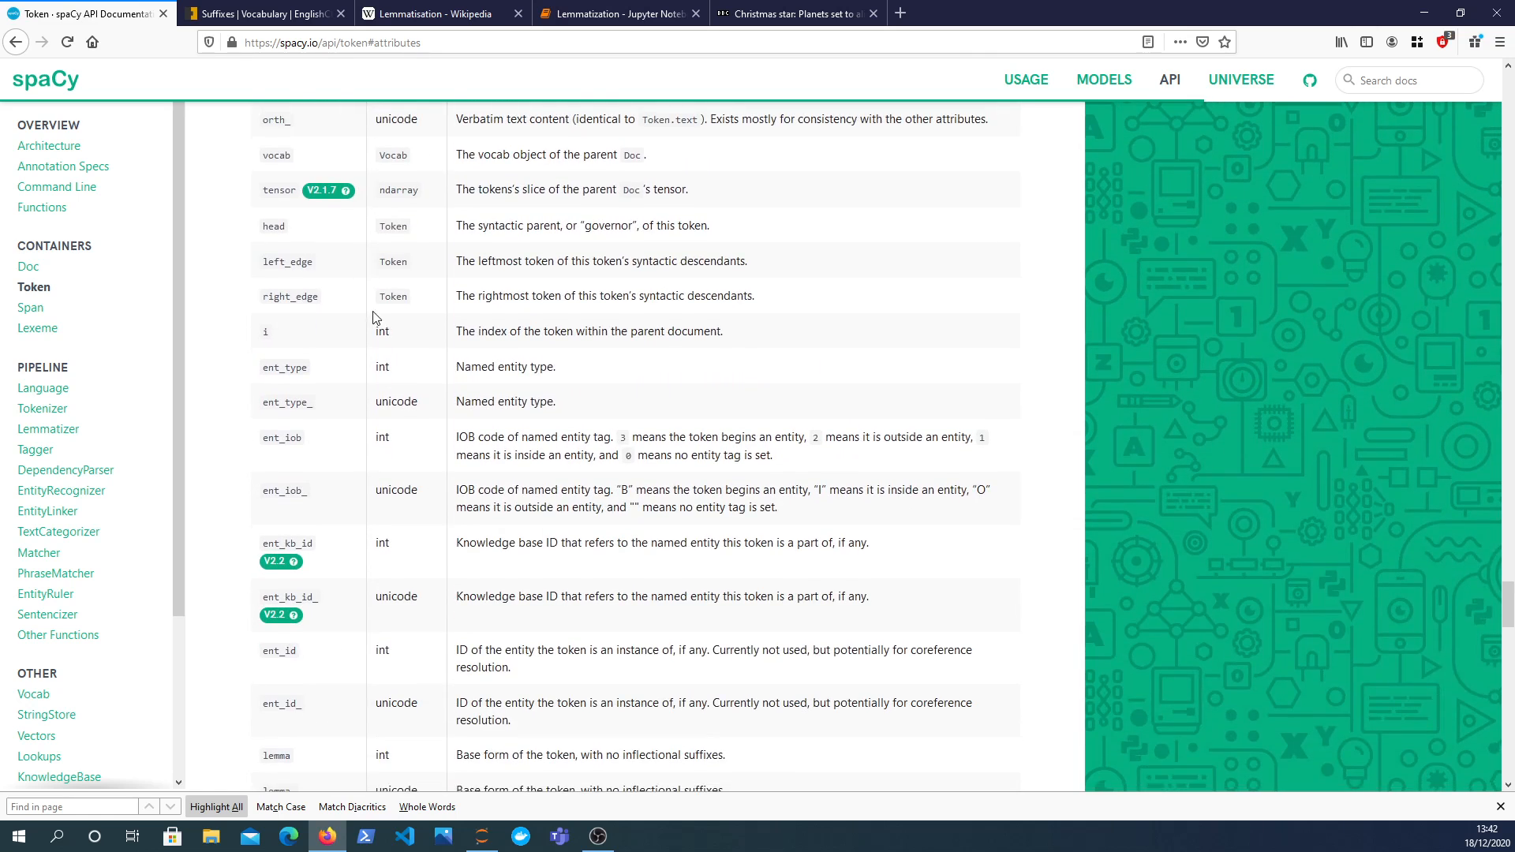
scroll("down", 3)
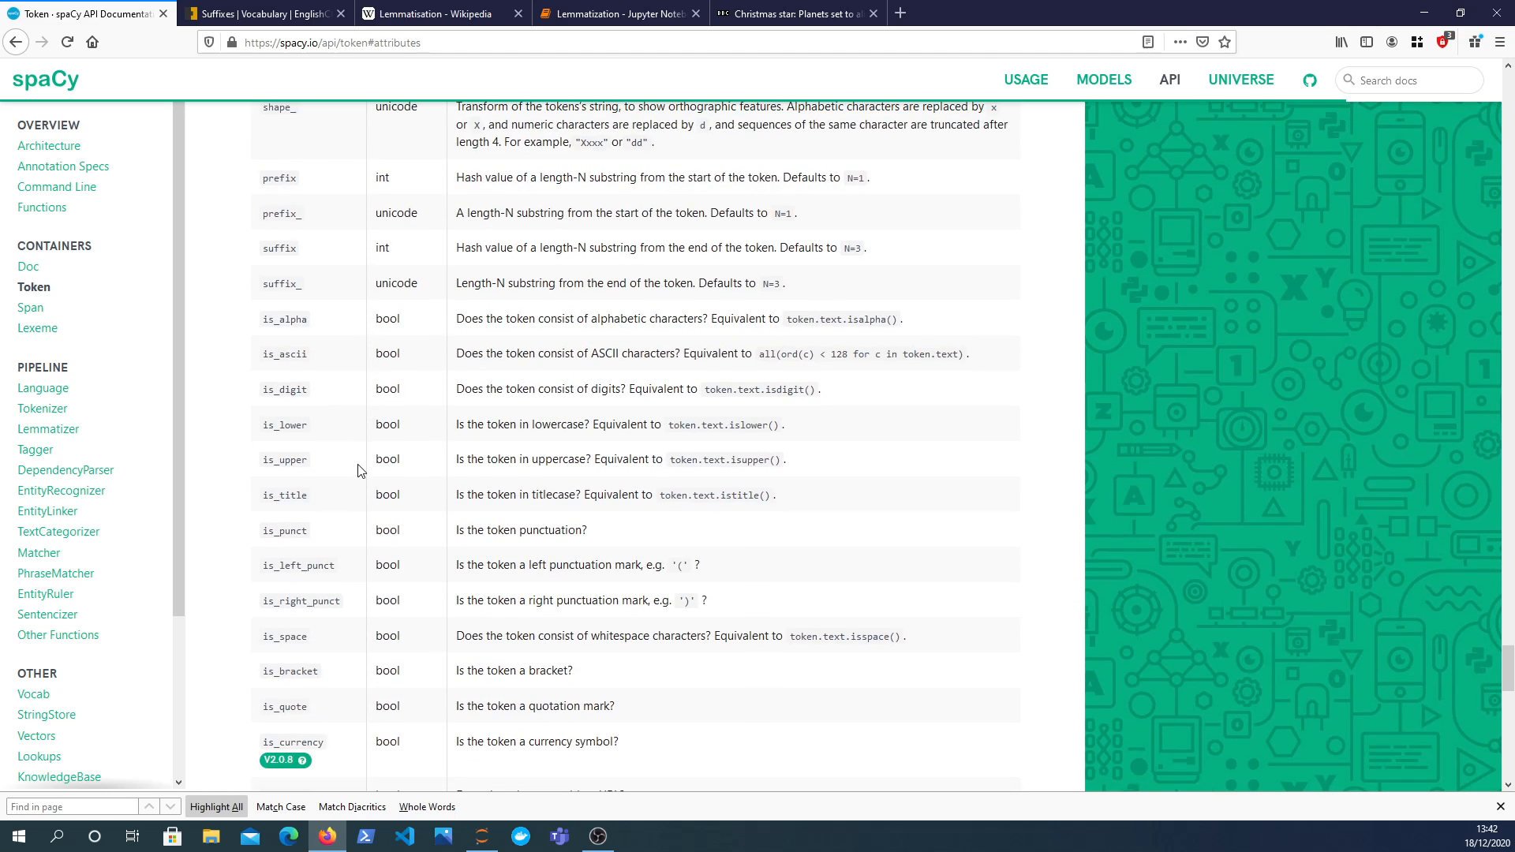
scroll("down", 3)
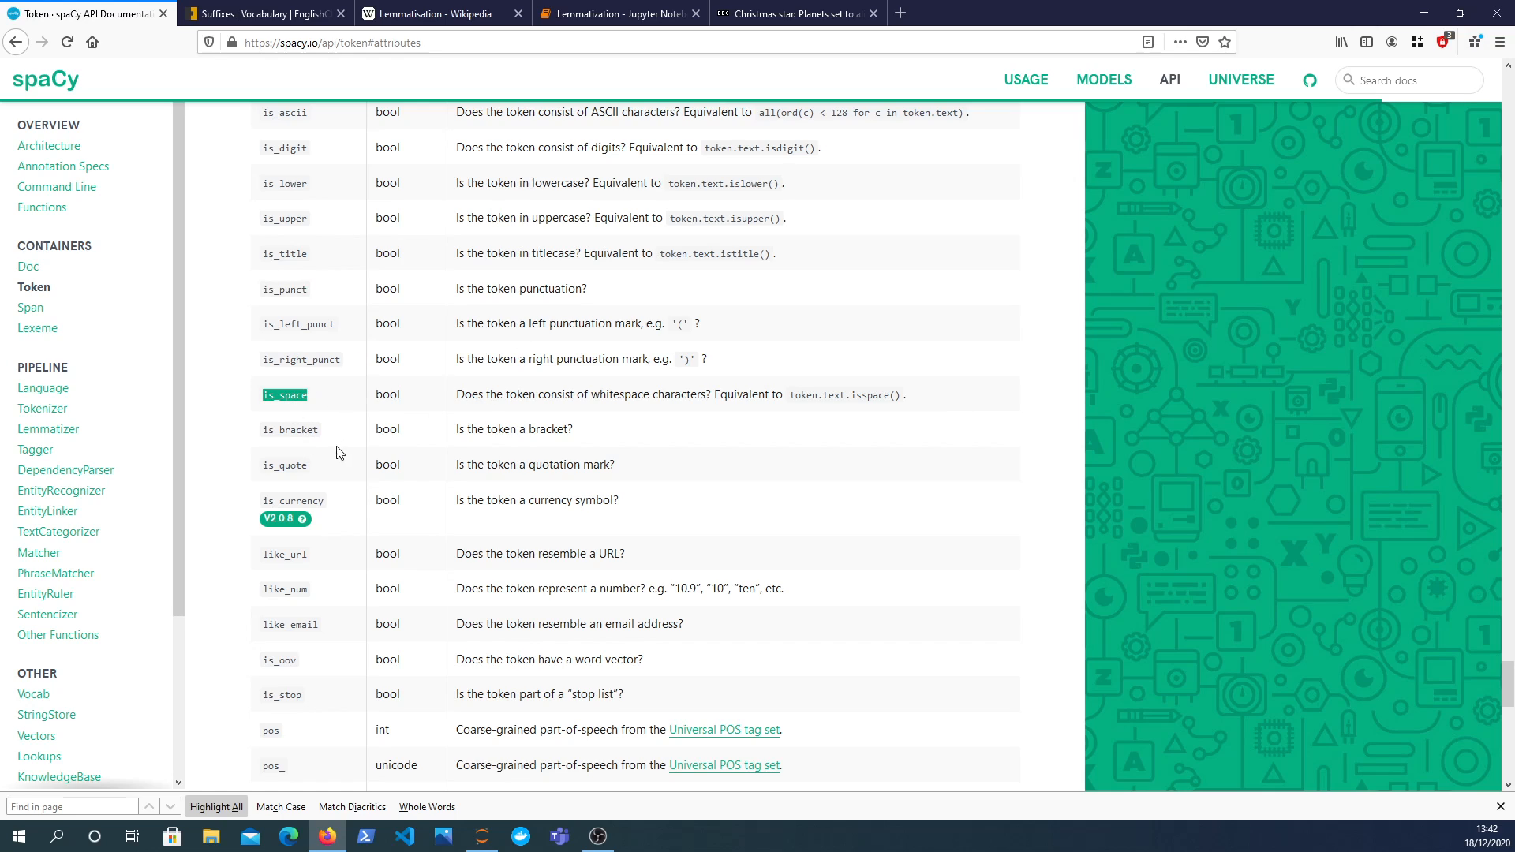
scroll("up", 3)
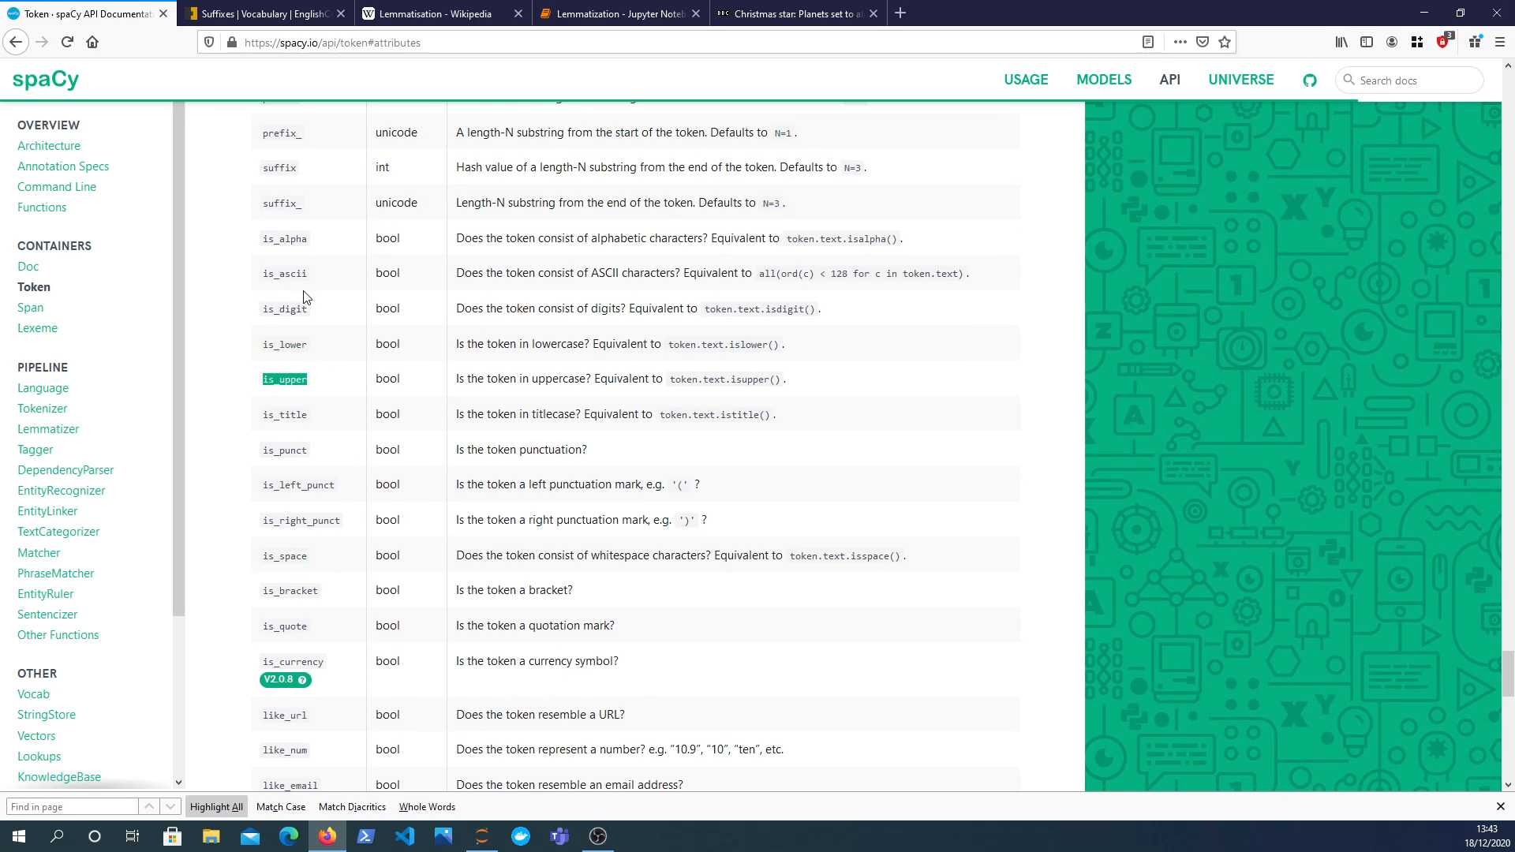
left_click(150, 805)
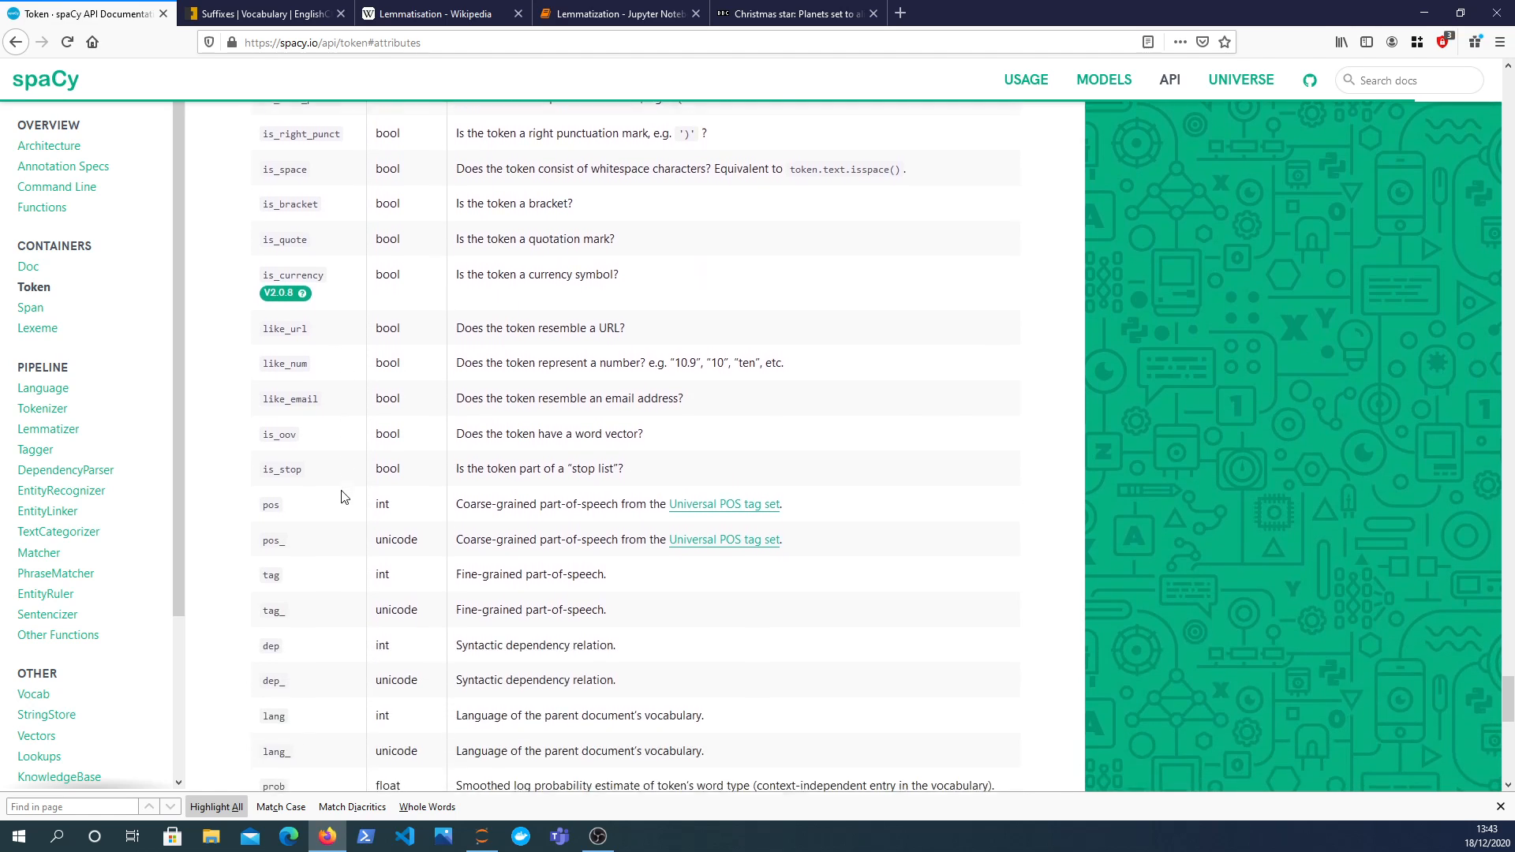
scroll("down", 3)
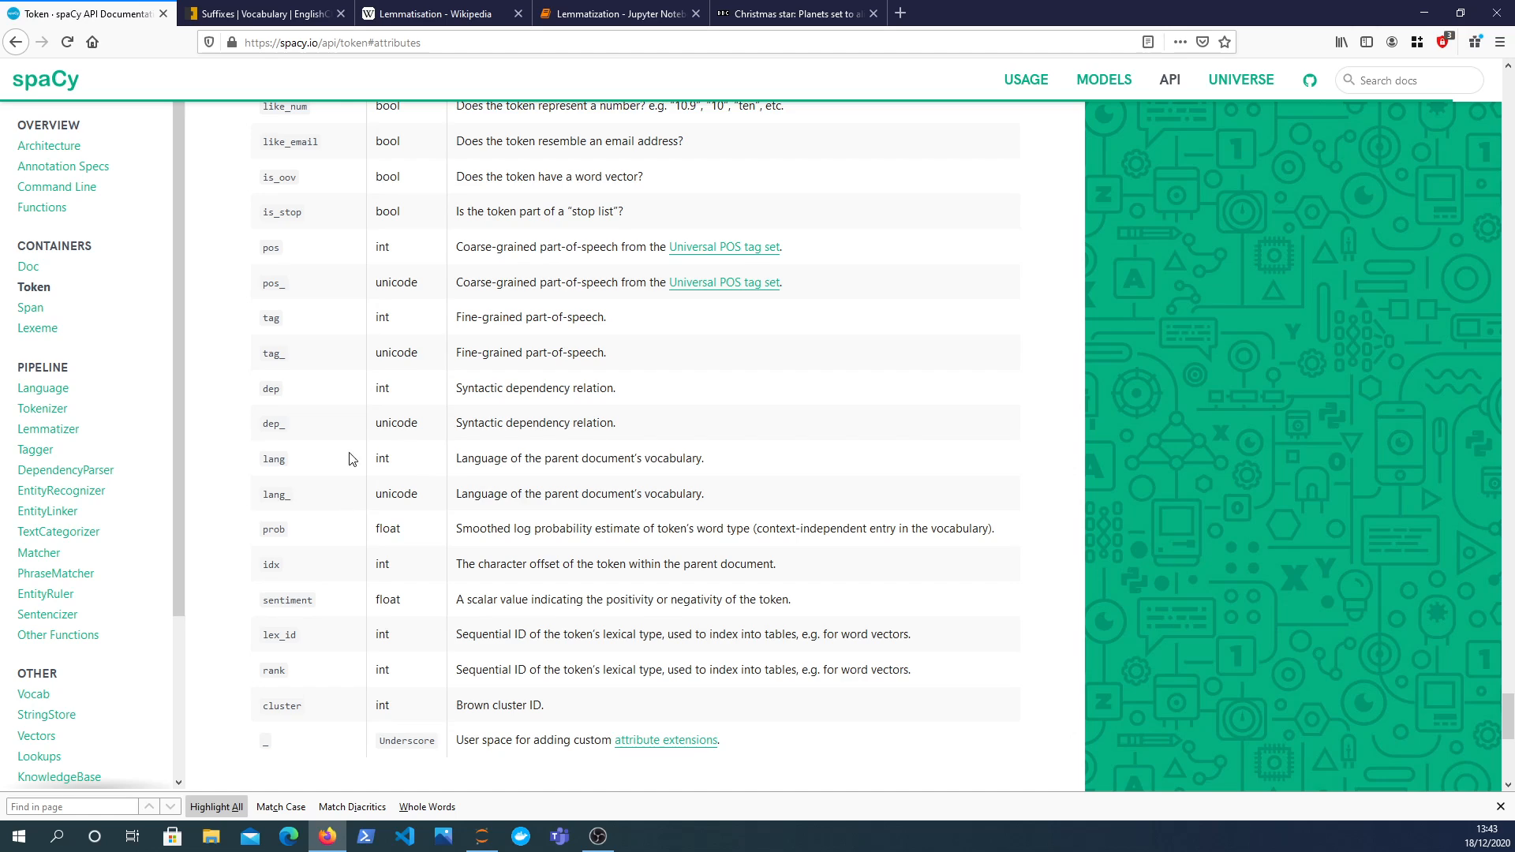
mouse_move(353, 387)
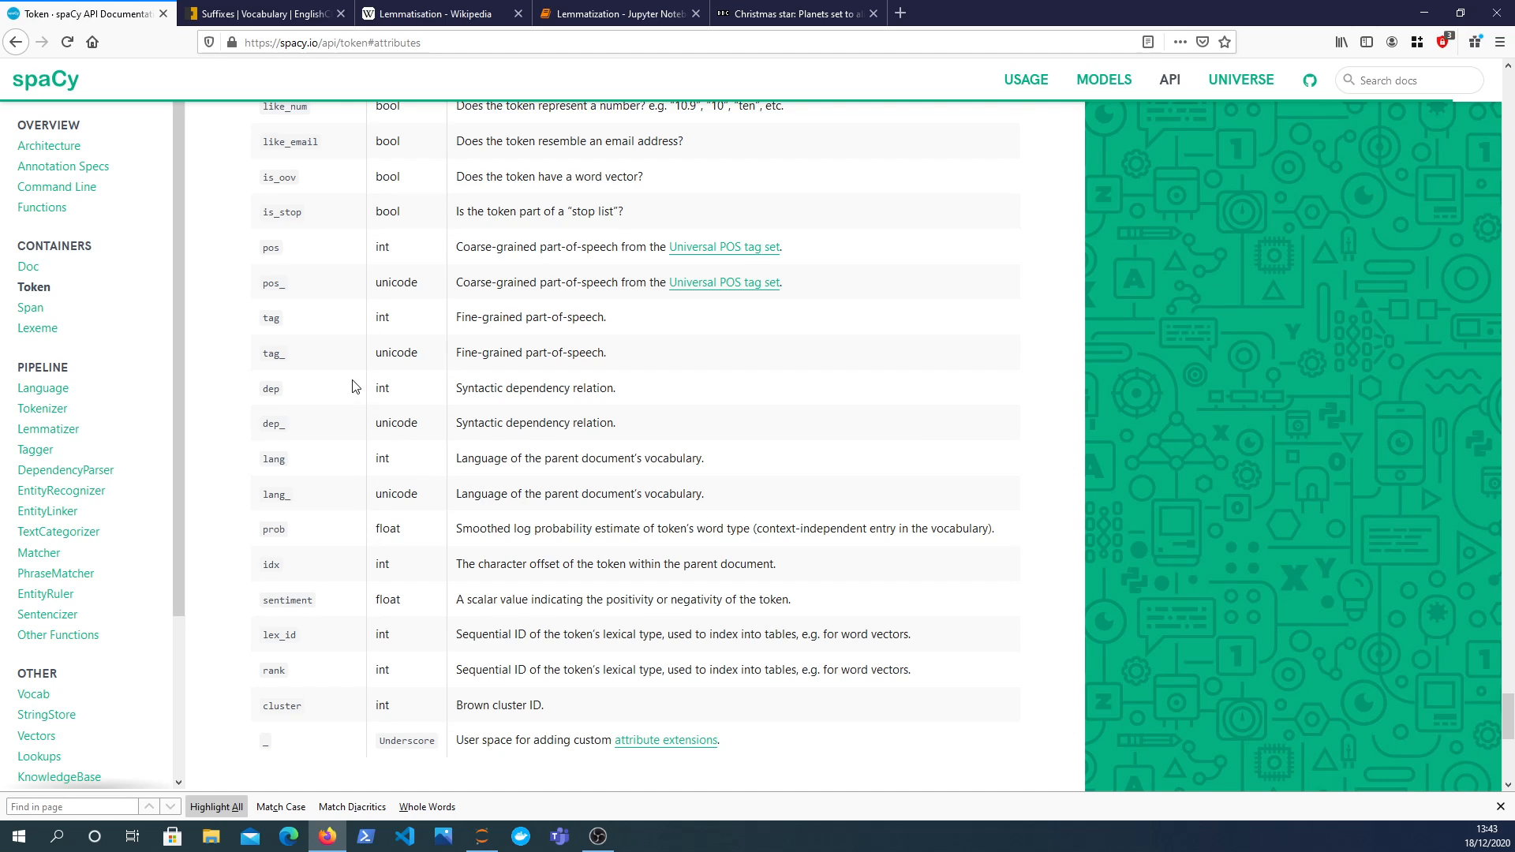
mouse_move(329, 474)
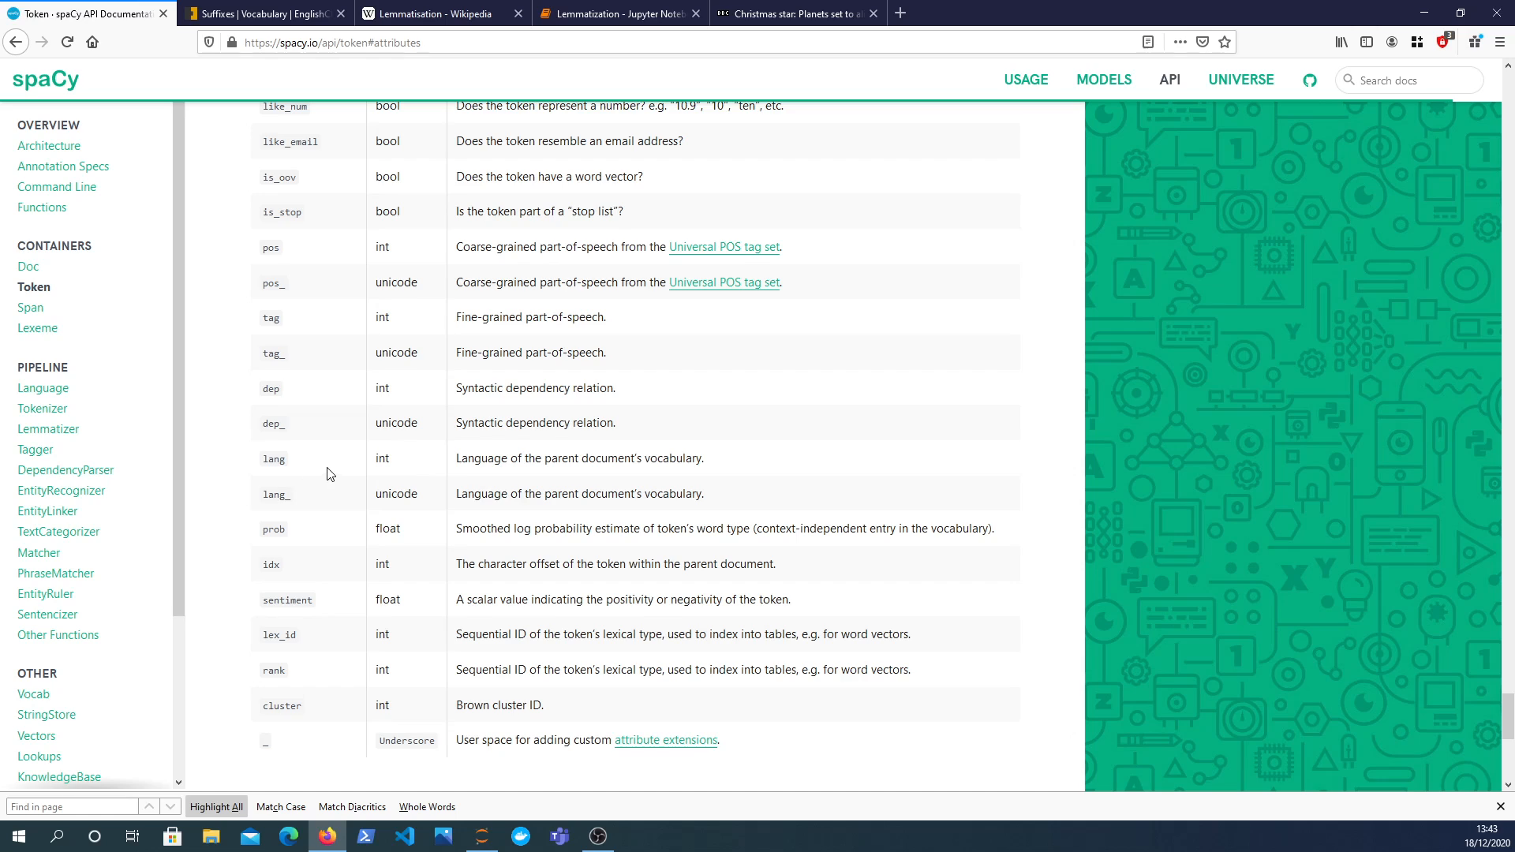
mouse_move(256, 278)
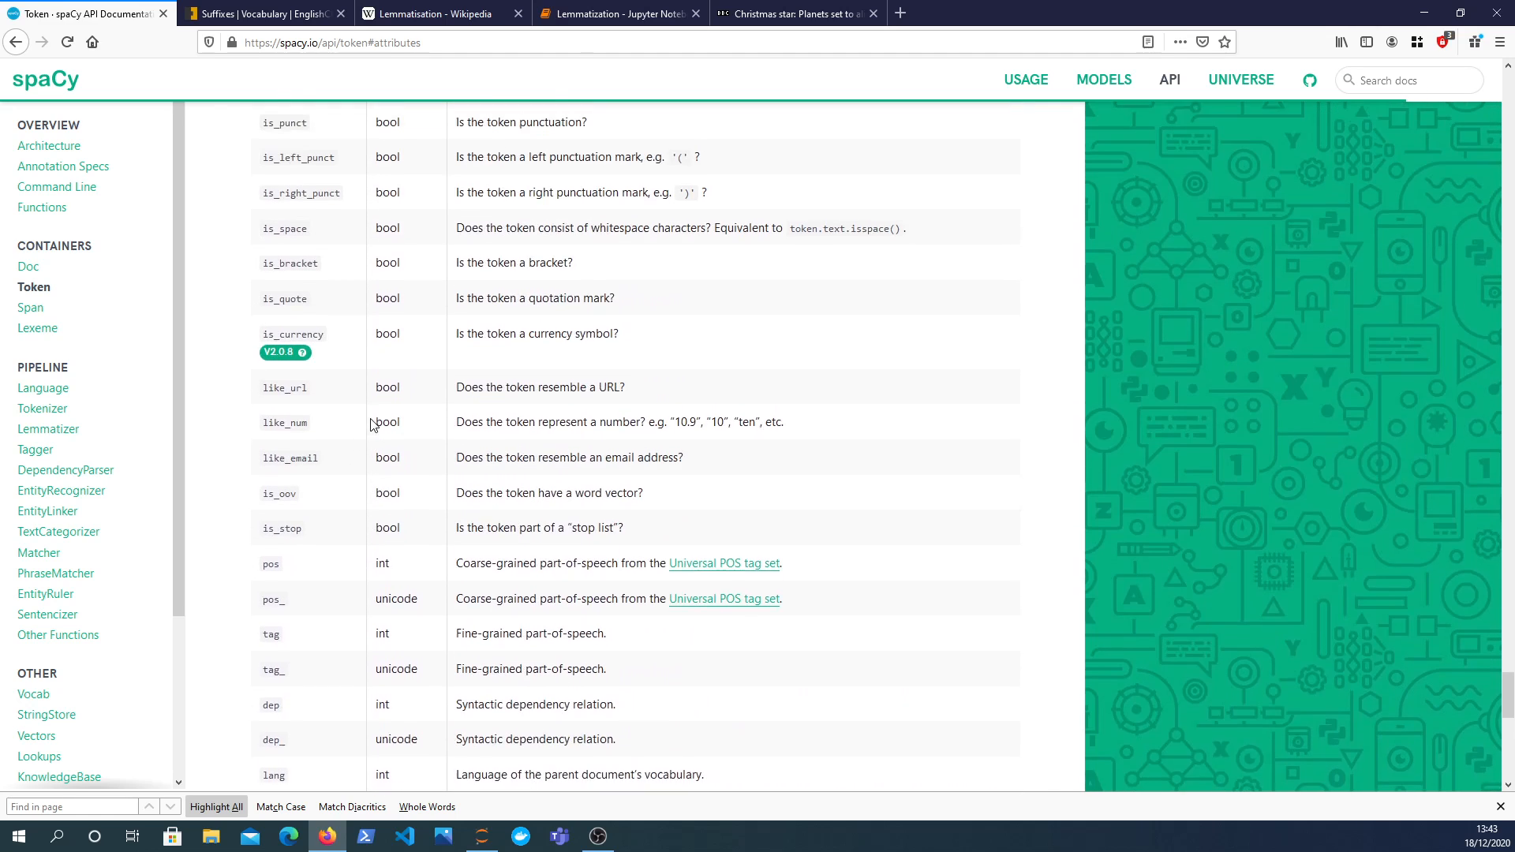
Find 'lemma' and highlight its description 'Base form of the token, with no inflectional suffixes'.
type("lemma")
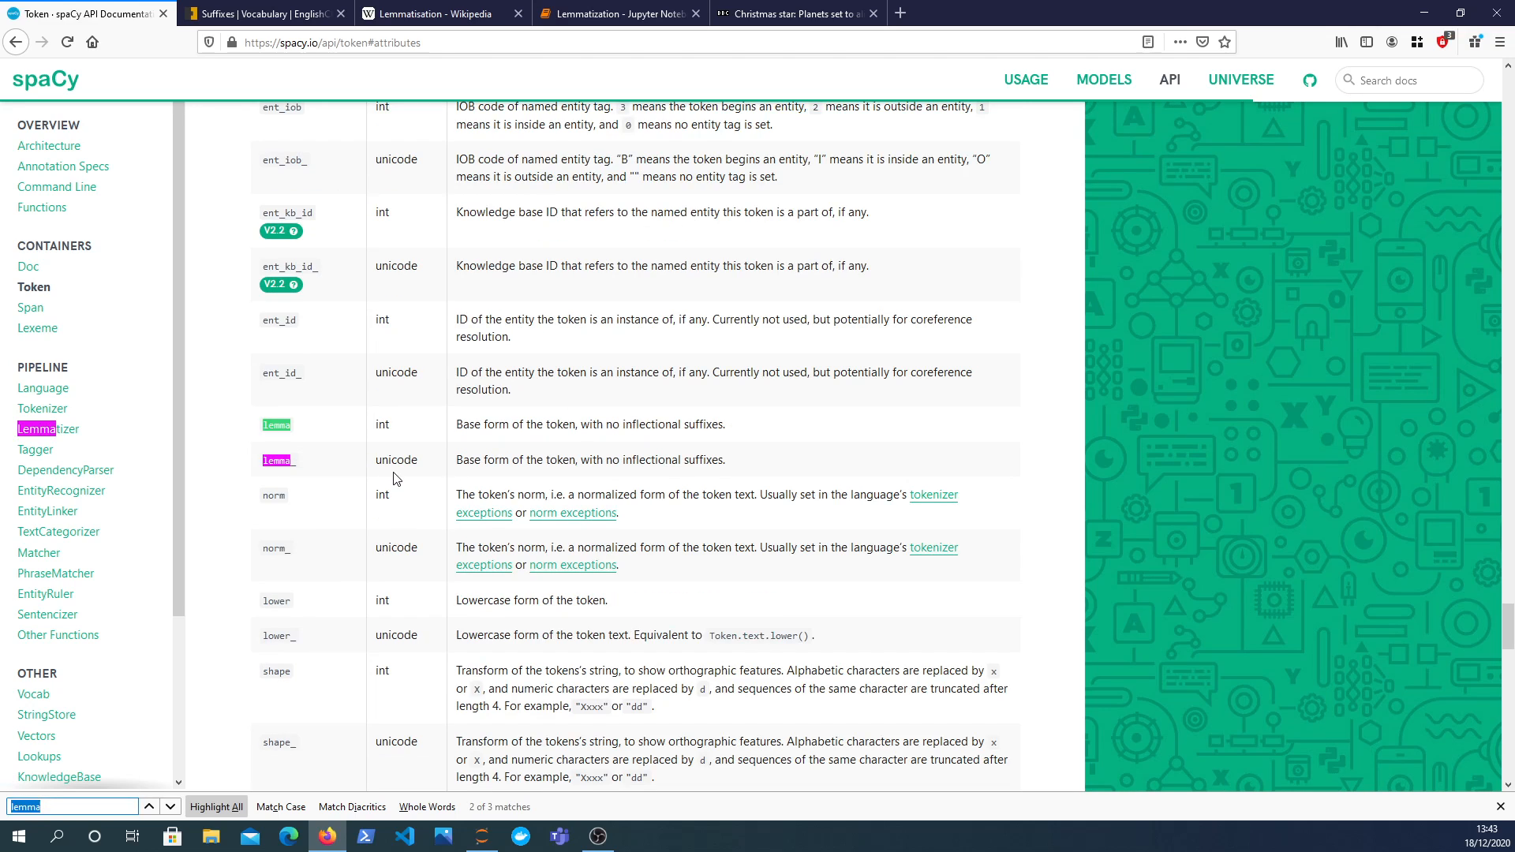
left_click(72, 806)
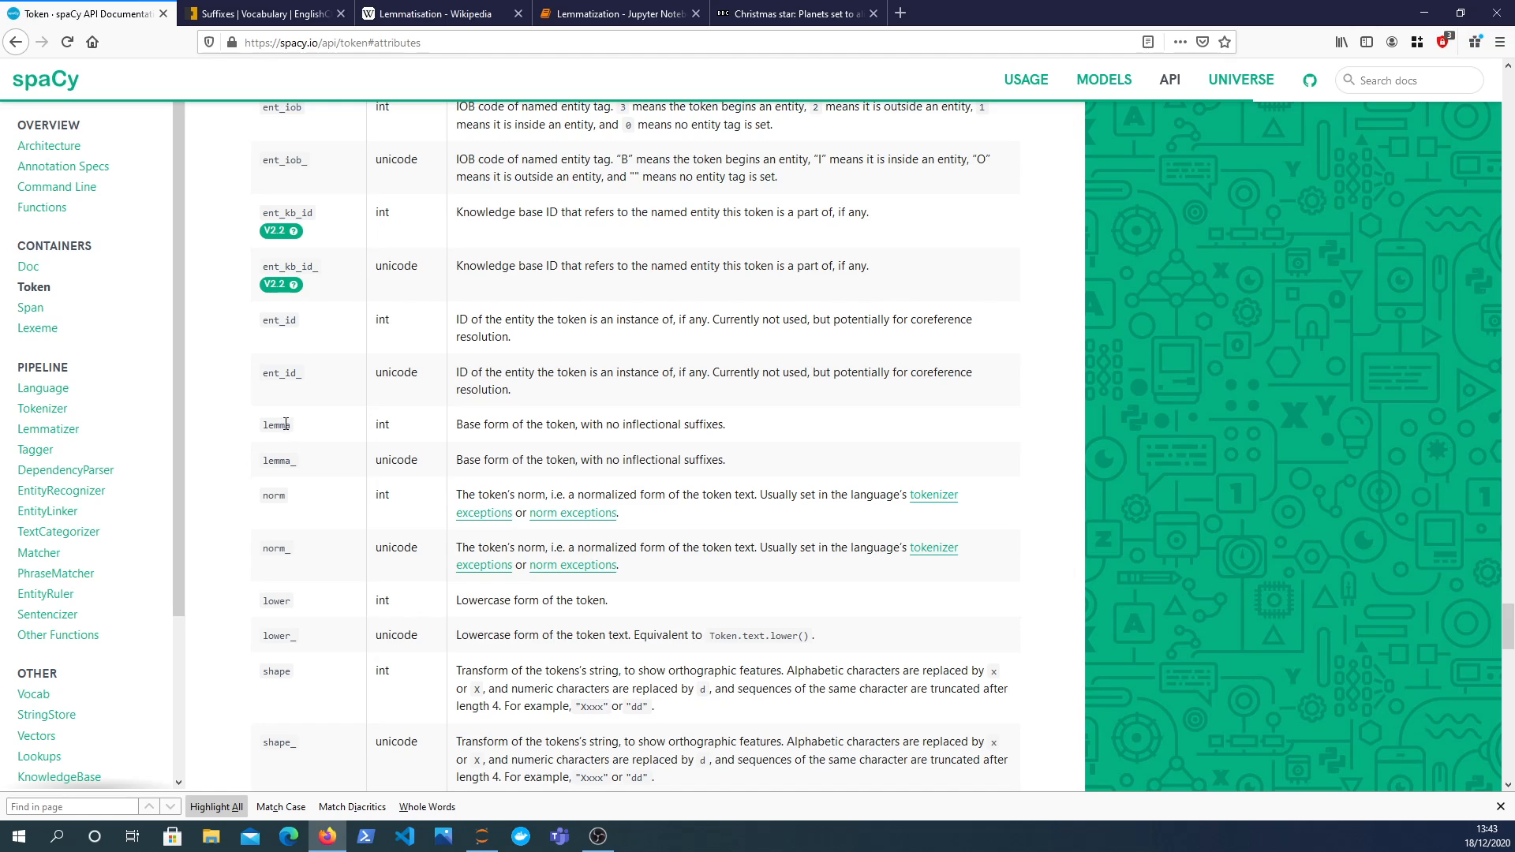
double_click(275, 424)
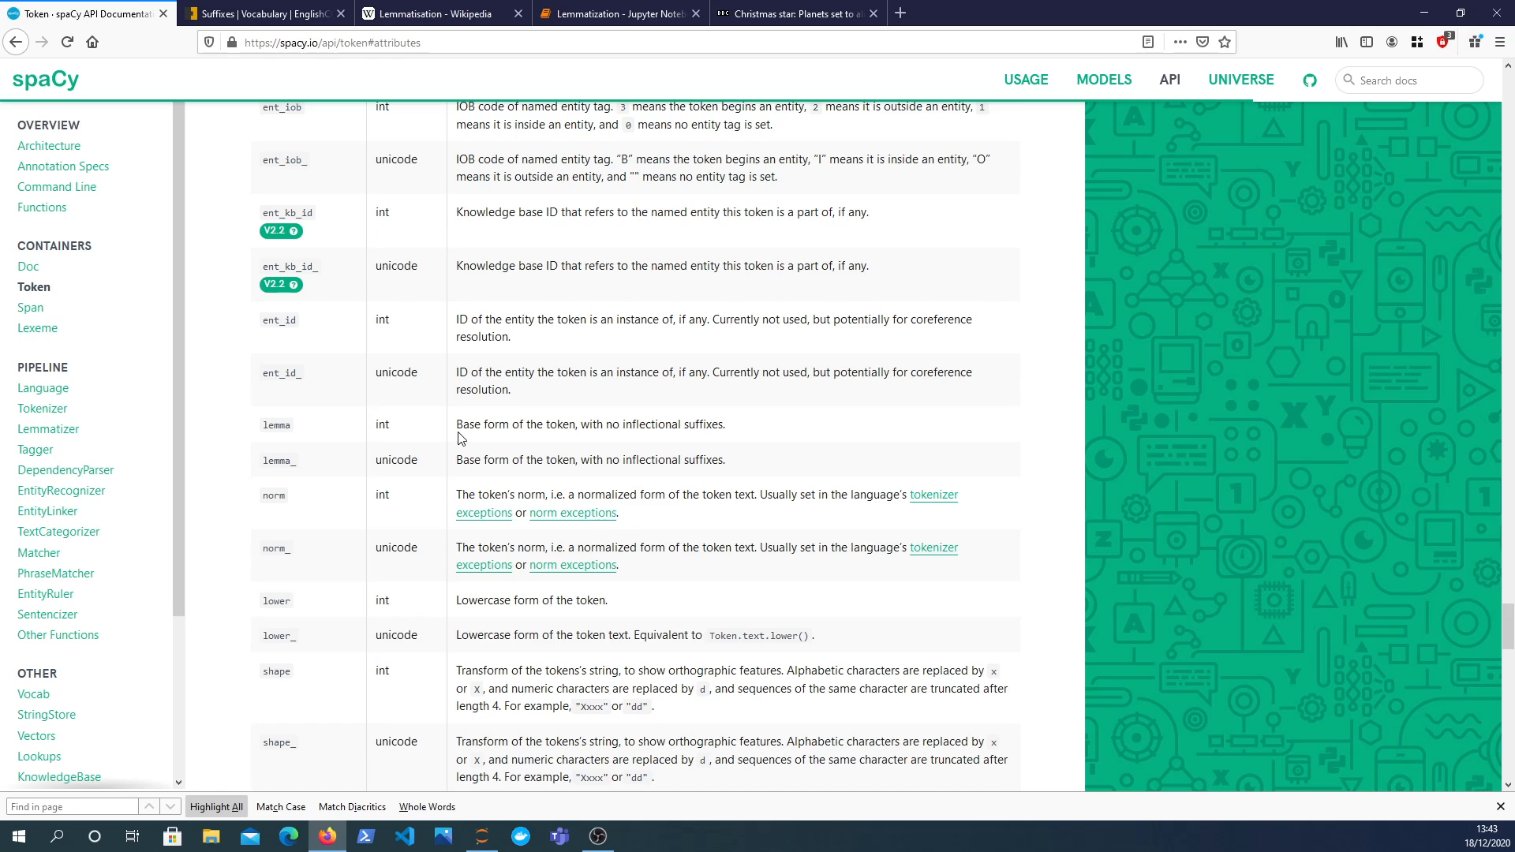
left_click_drag(456, 425, 519, 425)
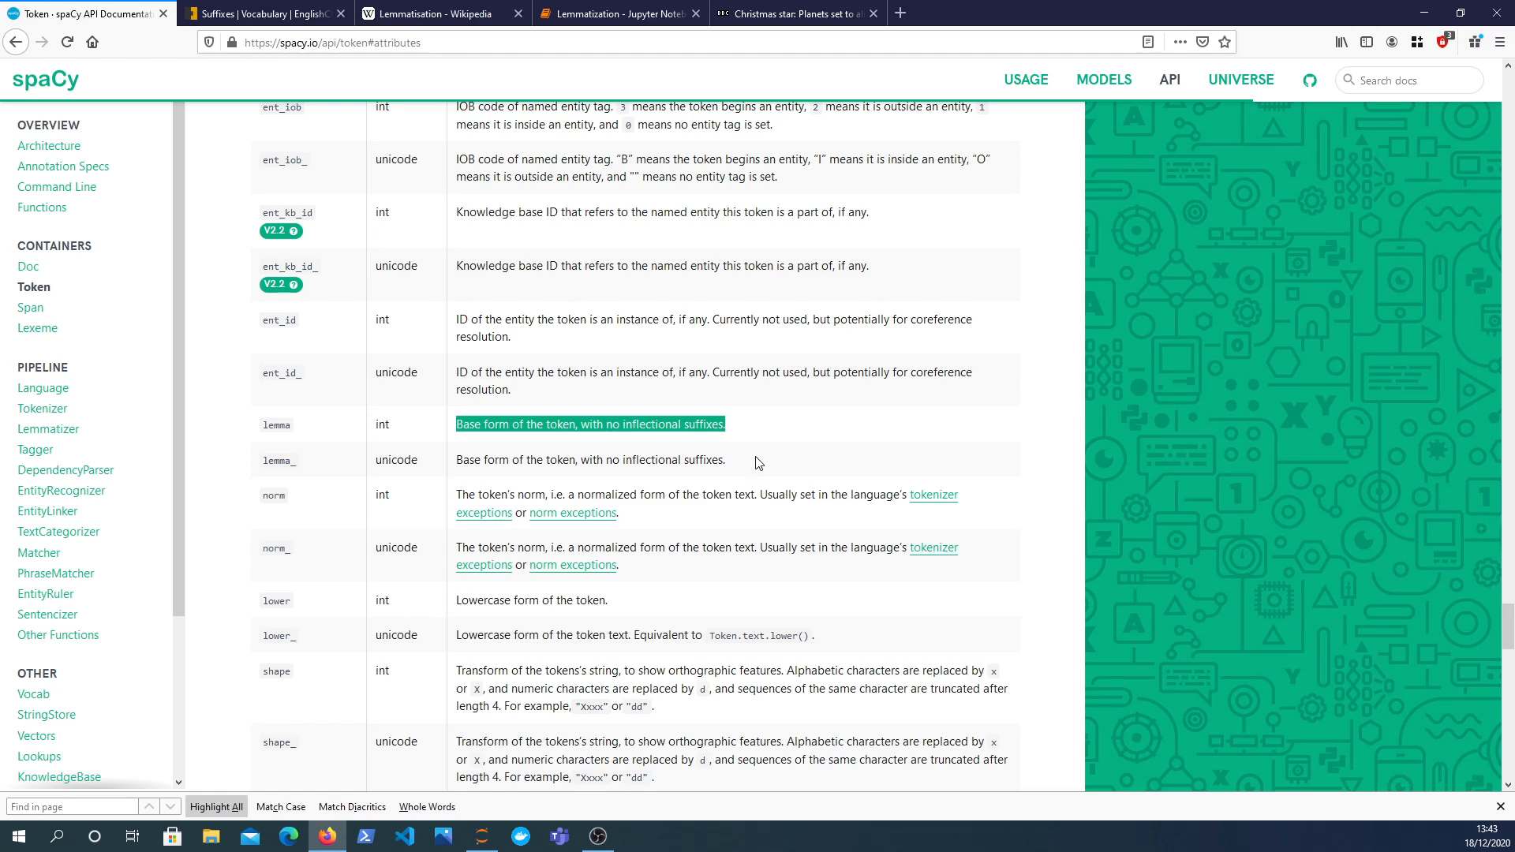
mouse_move(730, 460)
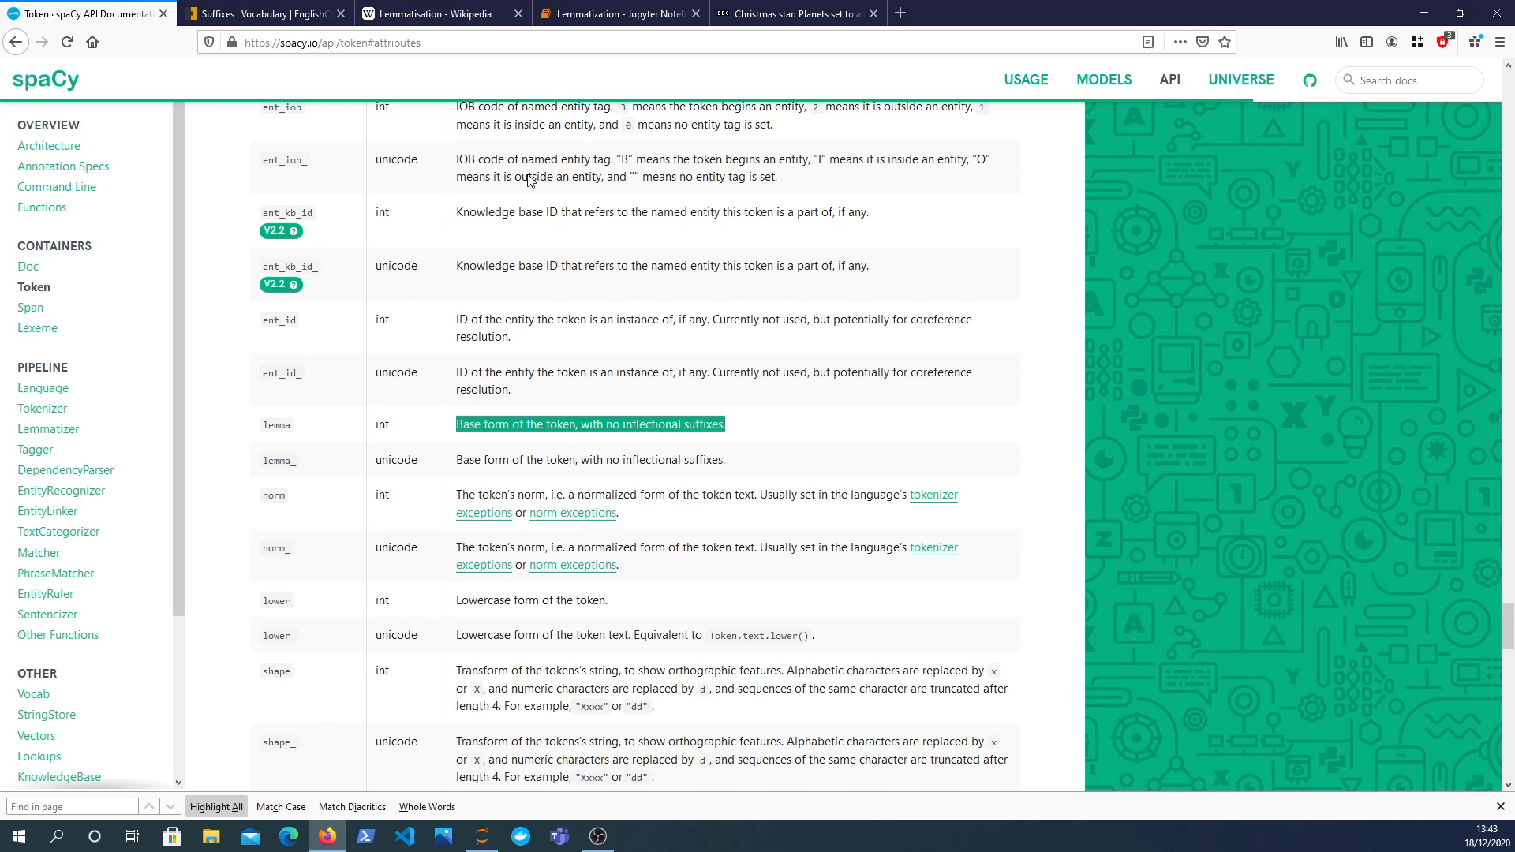
Read EnglishClub's inflectional suffixes paragraph, highlighting 'cars', then go to Wikipedia's Lemmatisation article.
left_click(261, 13)
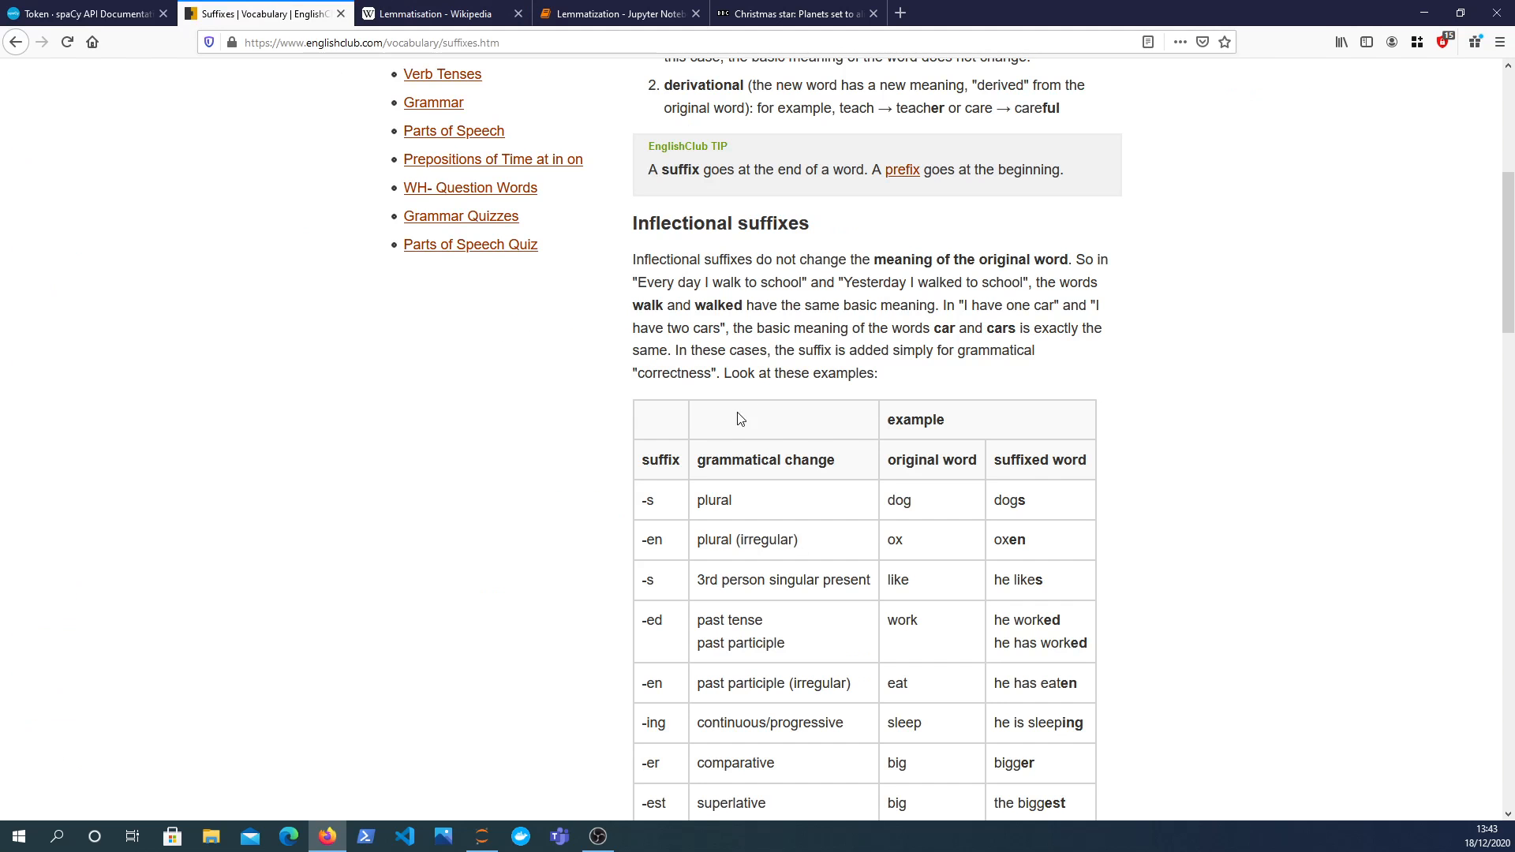
mouse_move(725, 323)
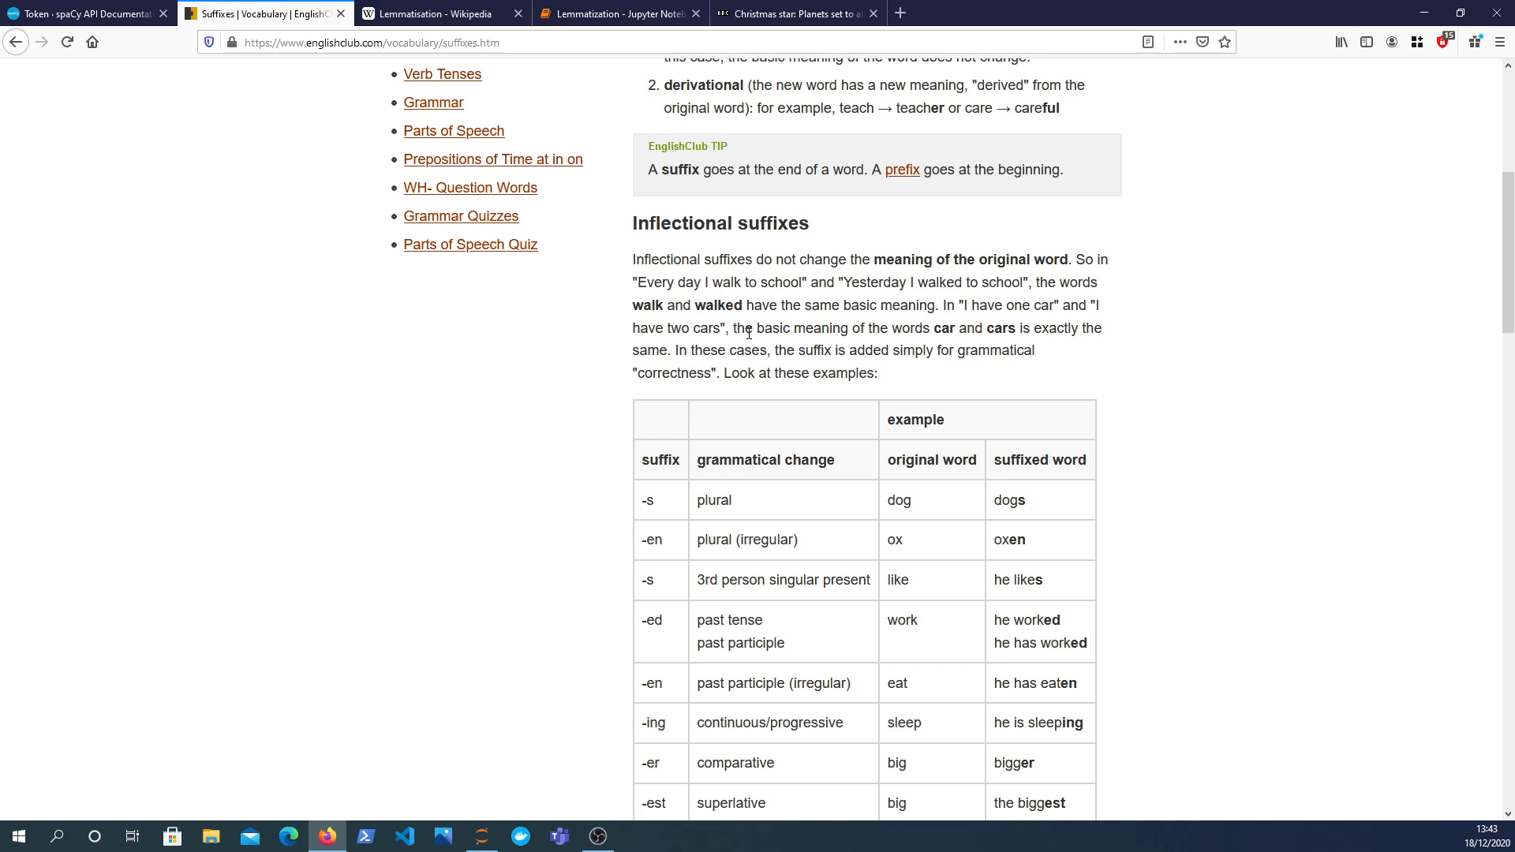
mouse_move(763, 319)
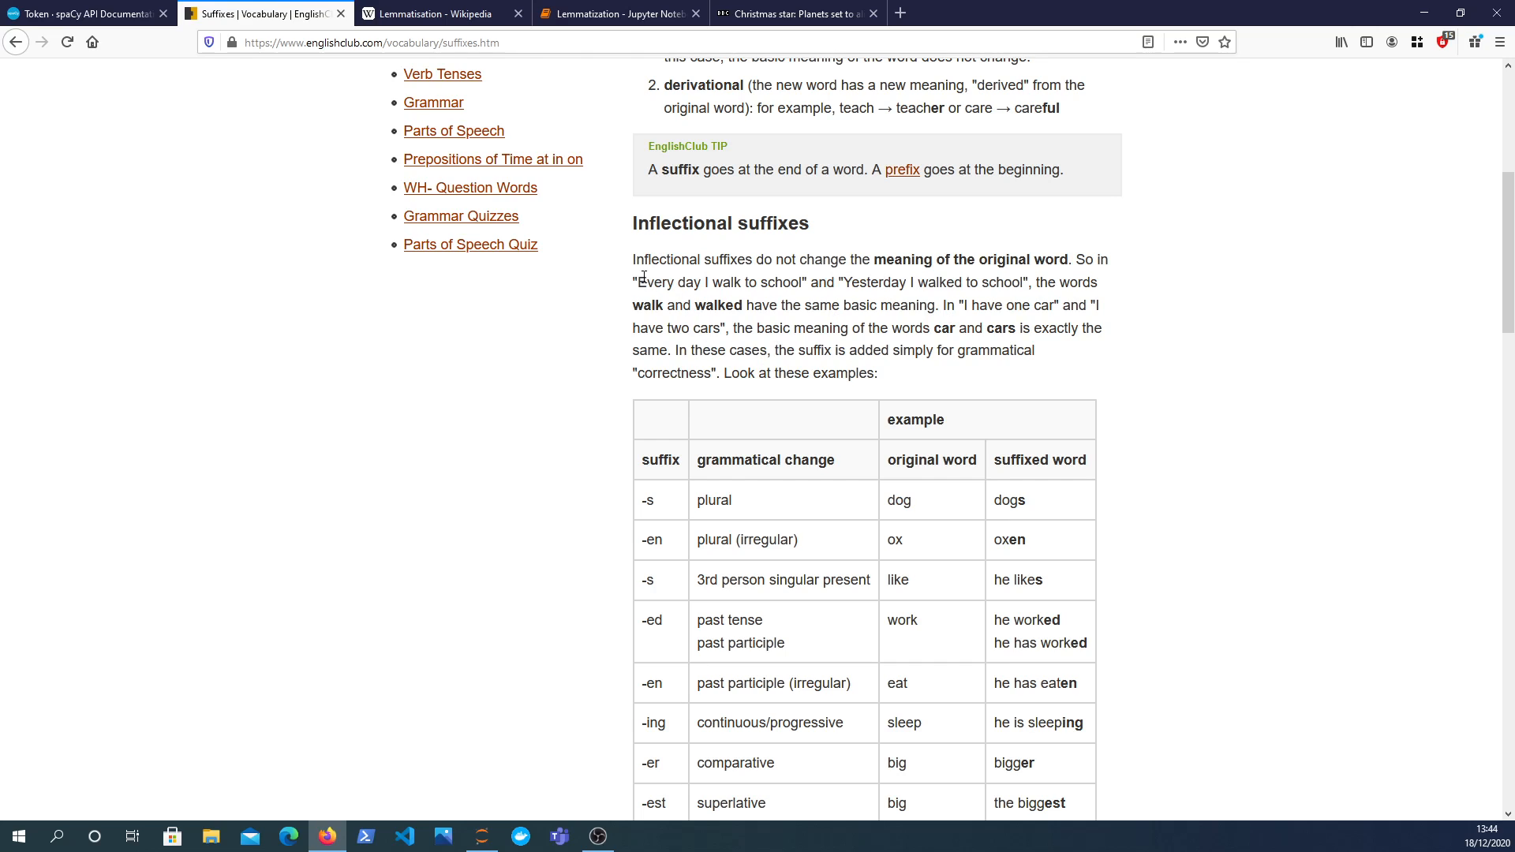
left_click_drag(638, 282, 803, 282)
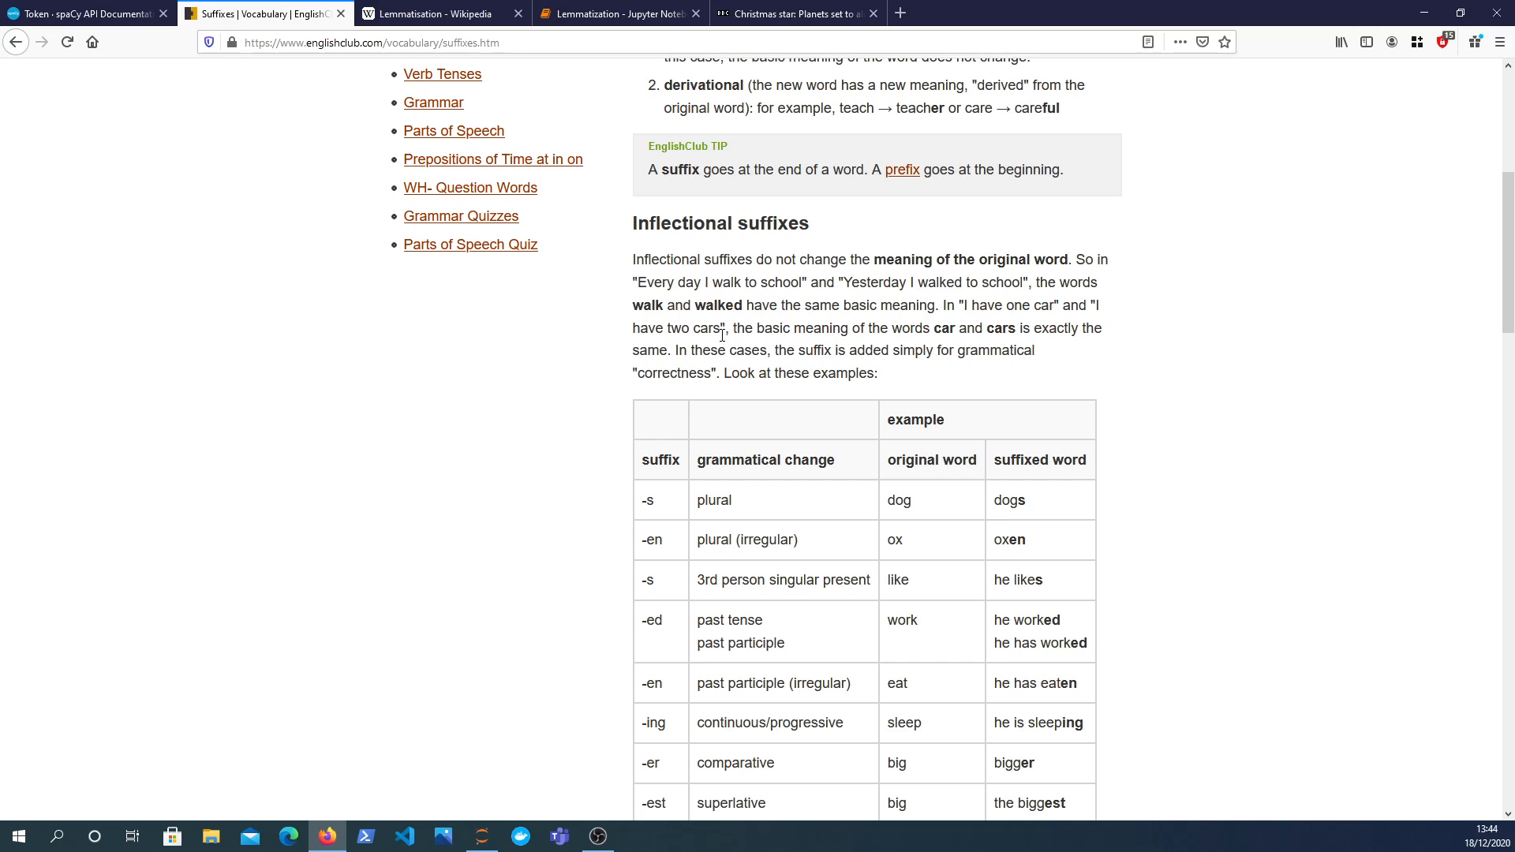
mouse_move(780, 348)
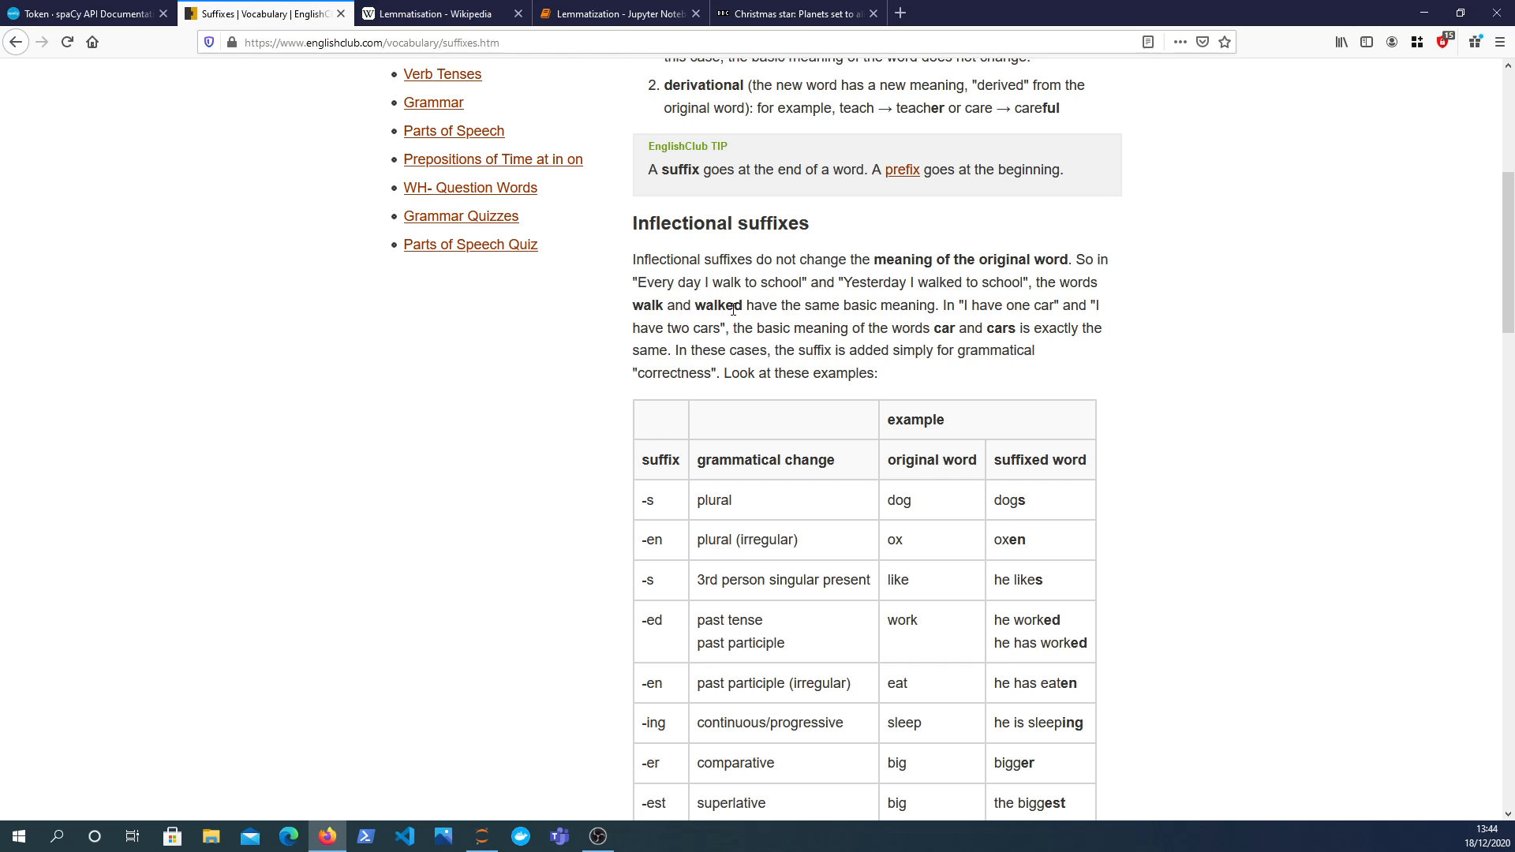
double_click(718, 305)
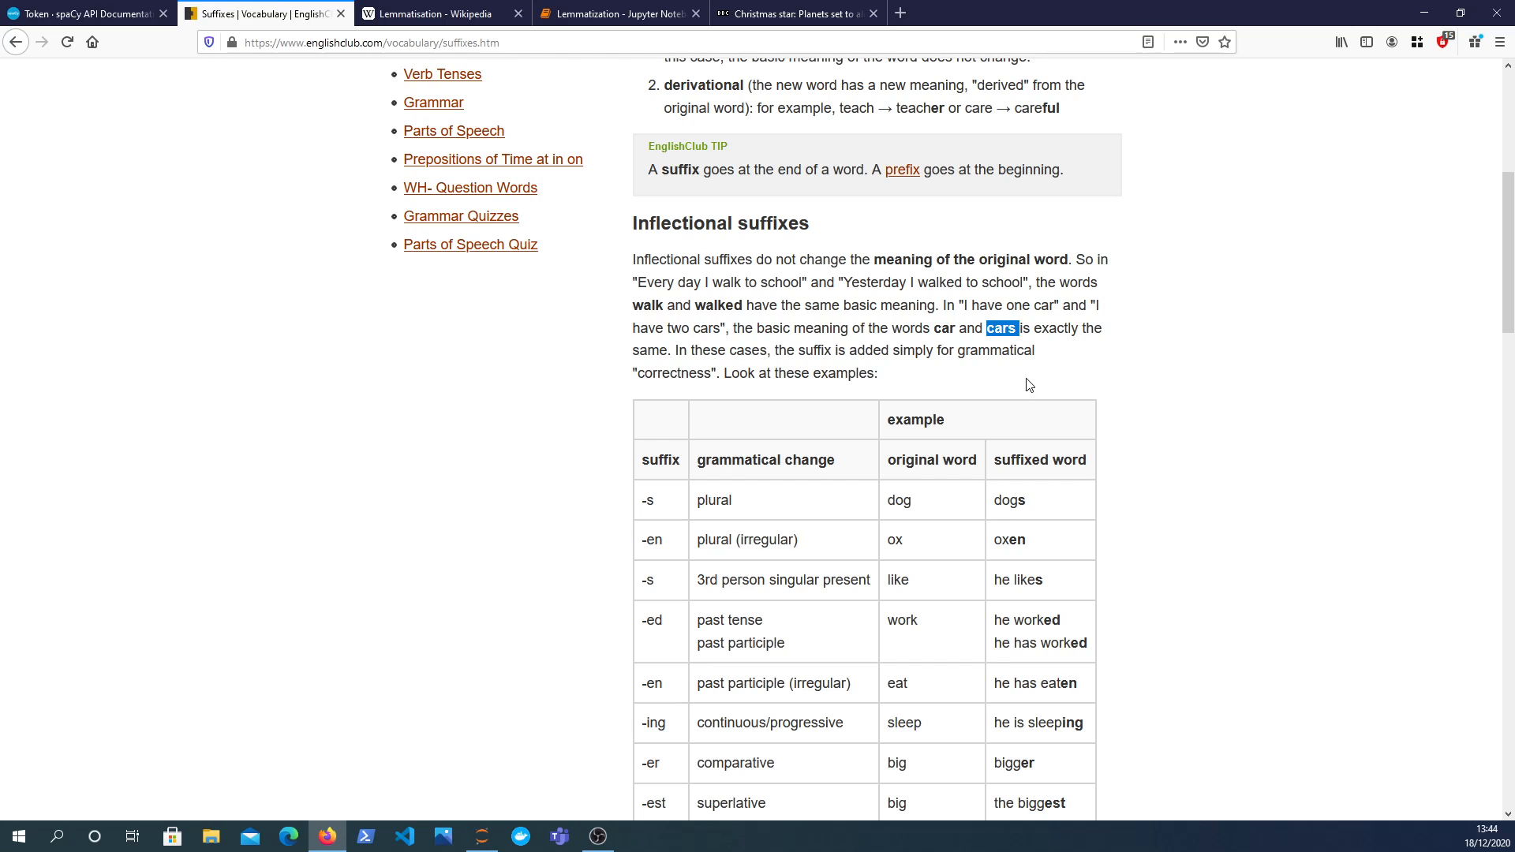
mouse_move(1090, 389)
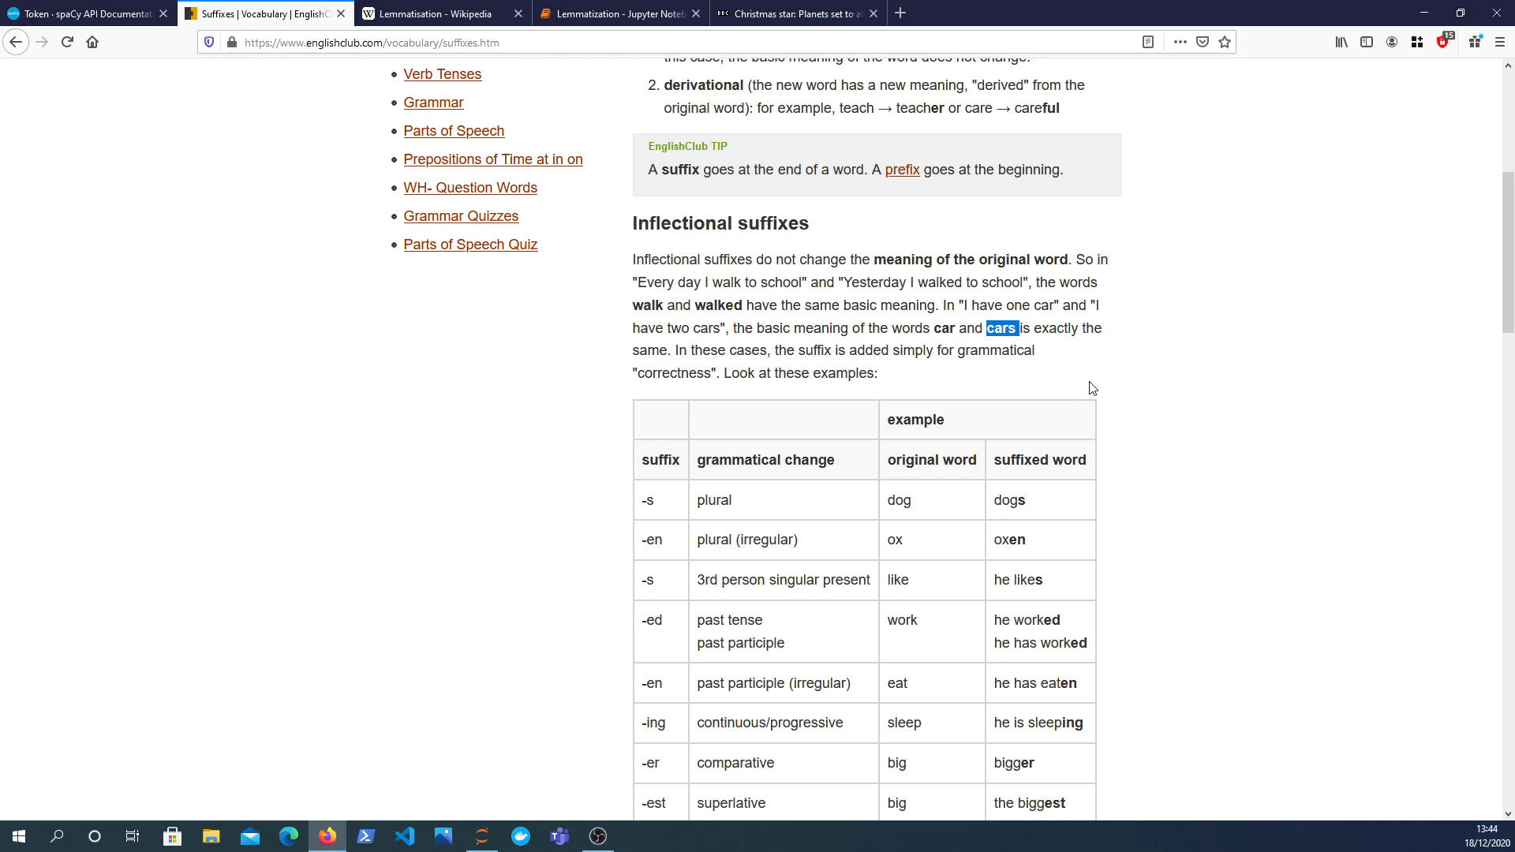
mouse_move(1070, 409)
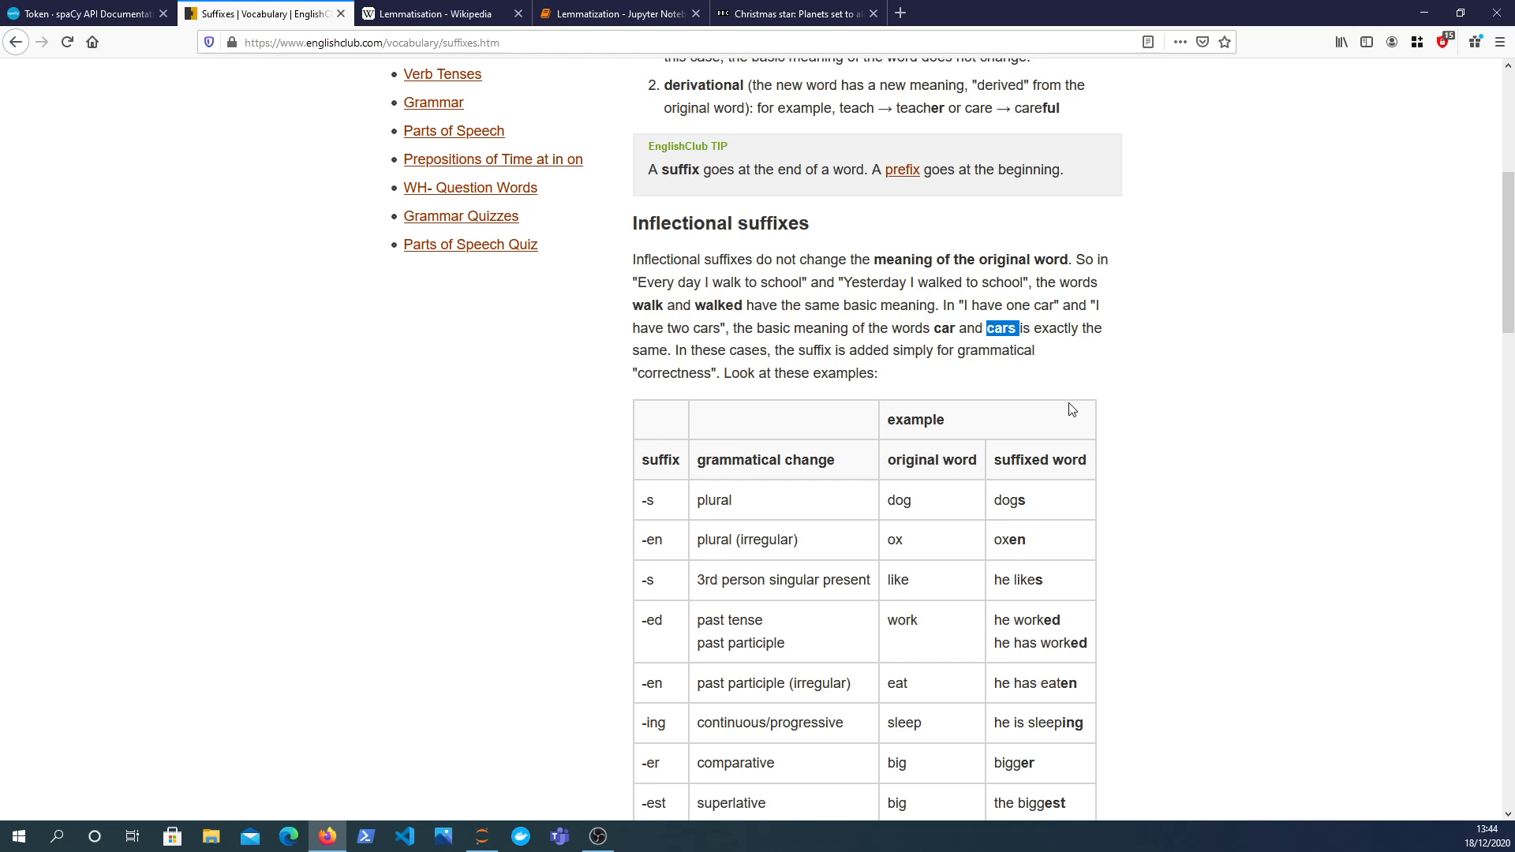
mouse_move(1071, 456)
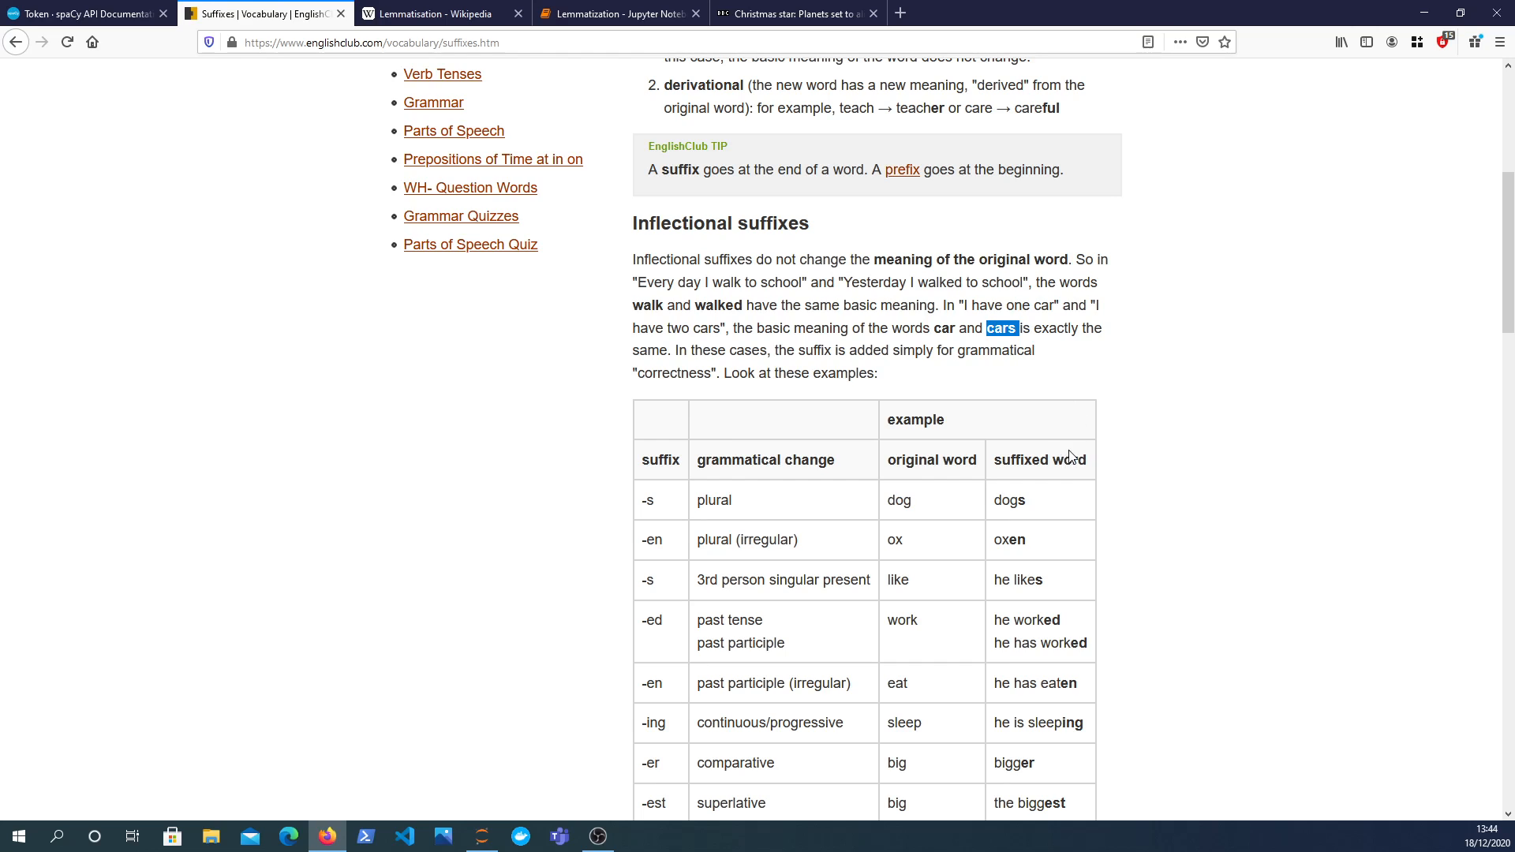
mouse_move(1068, 437)
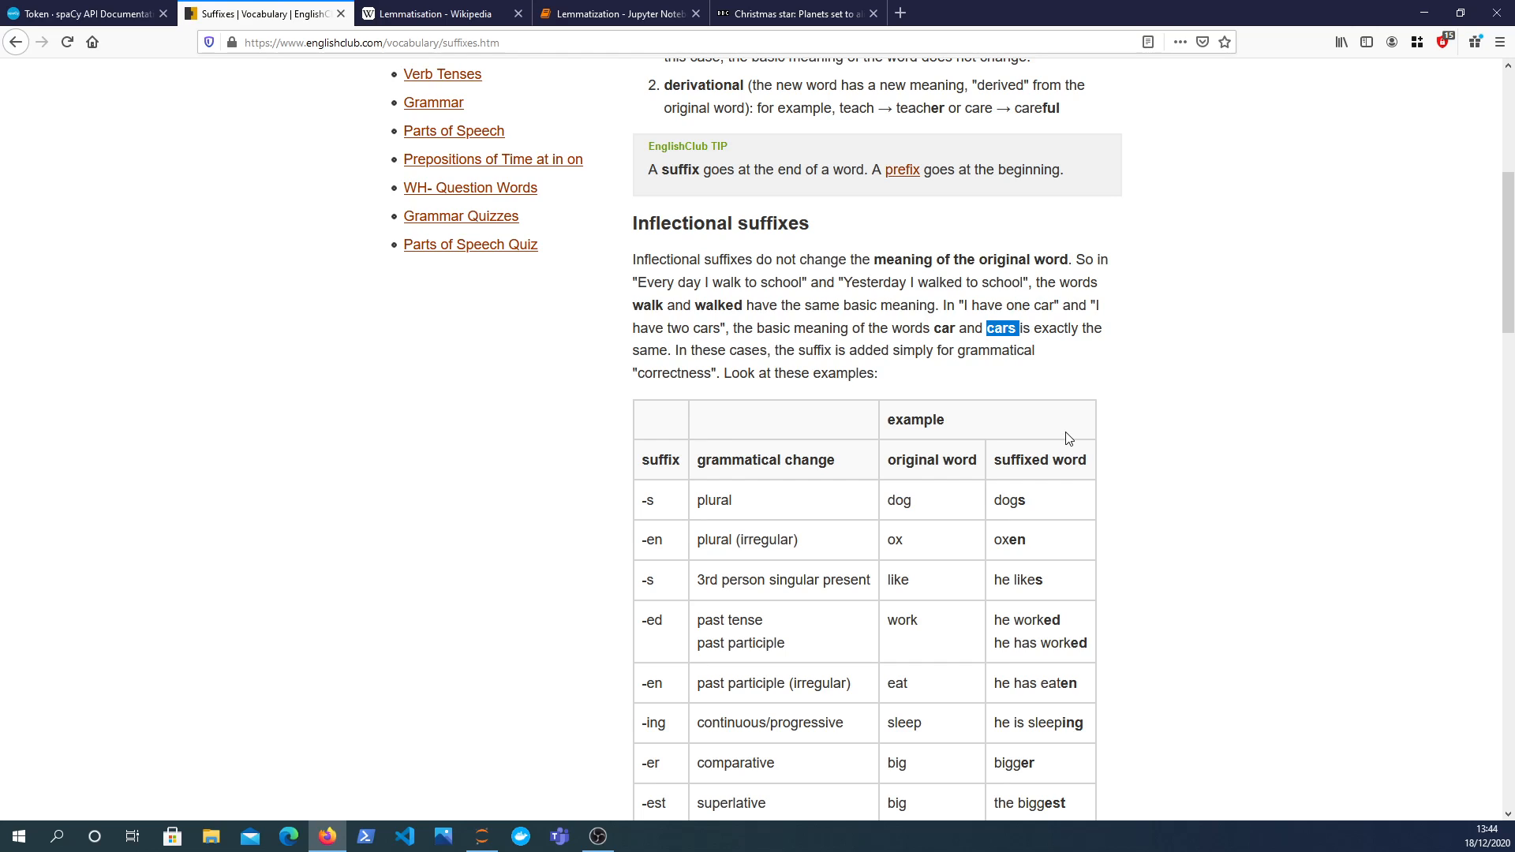
mouse_move(1049, 377)
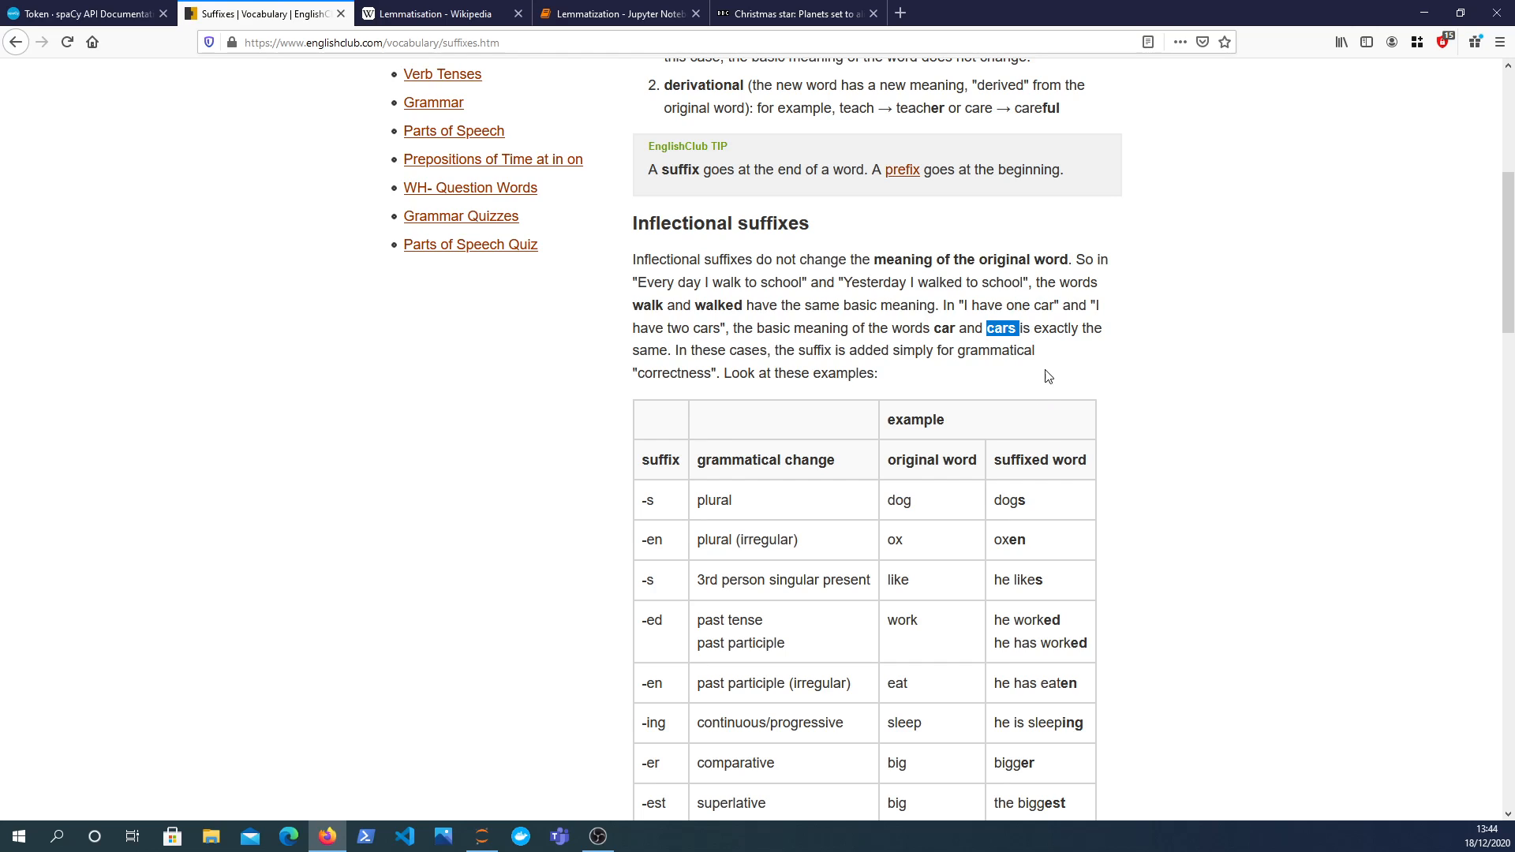
mouse_move(1047, 399)
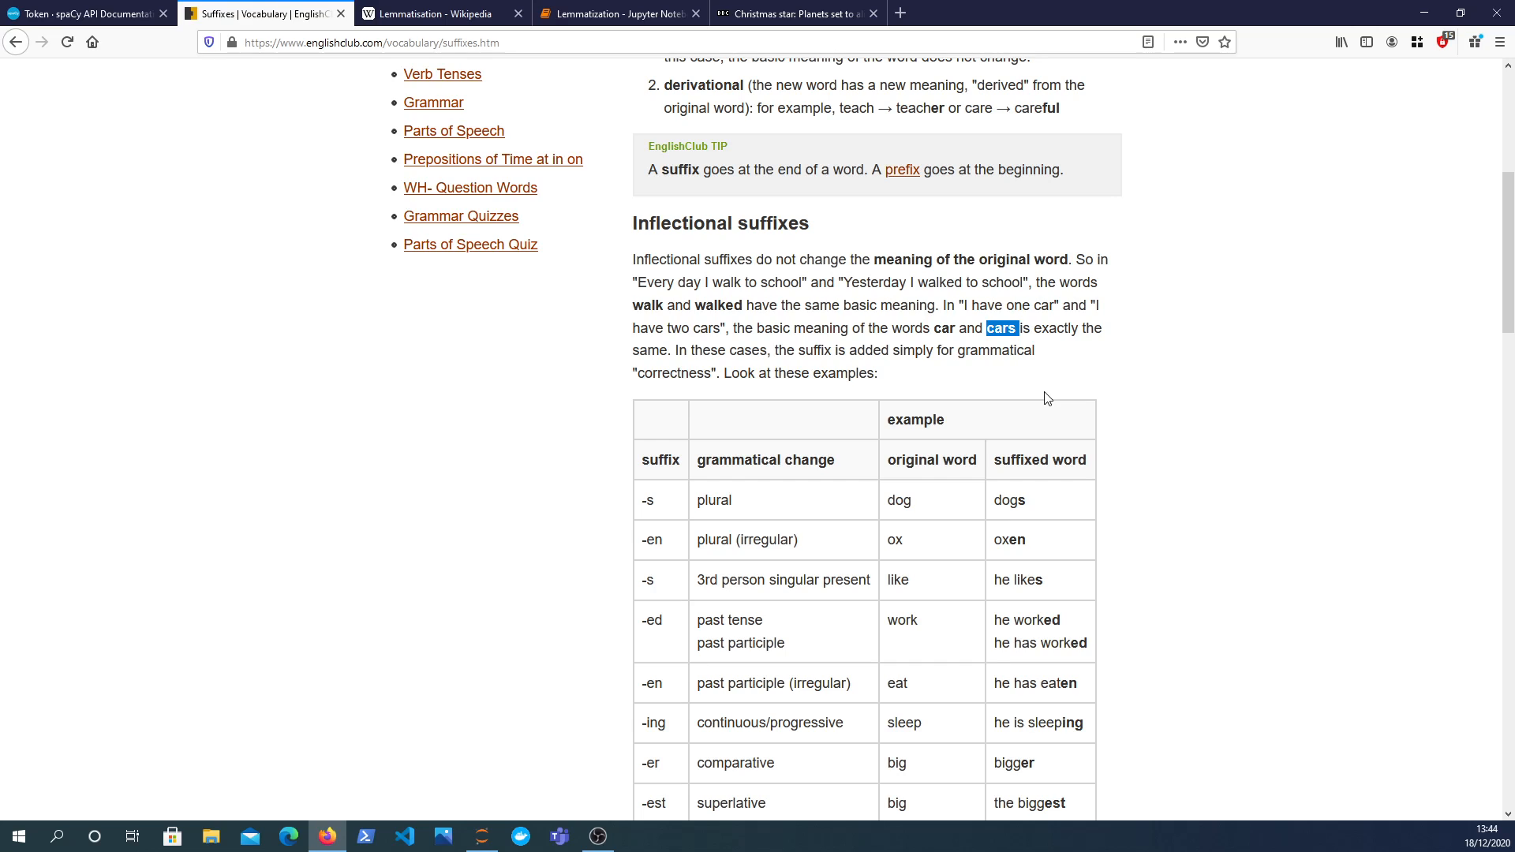
mouse_move(942, 298)
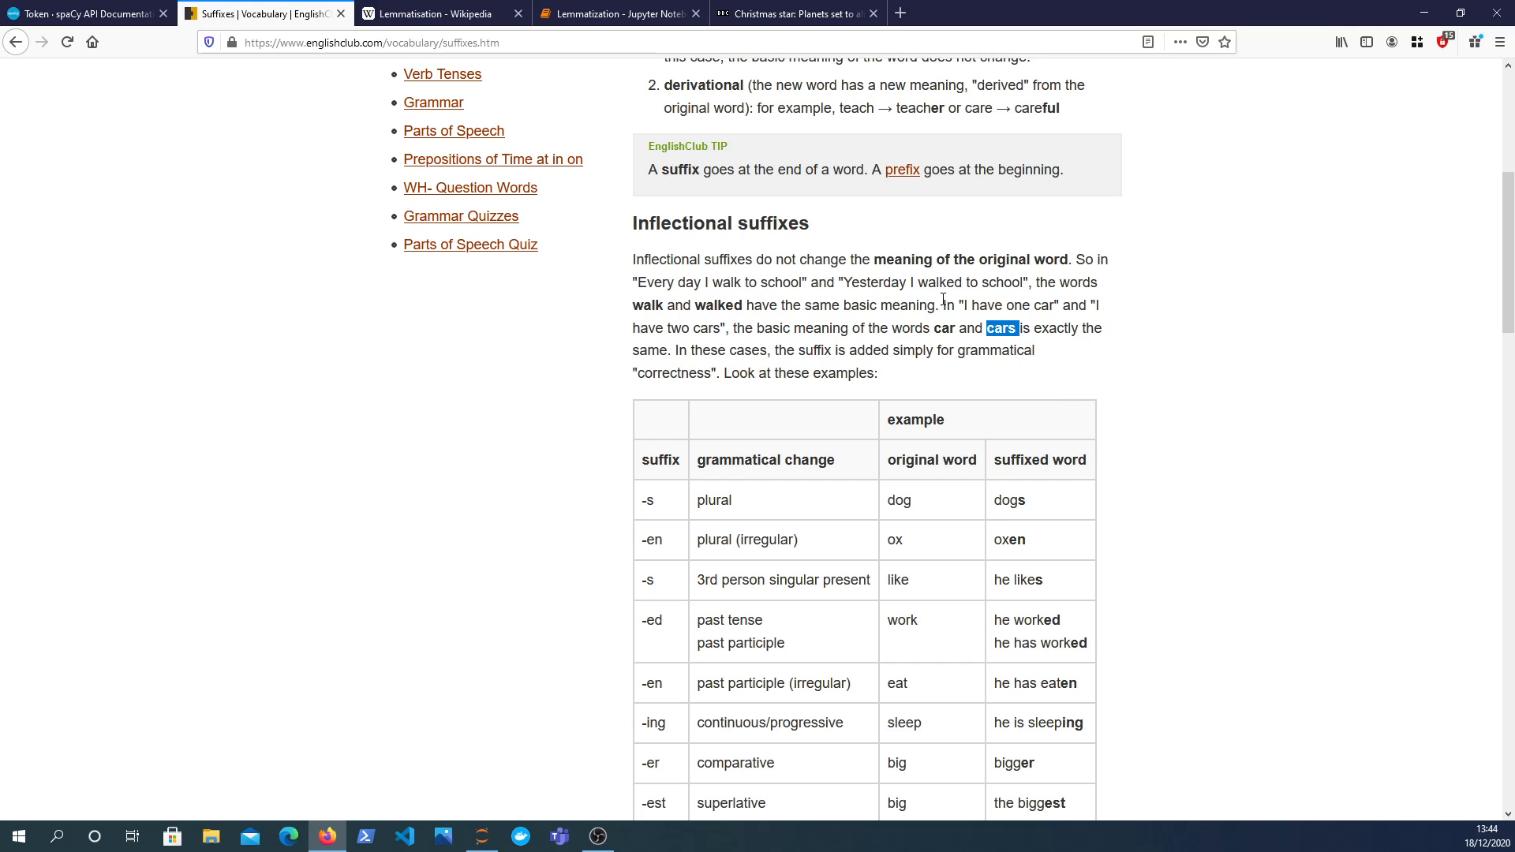
left_click(439, 14)
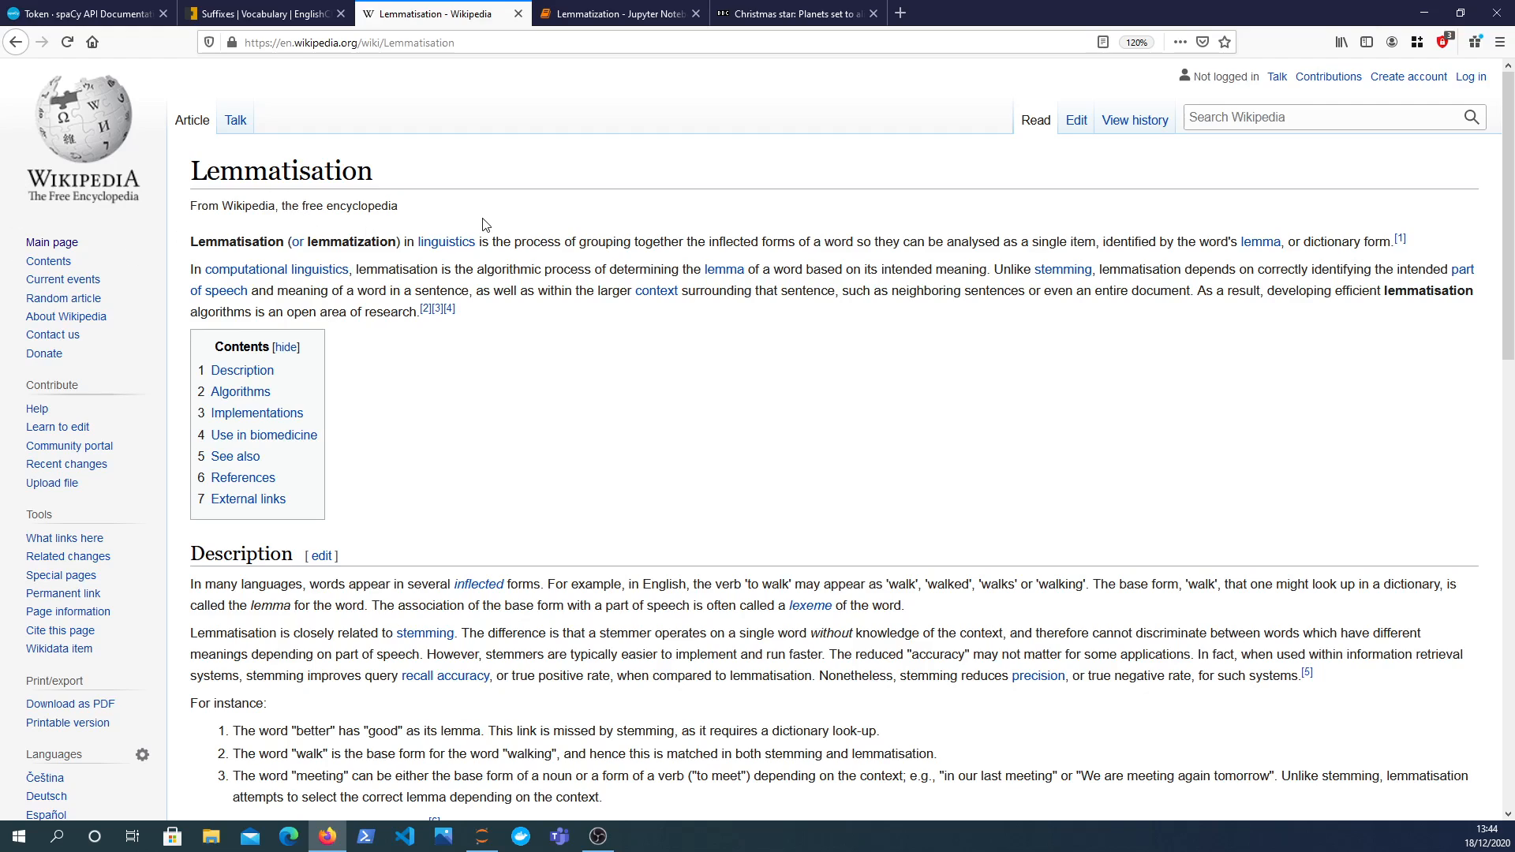
mouse_move(513, 239)
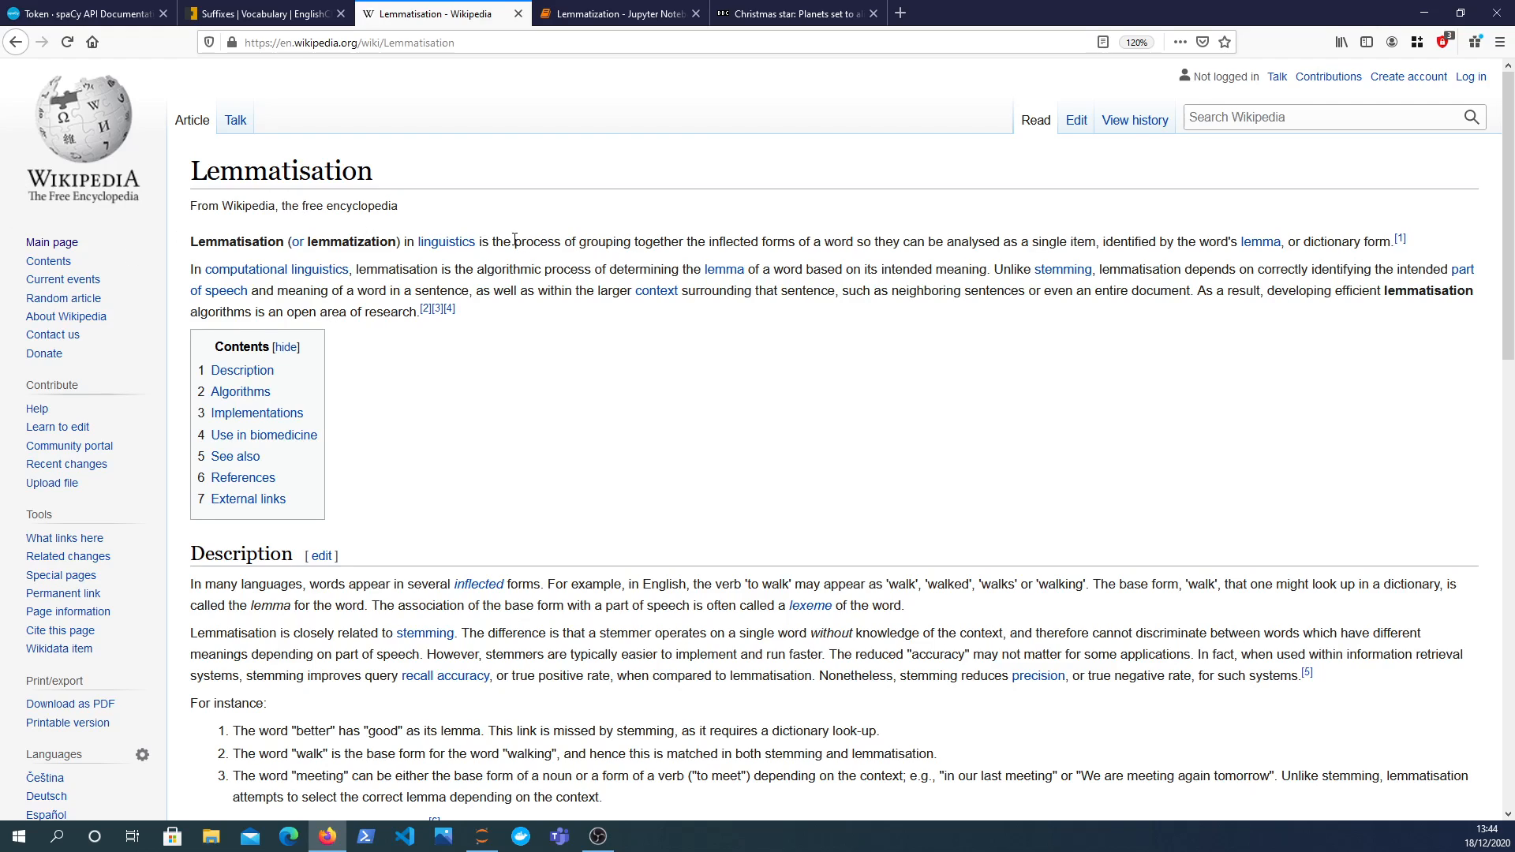
Highlight Wikipedia's lemmatisation definition, then return to the Lemmatization notebook.
left_click_drag(516, 242, 1389, 241)
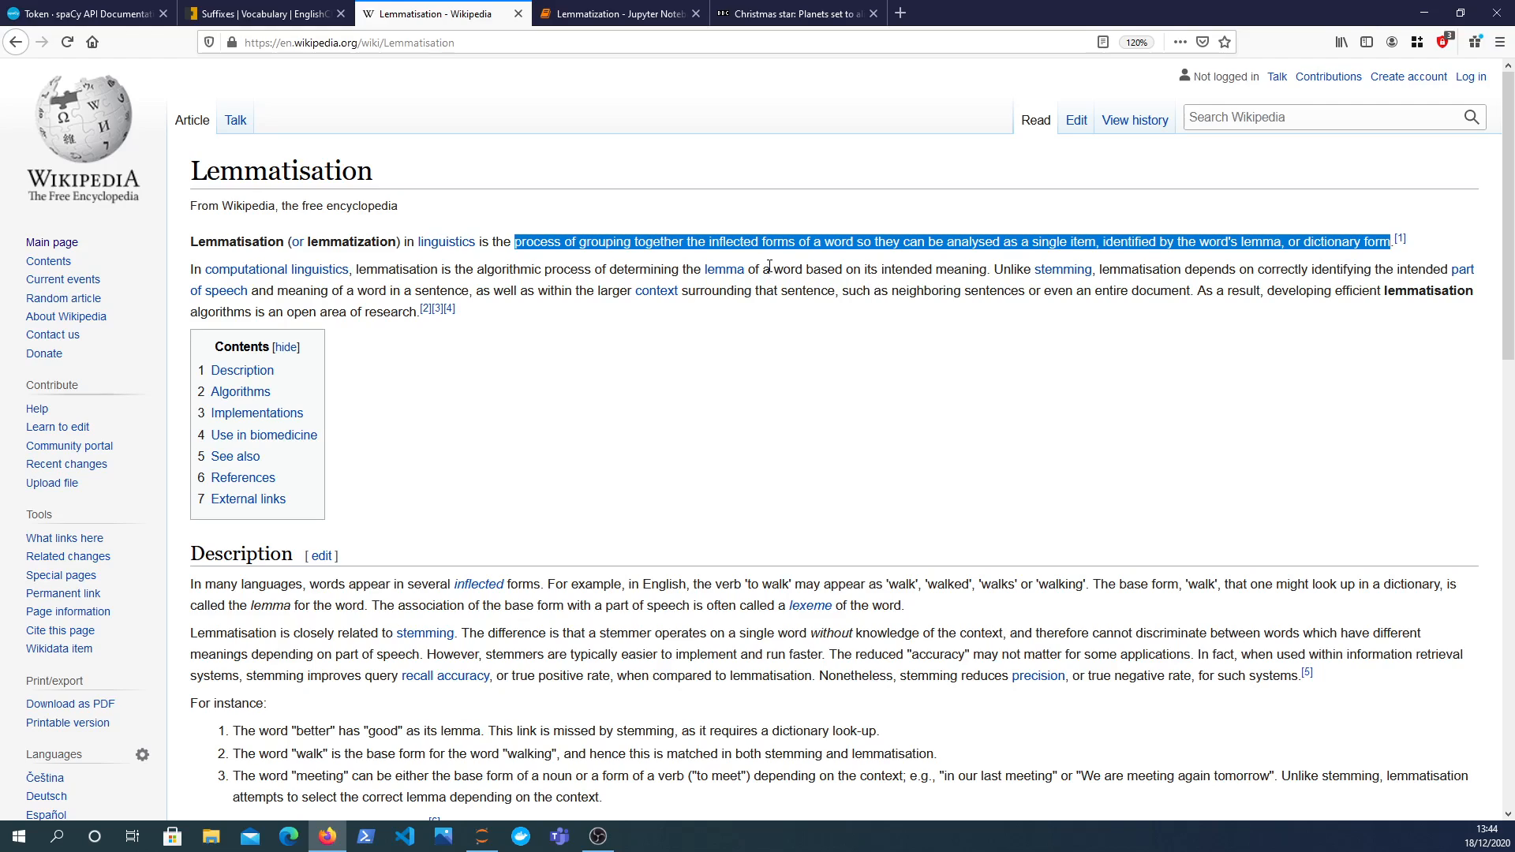
left_click(937, 264)
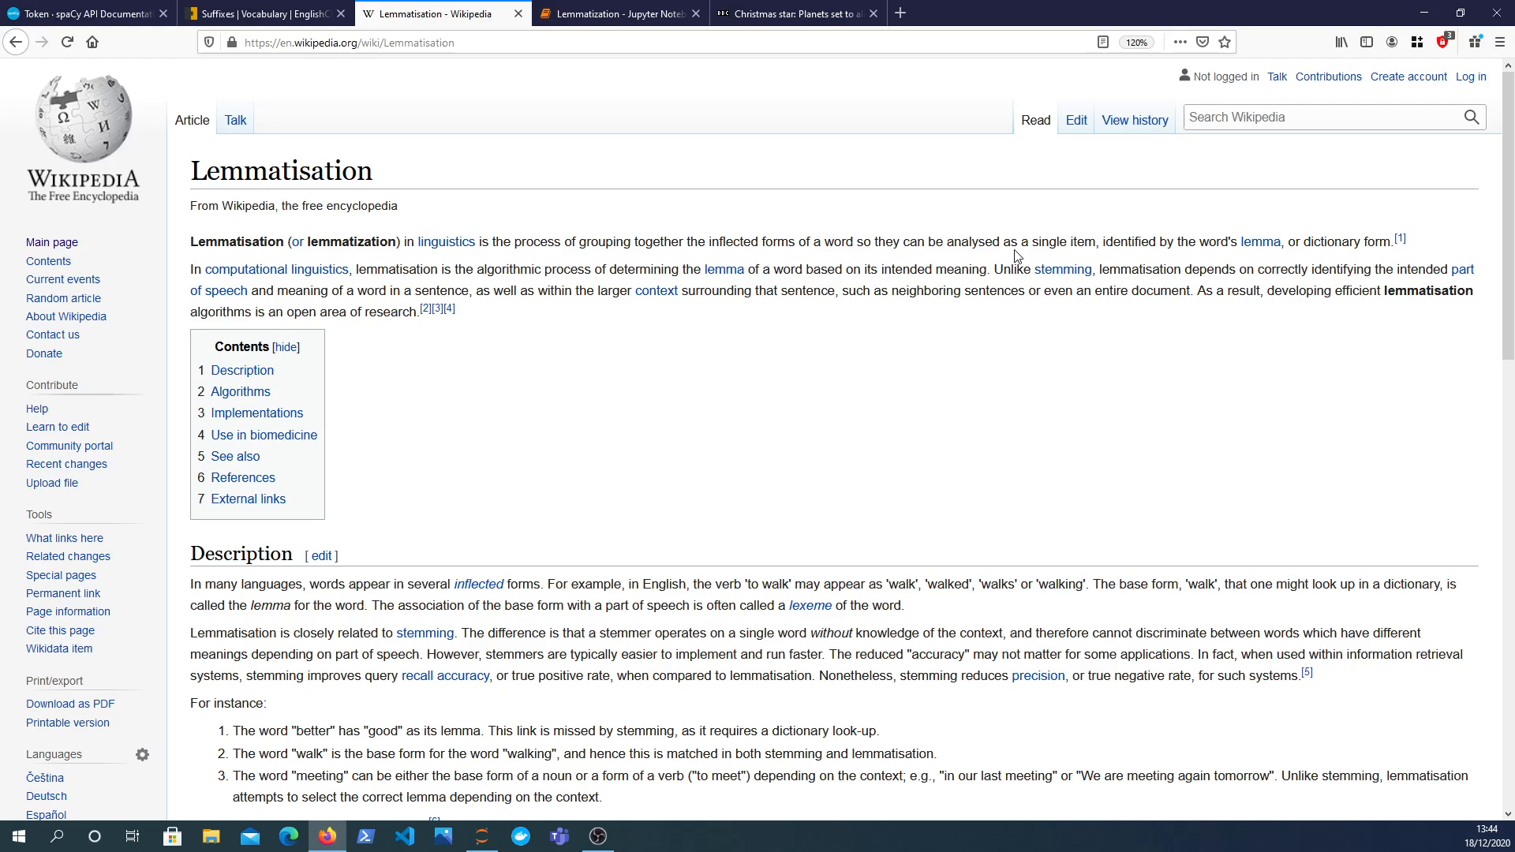
mouse_move(1286, 327)
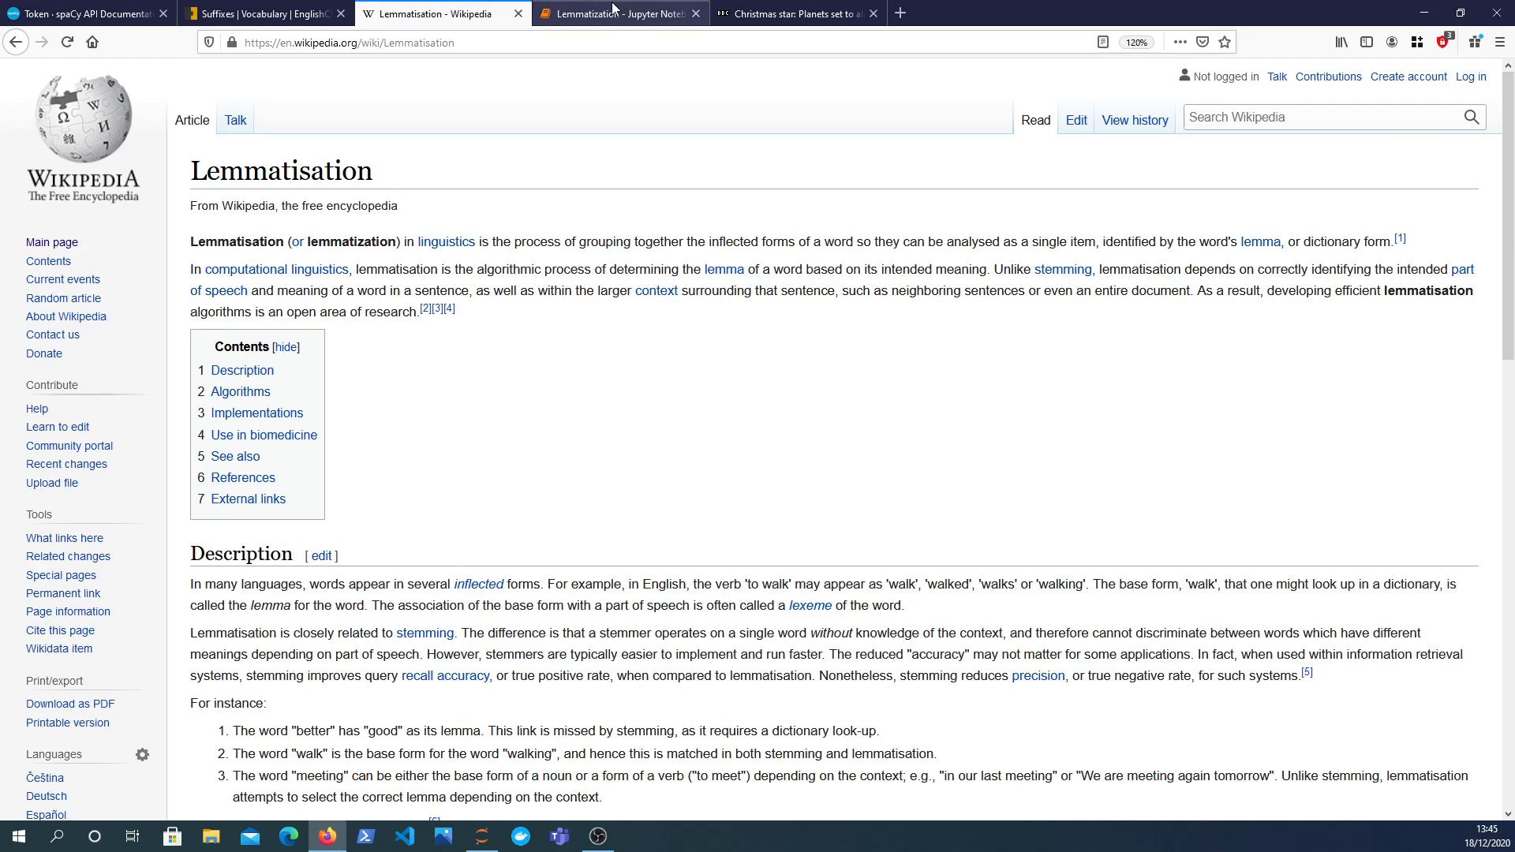
left_click(618, 14)
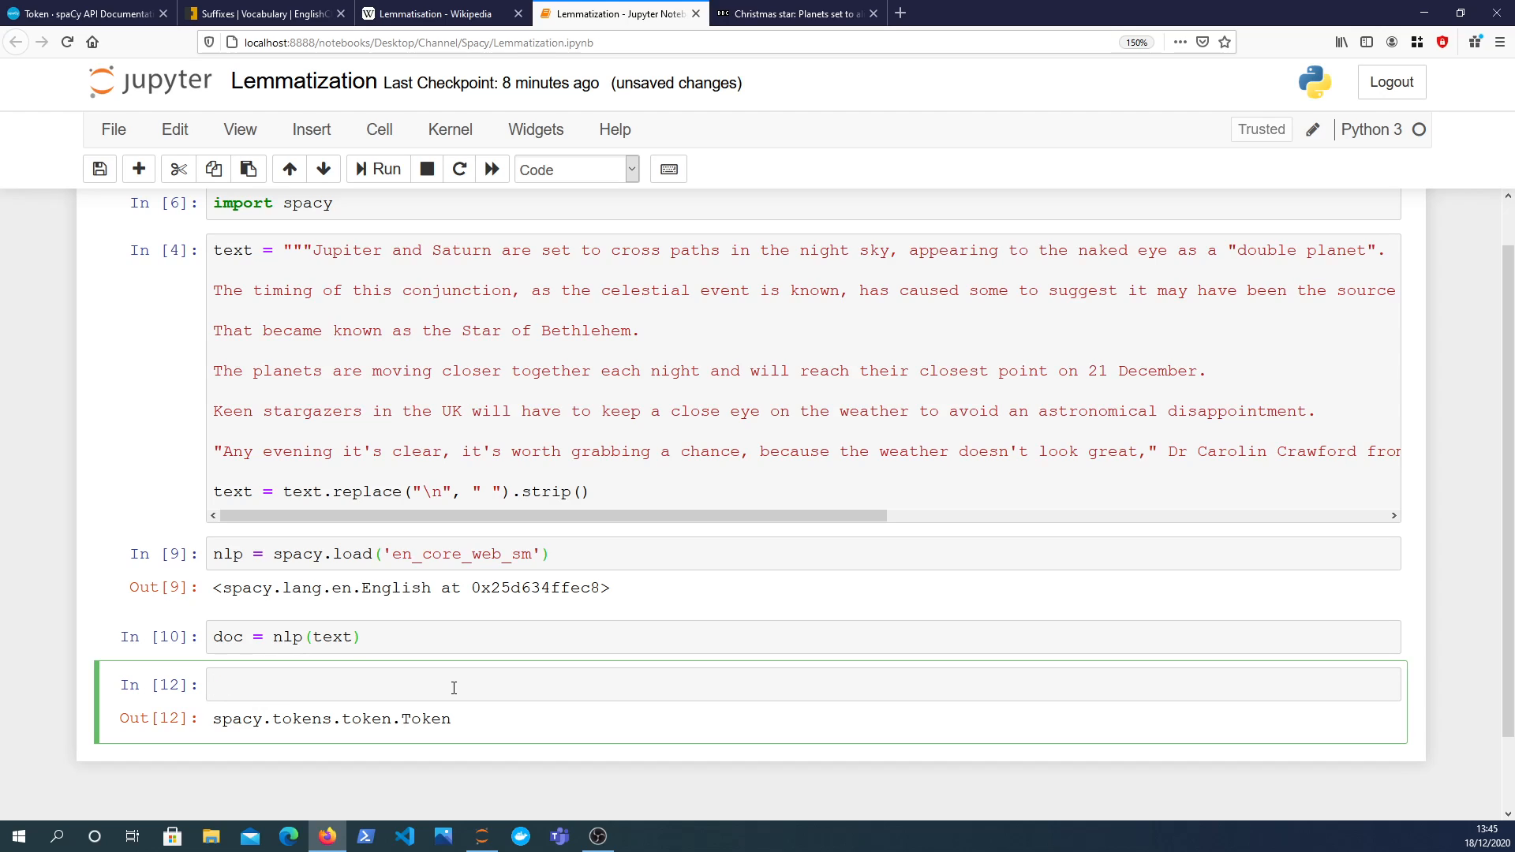
Start a cell with lemmas = [] and a for token in doc: loop.
type("d")
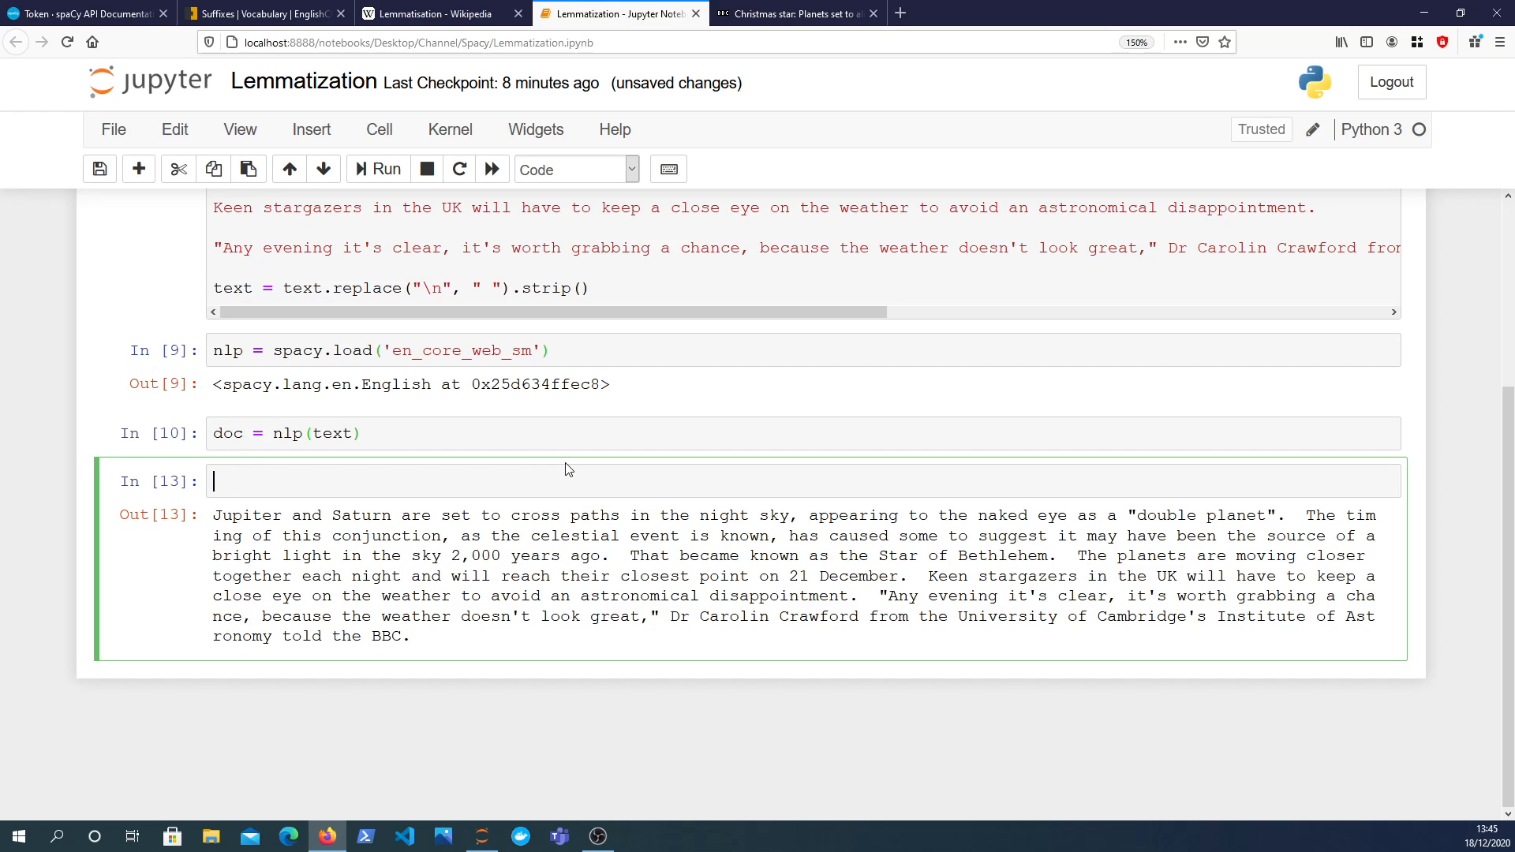
type("lemmas = [")
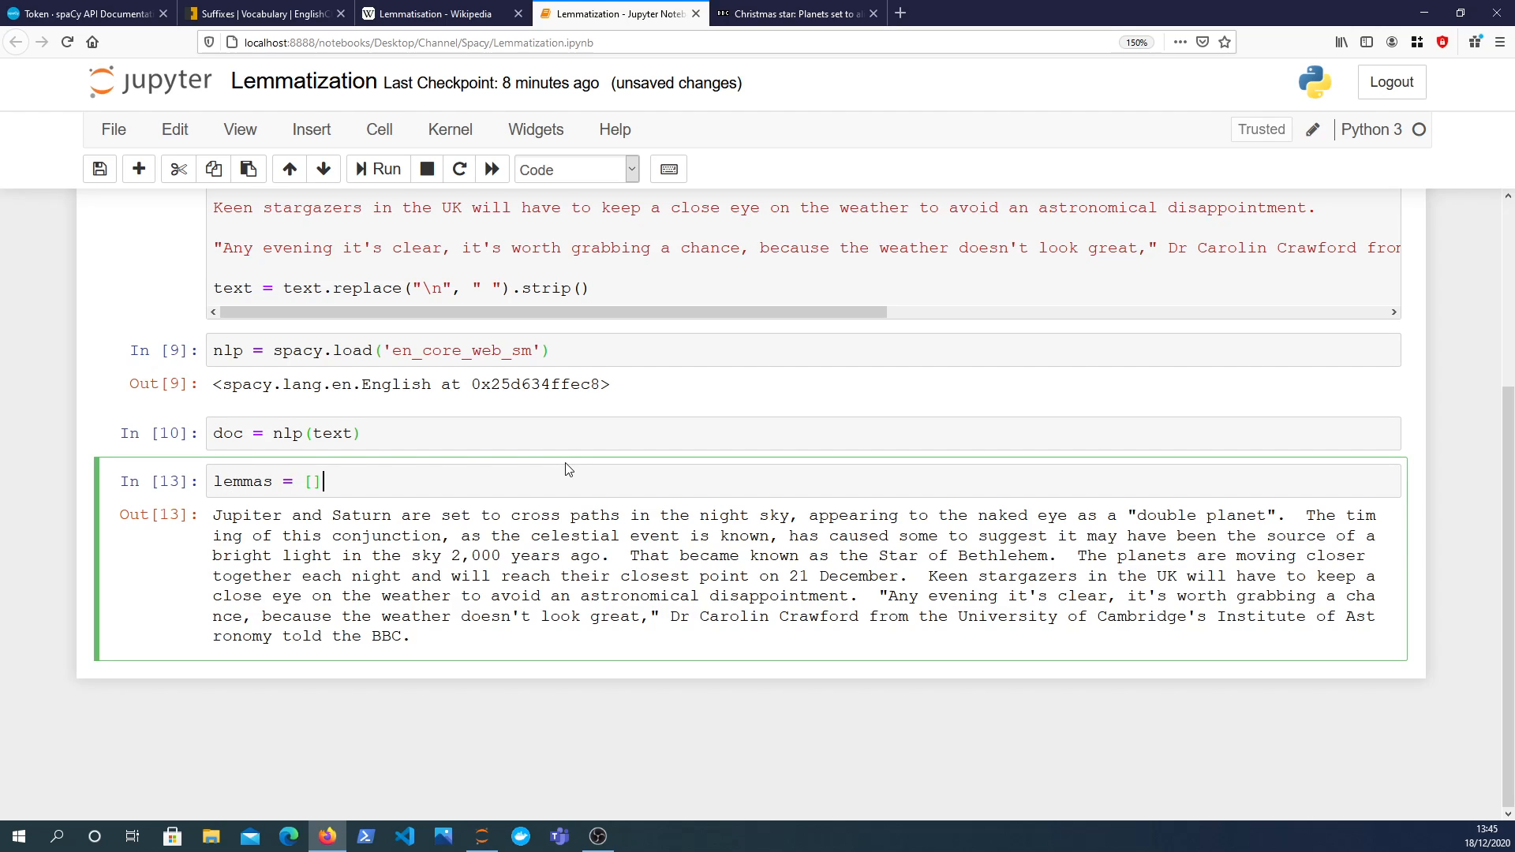
type("for")
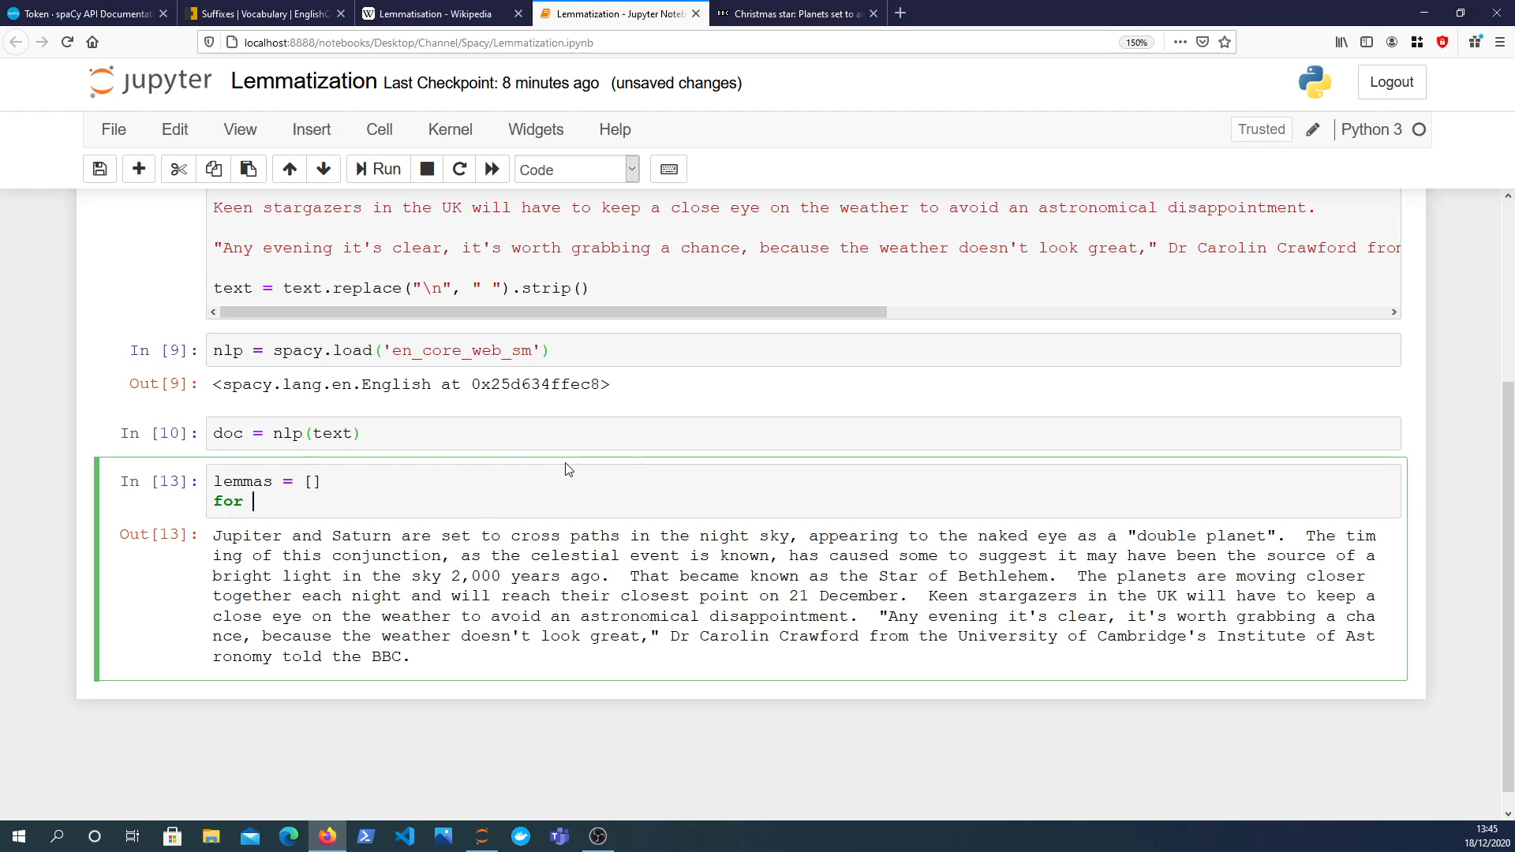
type("token in doc")
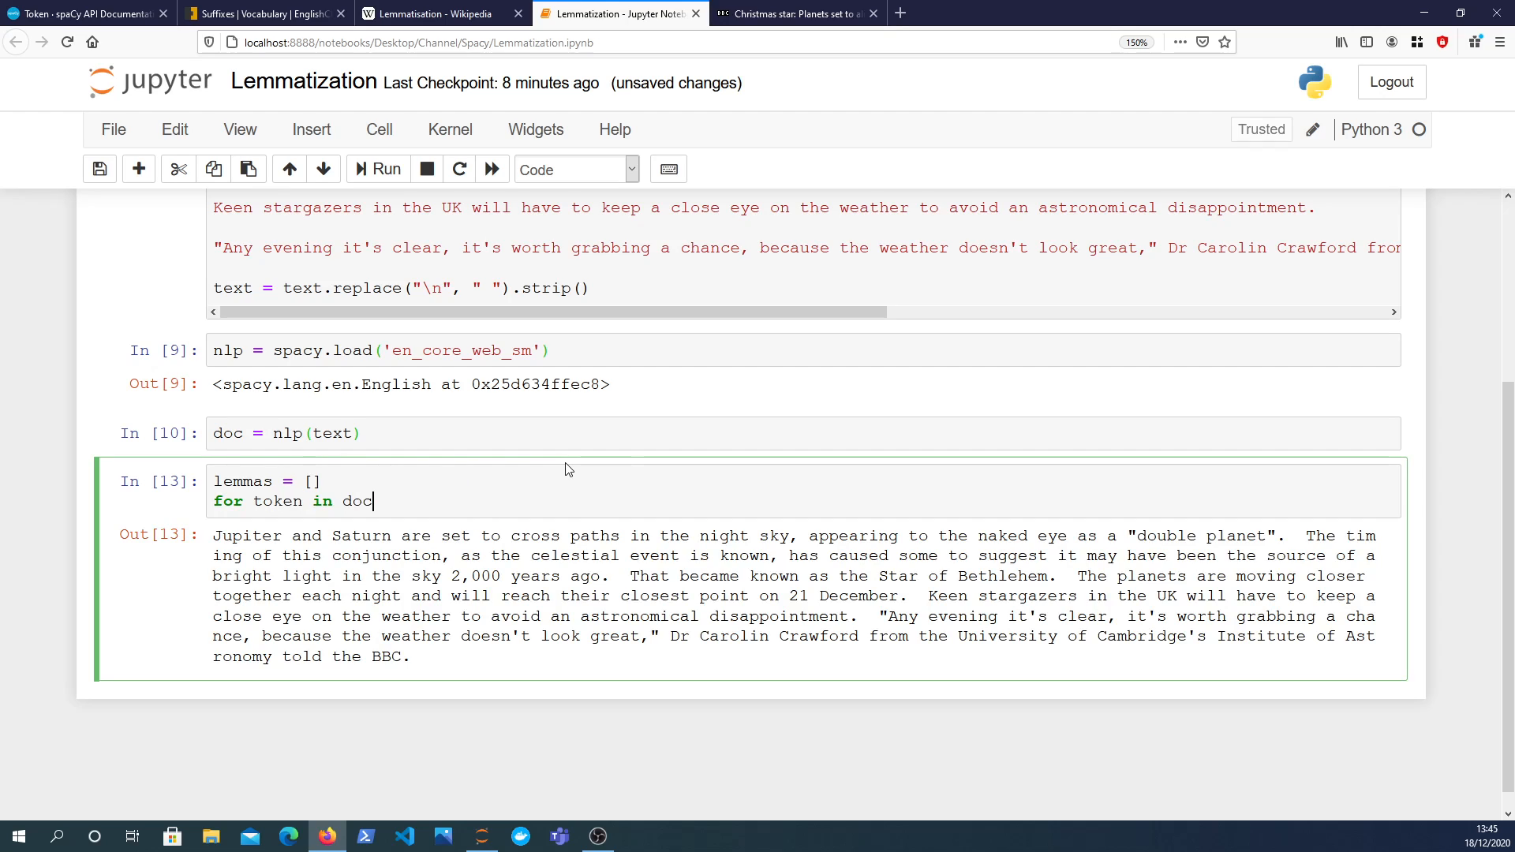
type(":")
type("if token.")
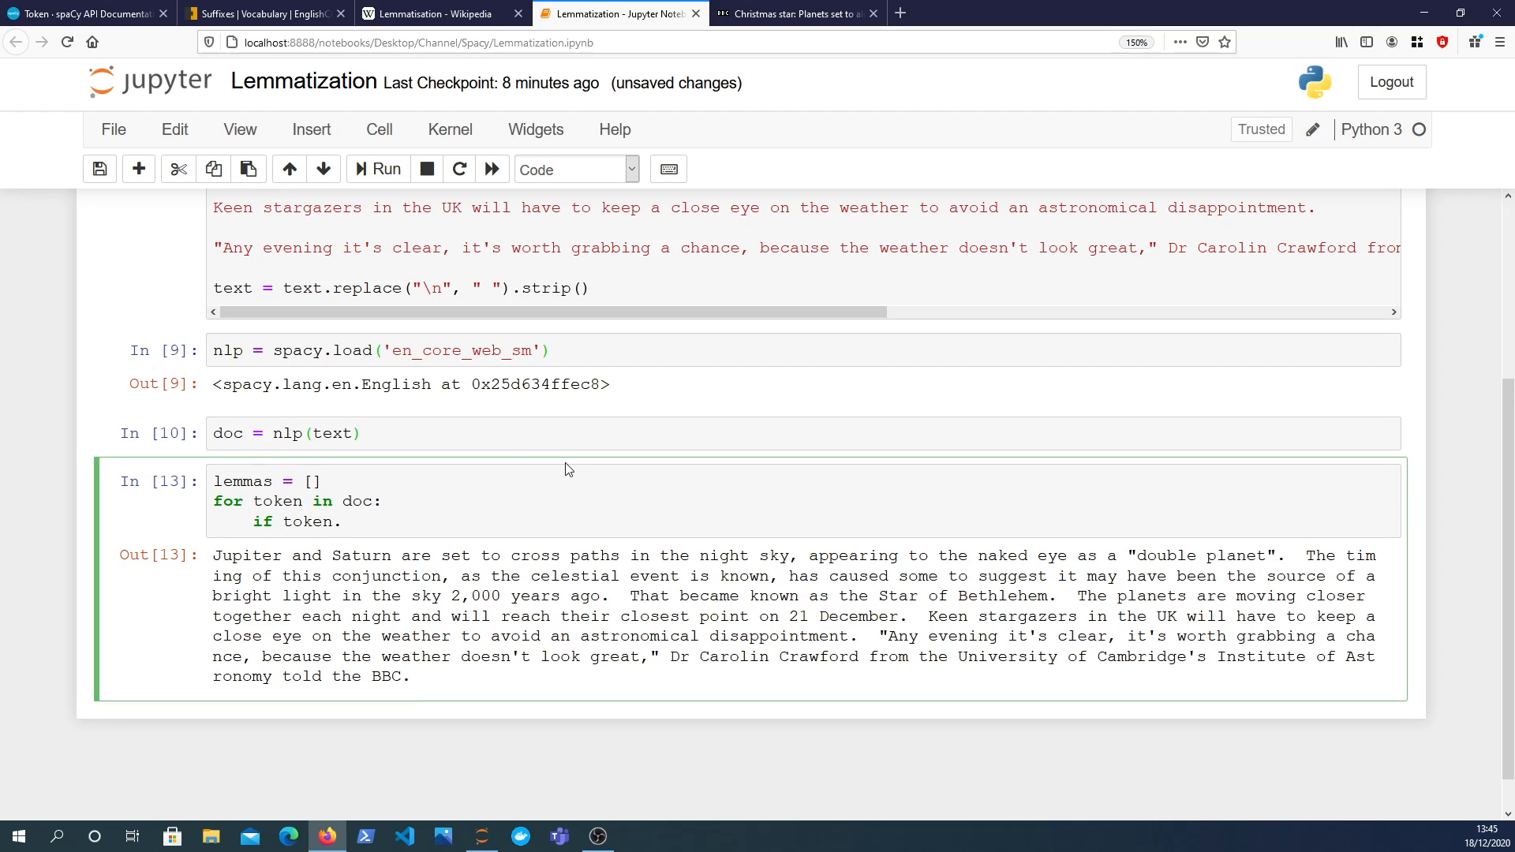
Append token.lemma to lemmas only when the token is not punctuation.
key("Backspace")
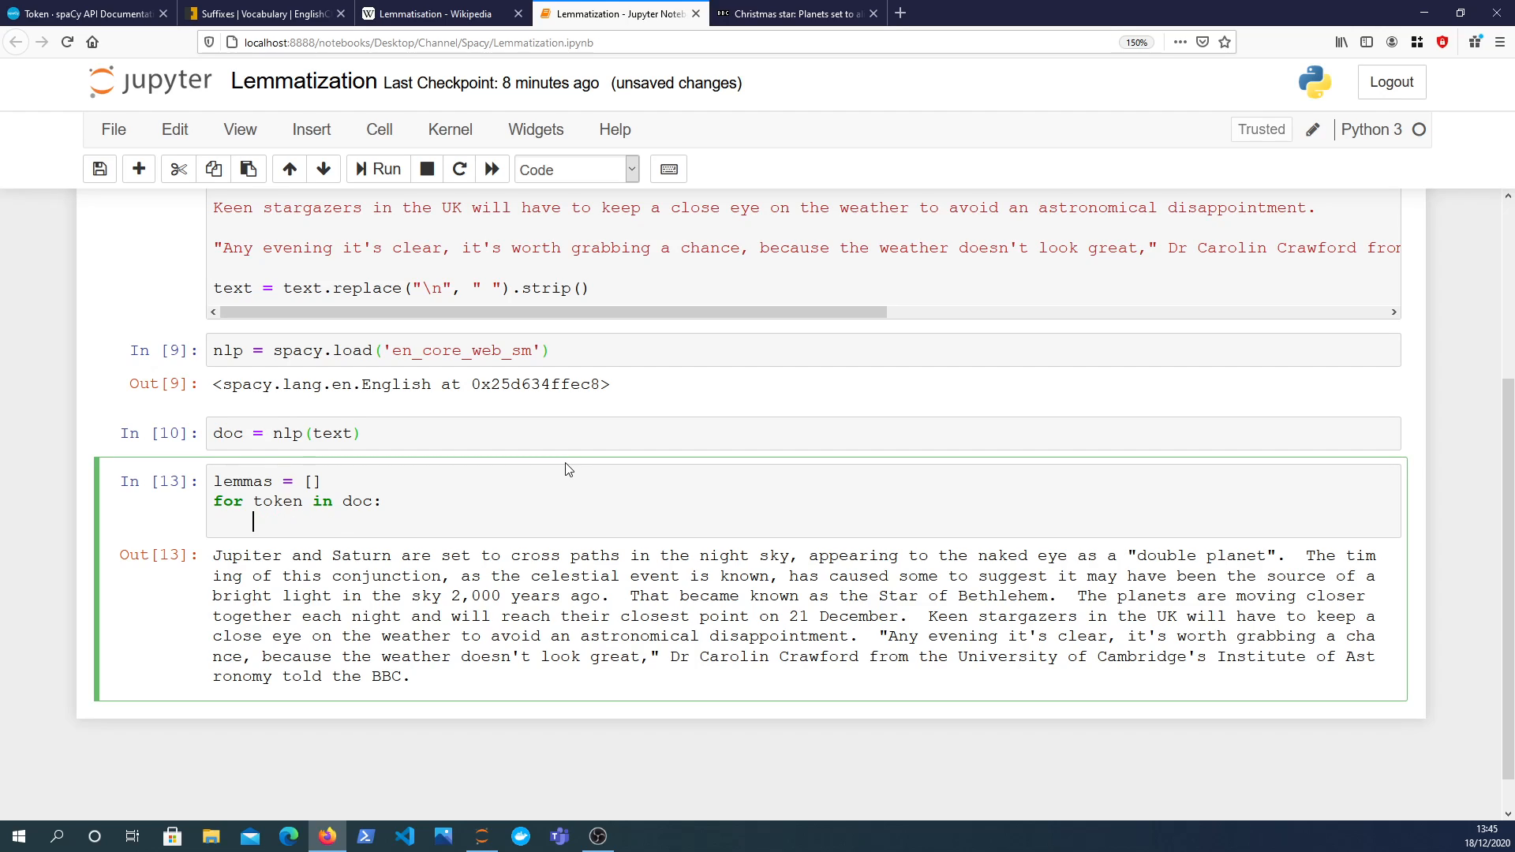
type("lemmas.append(")
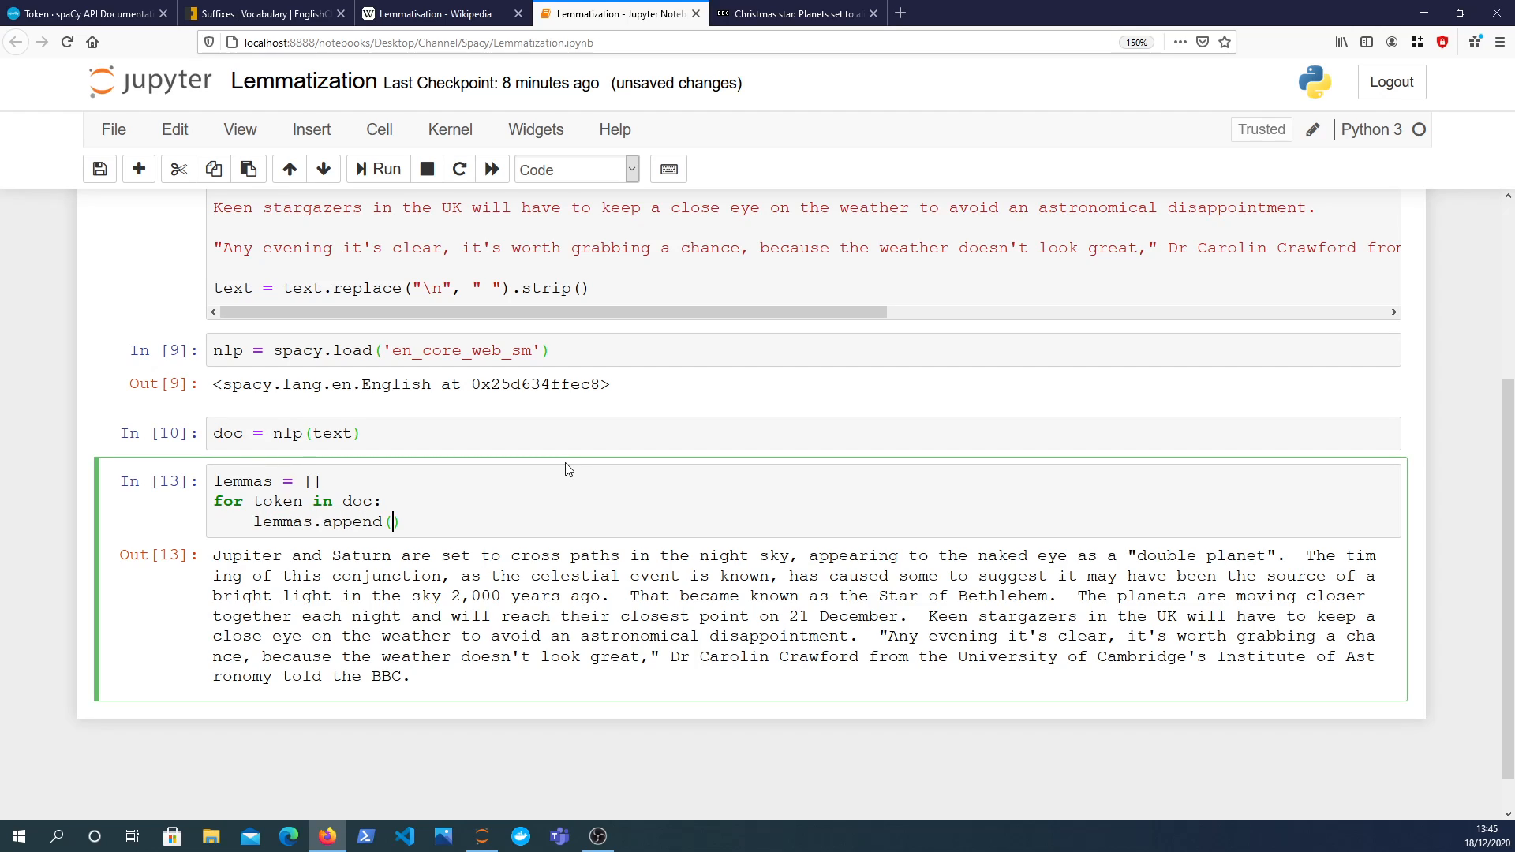
type("token.lo")
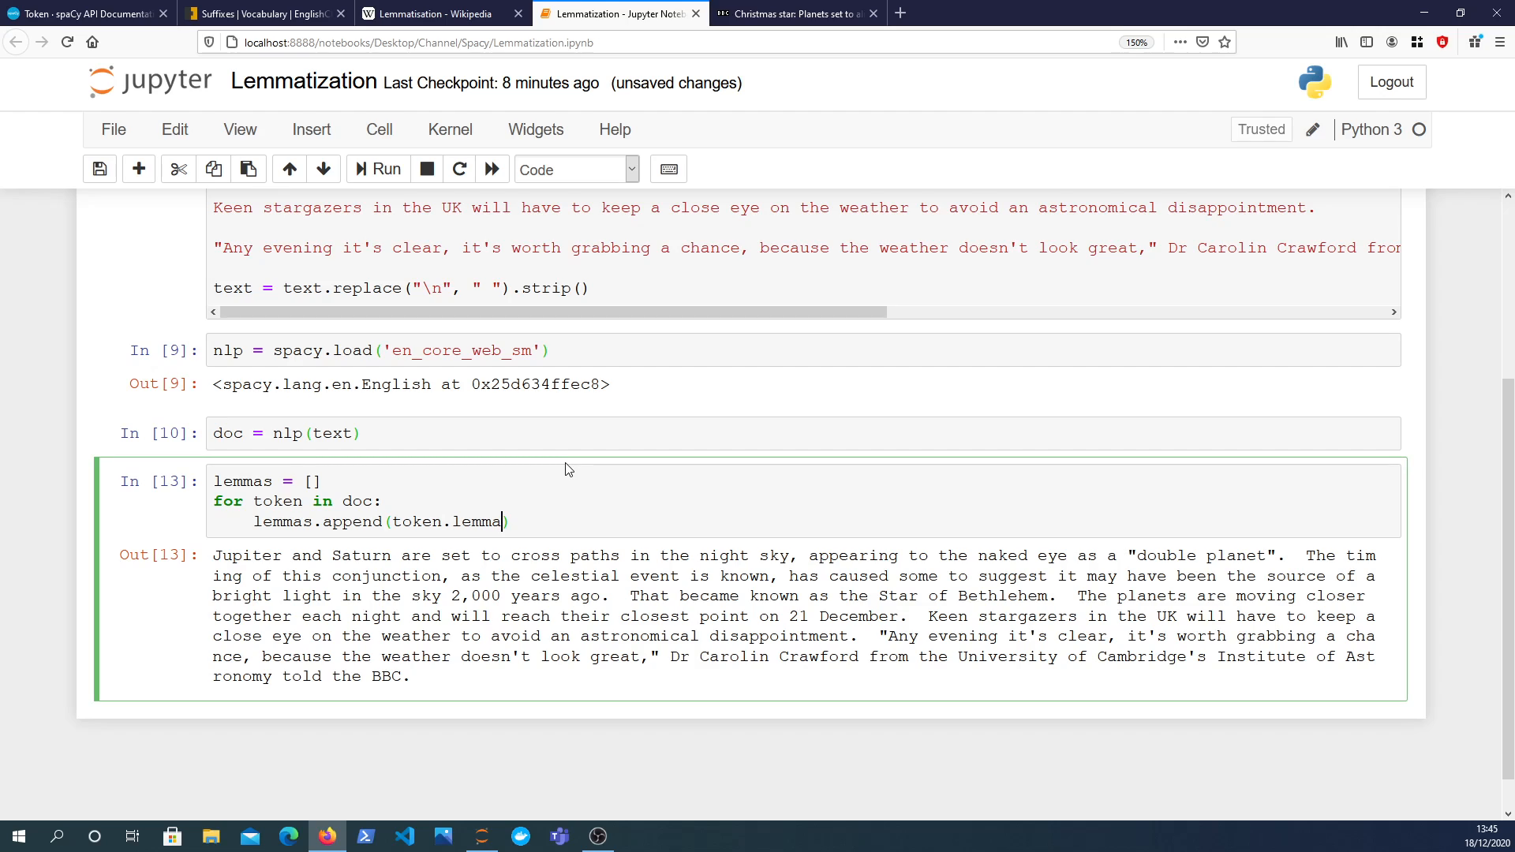
key("Backspace")
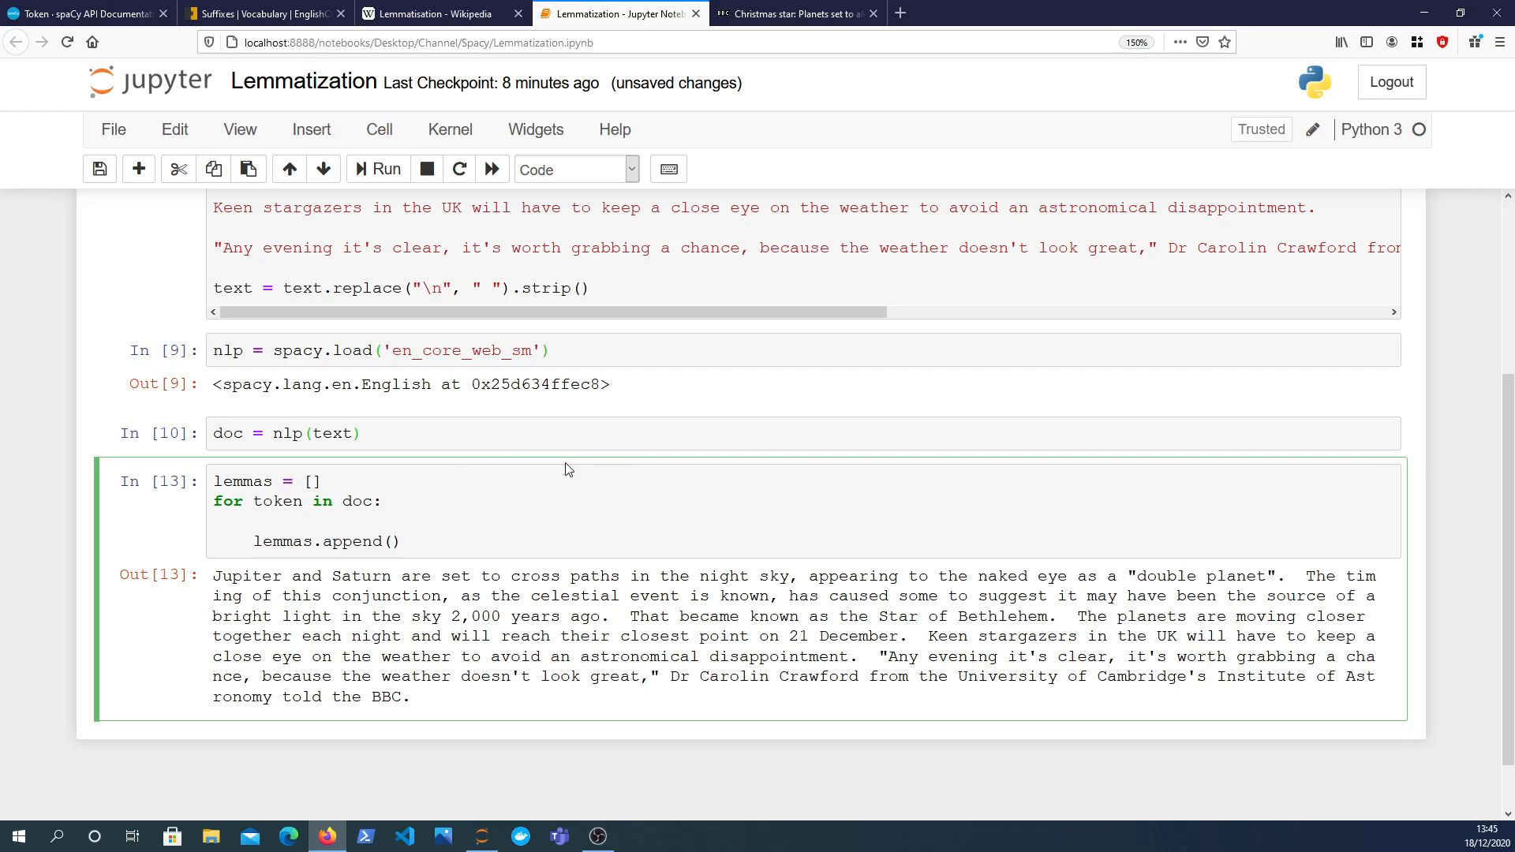
left_click(253, 520)
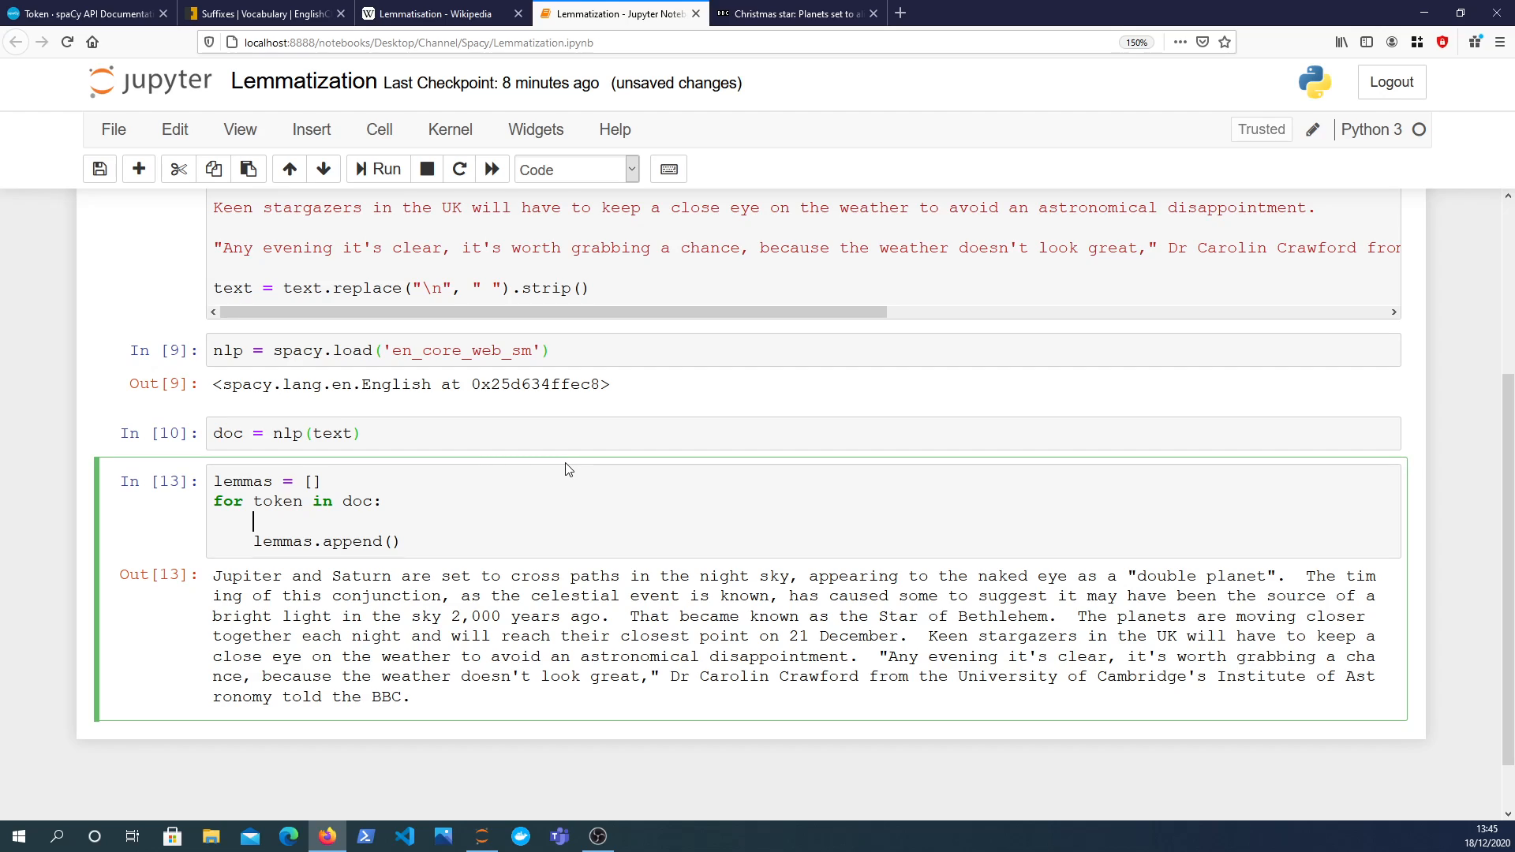
type("if not token.is_punct:")
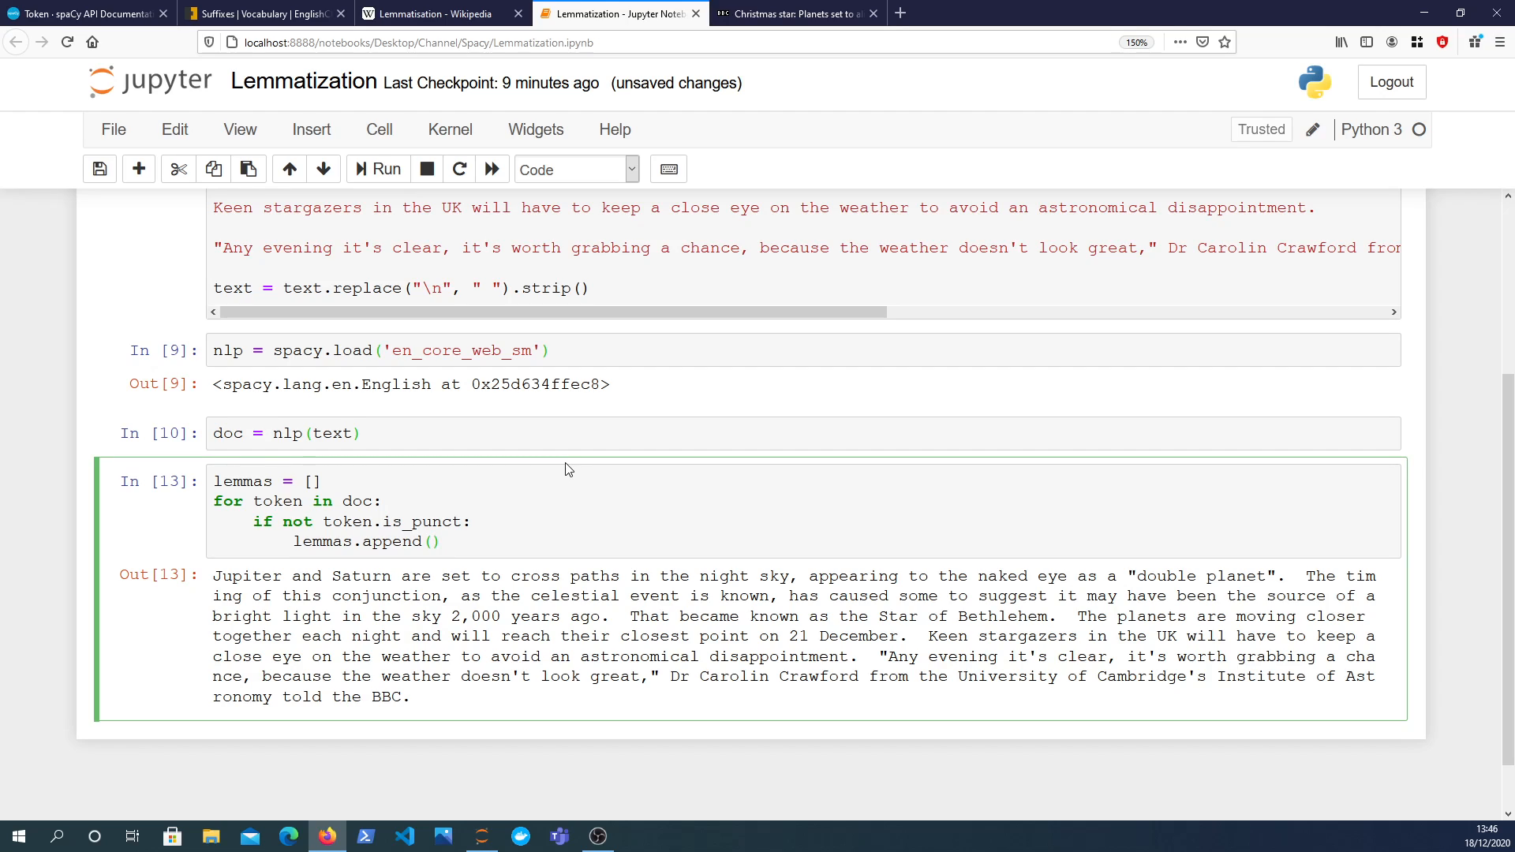
type("token.l")
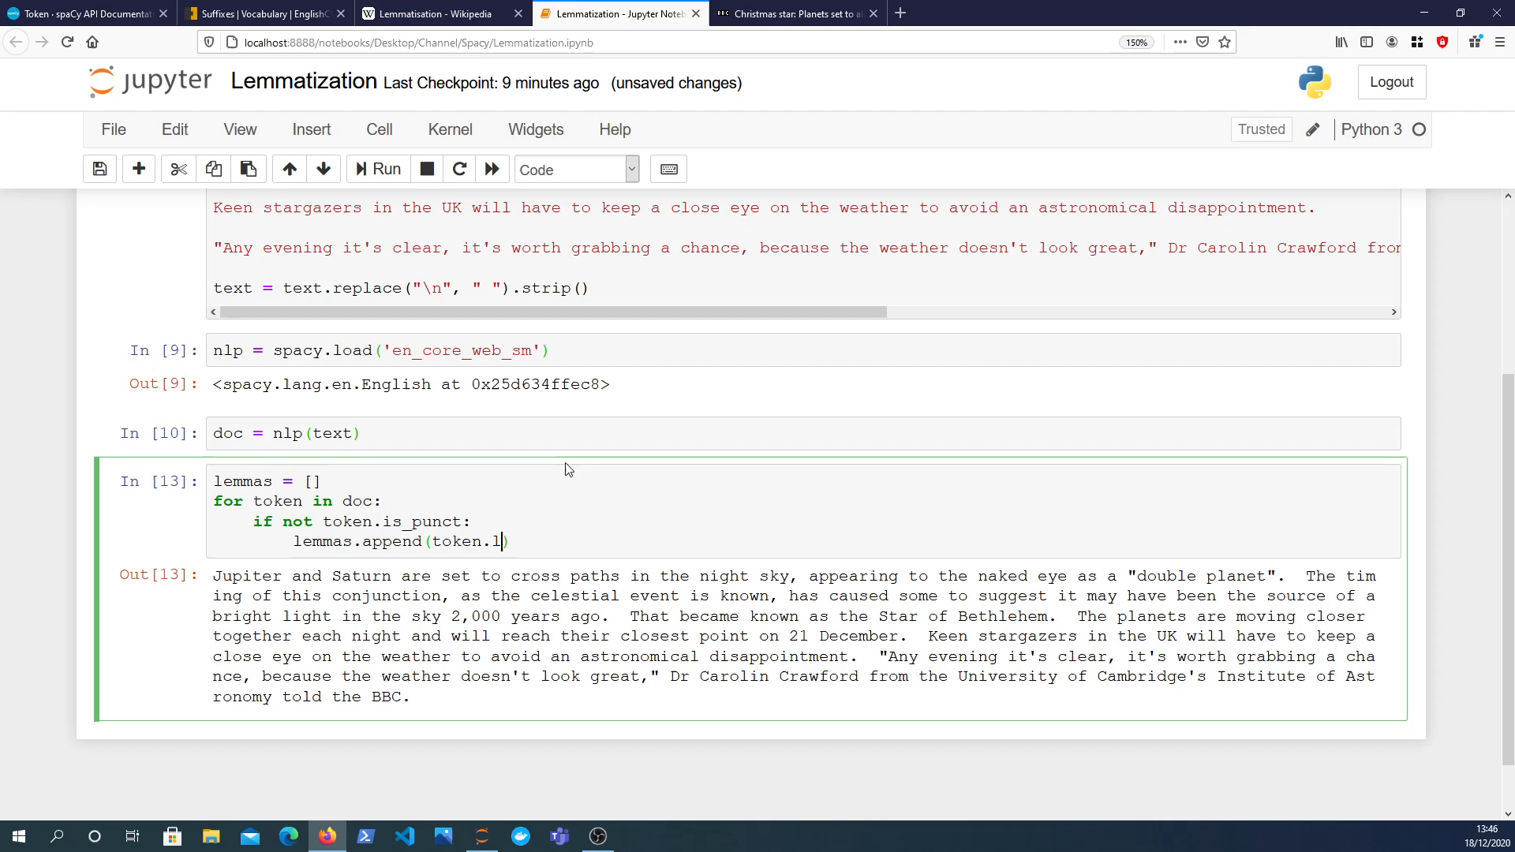
type("emma")
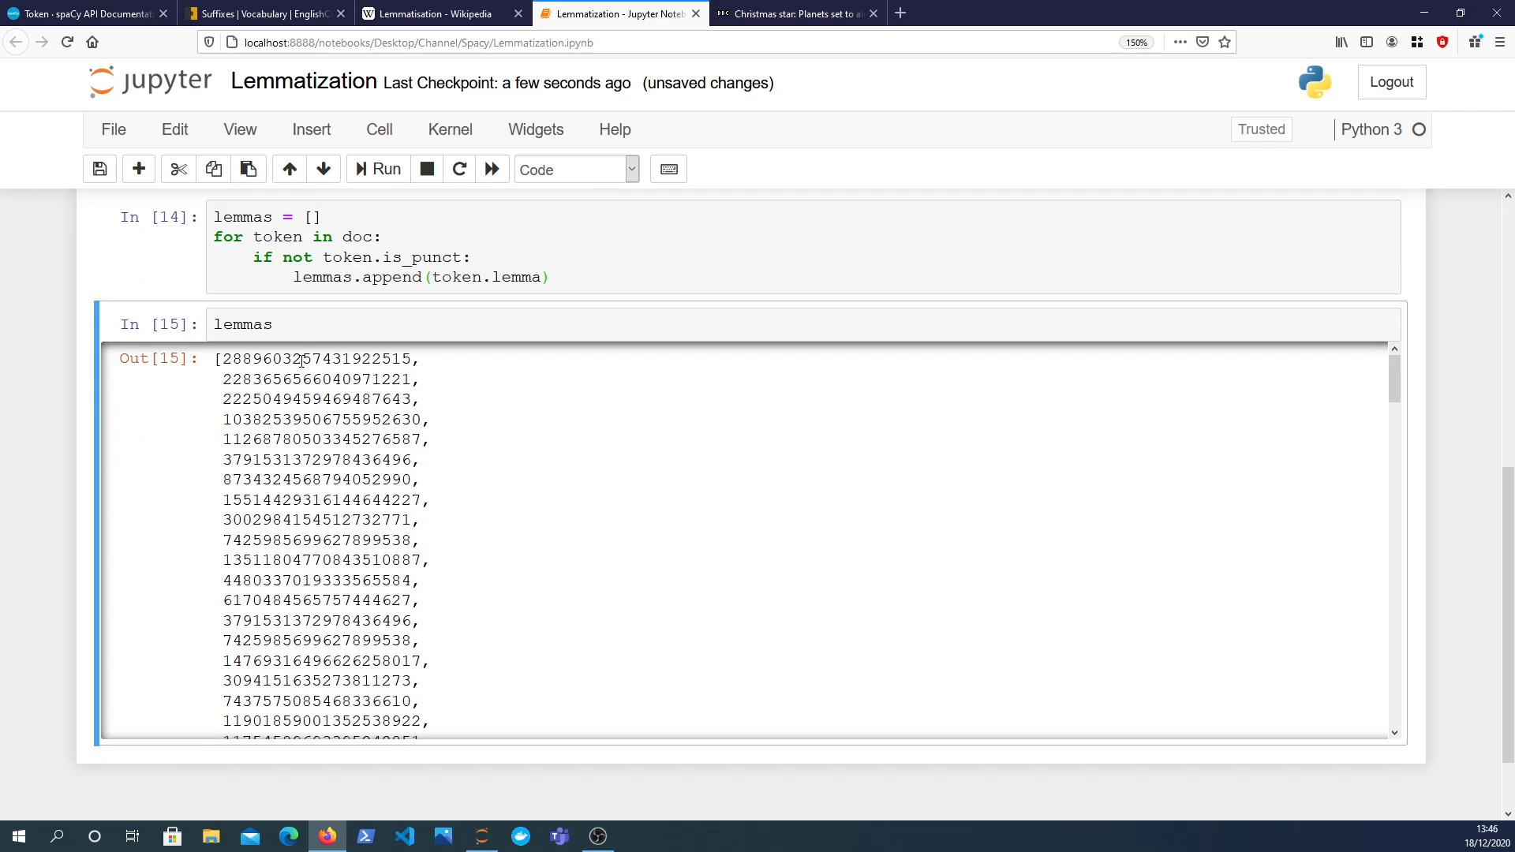
Inspect the integer lemma hashes, then use token.lemma_ to get words like 'Jupiter', 'be'.
double_click(318, 358)
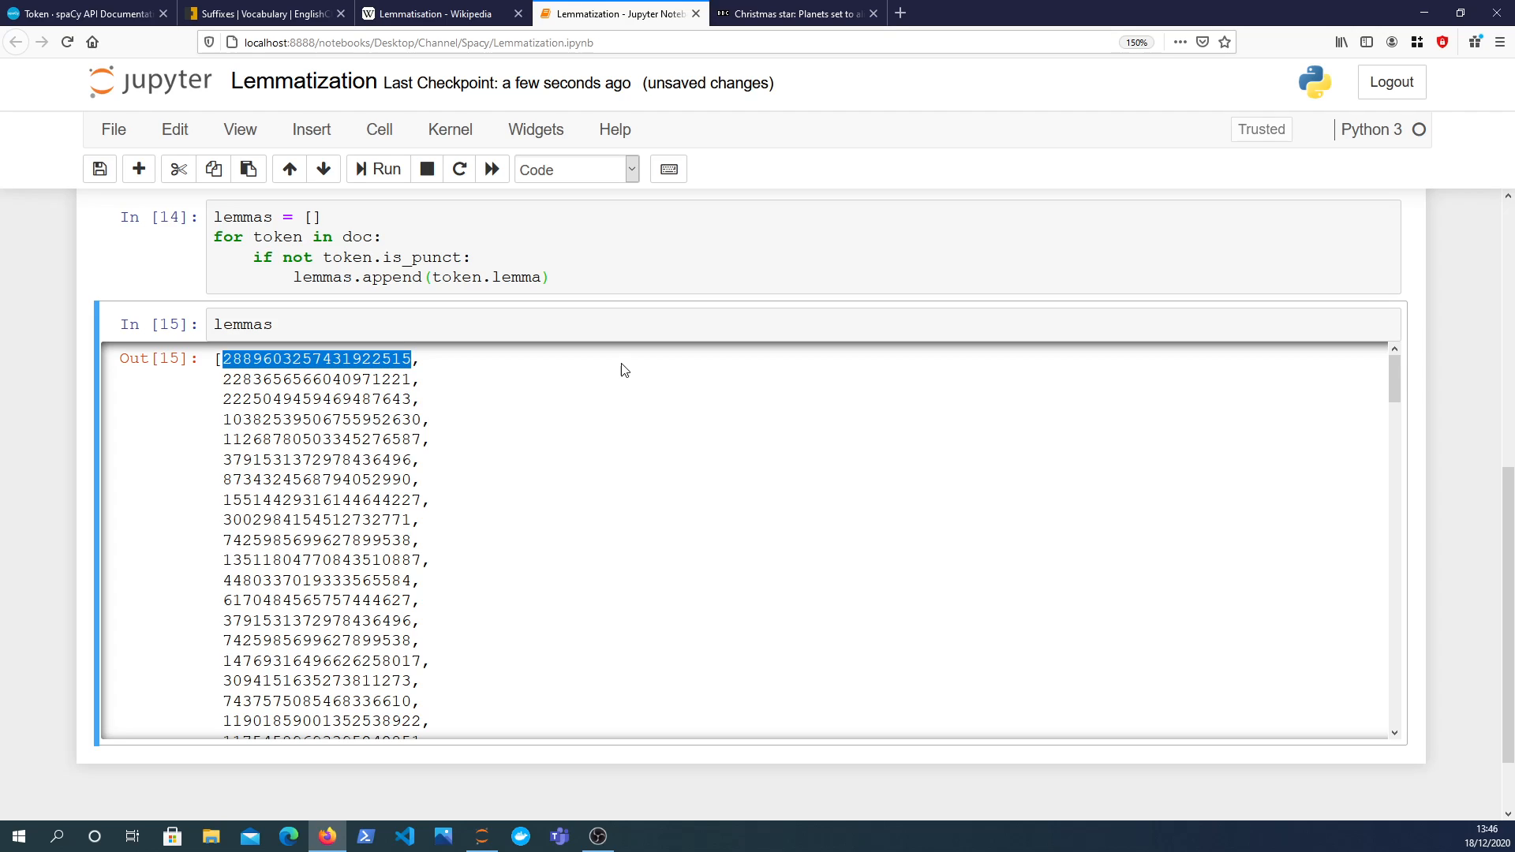
mouse_move(594, 416)
type("_")
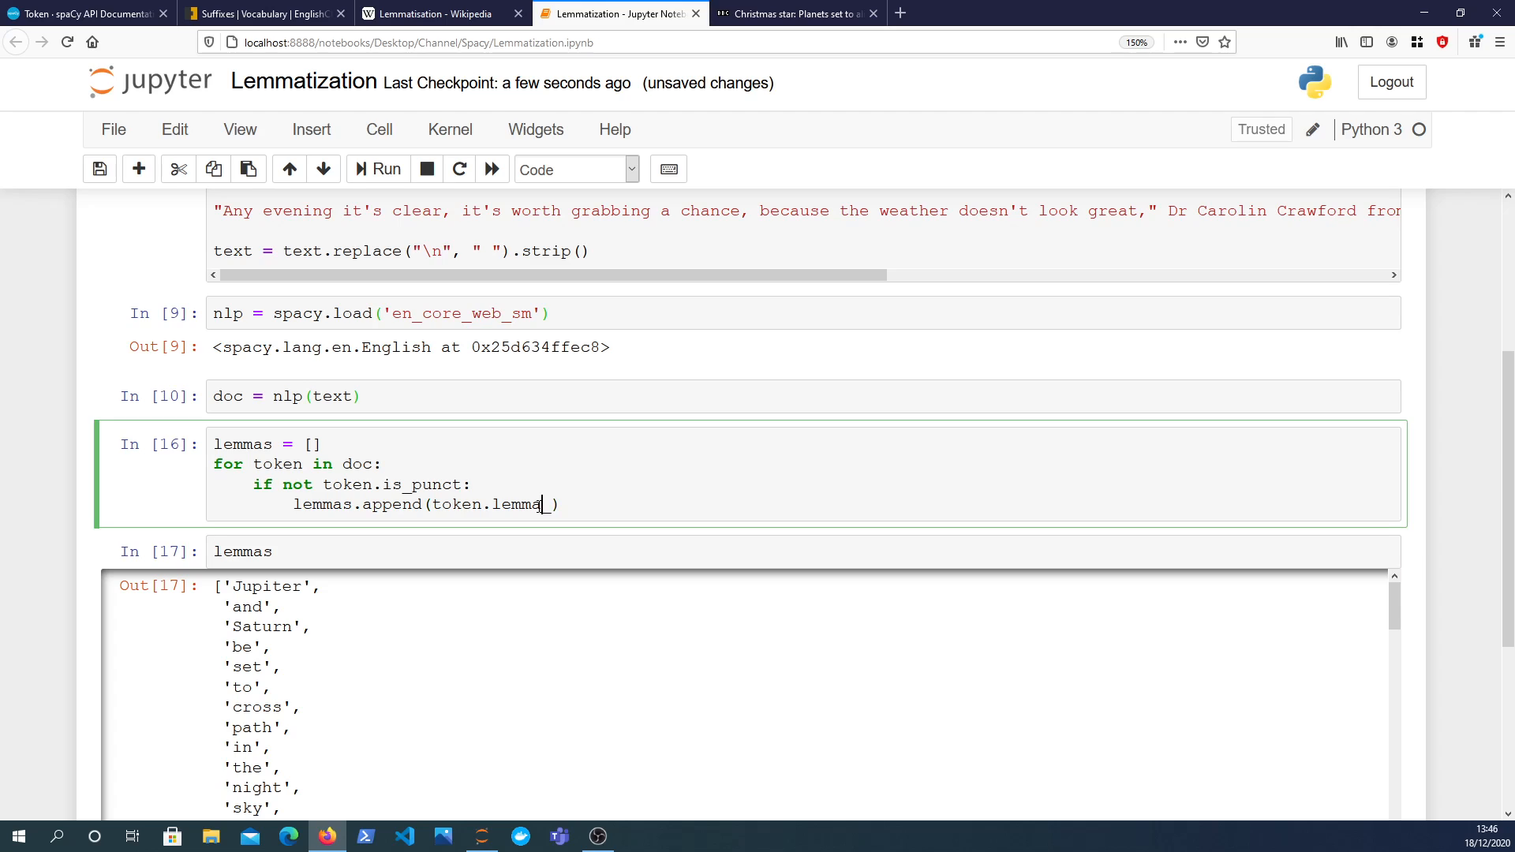
double_click(516, 503)
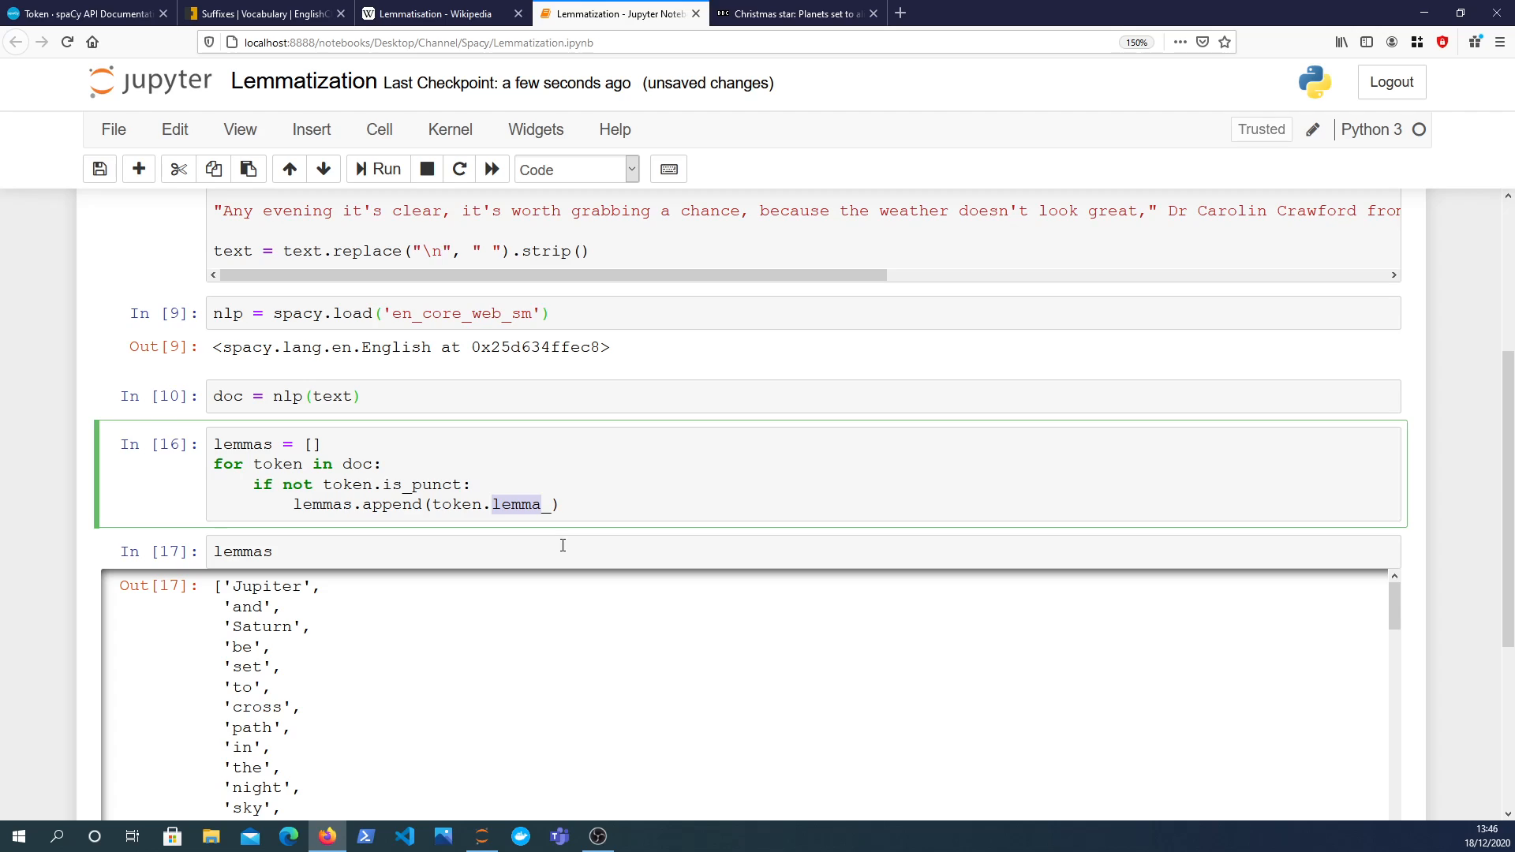
mouse_move(564, 538)
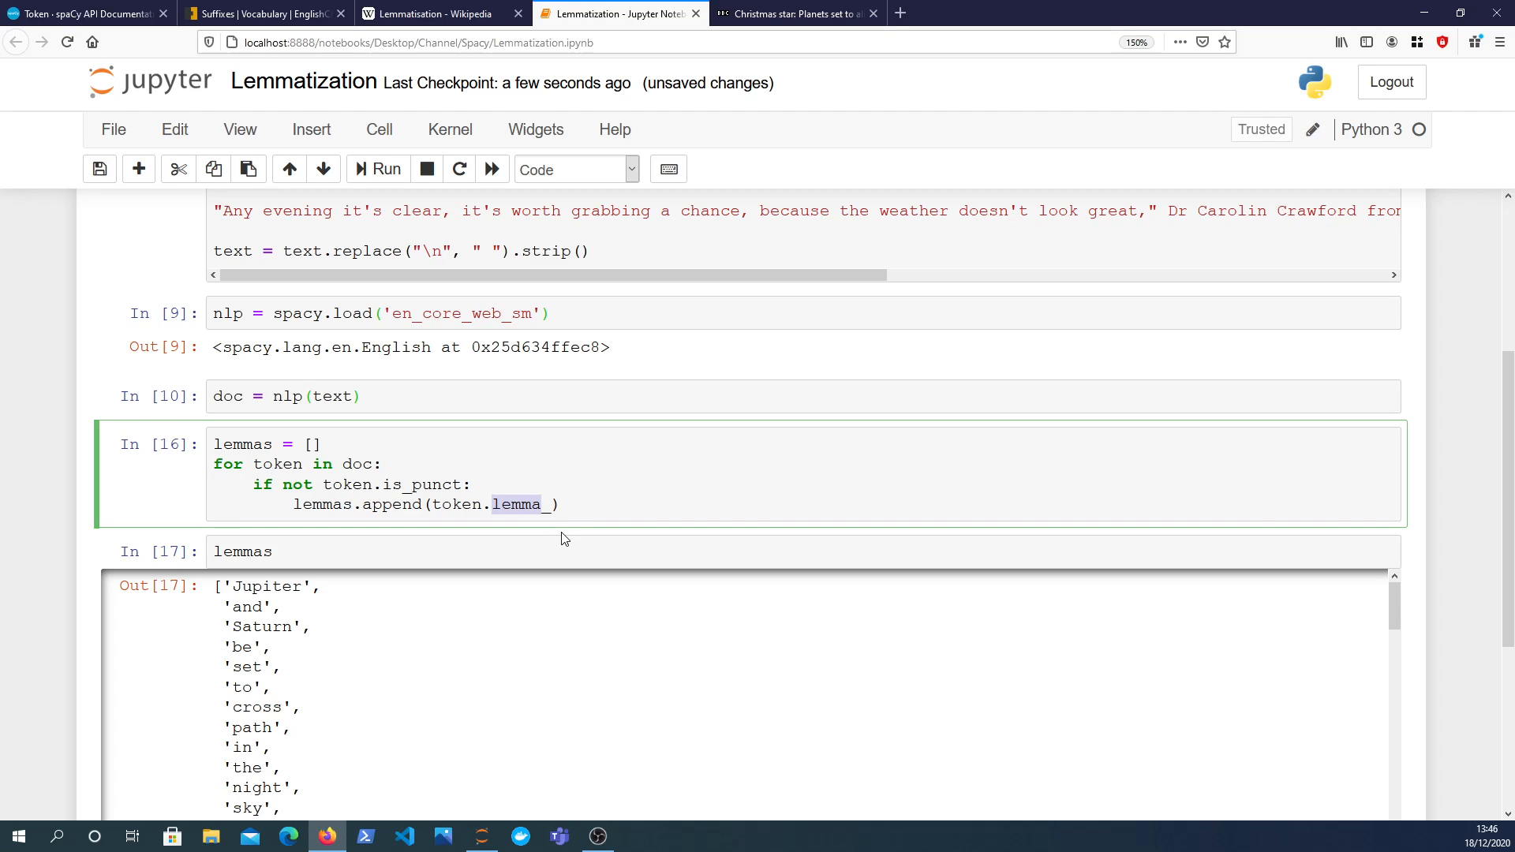
mouse_move(530, 541)
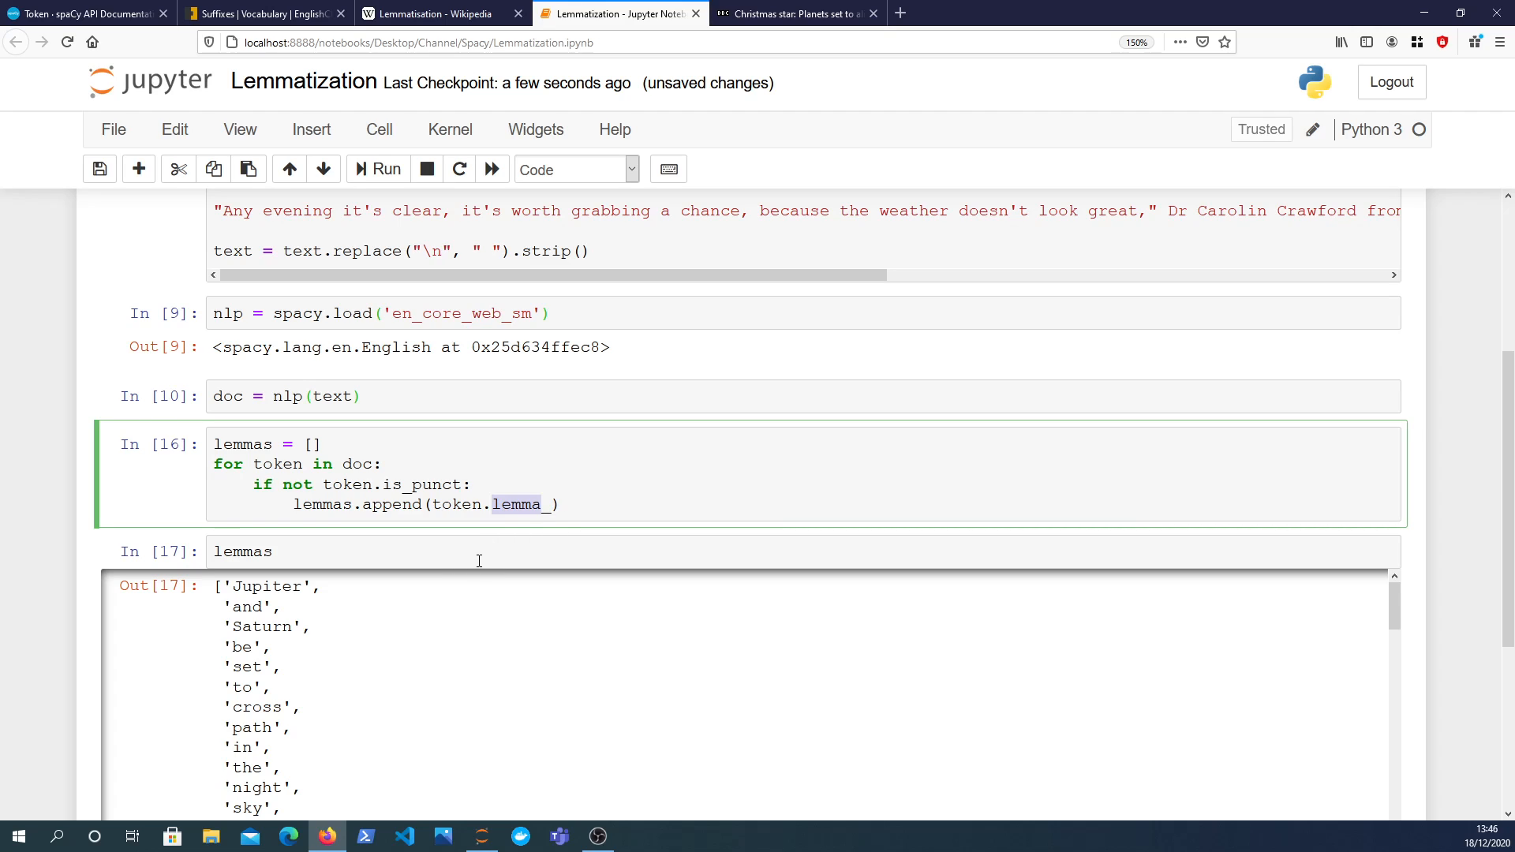
mouse_move(529, 549)
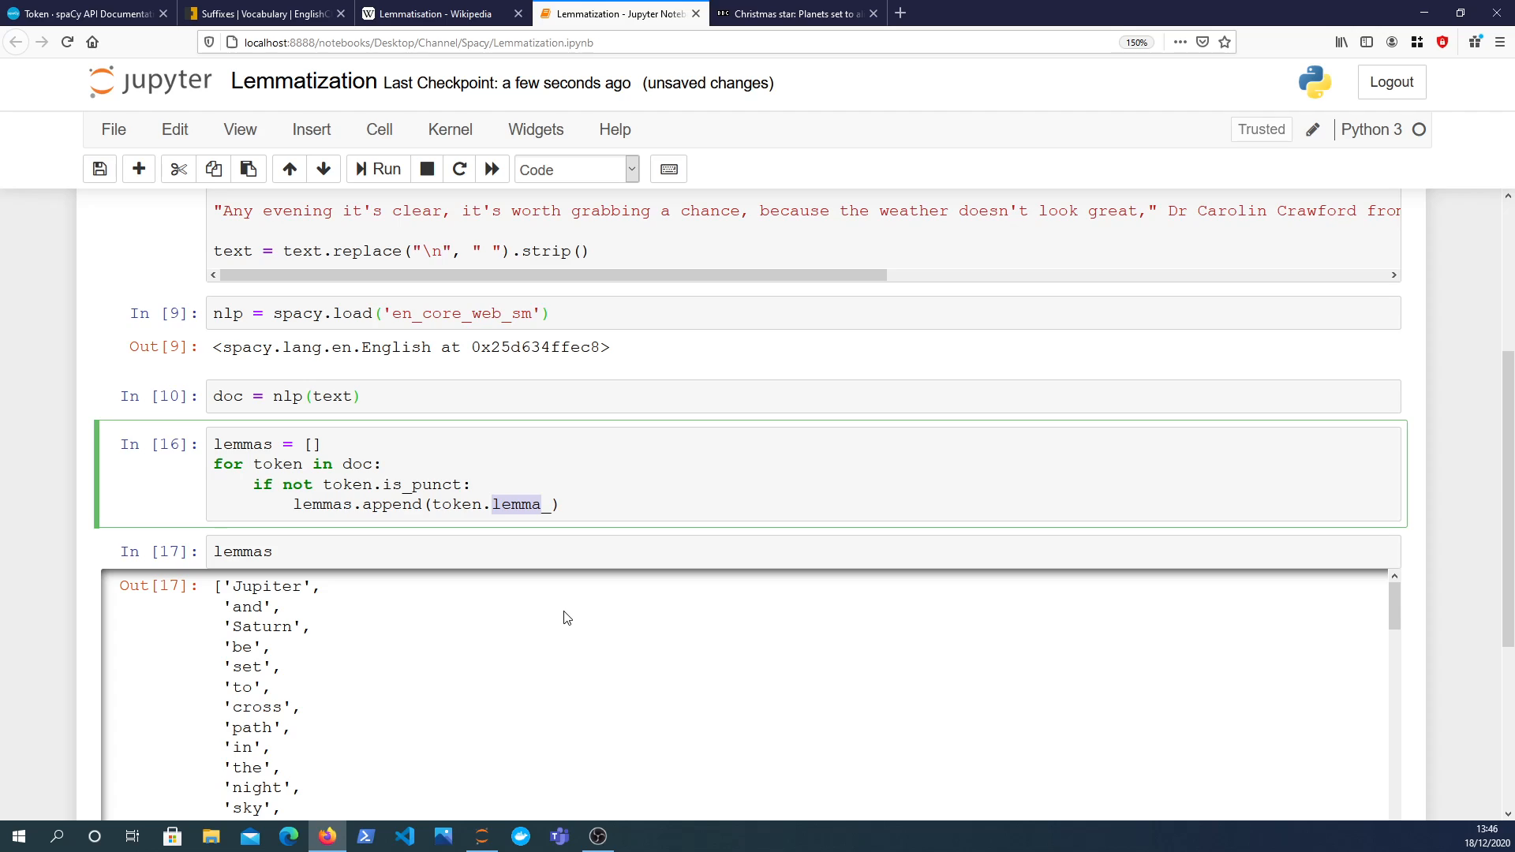
mouse_move(530, 607)
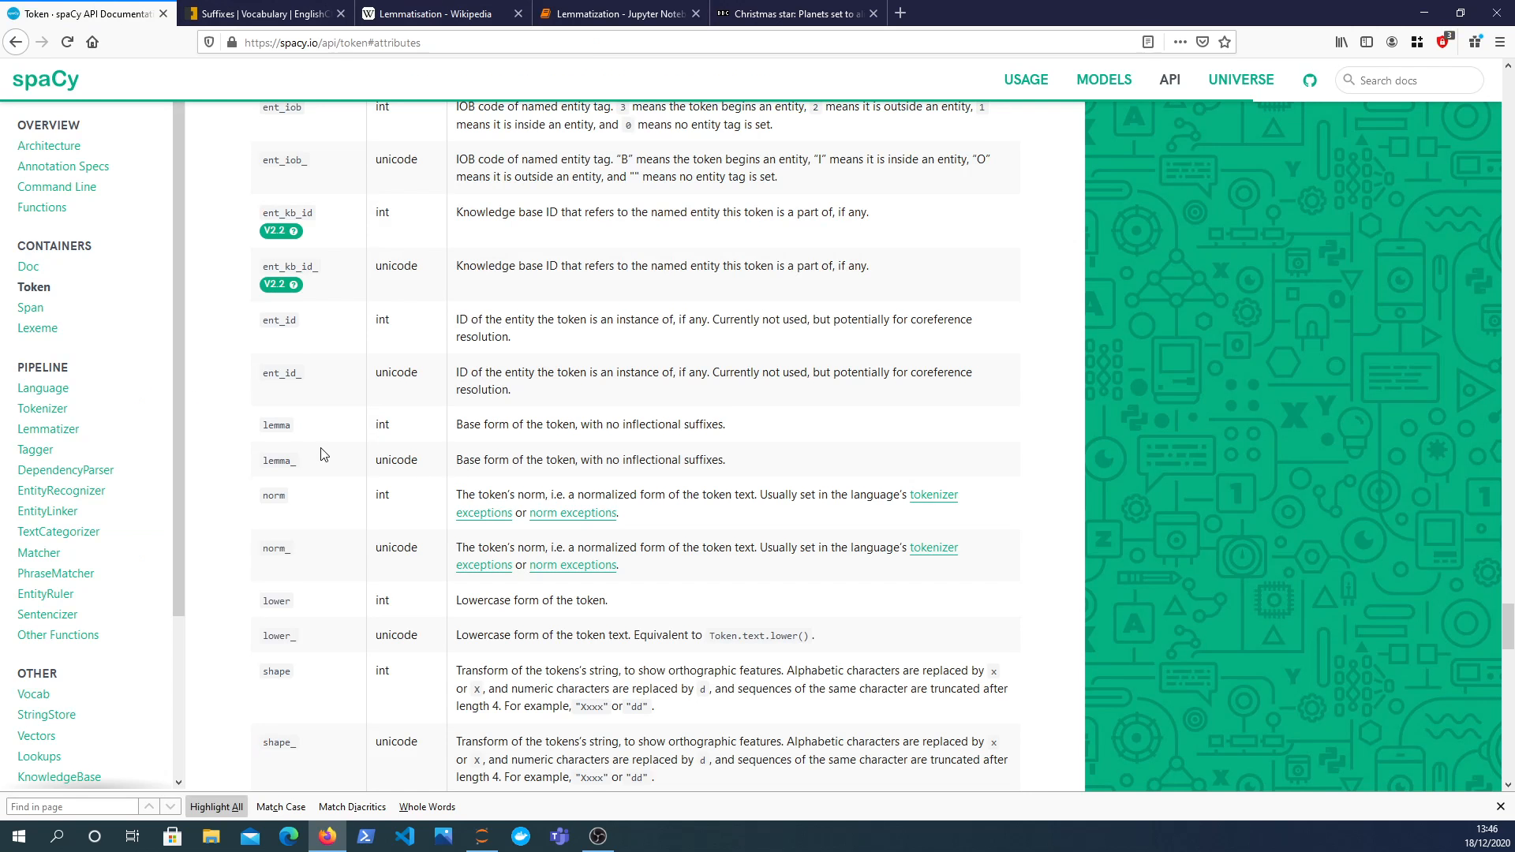
Note lemma_ is the unicode form in spaCy's Token reference, then return to the notebook.
double_click(276, 460)
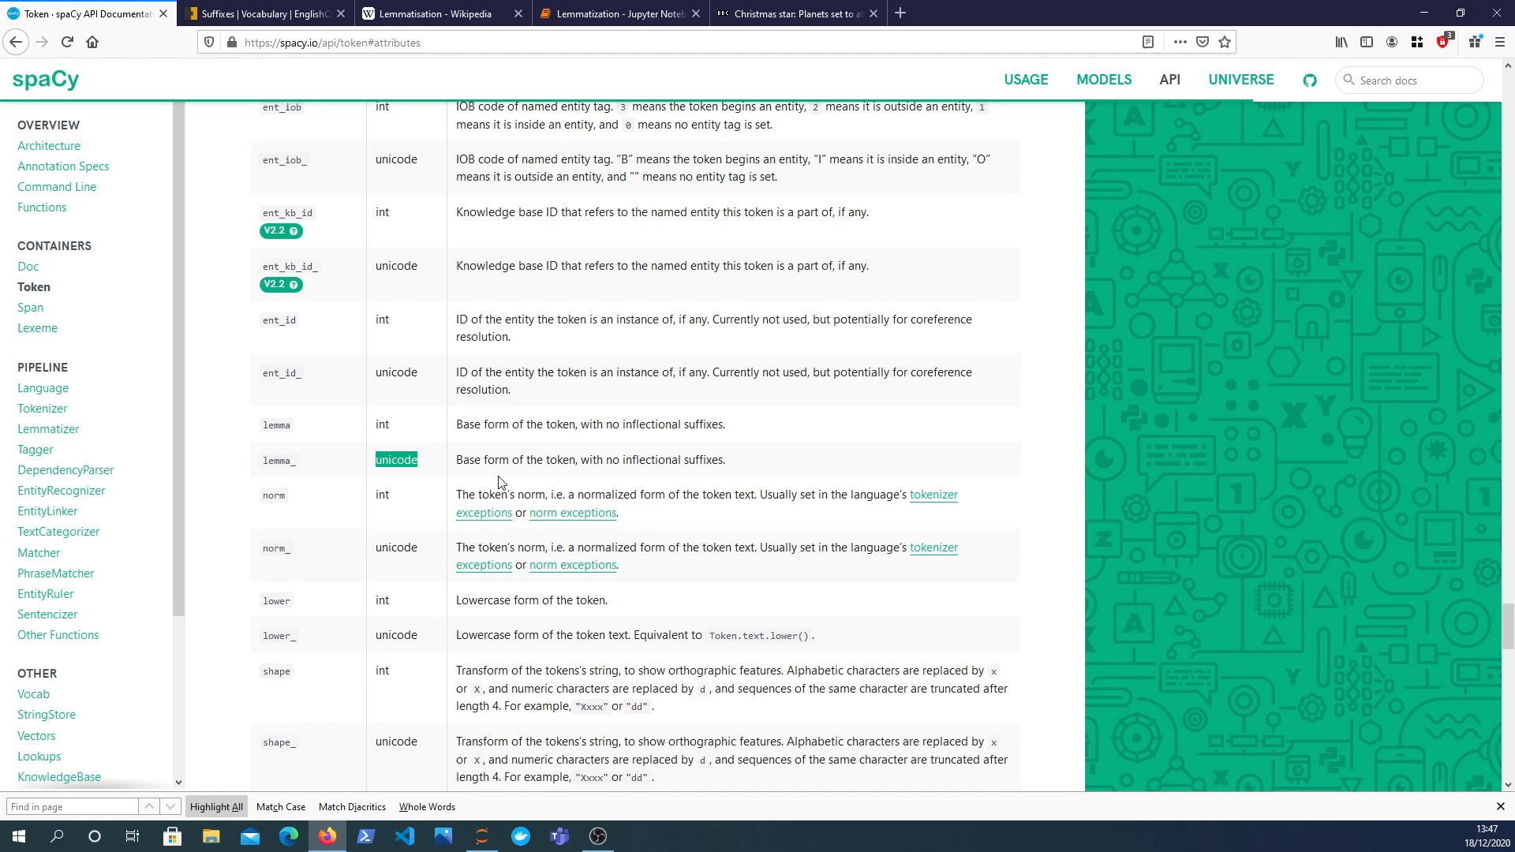
mouse_move(428, 440)
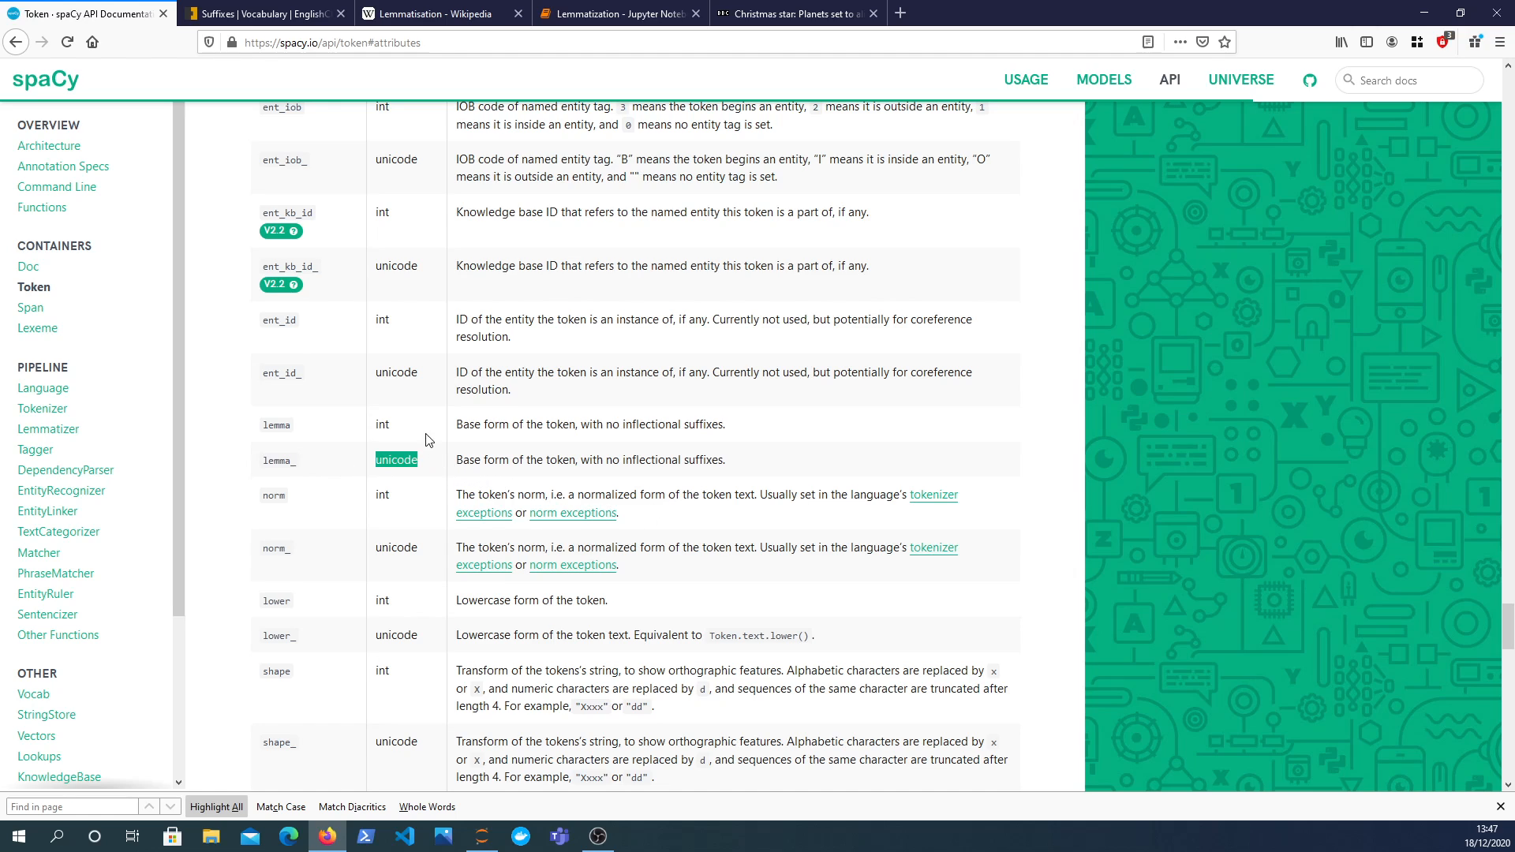
mouse_move(449, 473)
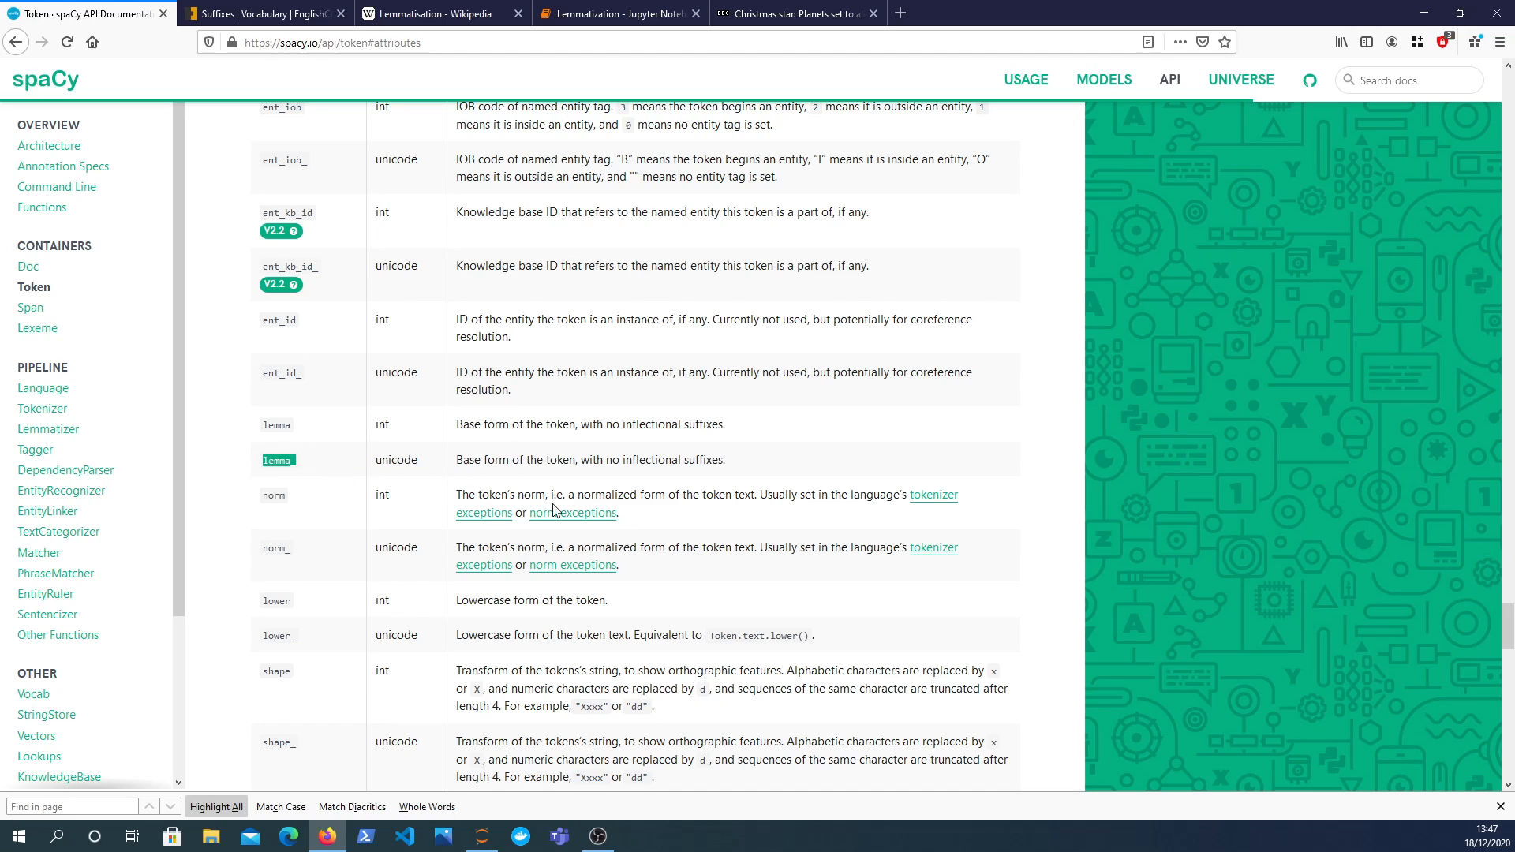
left_click(618, 12)
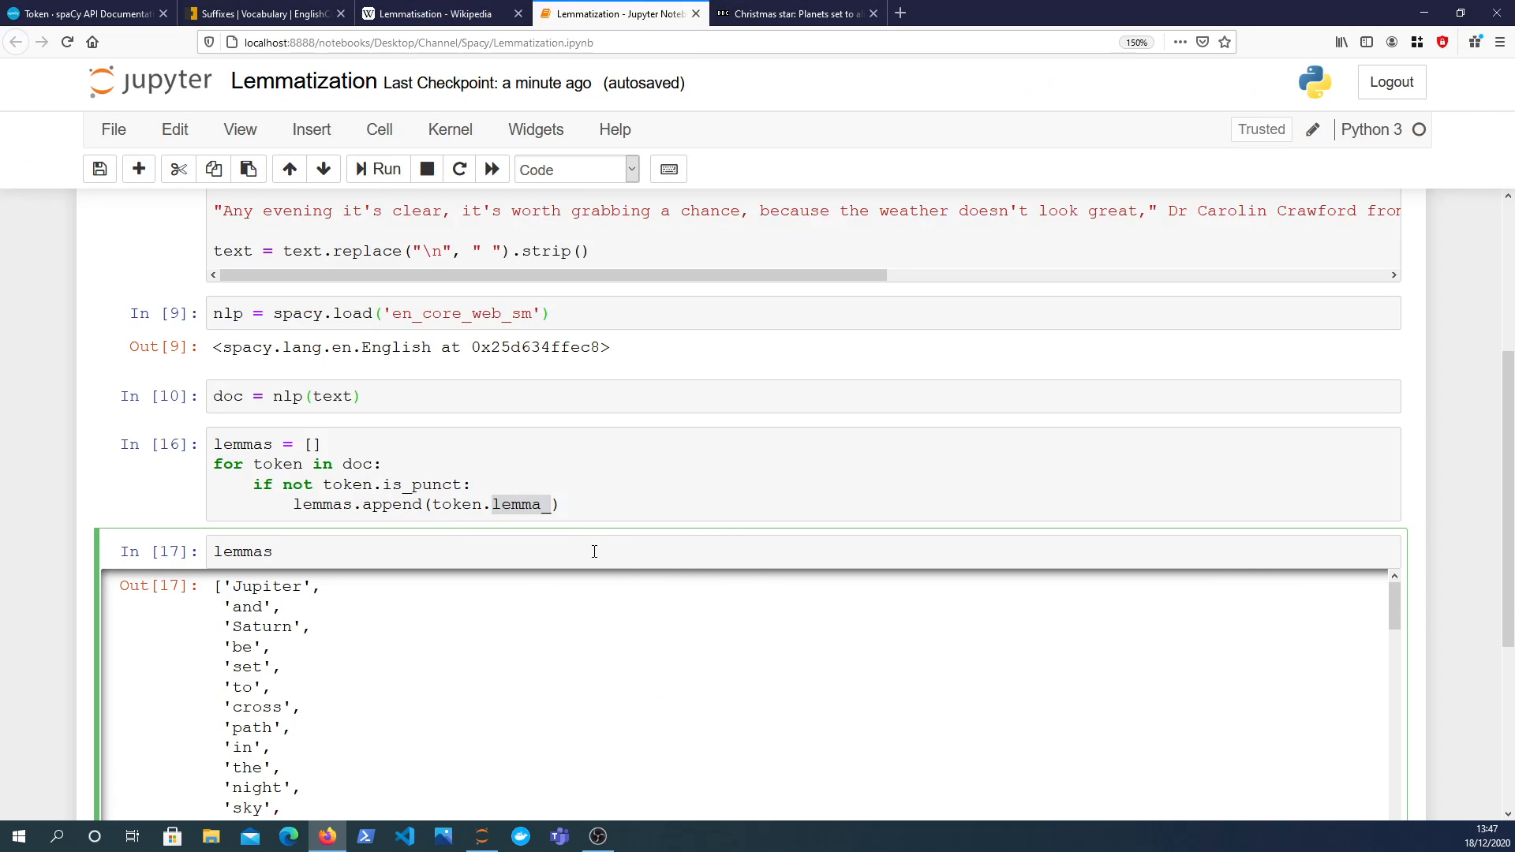
Join the lemmas with ' '.join(lemmas) and scroll through the resulting lemmatized article string.
type("' '")
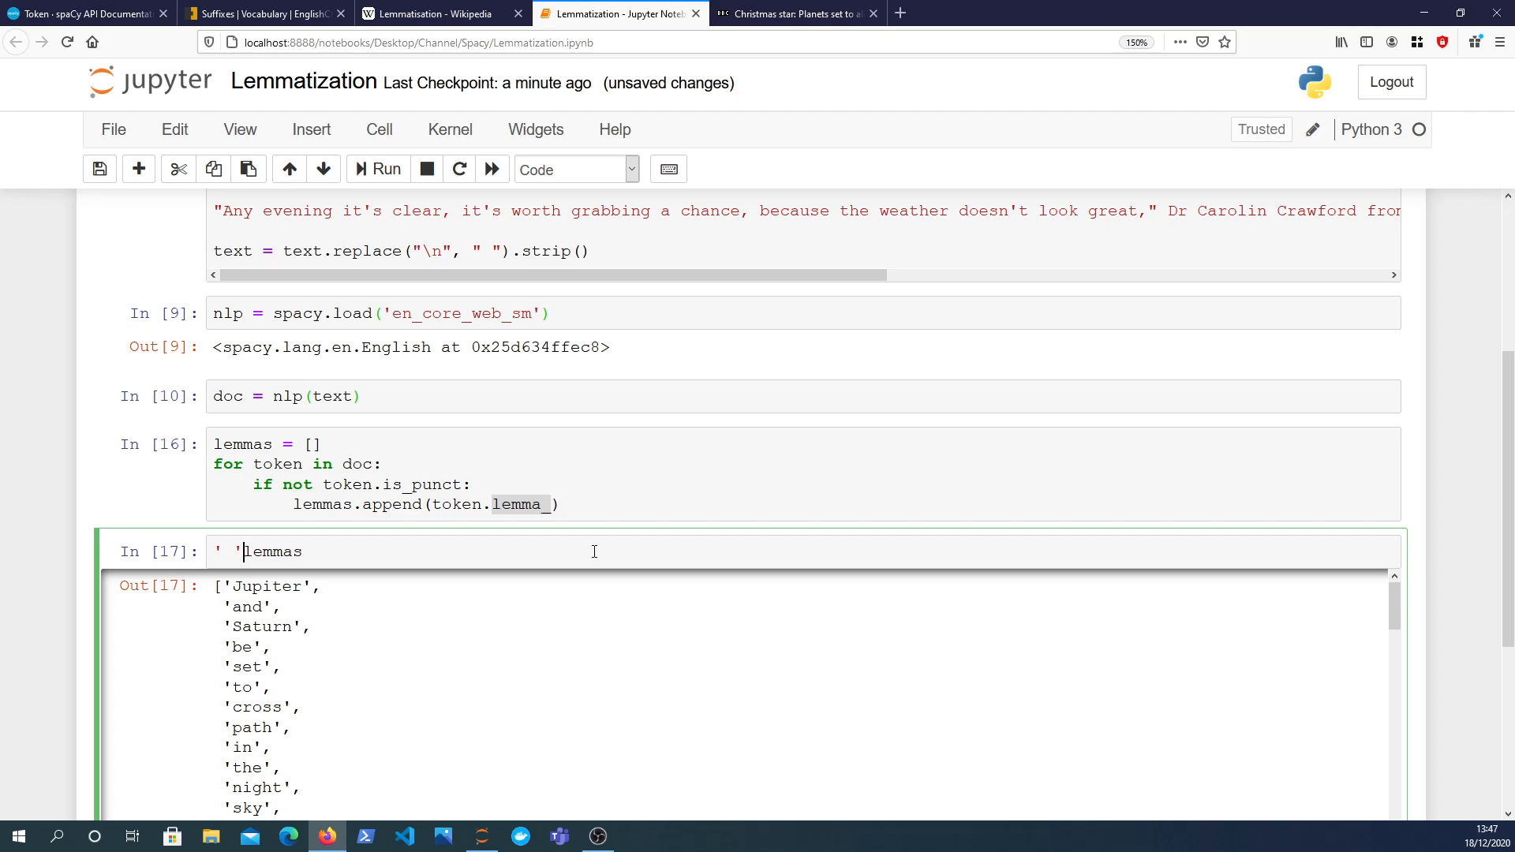
type(".join(")
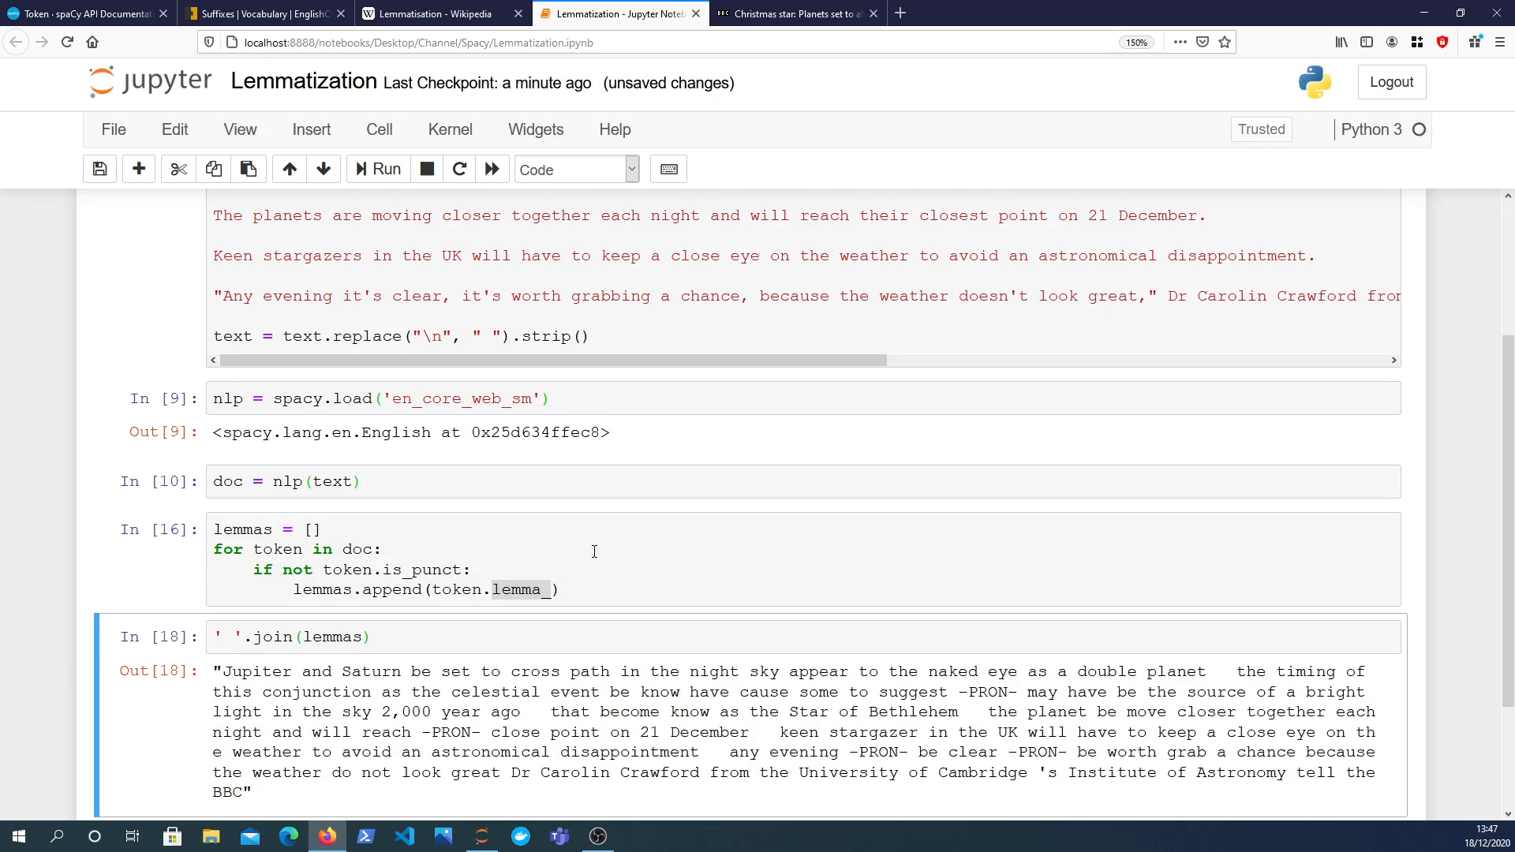
scroll("down", 3)
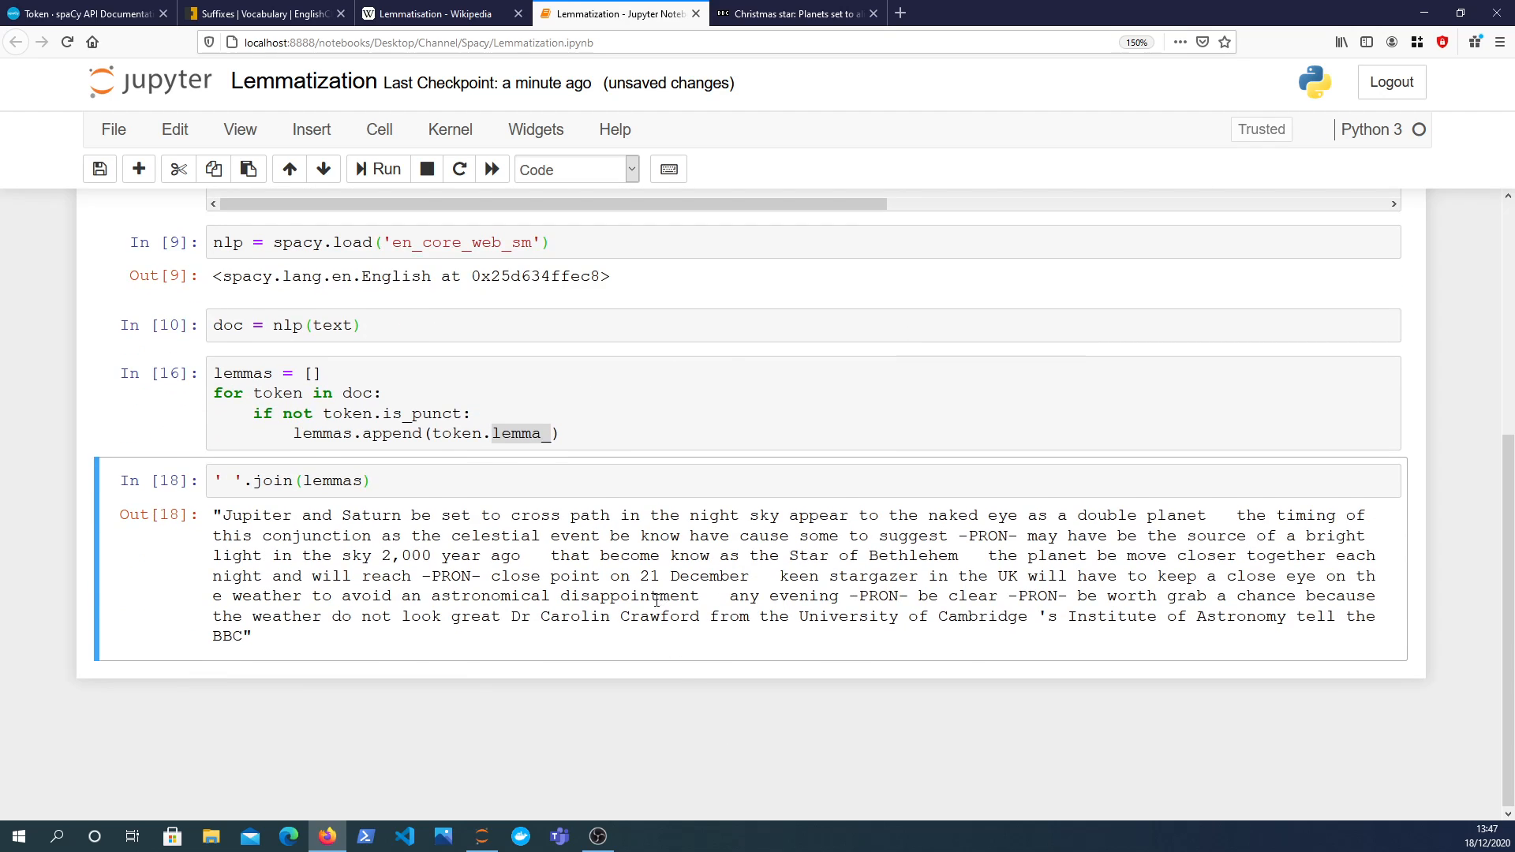
mouse_move(546, 576)
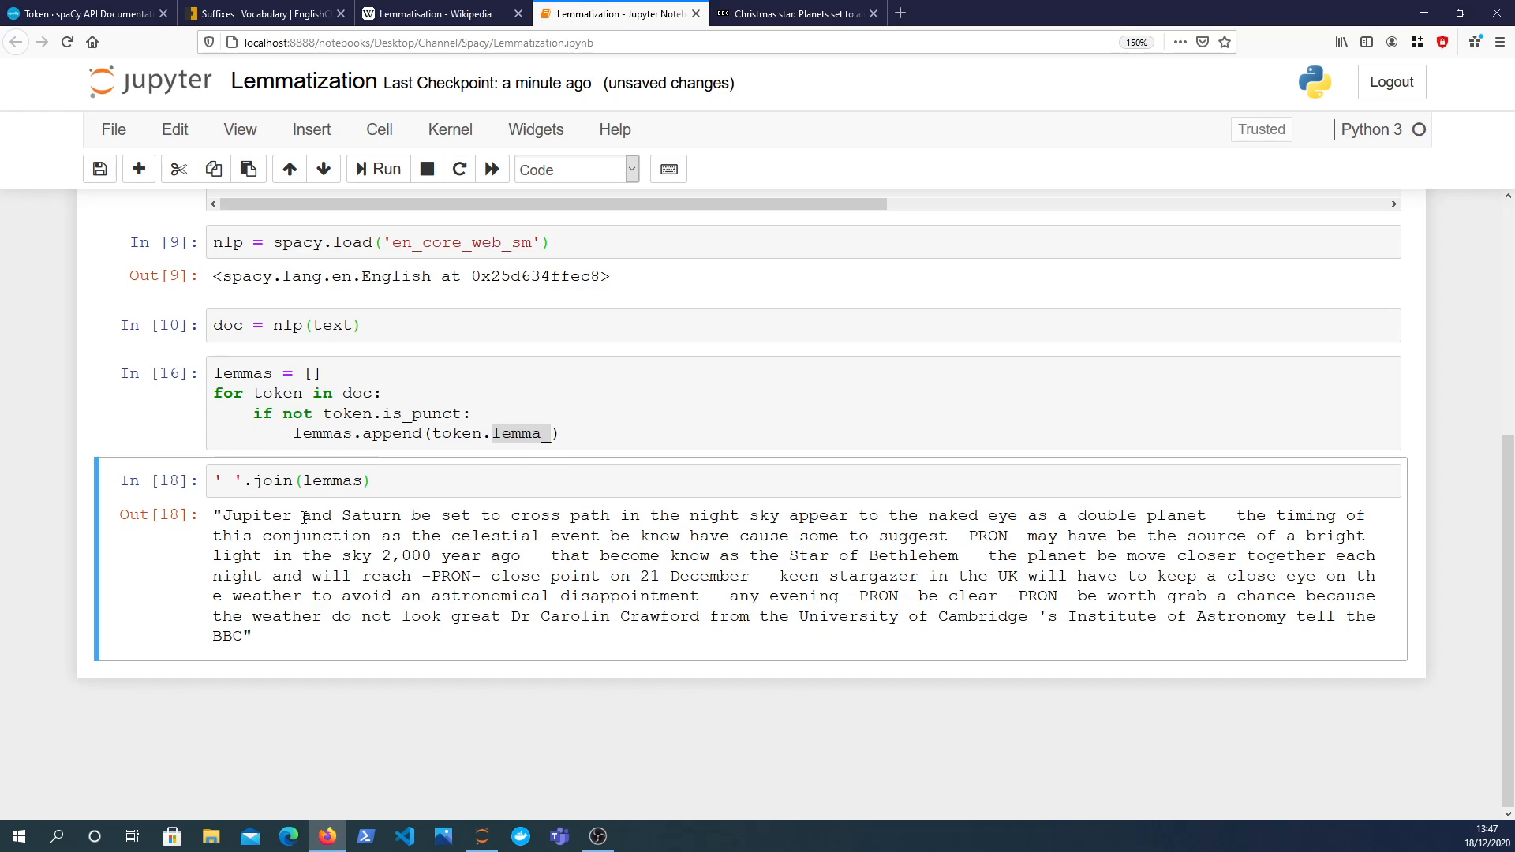
mouse_move(490, 559)
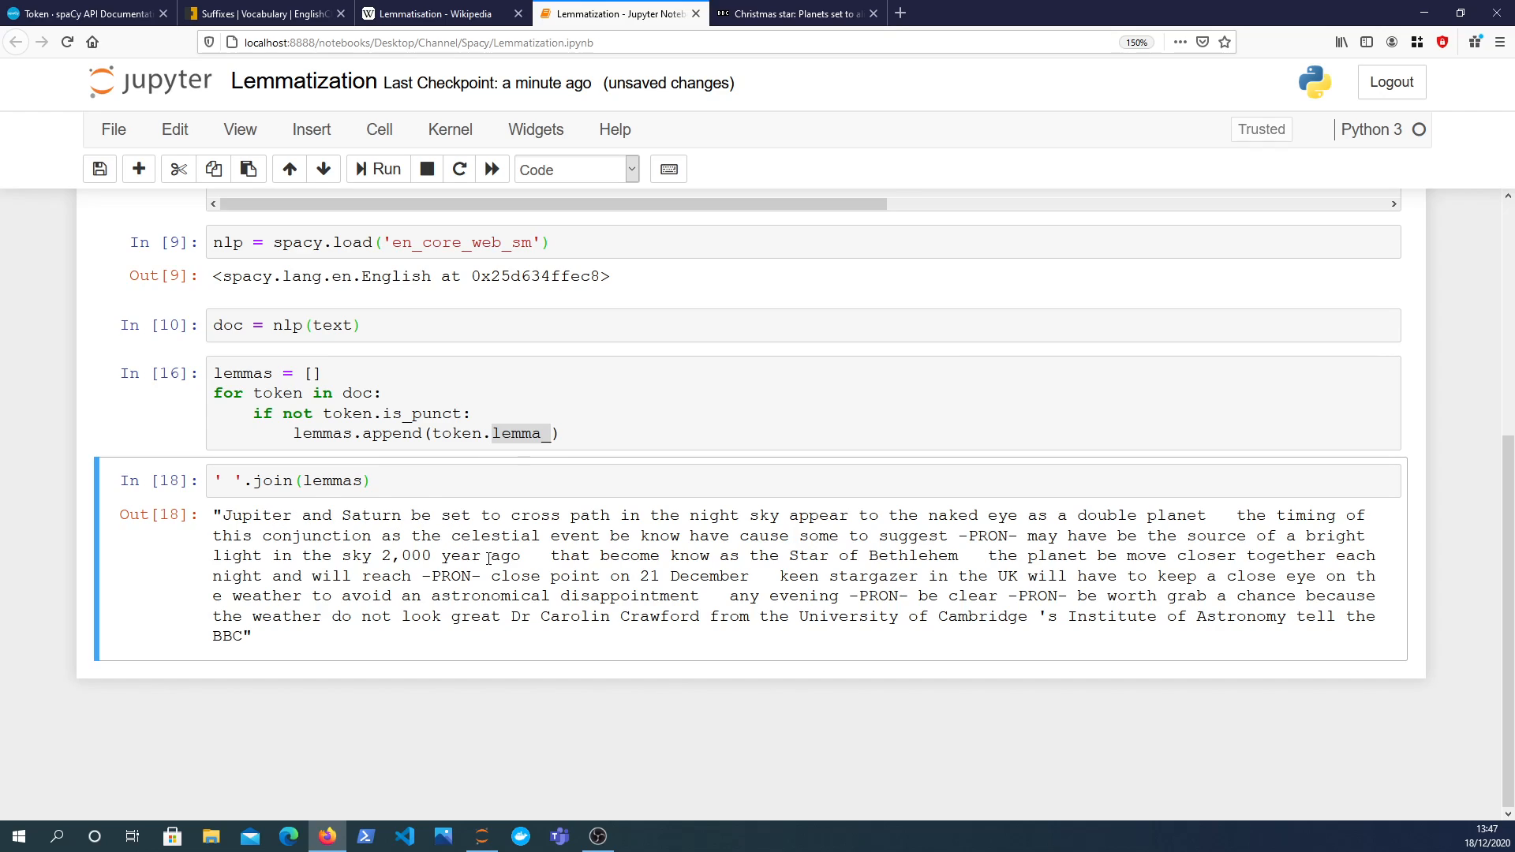
mouse_move(784, 572)
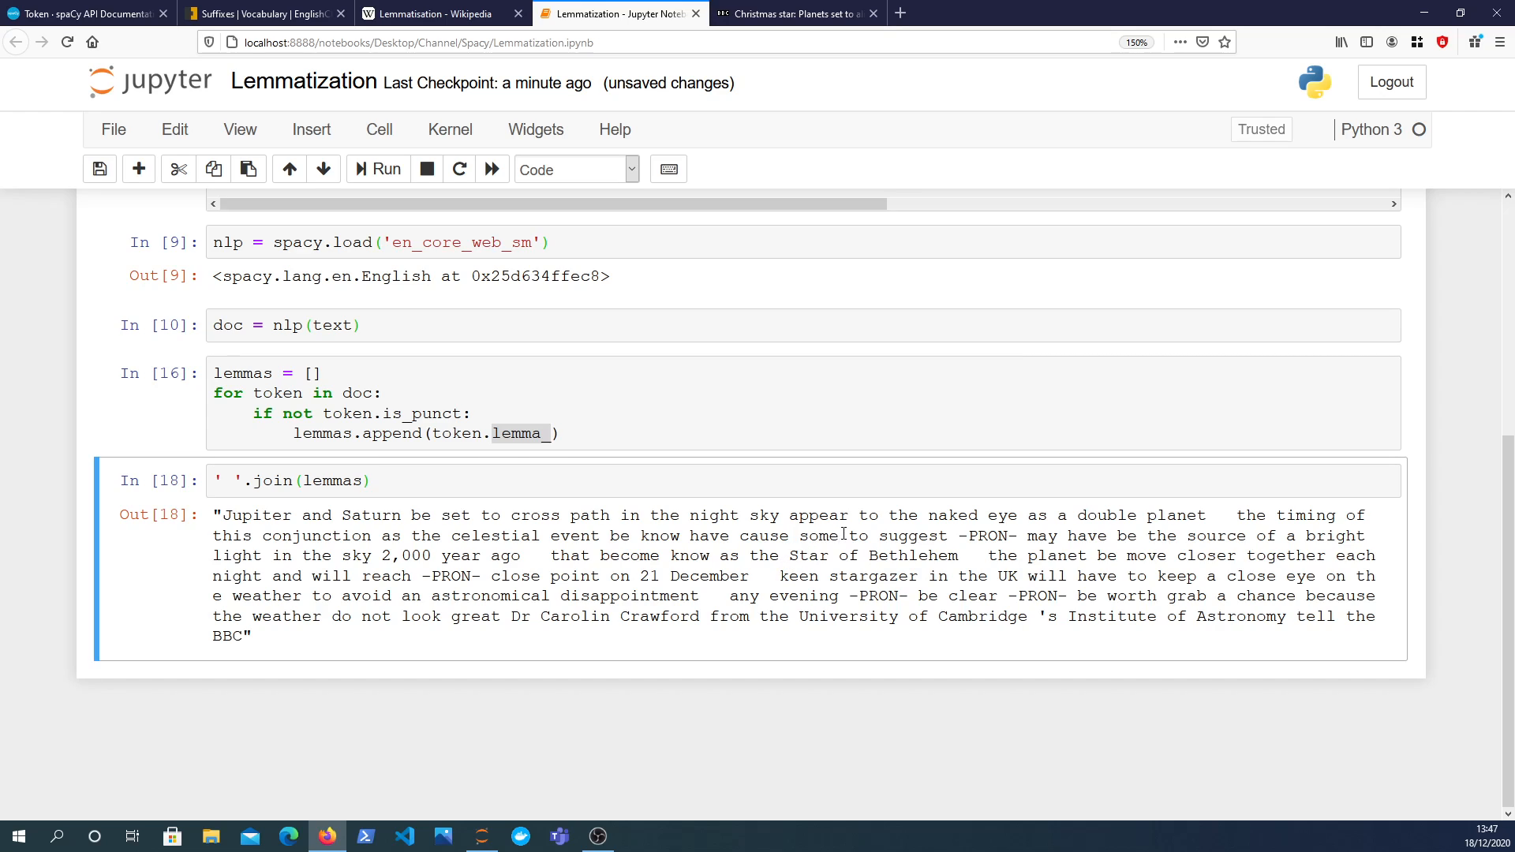
mouse_move(780, 82)
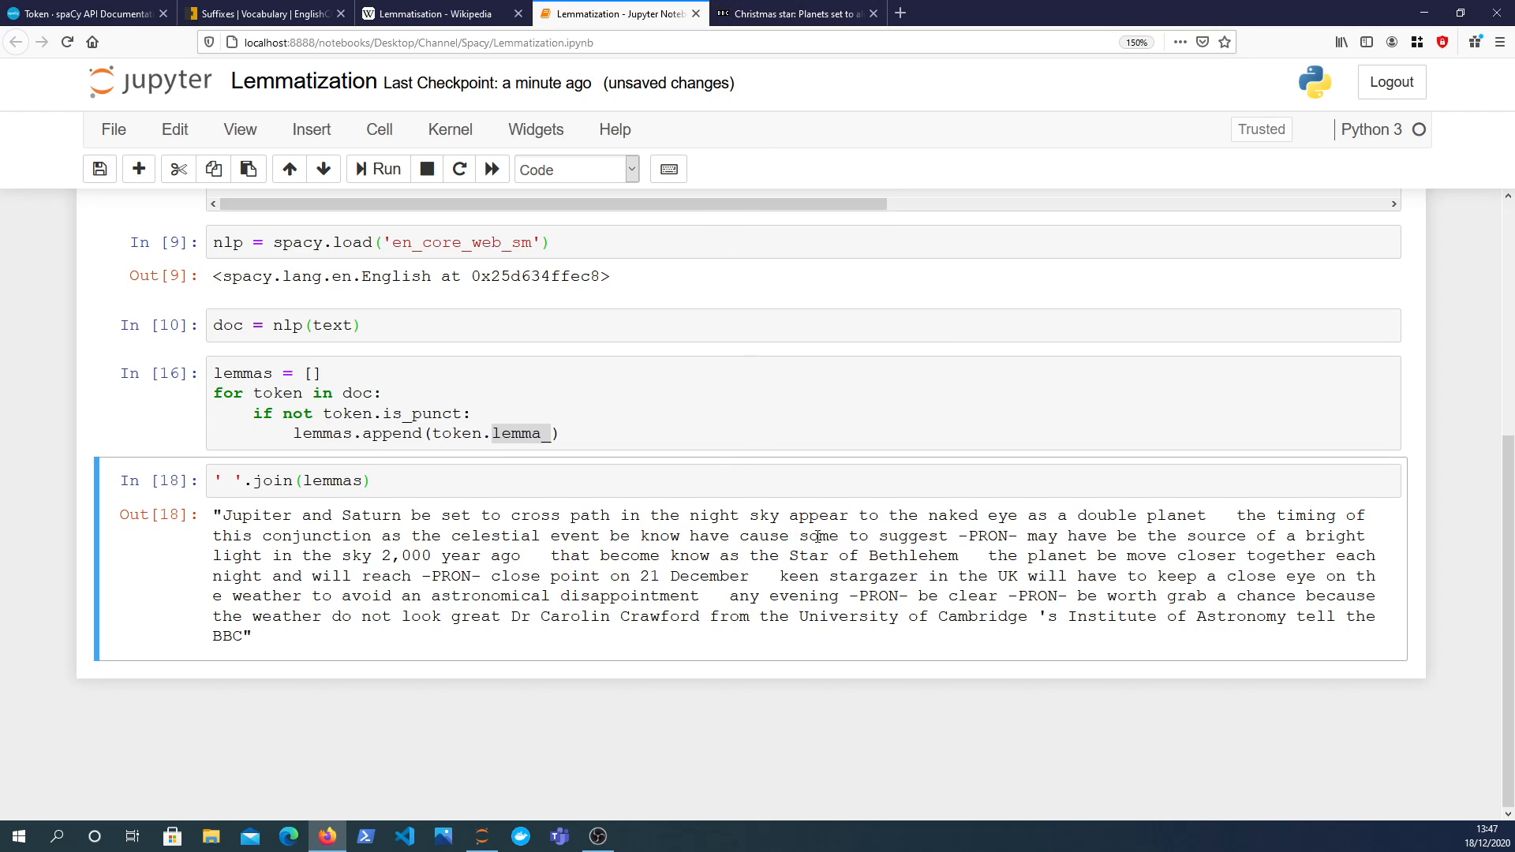
double_click(422, 515)
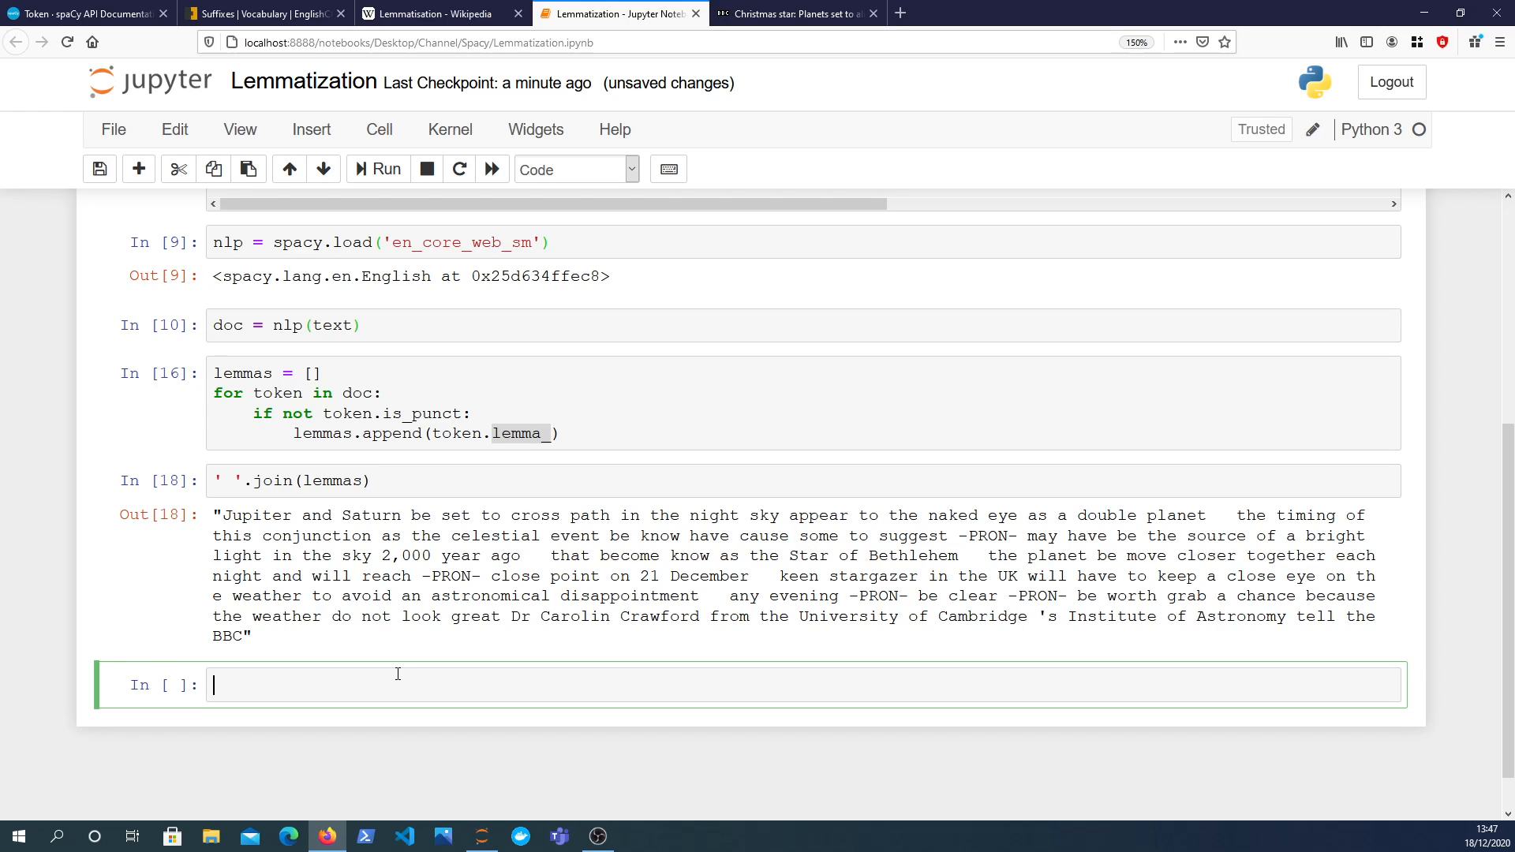
Display the original doc text and compare the lemma 'be' with the original 'are'.
type("dpc")
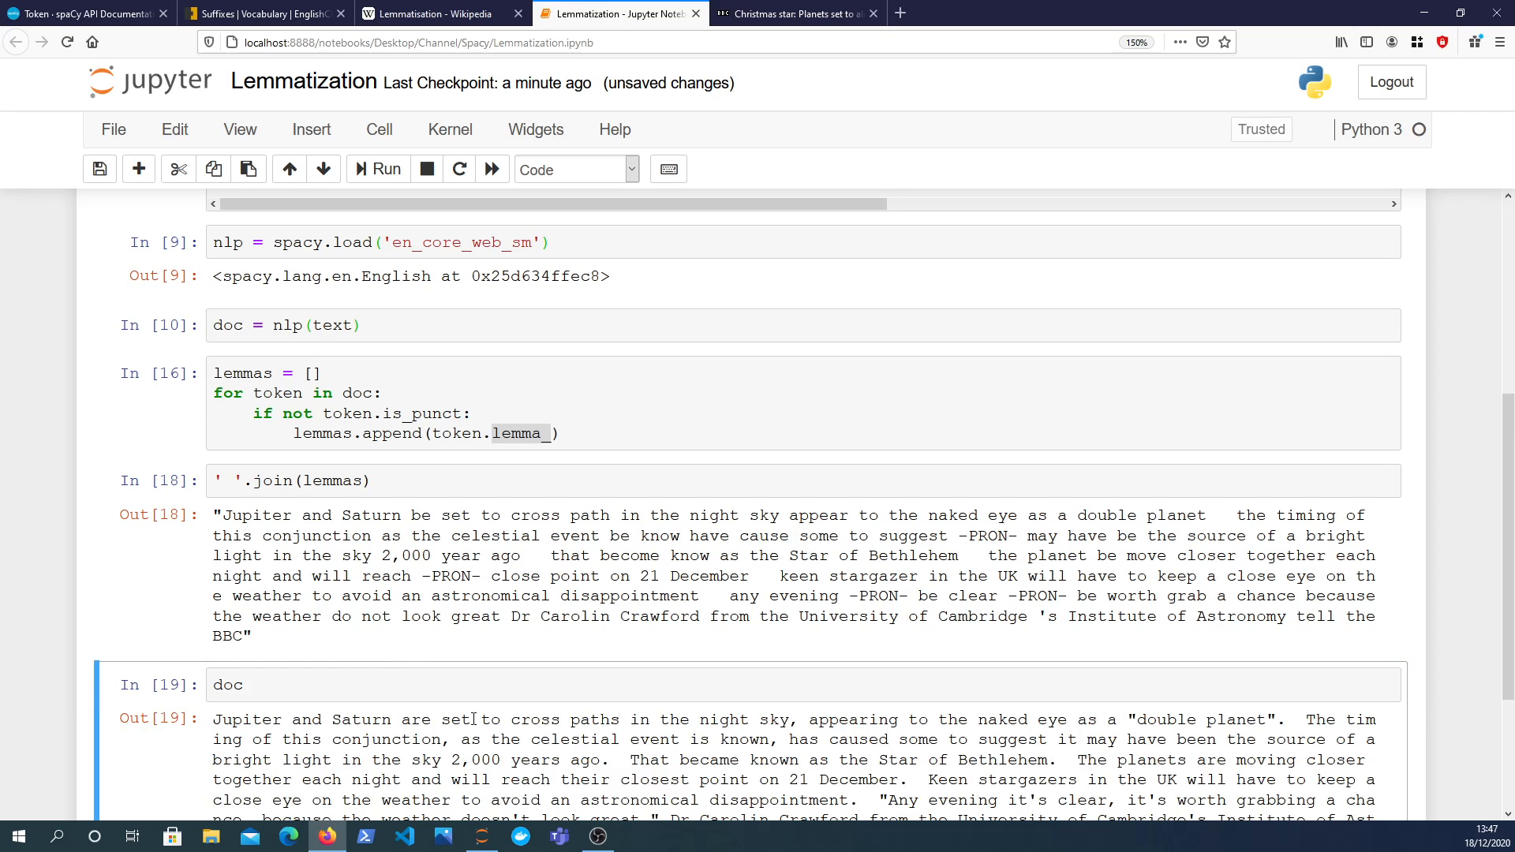
double_click(418, 720)
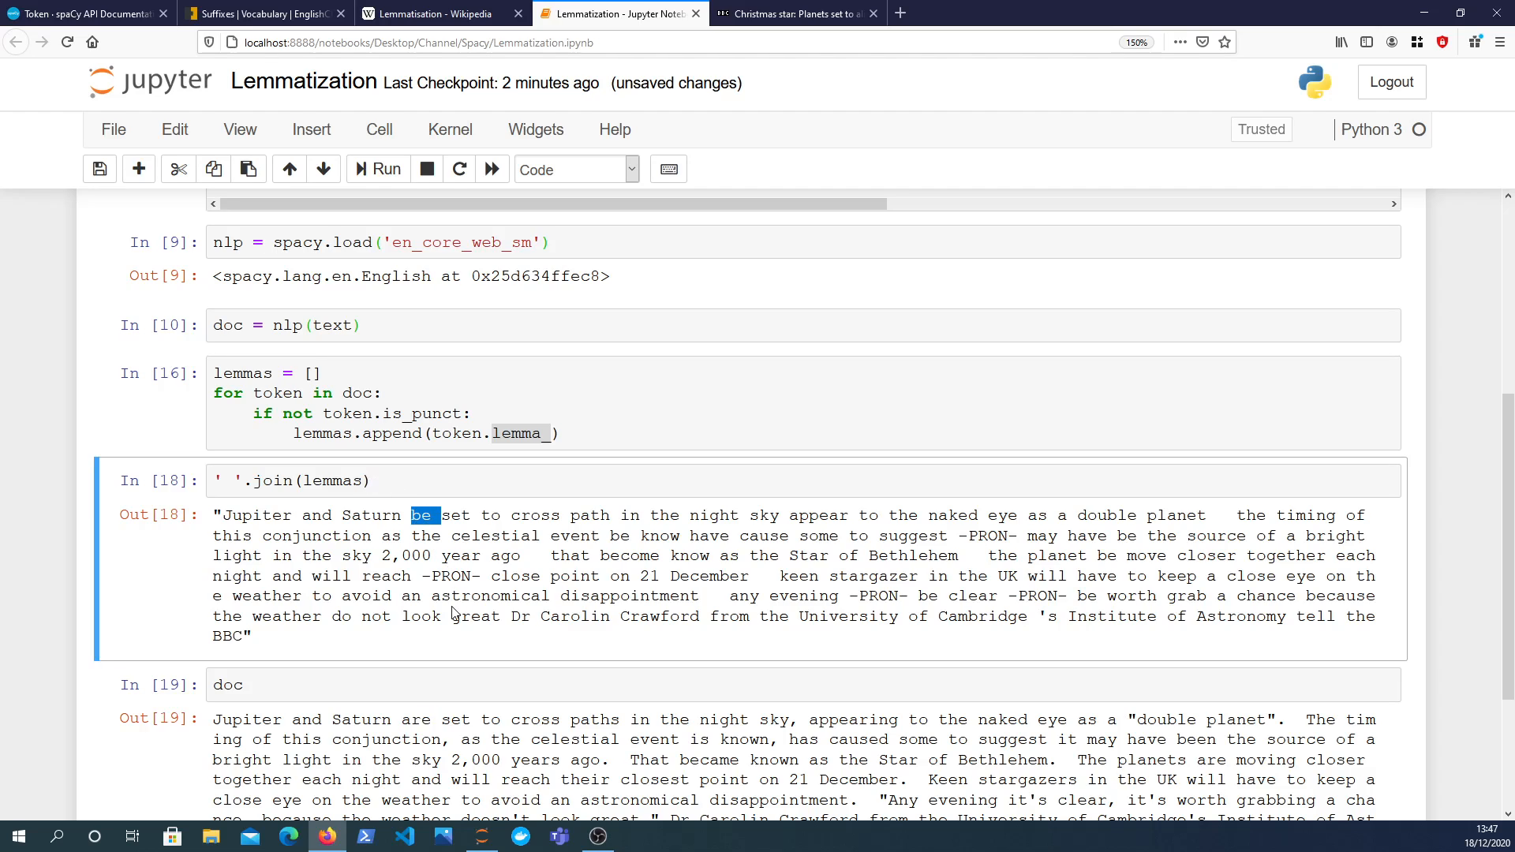
mouse_move(520, 687)
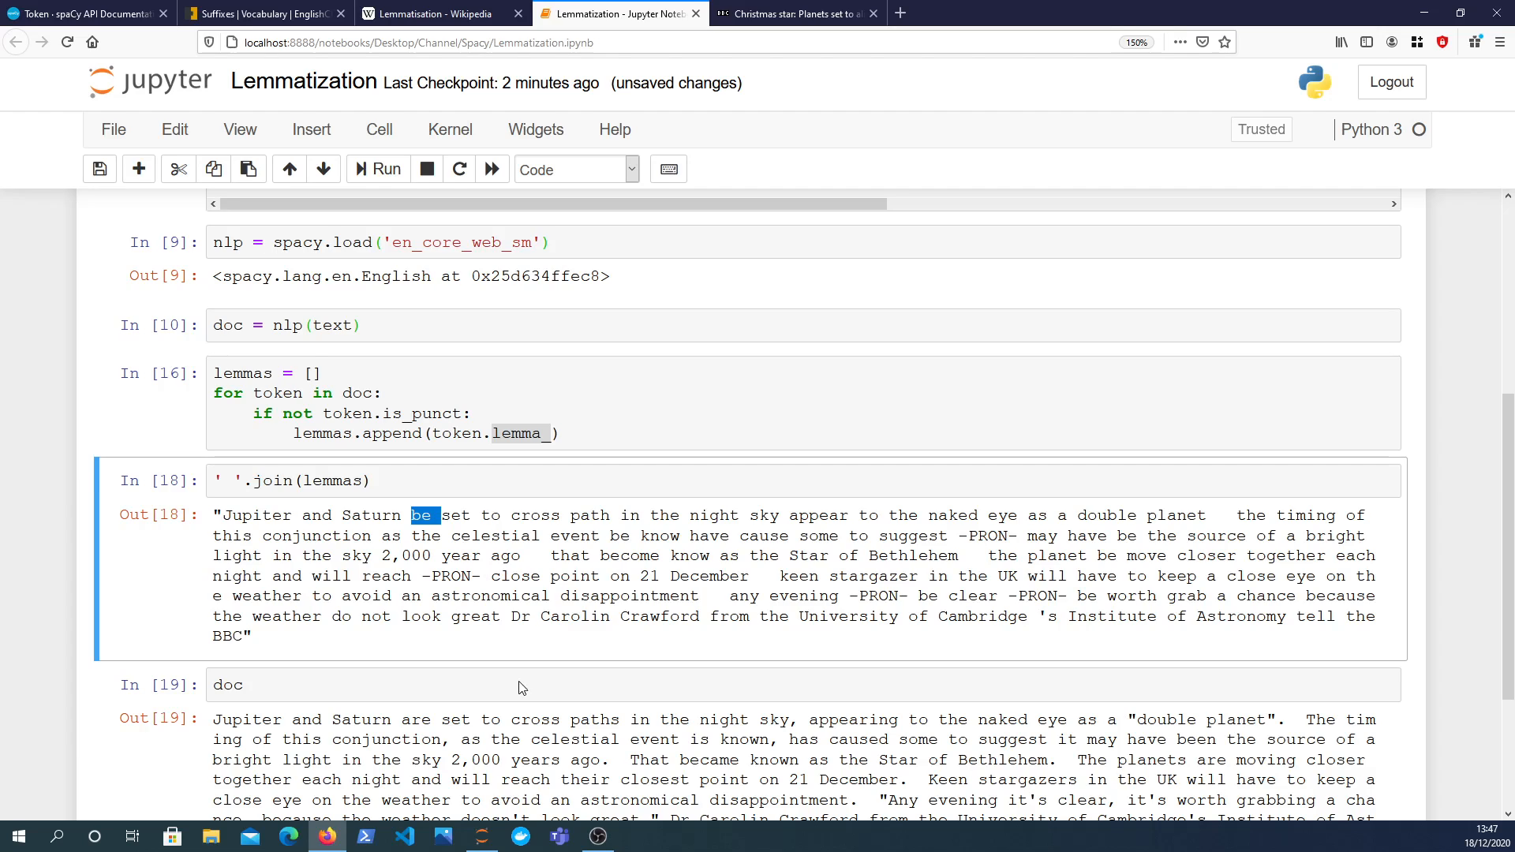
double_click(417, 720)
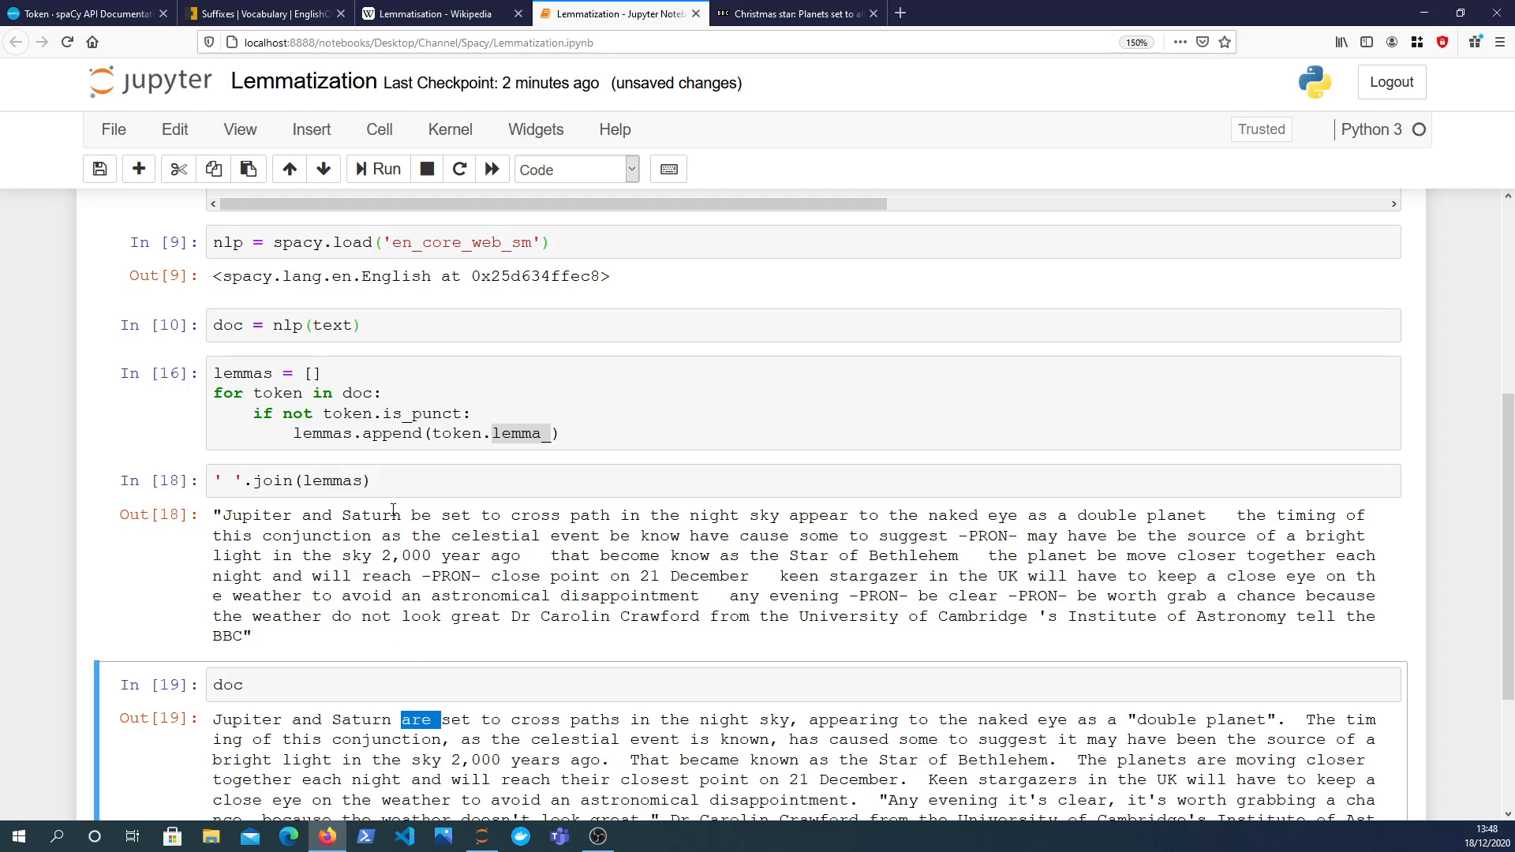
double_click(422, 516)
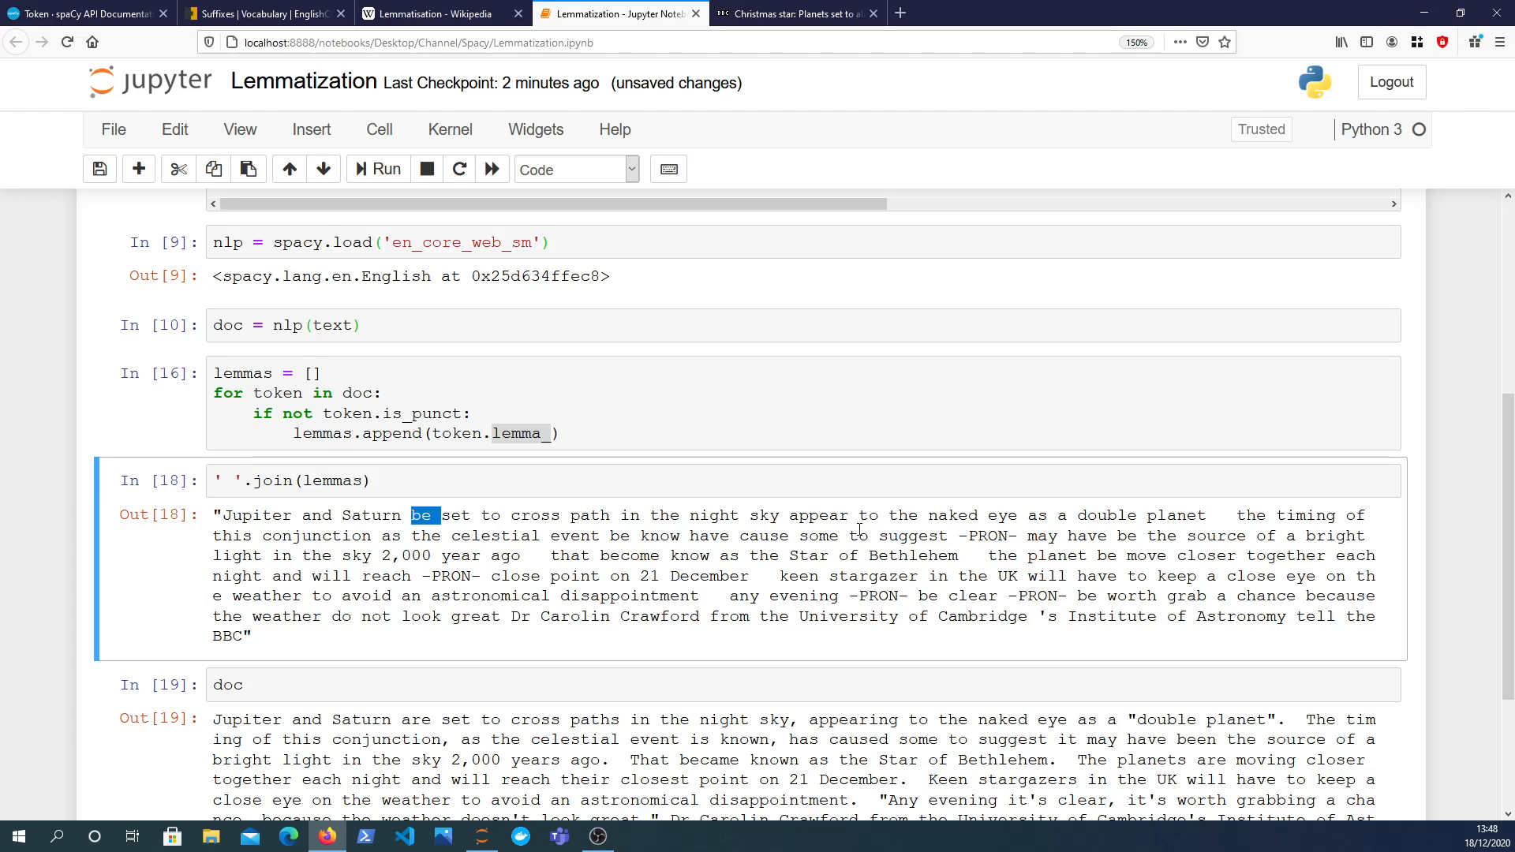
mouse_move(915, 604)
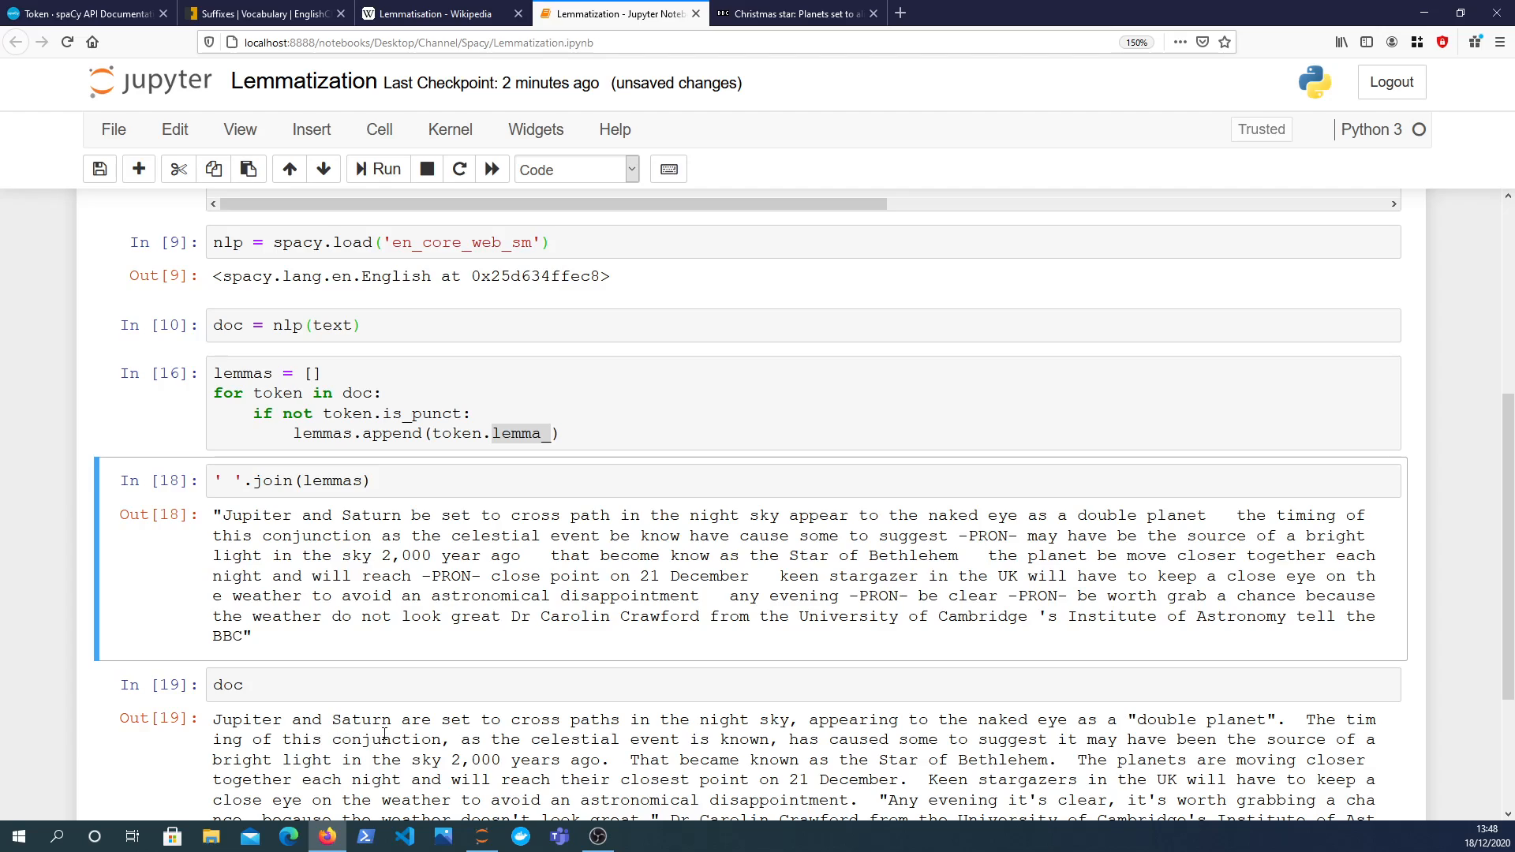
mouse_move(727, 731)
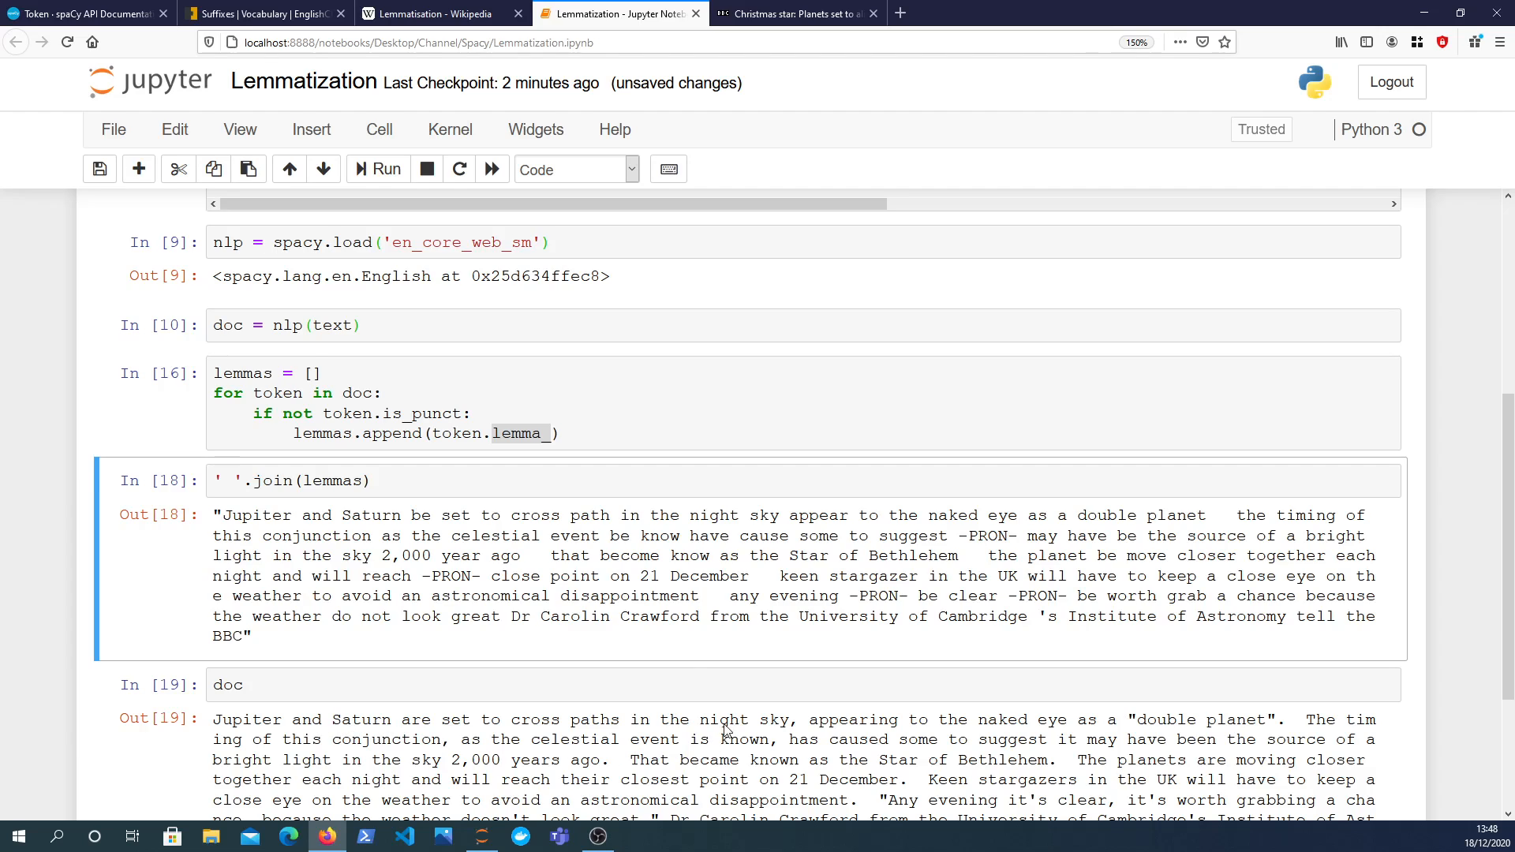
Compare the original 'is' with the lemma 'know', then return to the EnglishClub suffixes page.
double_click(620, 535)
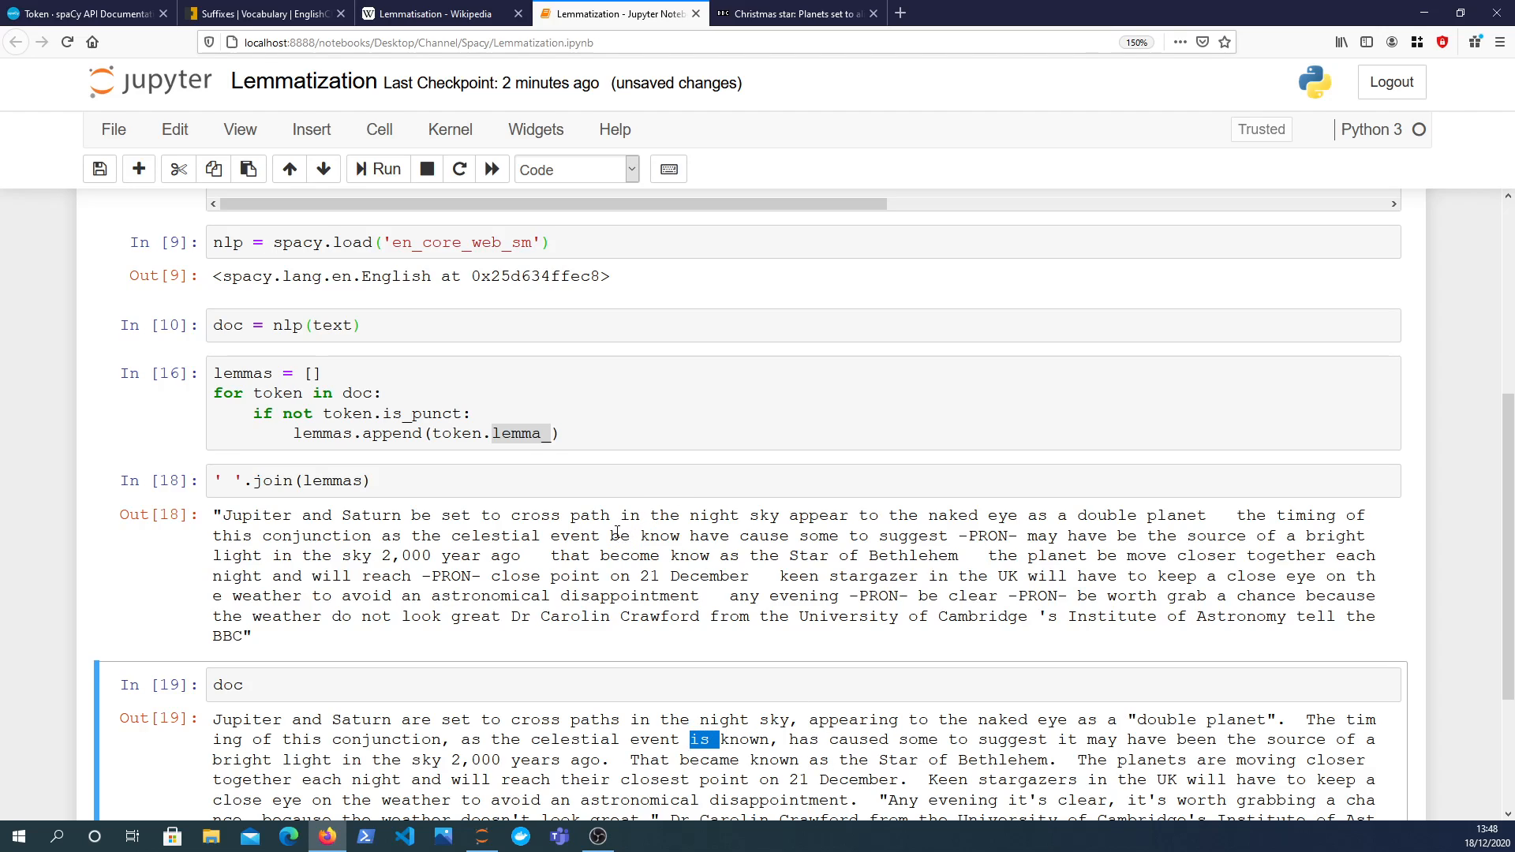
double_click(744, 739)
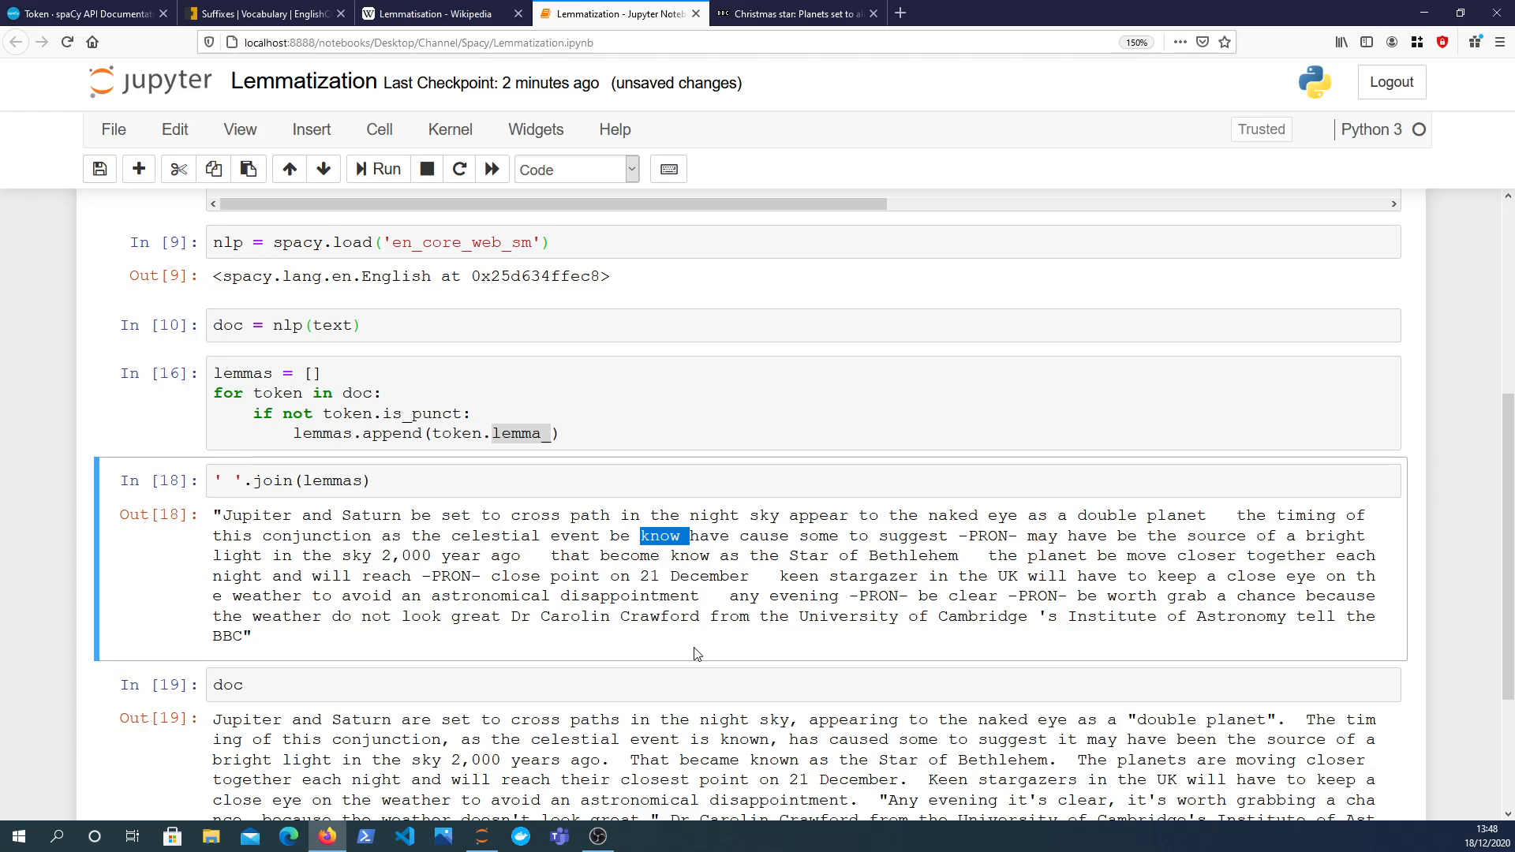
mouse_move(913, 601)
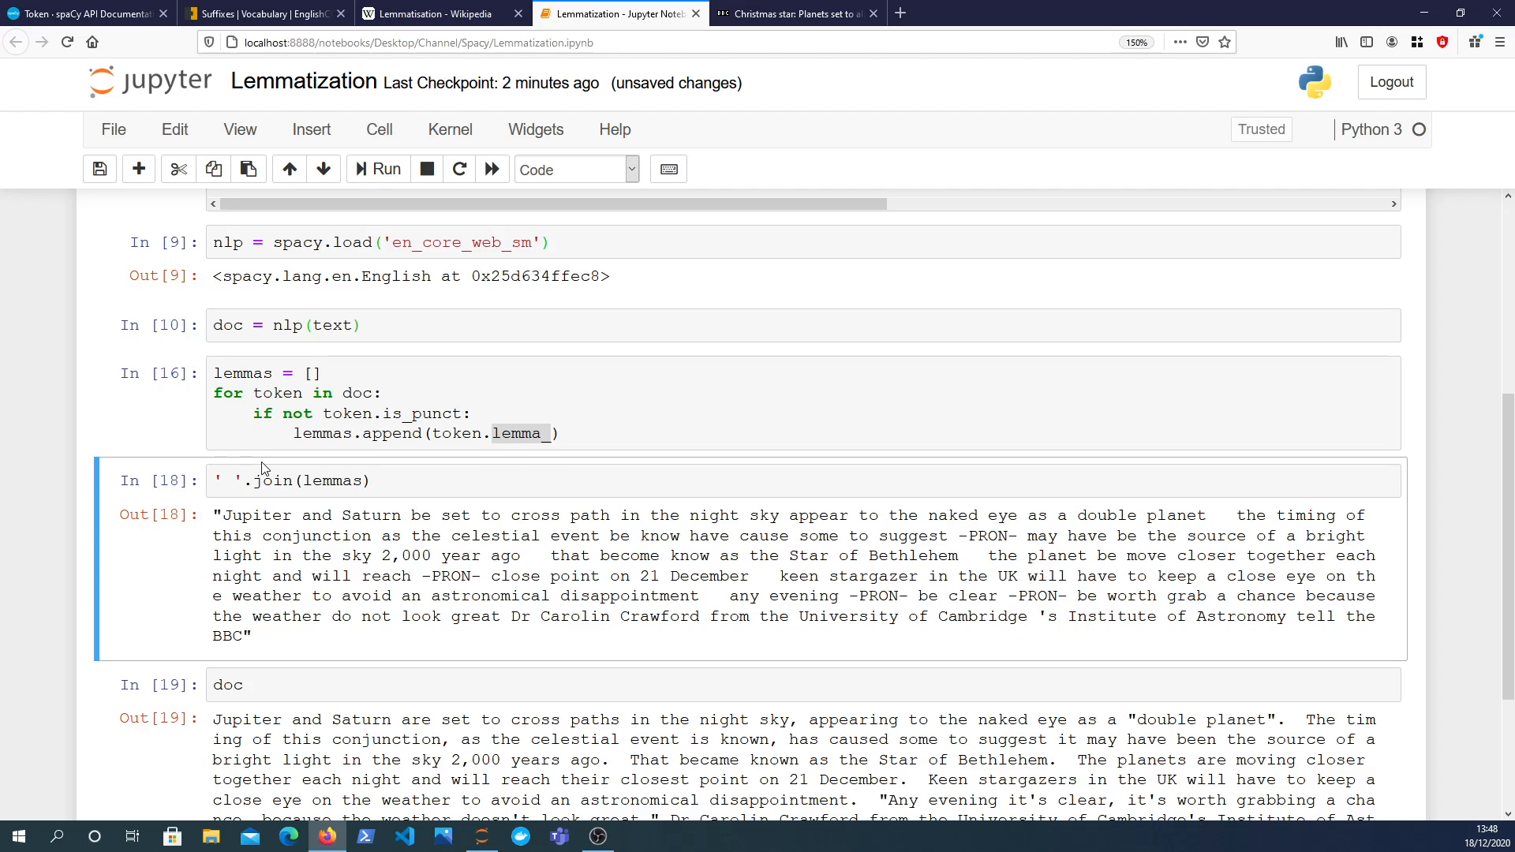
mouse_move(877, 537)
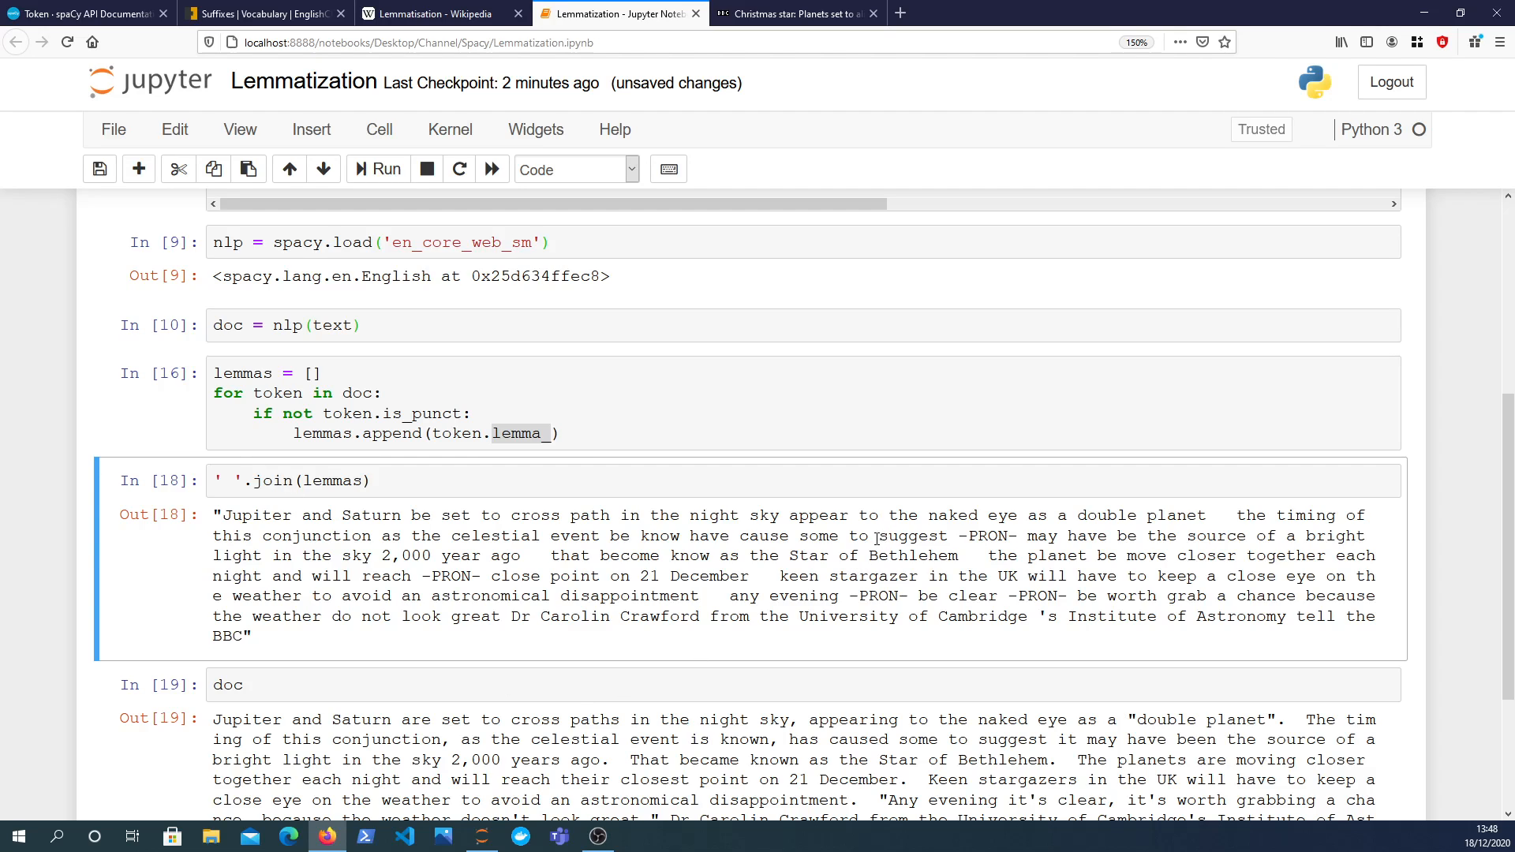
left_click(261, 12)
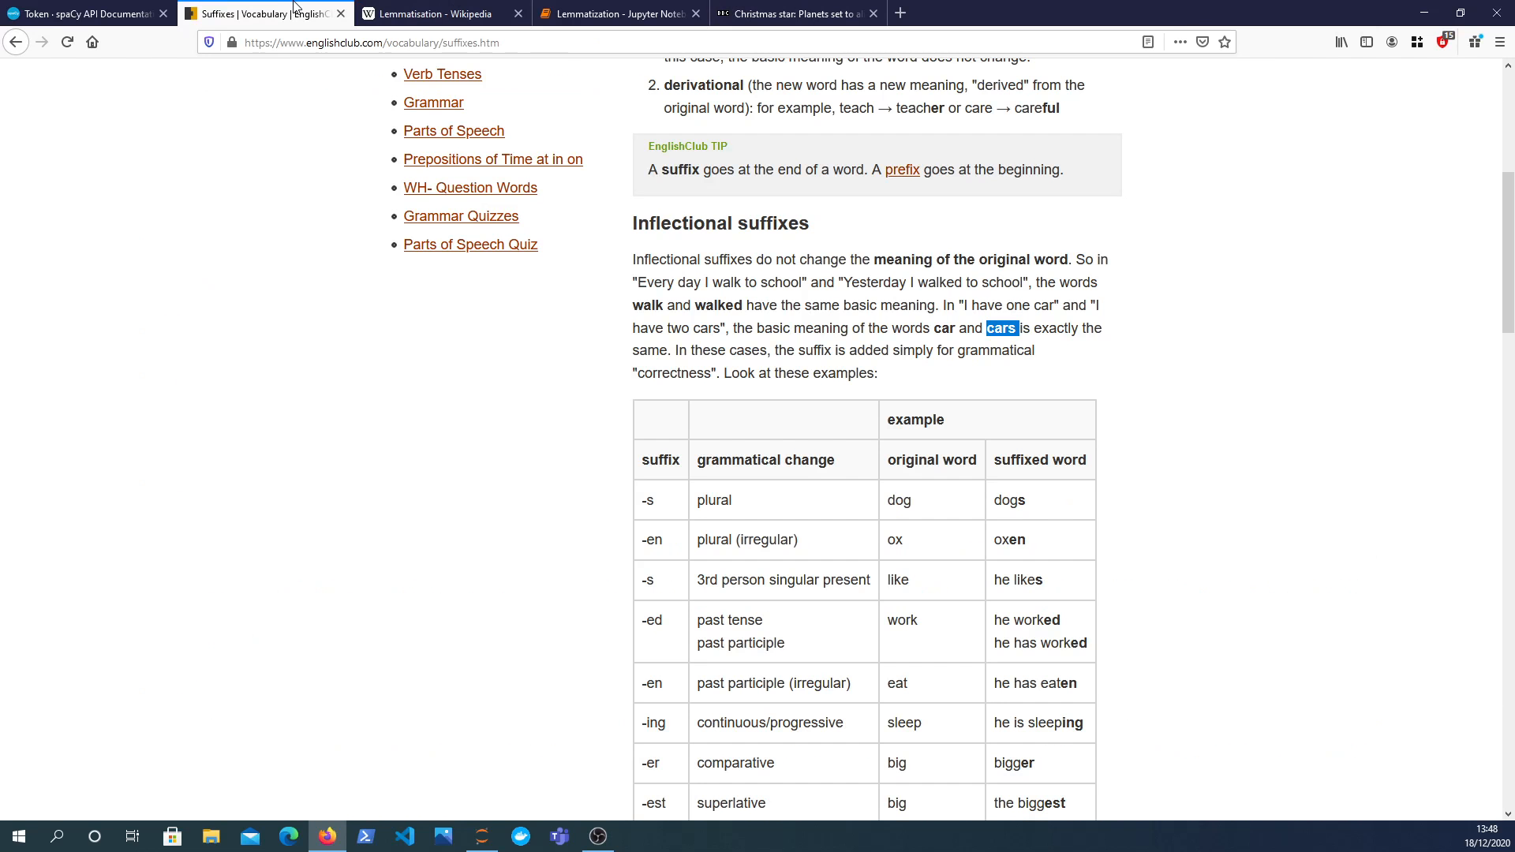
mouse_move(845, 278)
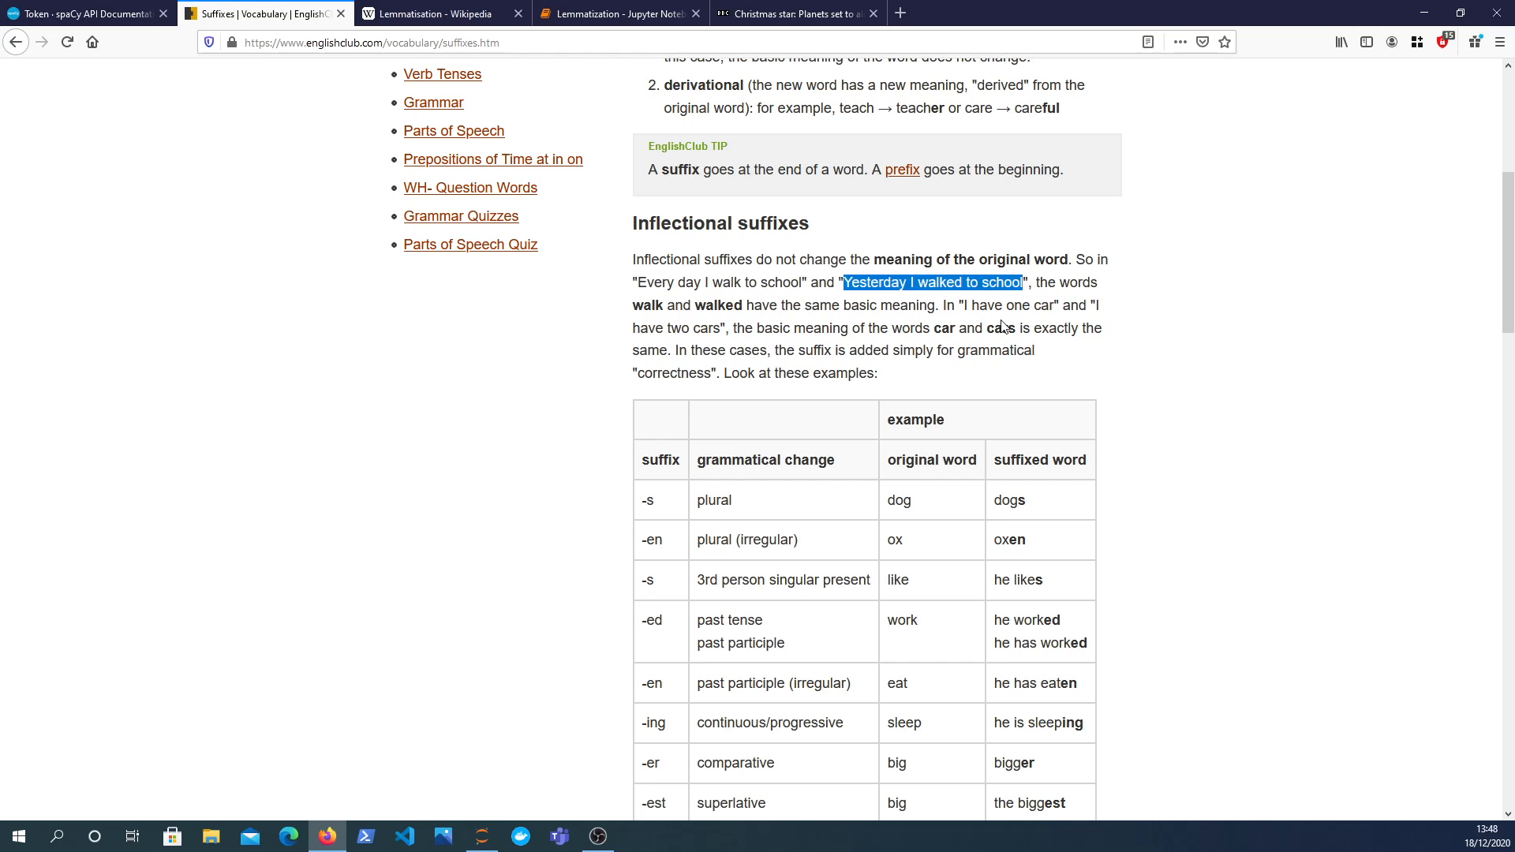
mouse_move(990, 312)
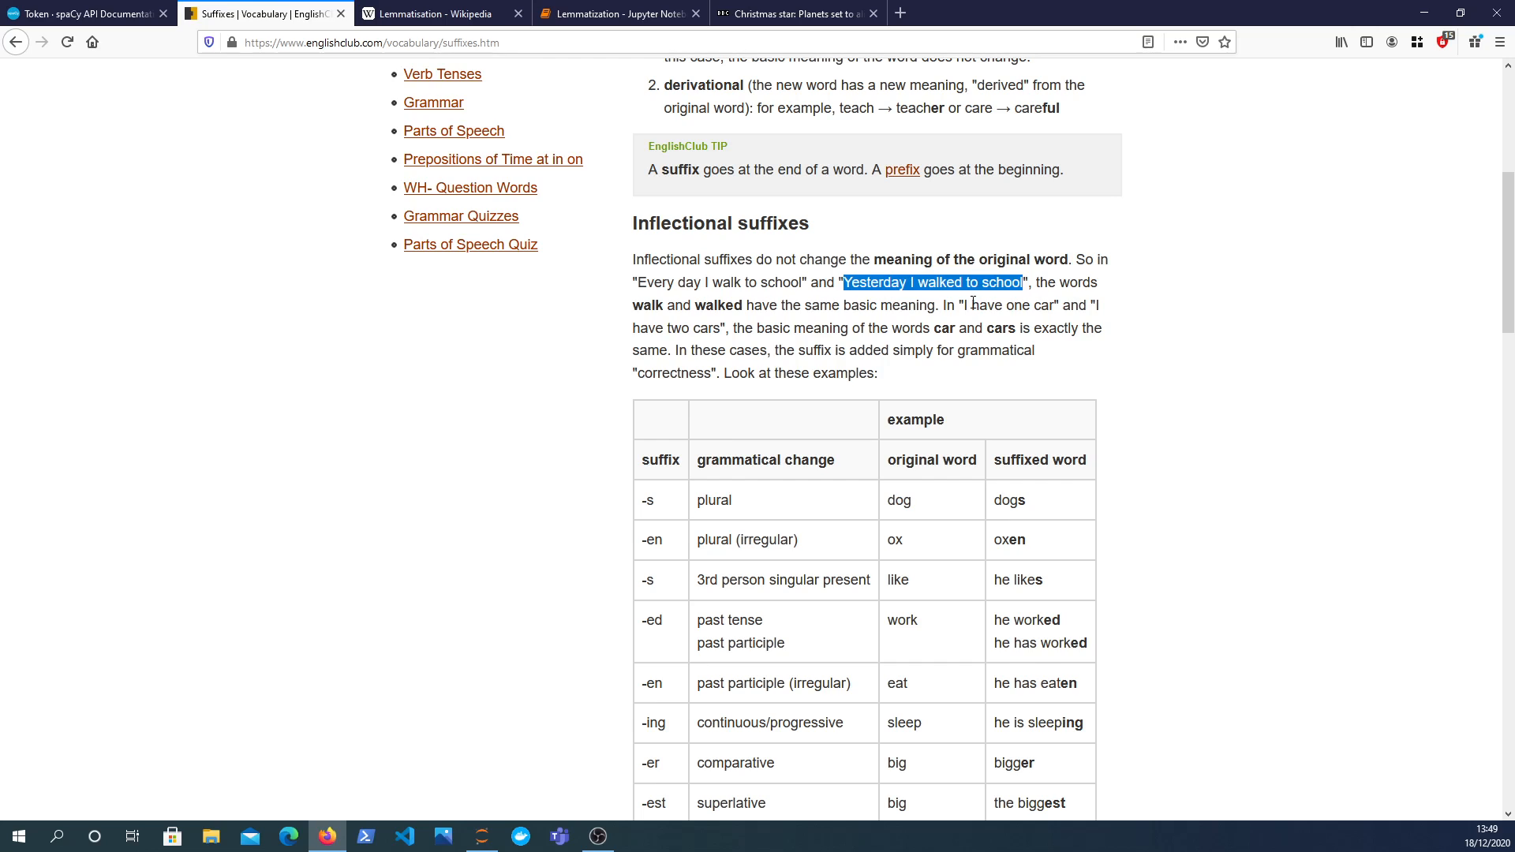
mouse_move(867, 407)
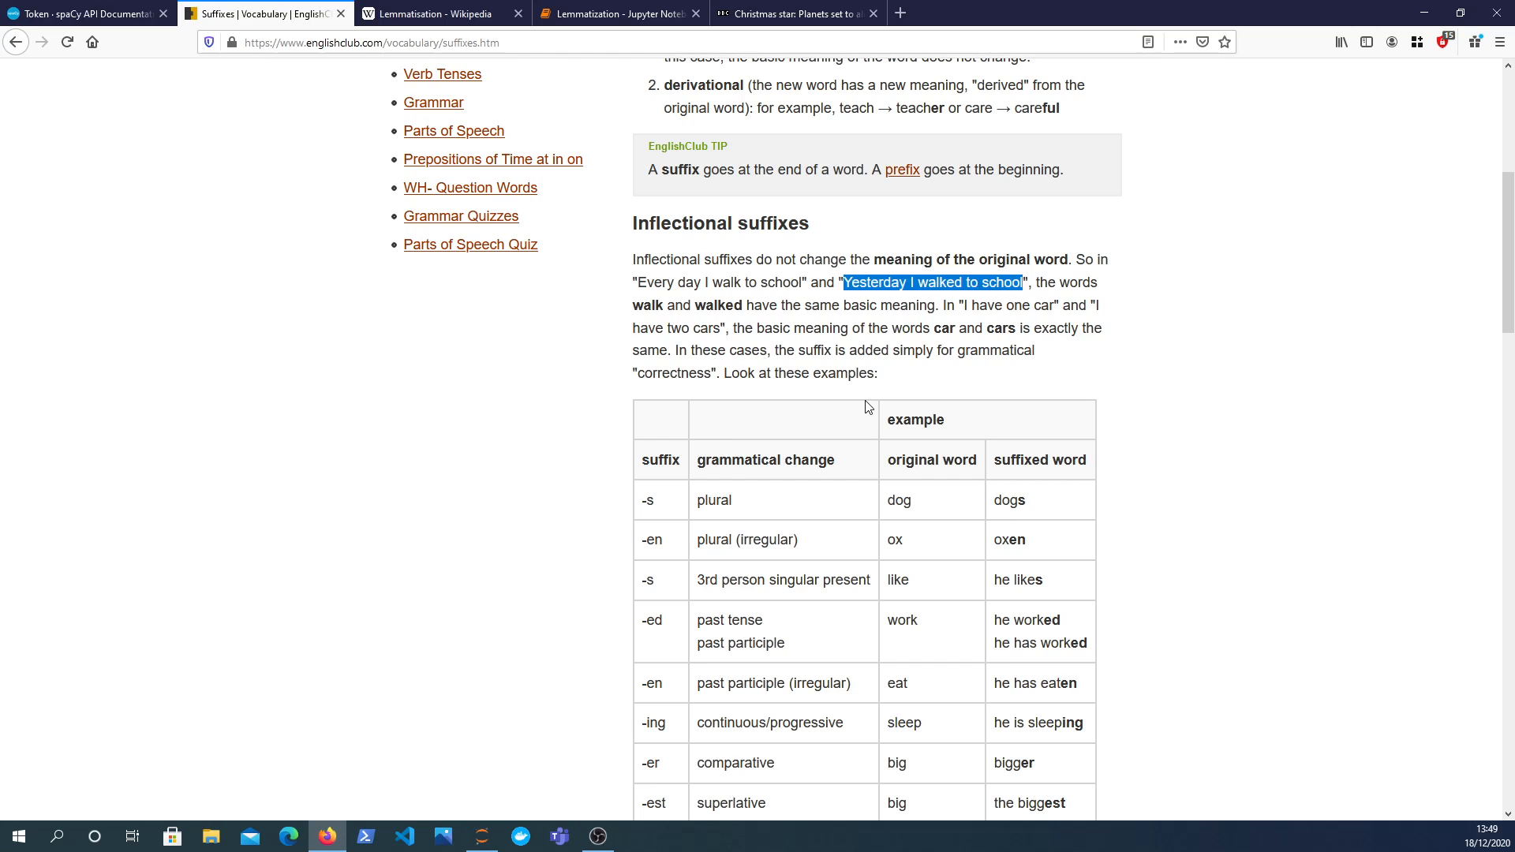
mouse_move(1174, 335)
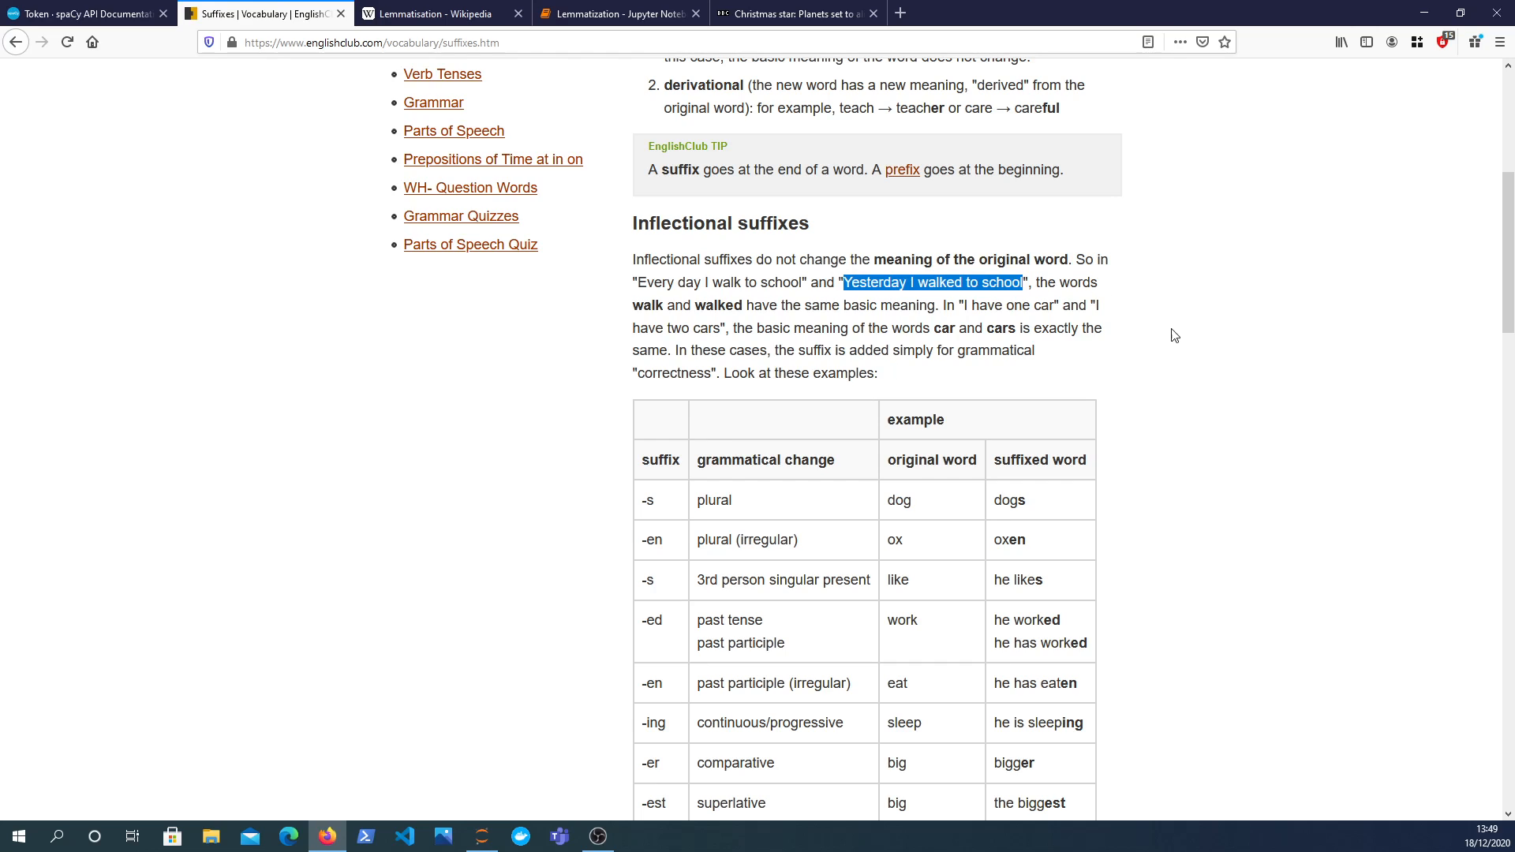
mouse_move(1134, 443)
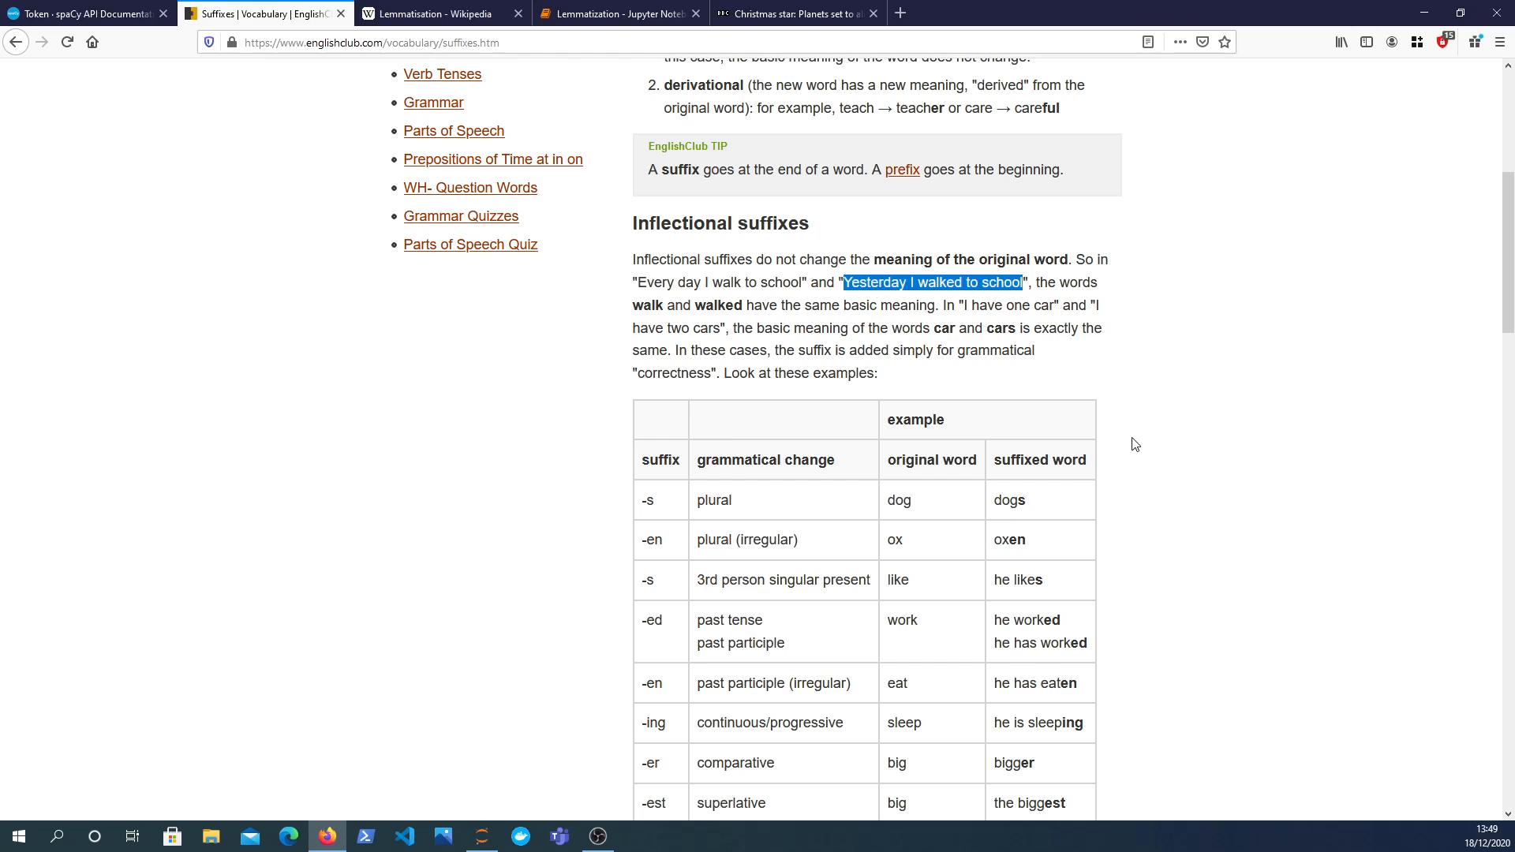
mouse_move(1113, 465)
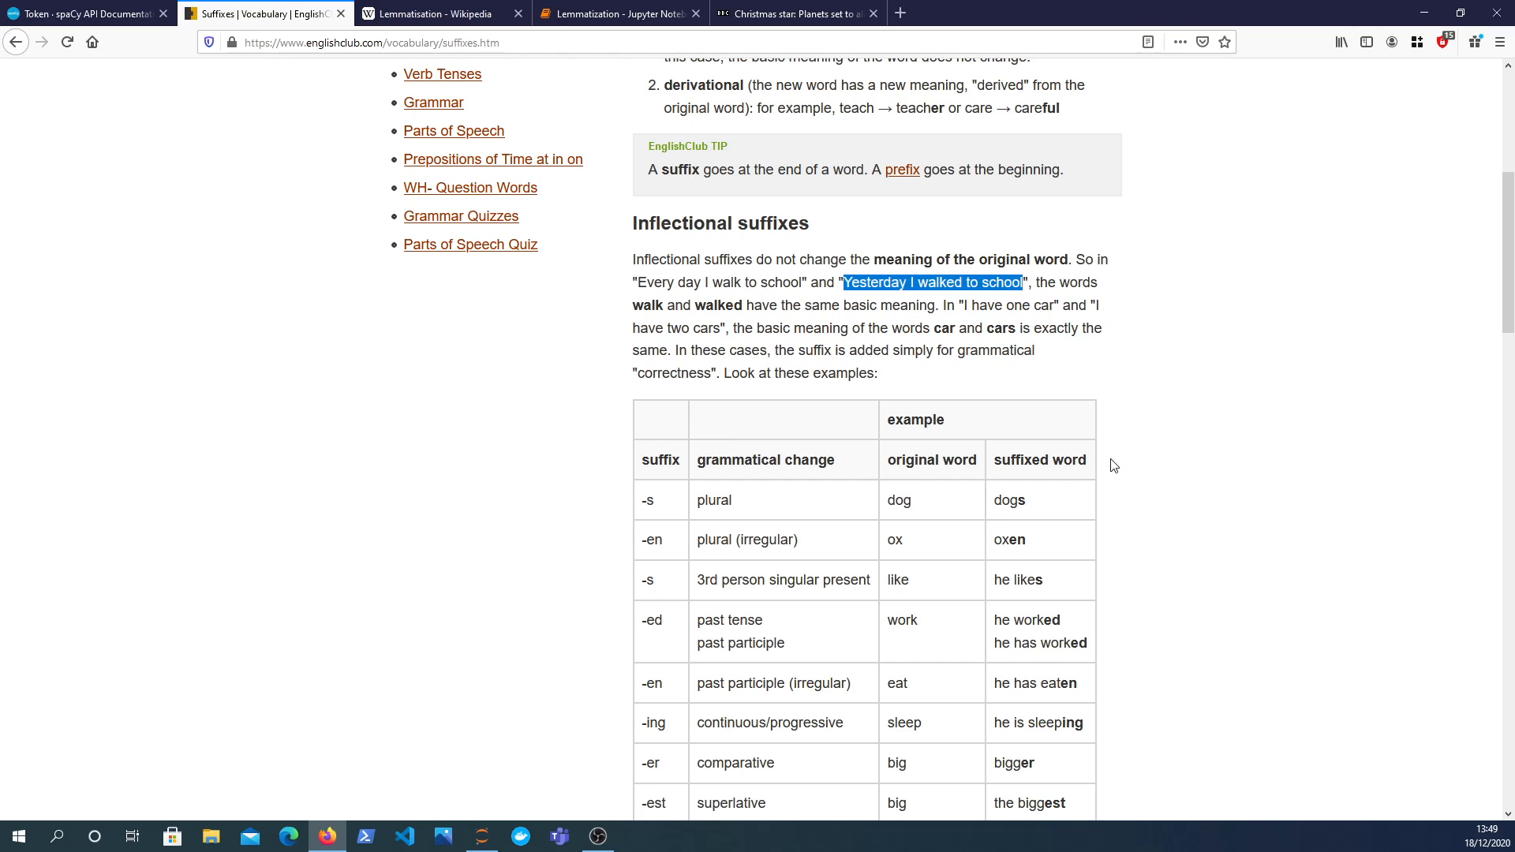
mouse_move(1105, 552)
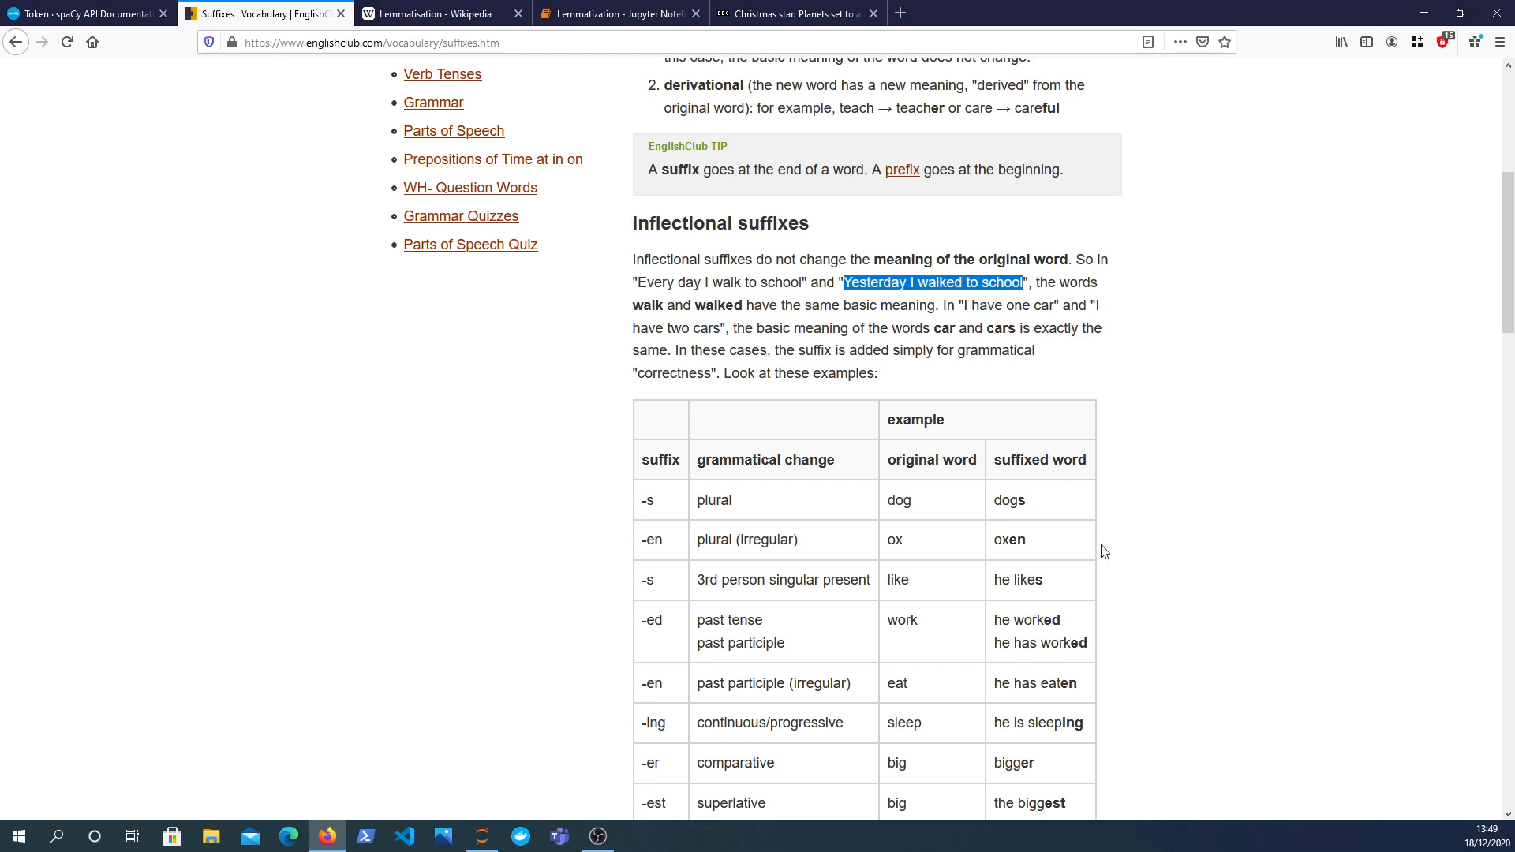
mouse_move(1088, 585)
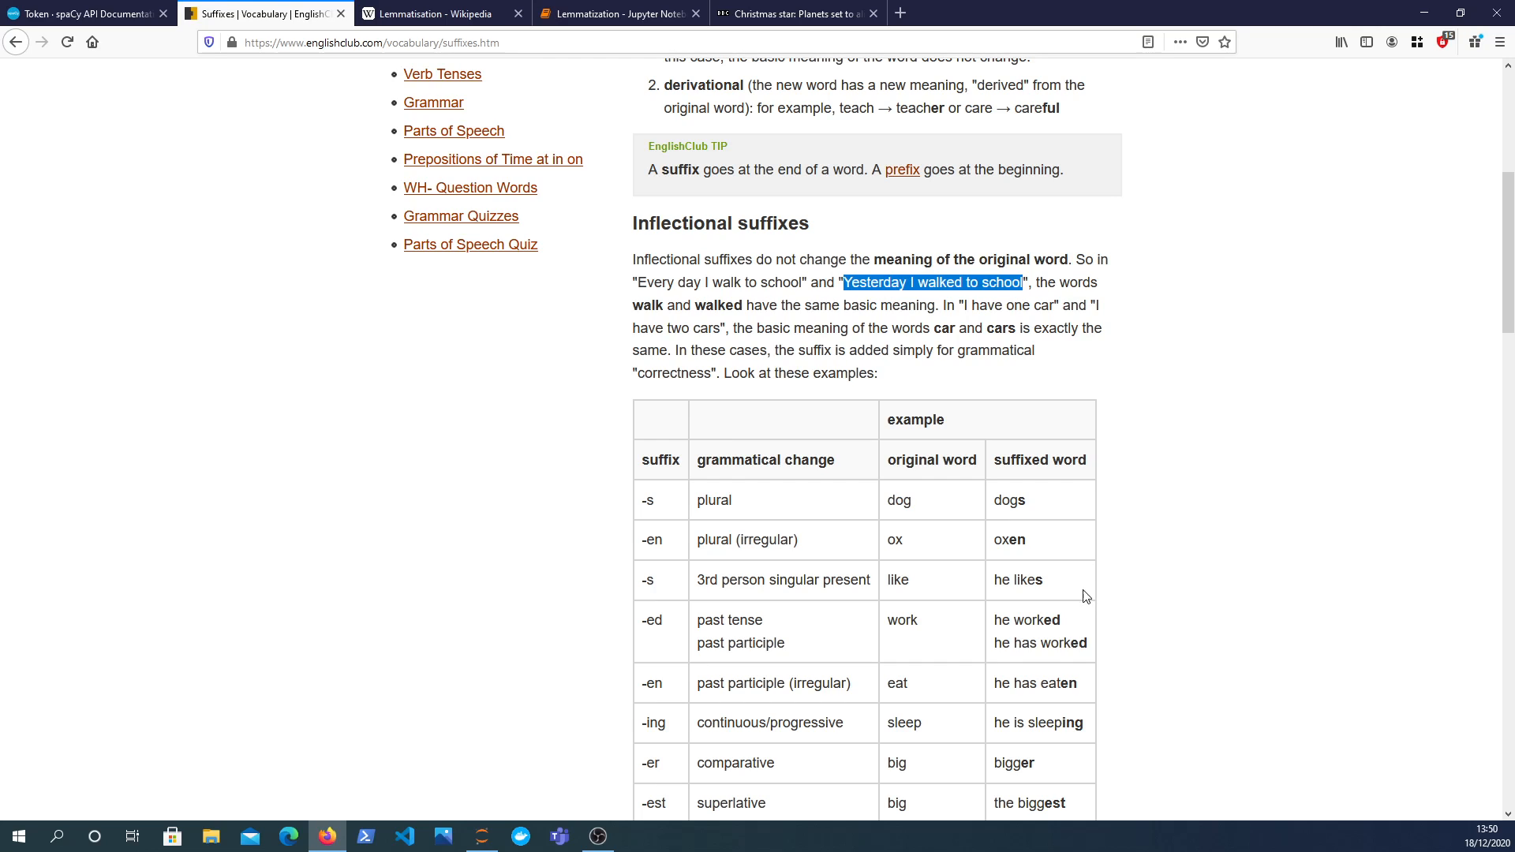
mouse_move(1079, 611)
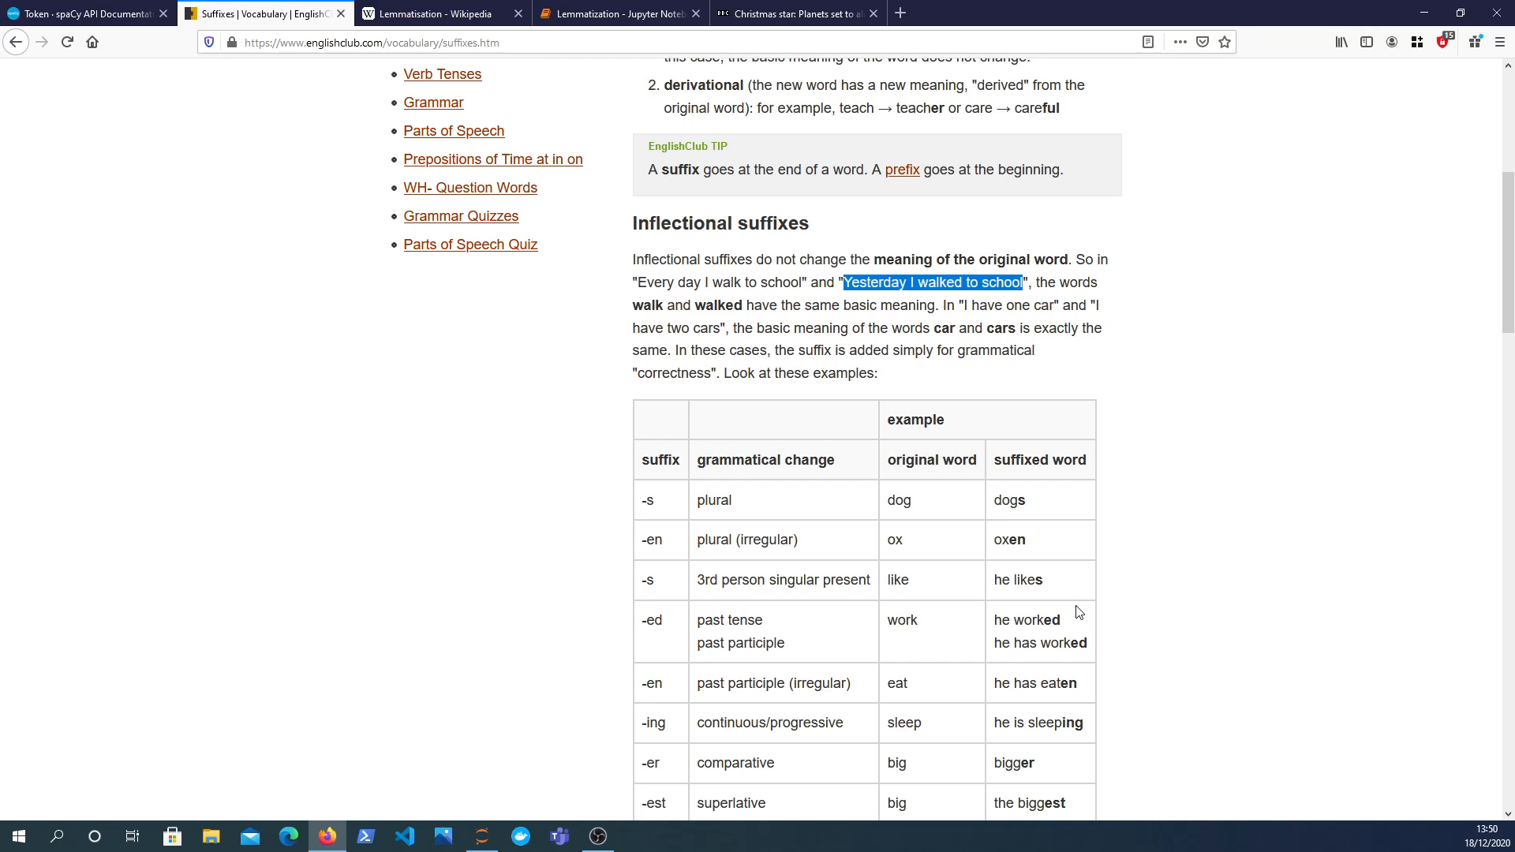
mouse_move(1072, 633)
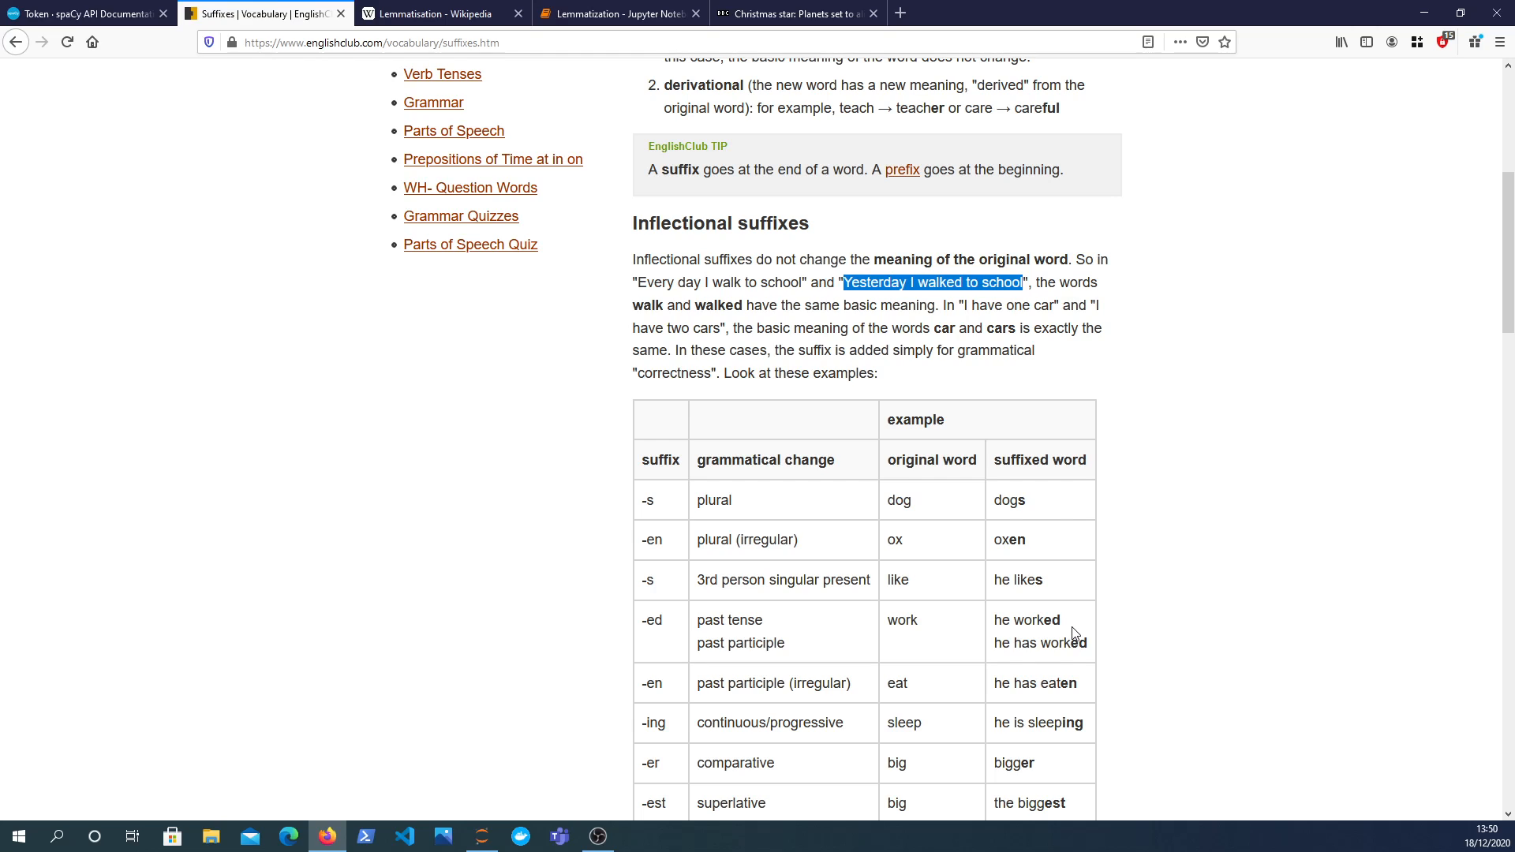
mouse_move(1377, 788)
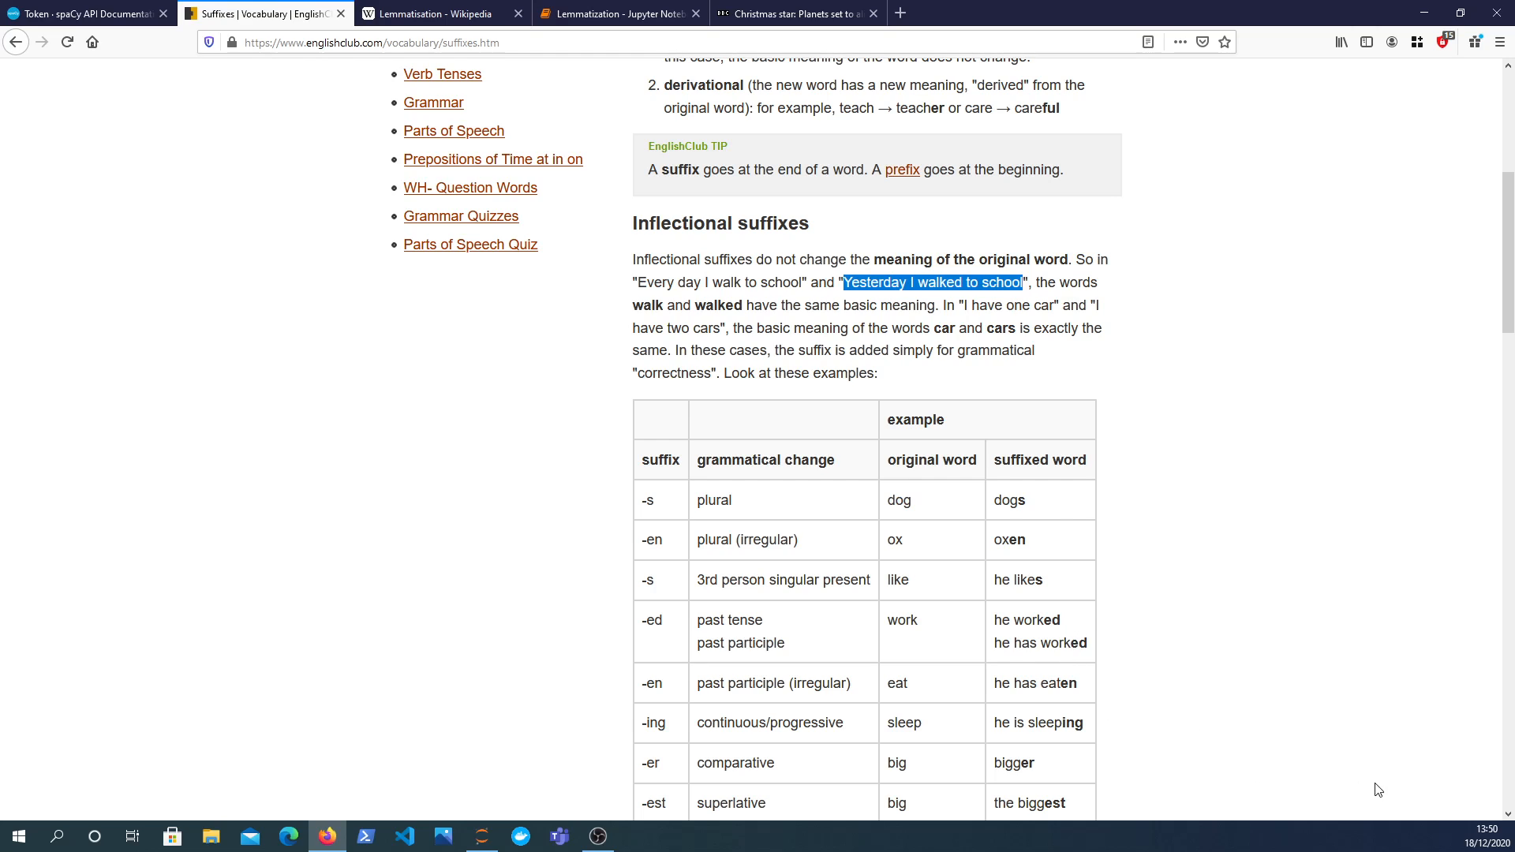